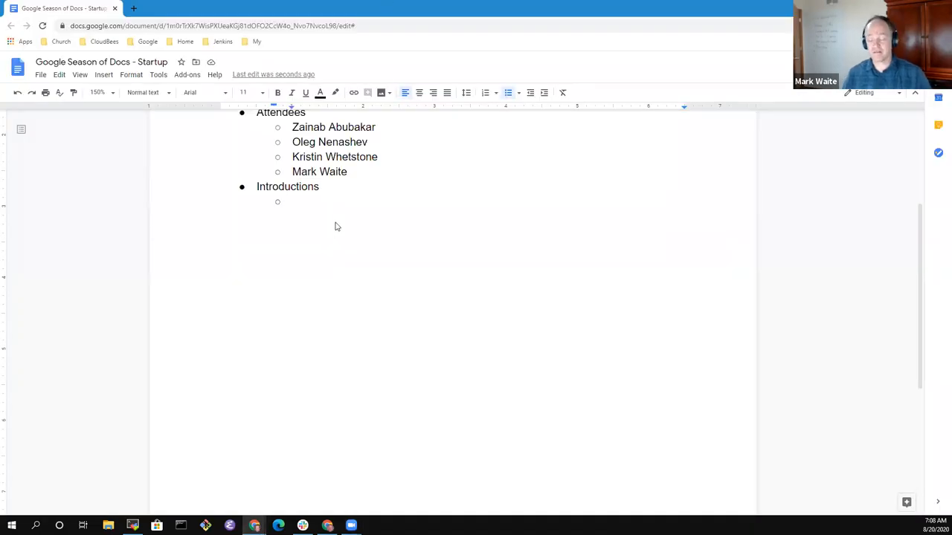
# Step: Turn the empty sub-bullet into a top-level Topics bullet
pyautogui.click(292, 202)
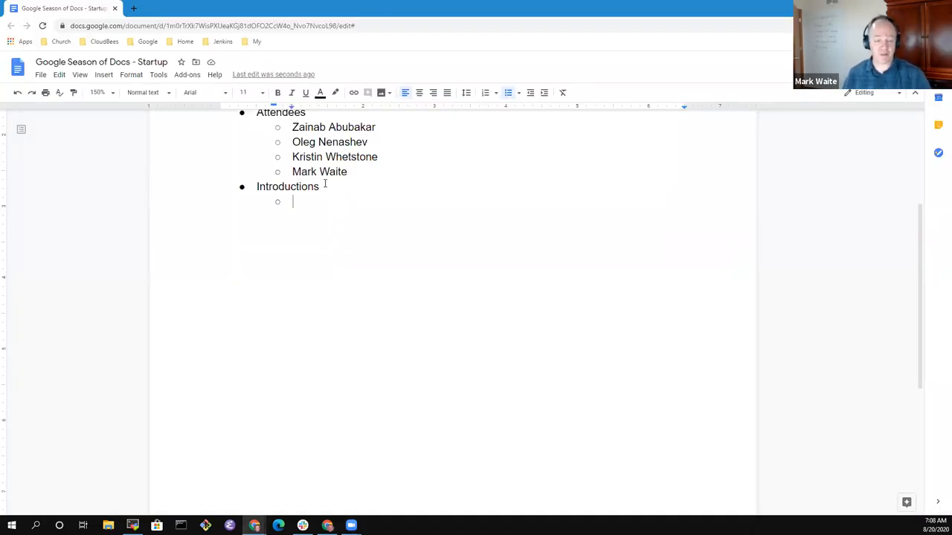
pyautogui.press('shift+tab')
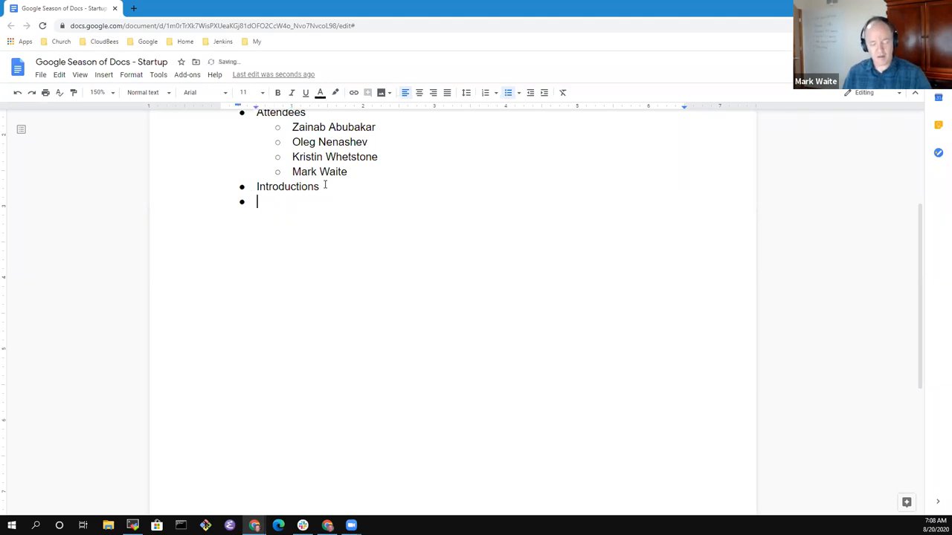
pyautogui.write('Topics')
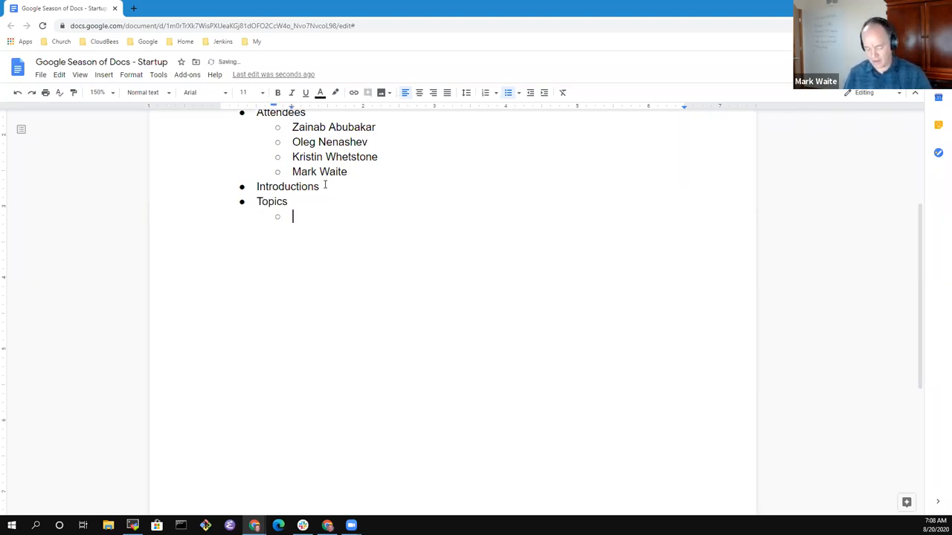
# Step: List community bonding for about a month and the project for 3 months under Topics
pyautogui.write('Co')
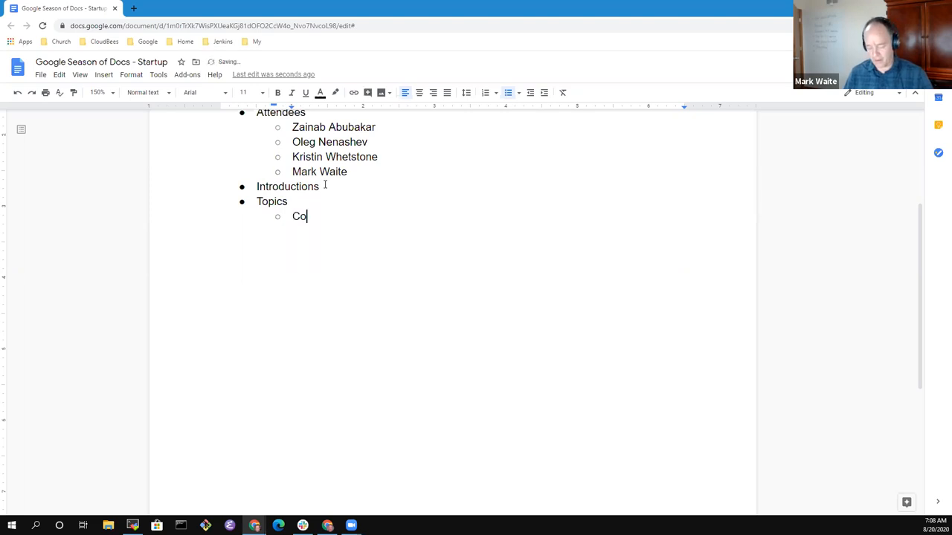
pyautogui.write('mmunity bond')
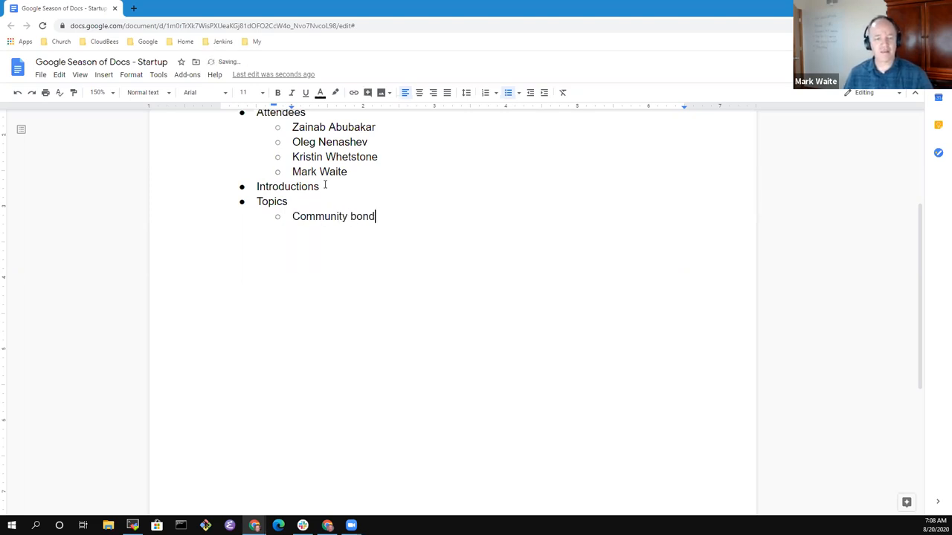
pyautogui.write('ing')
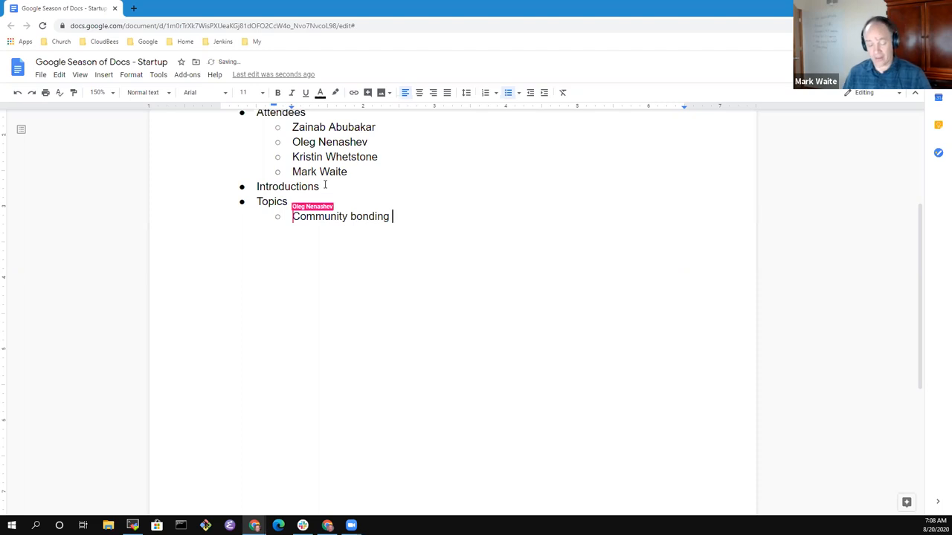
pyautogui.write('for')
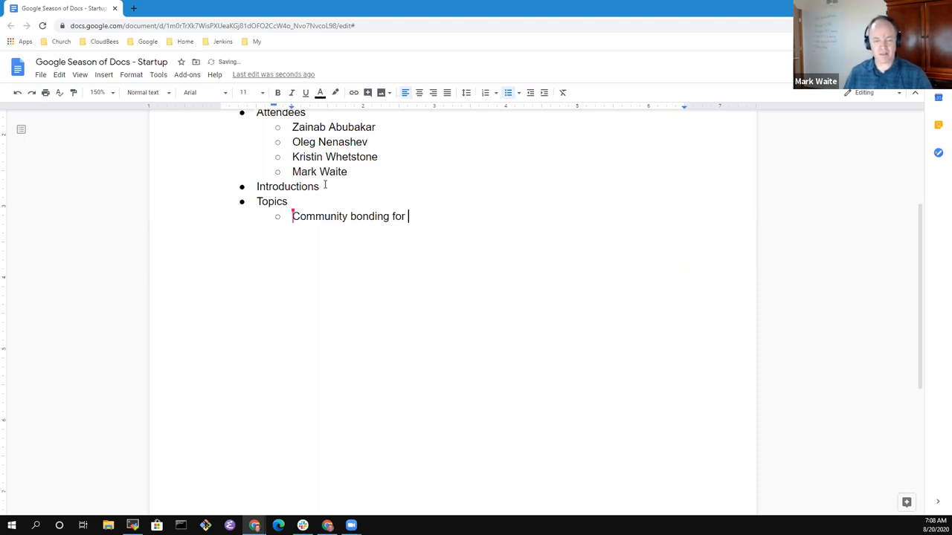
pyautogui.write('about a monht')
pyautogui.write('Project for')
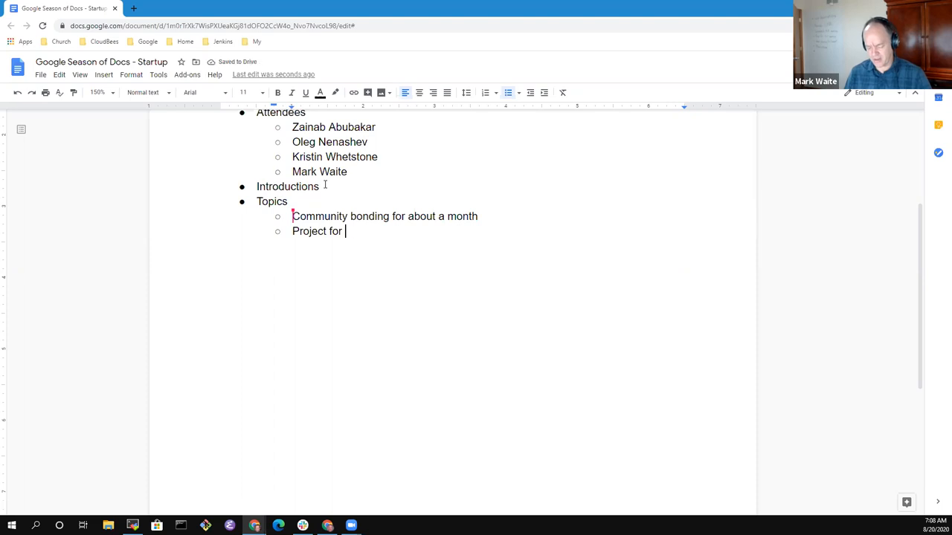
pyautogui.write('3 months')
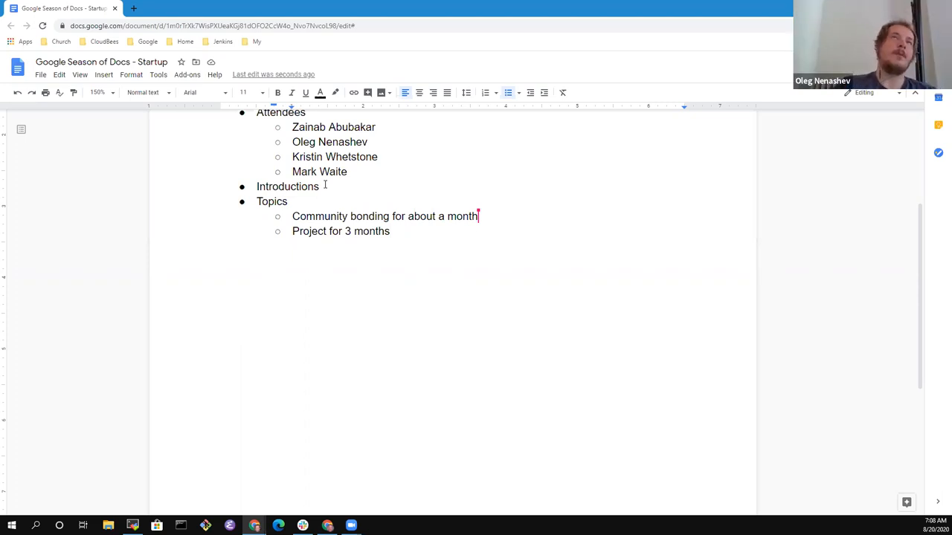
# Step: Add nested bullets for communication channels (meetings, mailings, chat) and stakeholders under community bonding
pyautogui.press('Enter')
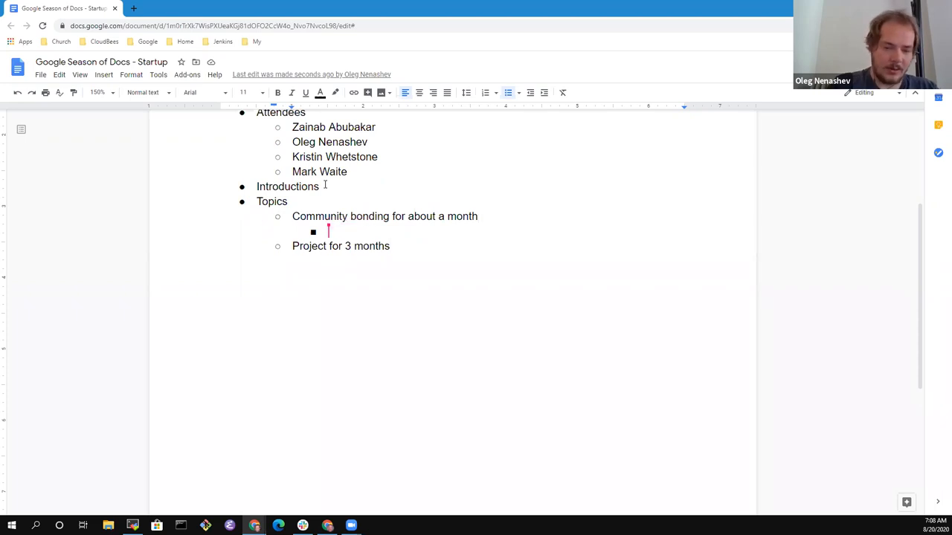
pyautogui.click(479, 217)
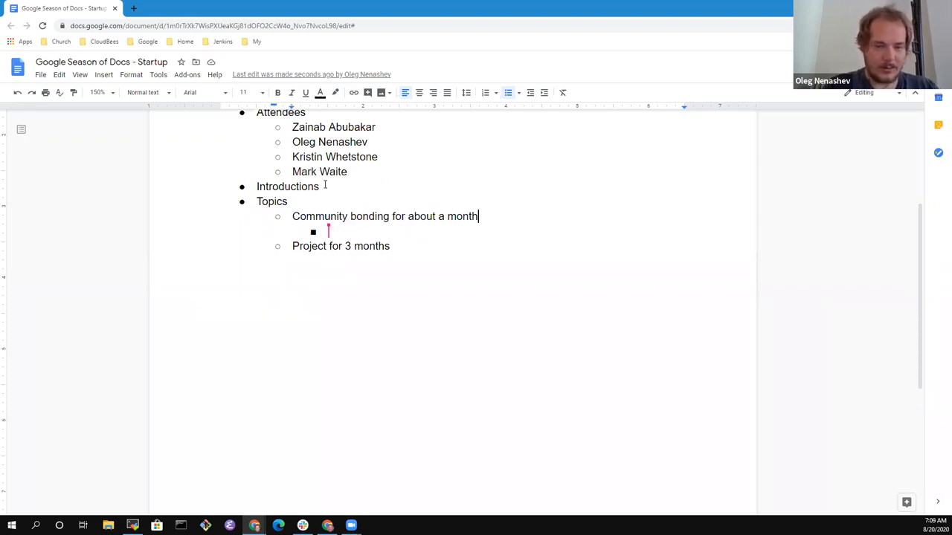
pyautogui.write('Communication channels:')
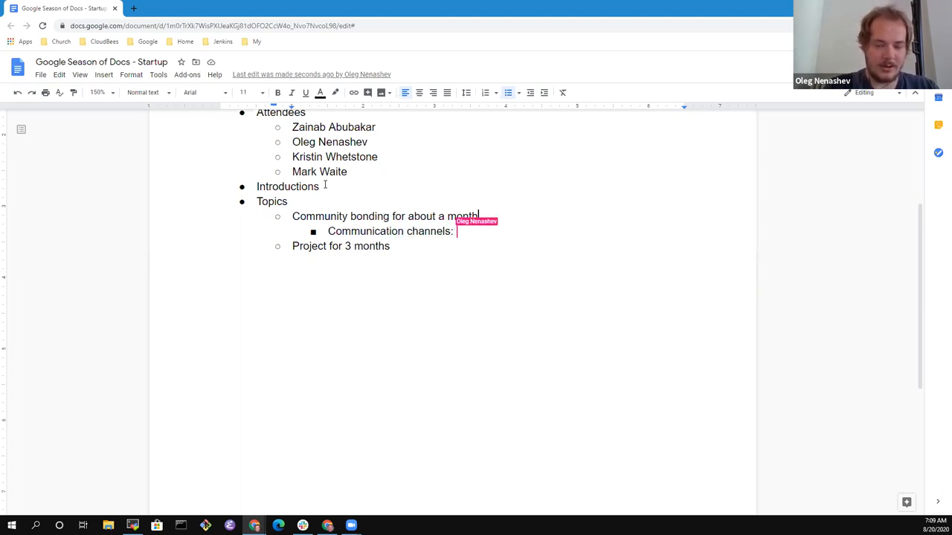
pyautogui.write('meetings, m')
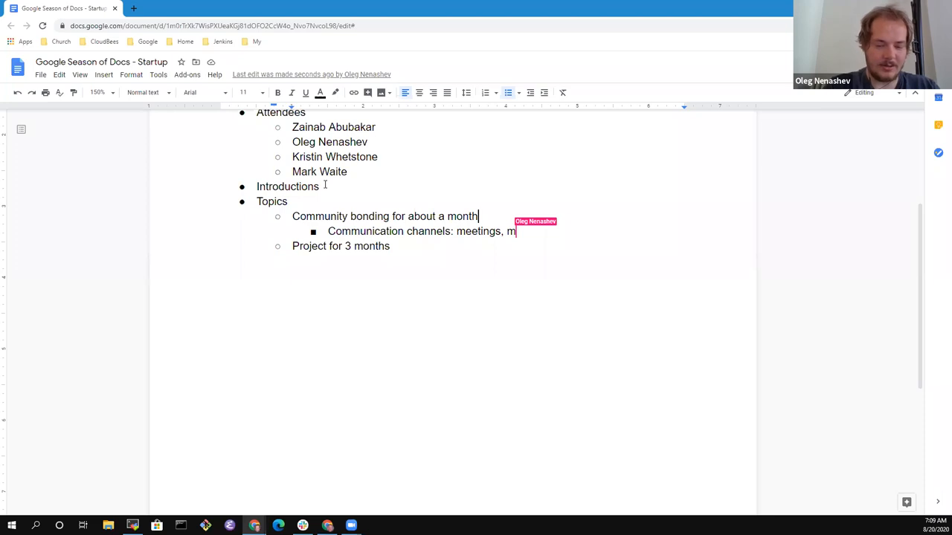
pyautogui.write('ailings, ch')
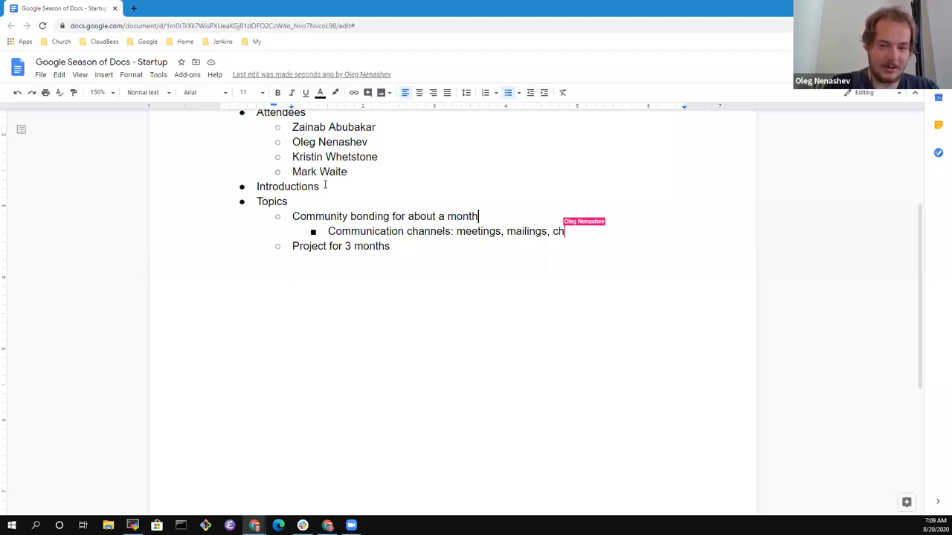
pyautogui.press('enter')
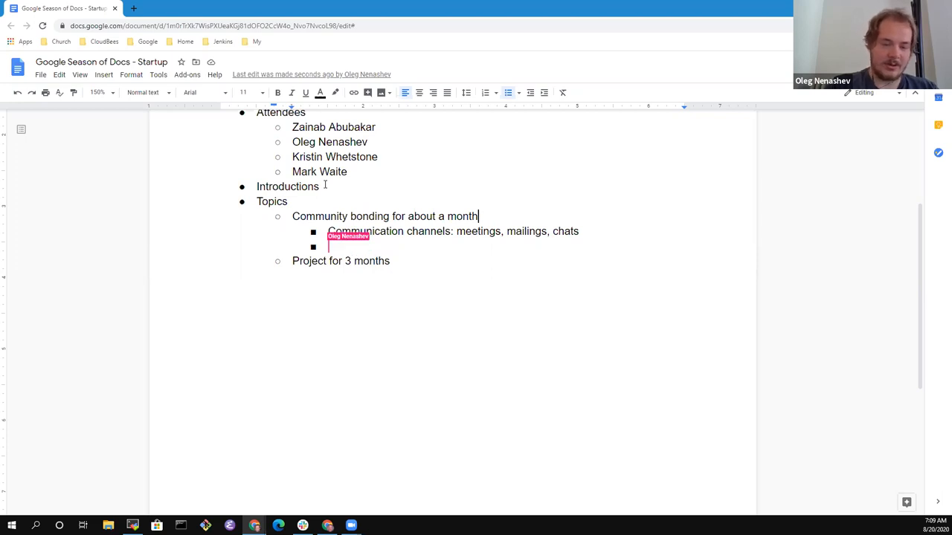
pyautogui.write('St')
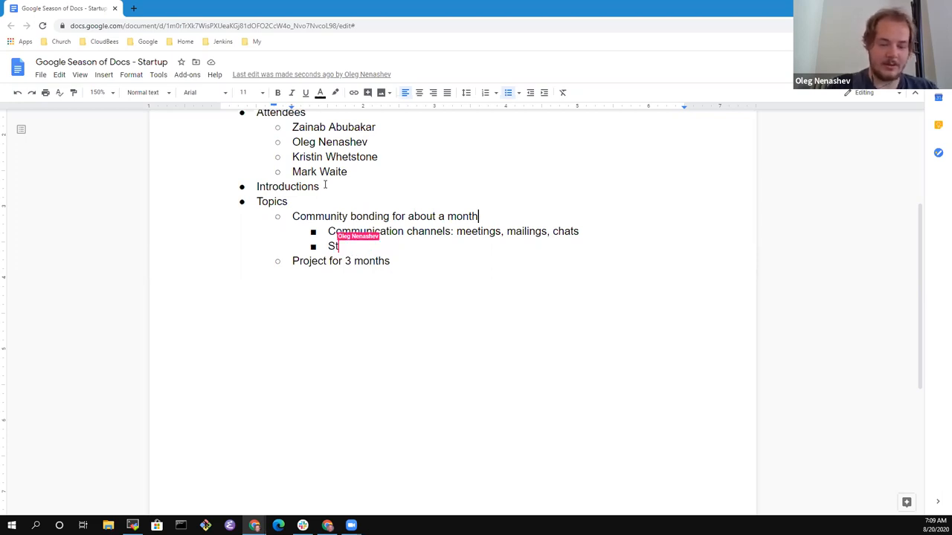
pyautogui.write('akeholders')
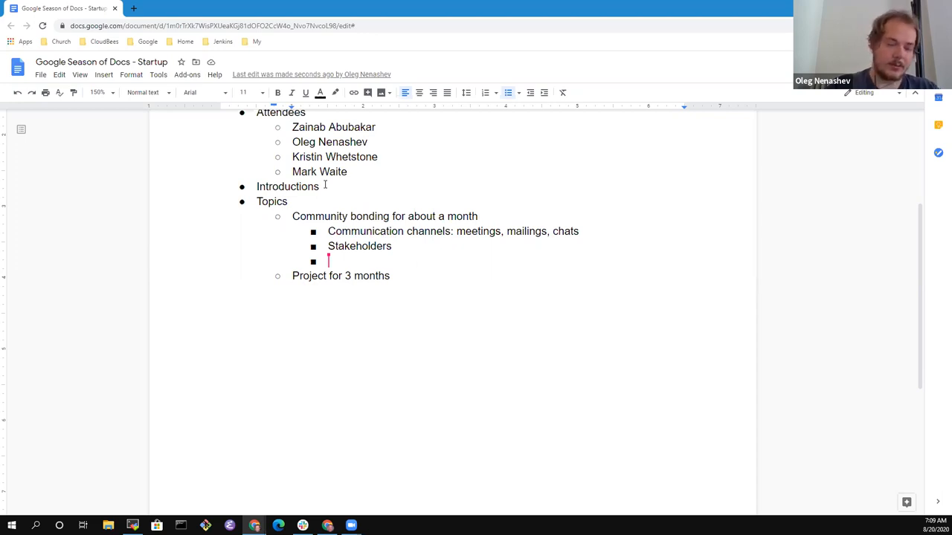
# Step: Add nested bullets for knowledge transfers, getting permissions and infra, and pre-planning of the project
pyautogui.write('Kno')
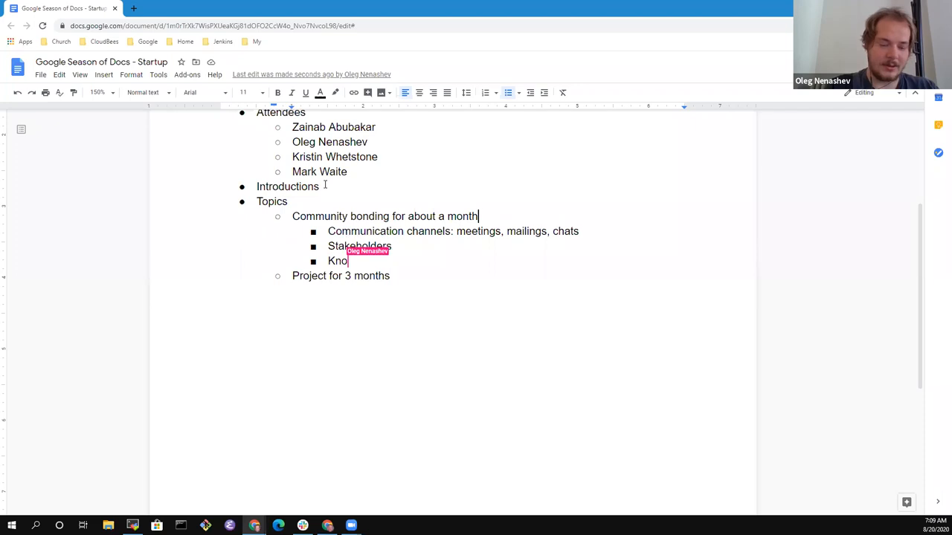
pyautogui.write('wledge tr')
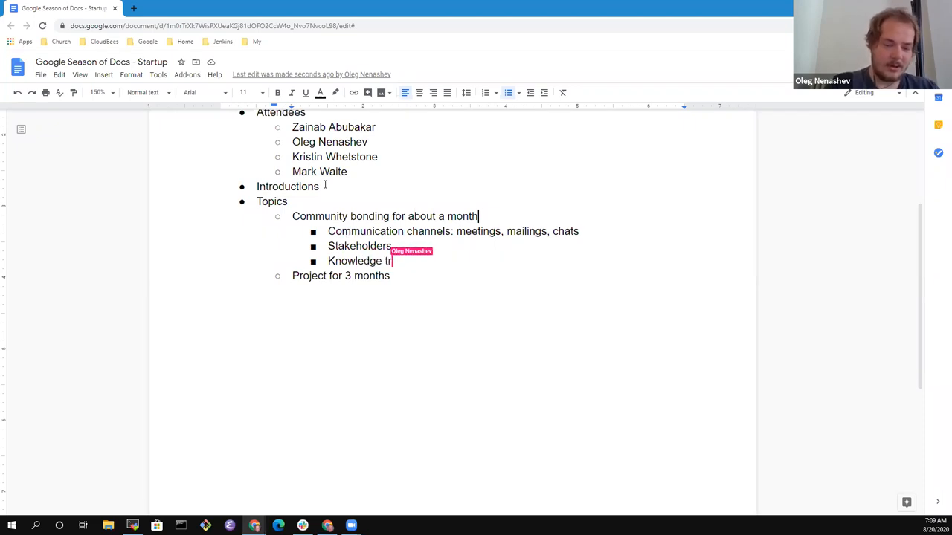
pyautogui.write('ansfer')
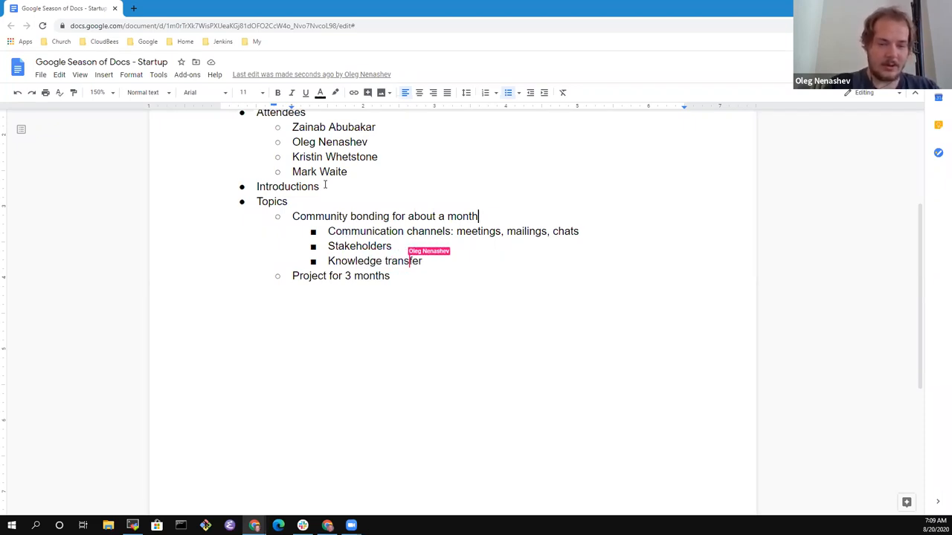
pyautogui.write('Ge')
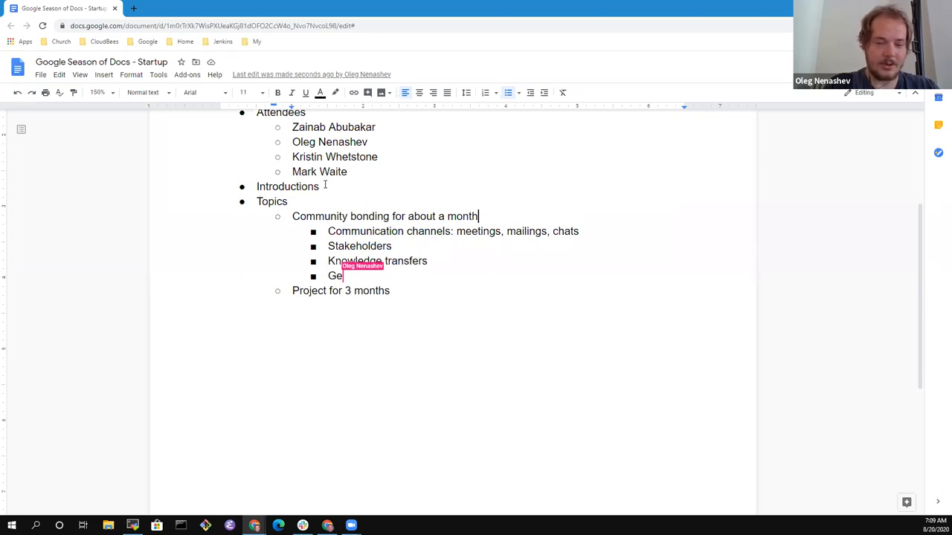
pyautogui.write('tting')
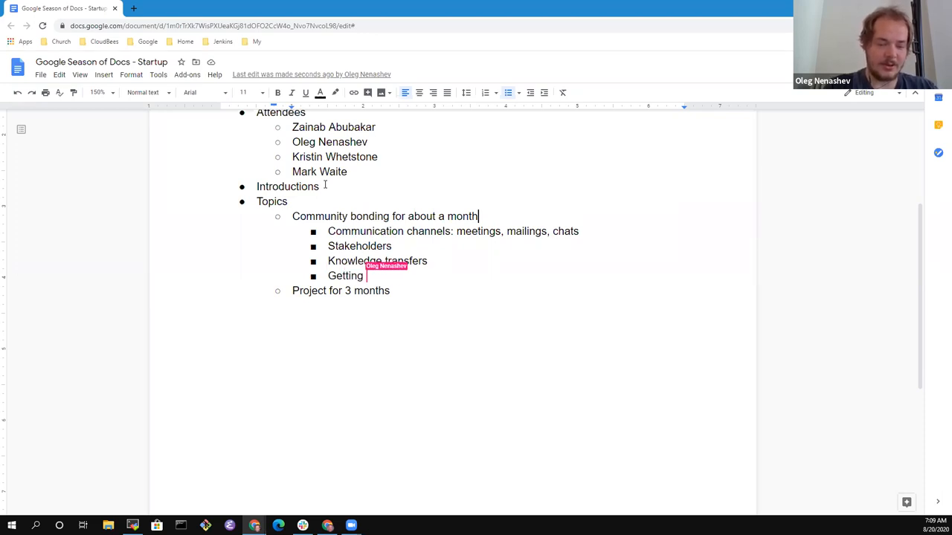
pyautogui.write('pre')
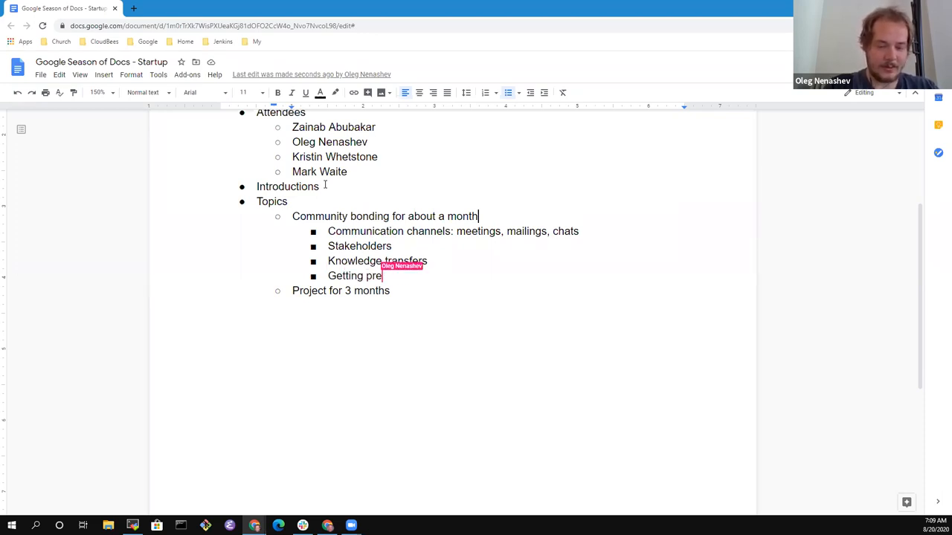
pyautogui.write('rmission')
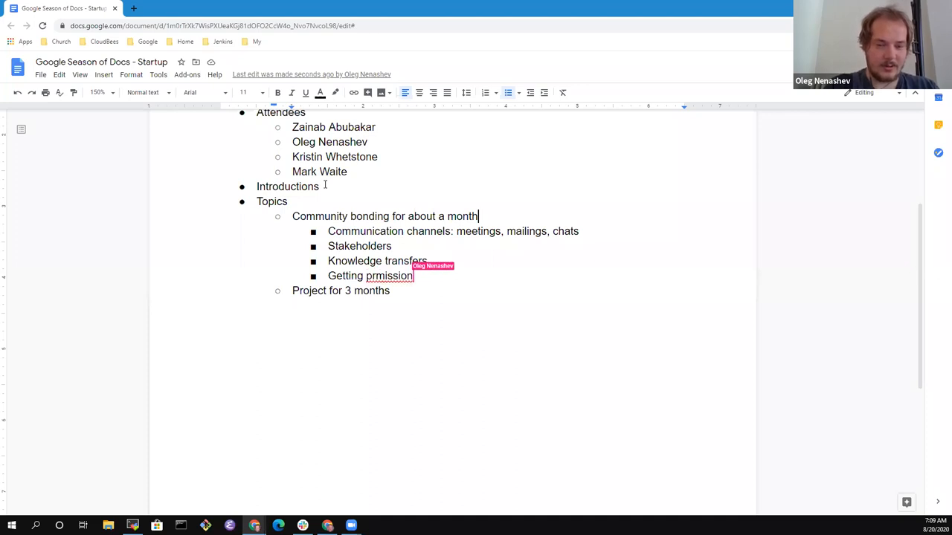
pyautogui.write('ermissions and the infra')
pyautogui.write('Pre-planning p')
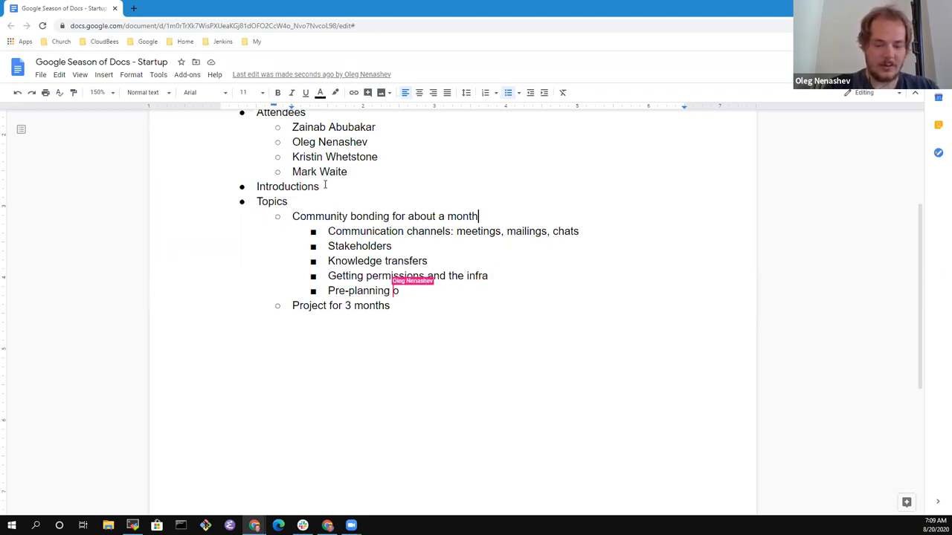
pyautogui.write('f the project')
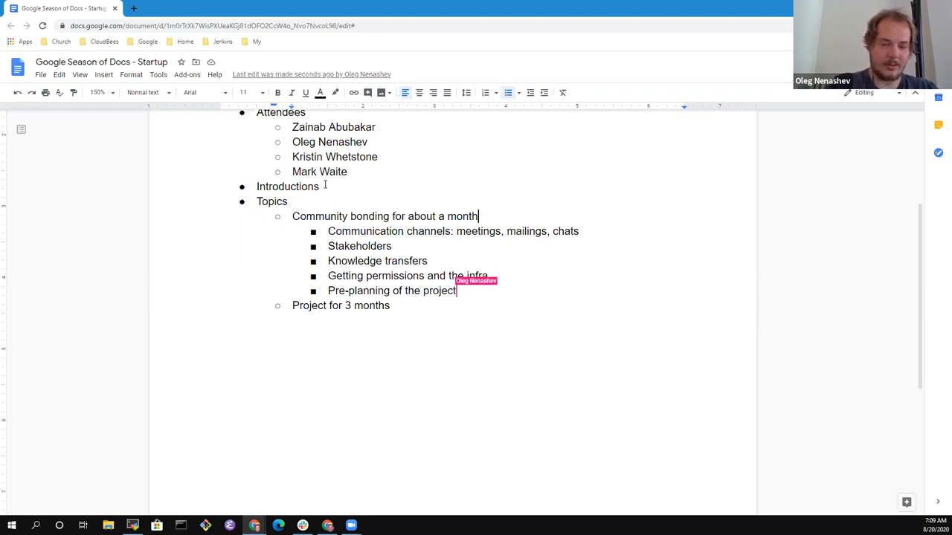
pyautogui.press('enter')
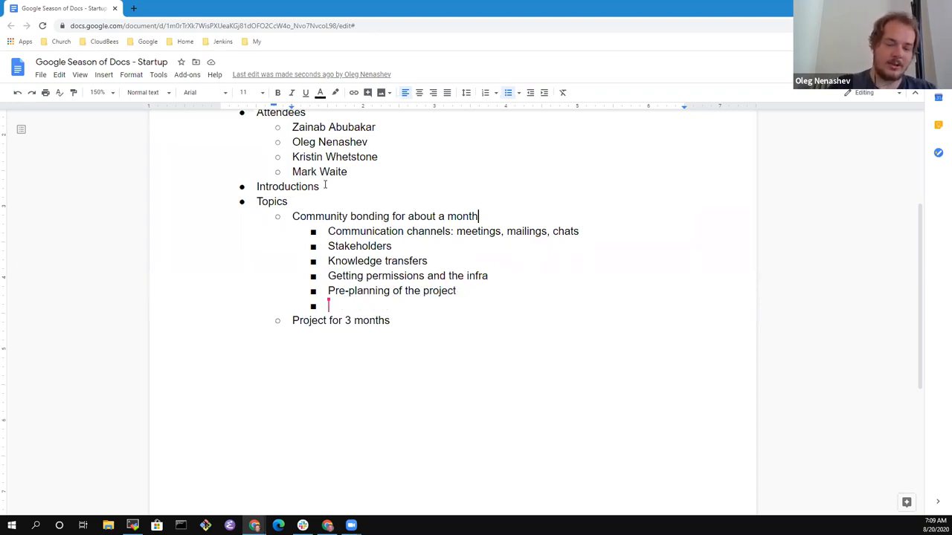
# Step: Add Socializing the project at the end and Availability at the top of the community bonding list
pyautogui.write('Socializing the project')
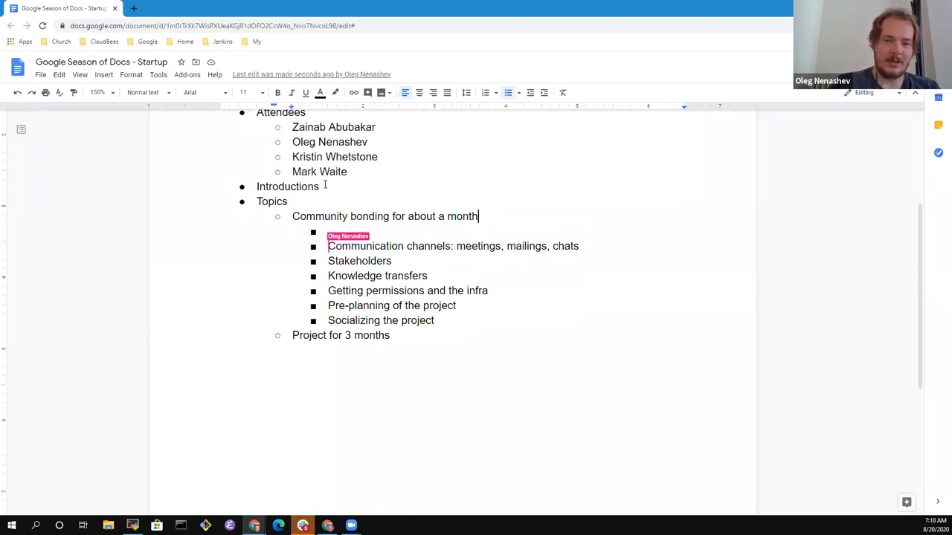
pyautogui.write('Availa')
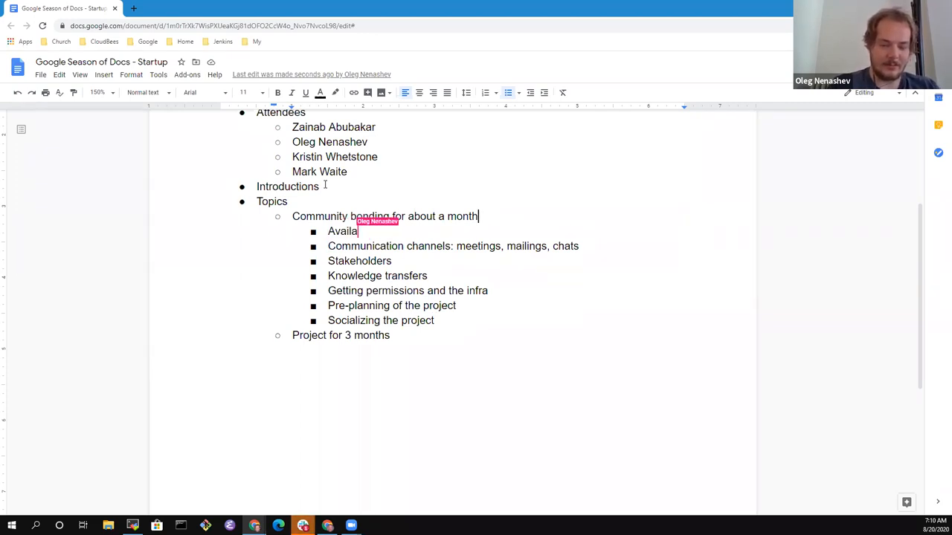
pyautogui.write('bility')
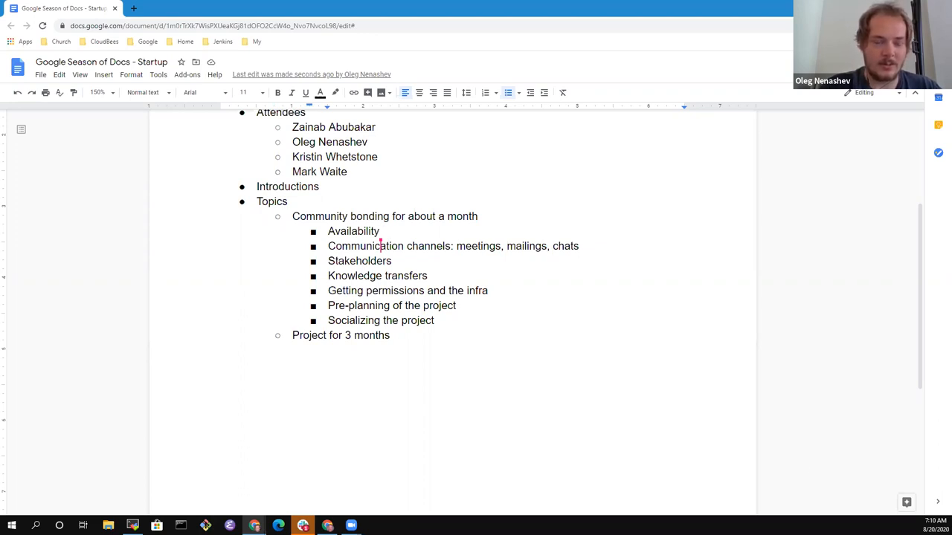
pyautogui.click(394, 232)
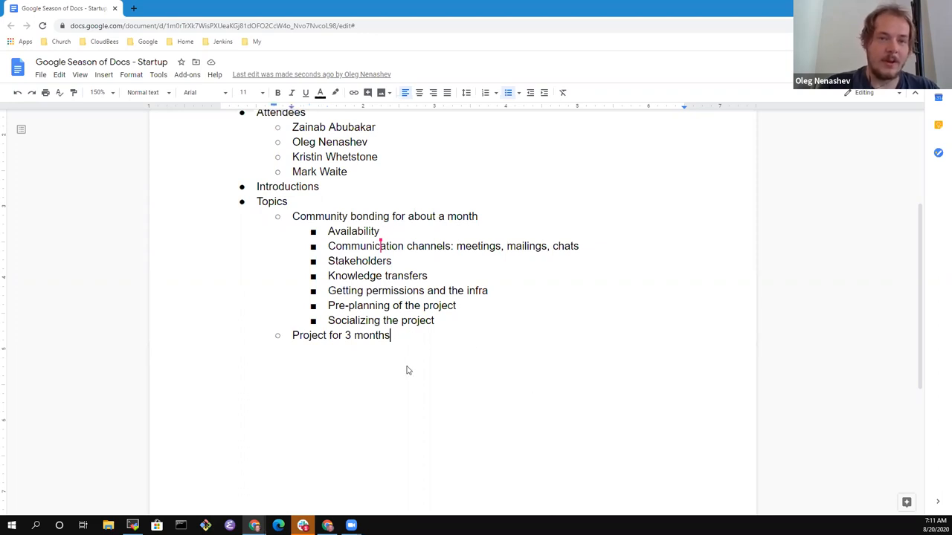
# Step: Add availability notes with Oleg's September vacation
pyautogui.press('enter')
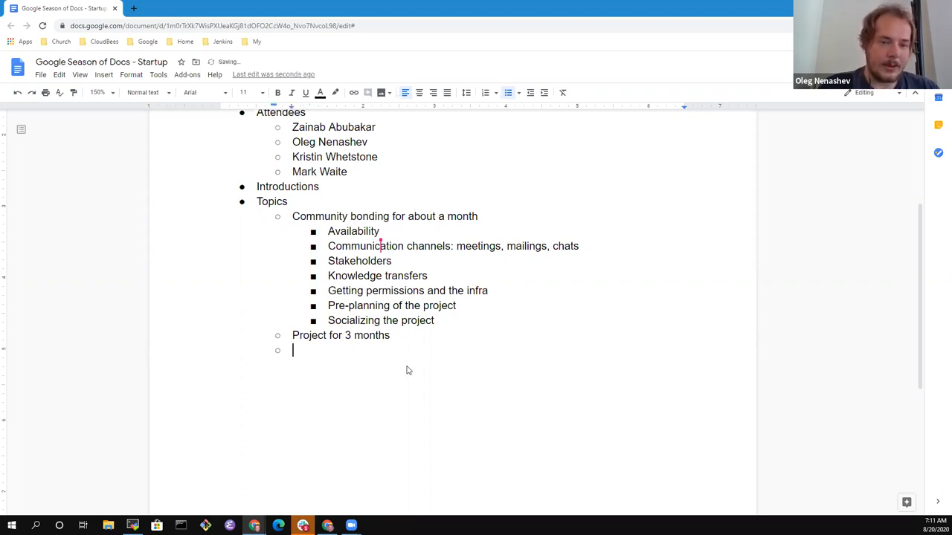
pyautogui.write('Availability')
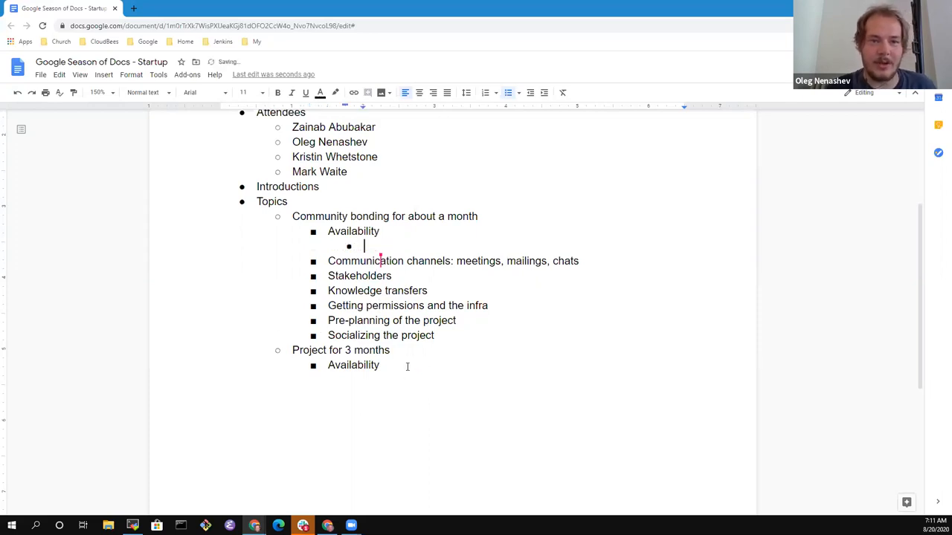
pyautogui.write('Vacatikon for Oleg first two weeks of Se')
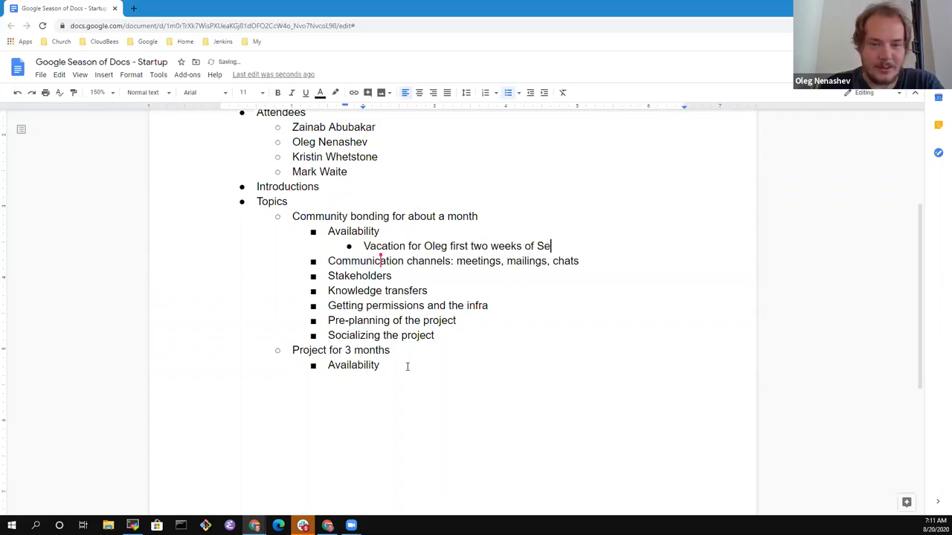
pyautogui.write('pteme')
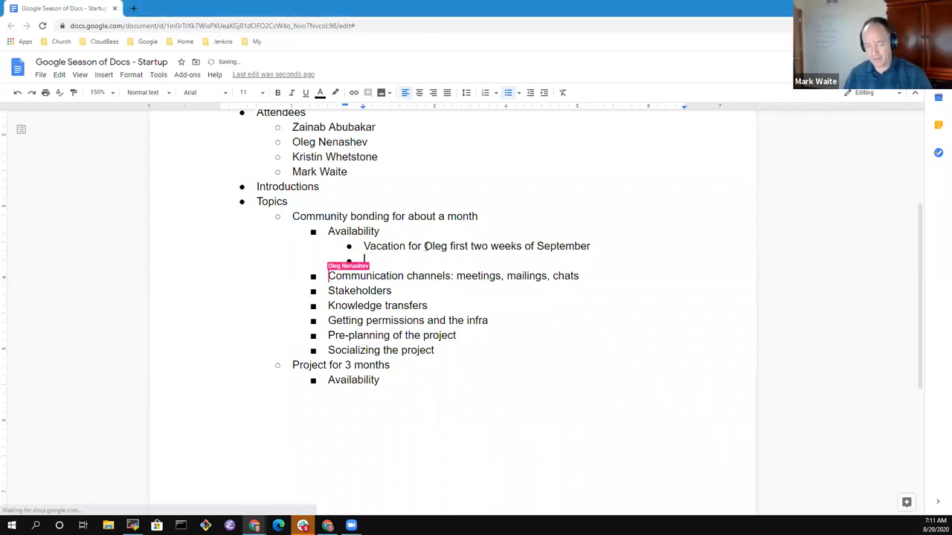
# Step: Reword channels as Setting up… and note Mark is primary Jenkins infra support and distracted by that
pyautogui.write('Setting')
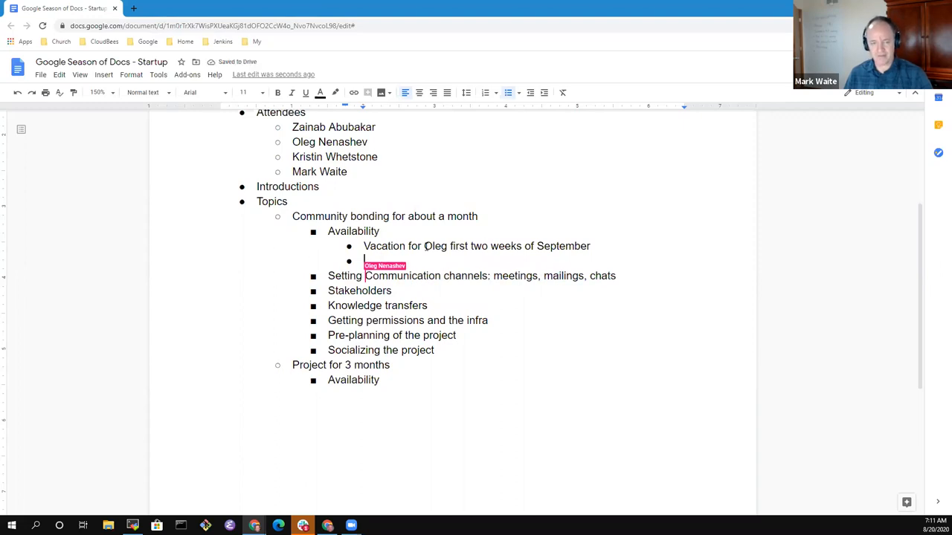
pyautogui.write('Mark')
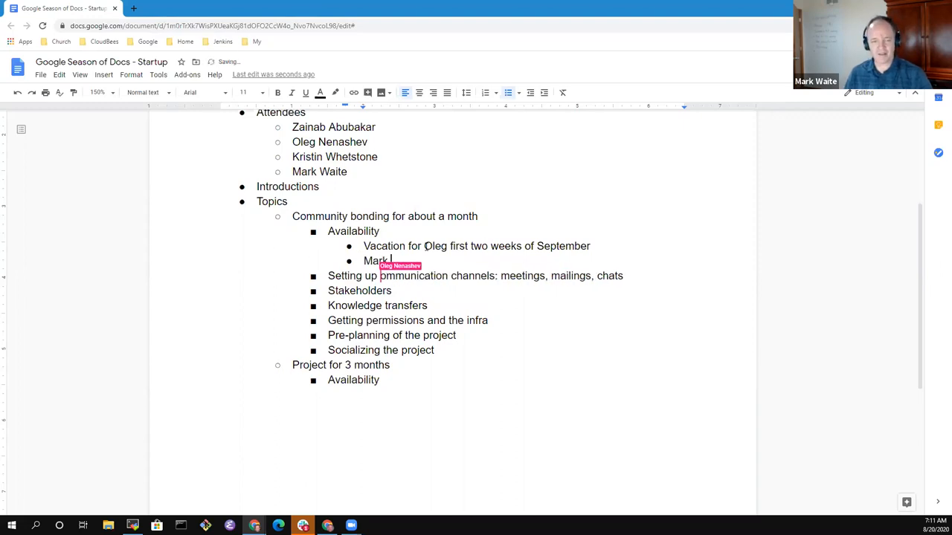
pyautogui.write('is primar')
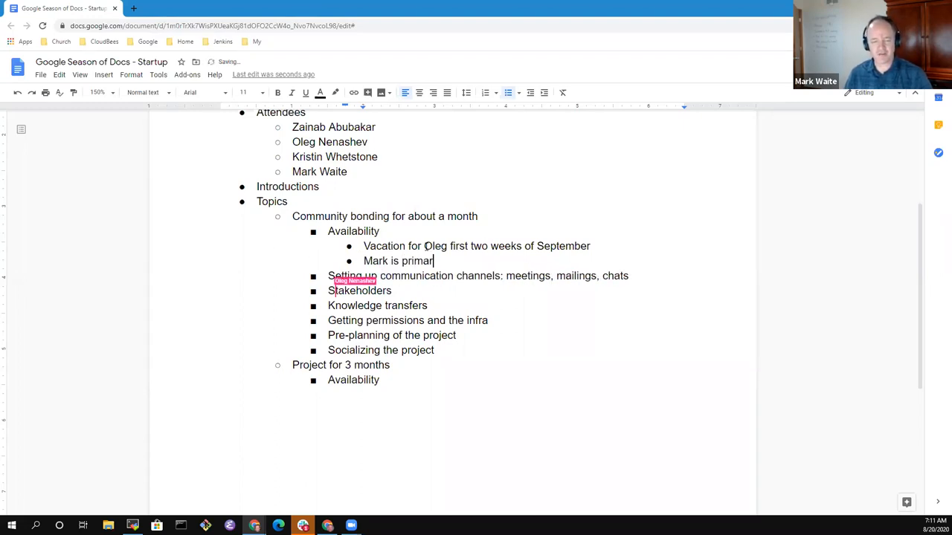
pyautogui.write('Jenkins infra support')
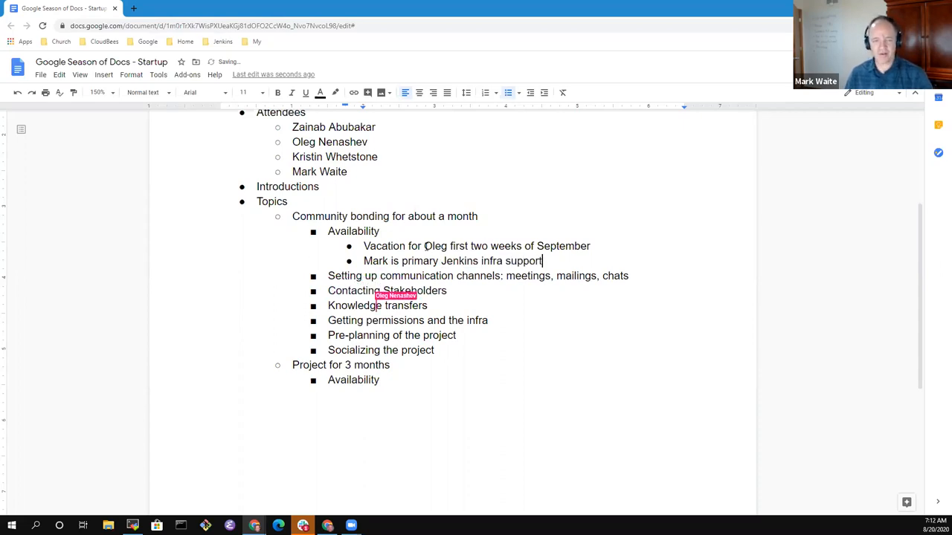
pyautogui.write('an')
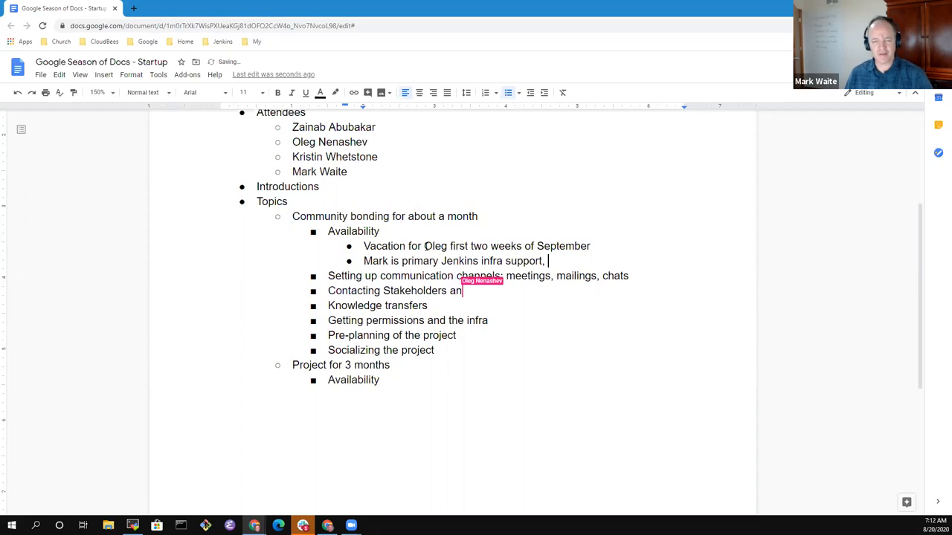
pyautogui.write('distracted')
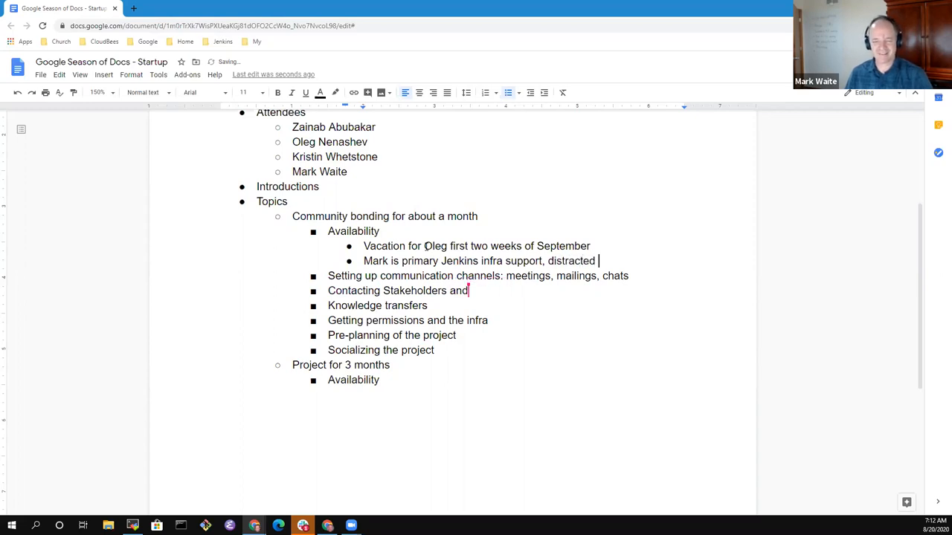
pyautogui.write('by that')
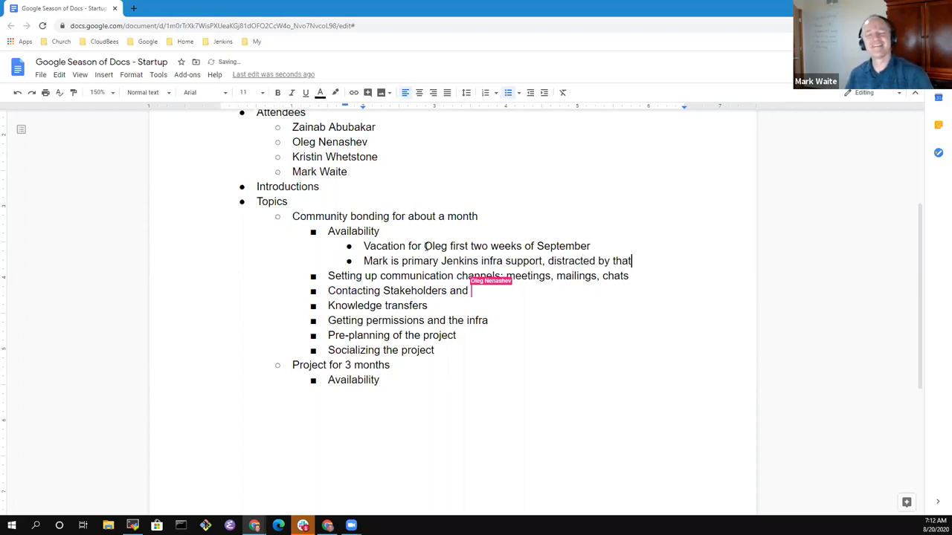
# Step: Reword stakeholders as Contacting Stakeholders and onboarding contributors
pyautogui.write('onboarding')
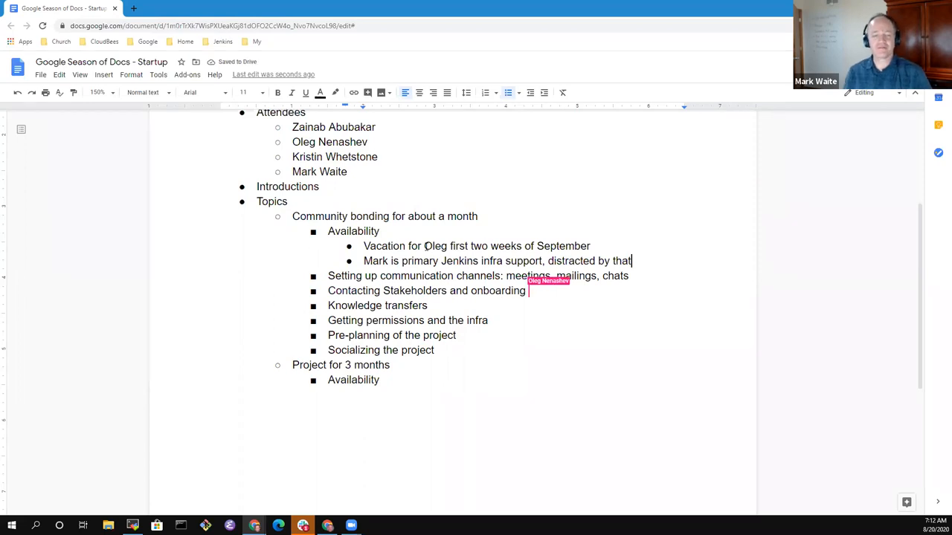
pyautogui.write('contributors')
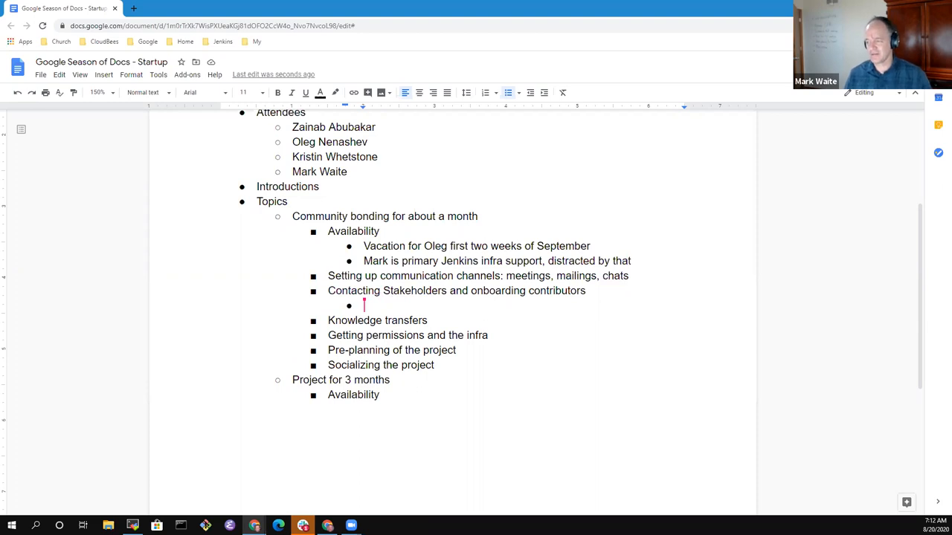
pyautogui.moveTo(425, 197)
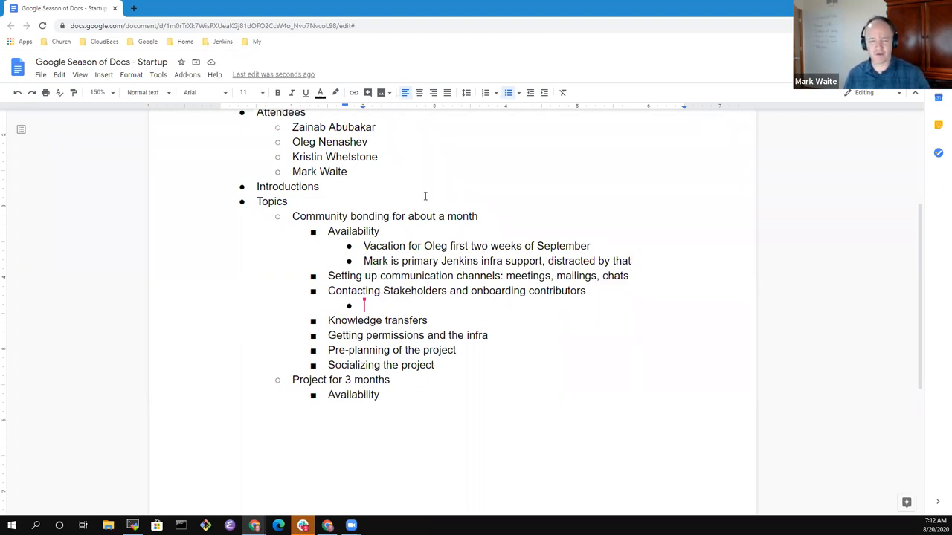
pyautogui.moveTo(386, 411)
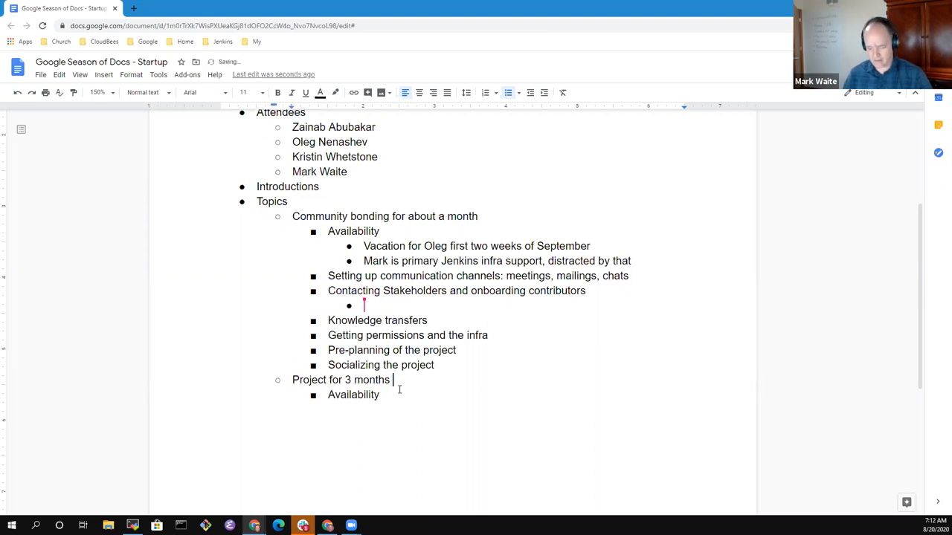
# Step: Add date ranges: - Sep 14 for the project and - Aug 17 - Sep 13 for community bonding
pyautogui.write('- Sep 1')
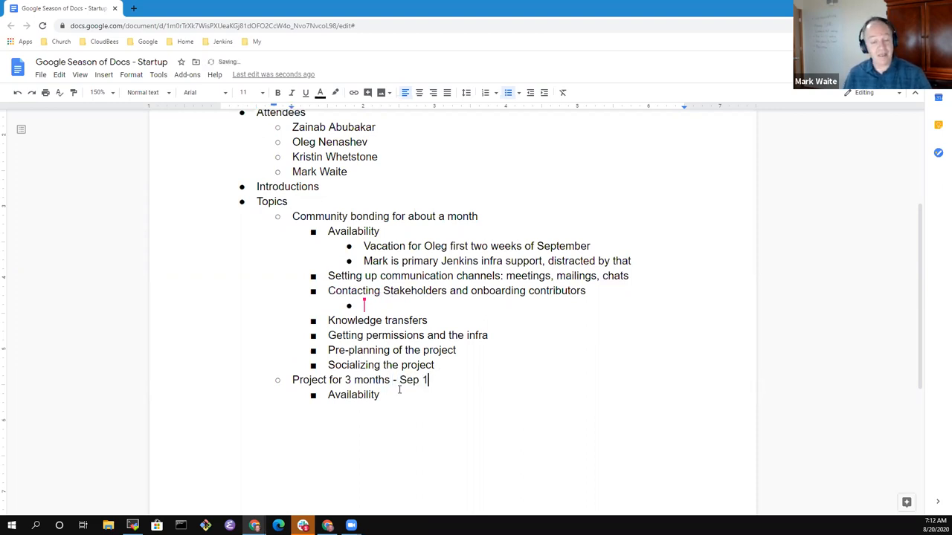
pyautogui.write('4')
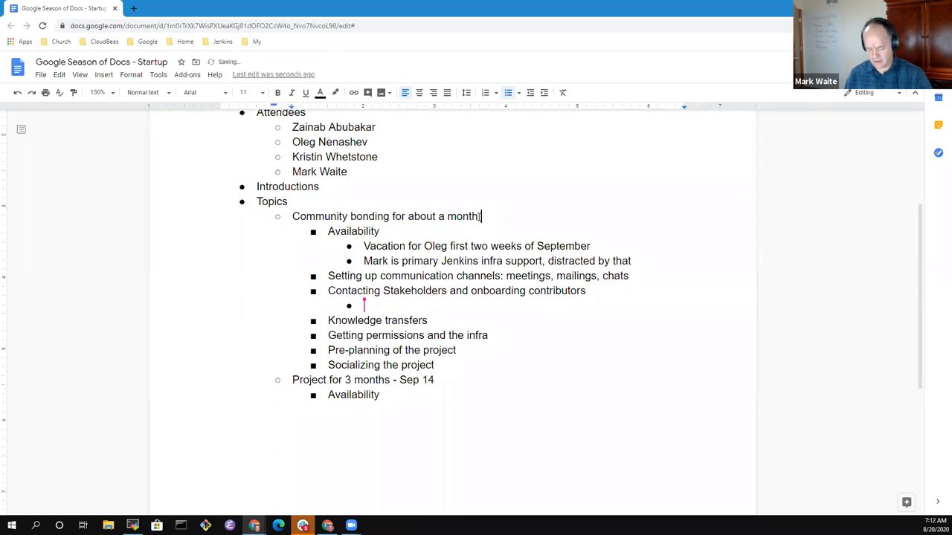
pyautogui.write('- Aug')
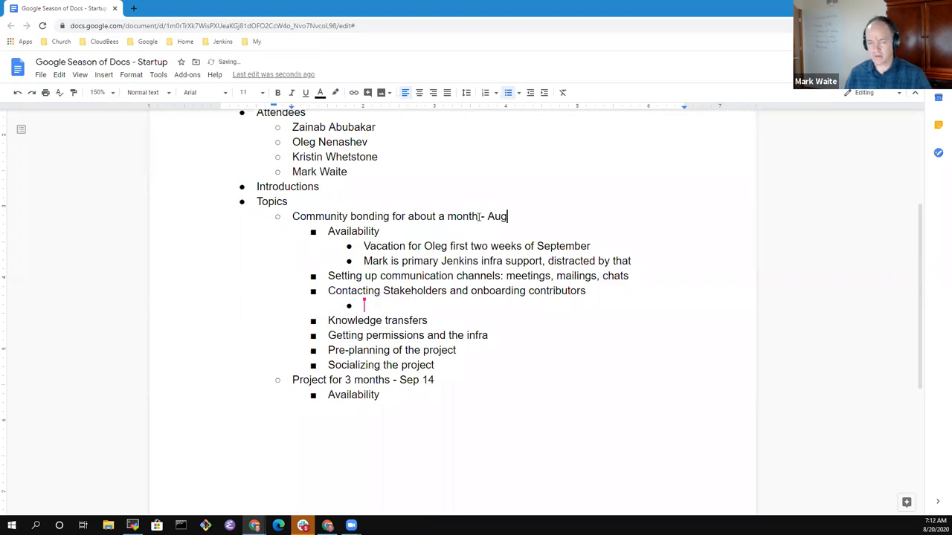
pyautogui.write('17 - Sep 13')
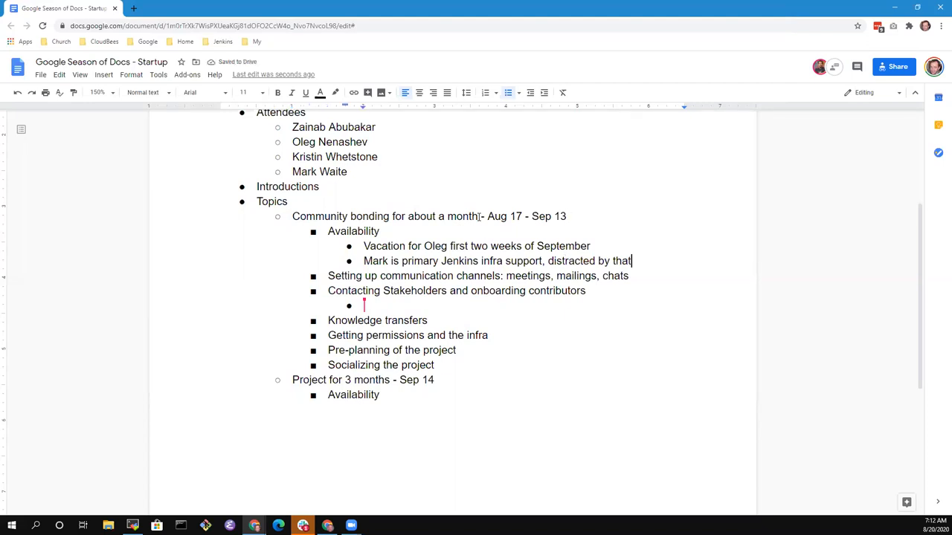
# Step: Add an availability note that Zainab is traveling early next week
pyautogui.write('Zainab')
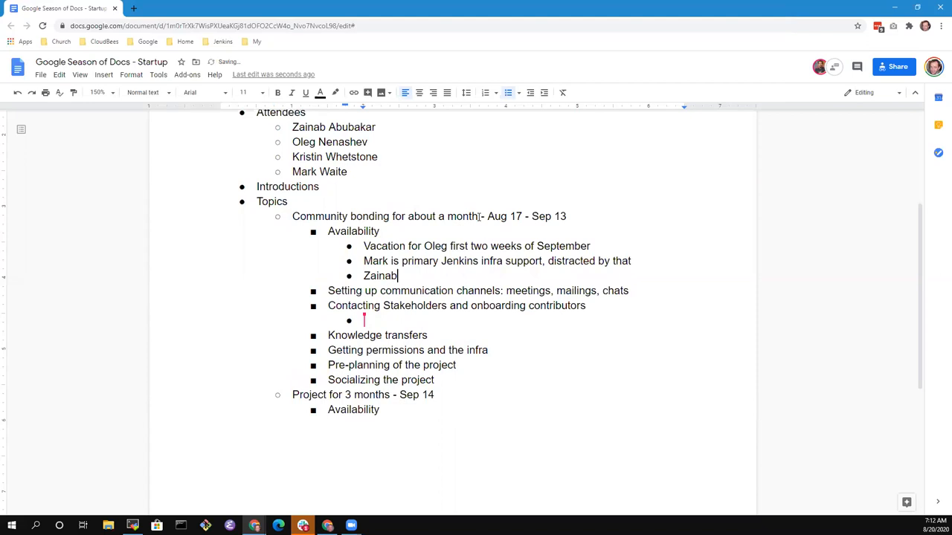
pyautogui.write('un')
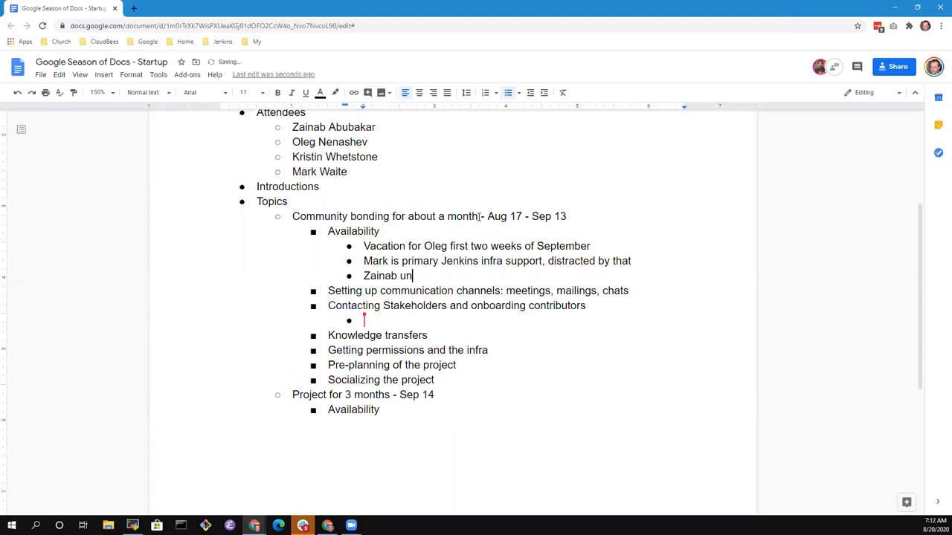
pyautogui.press('Backspace')
pyautogui.write('traveliung')
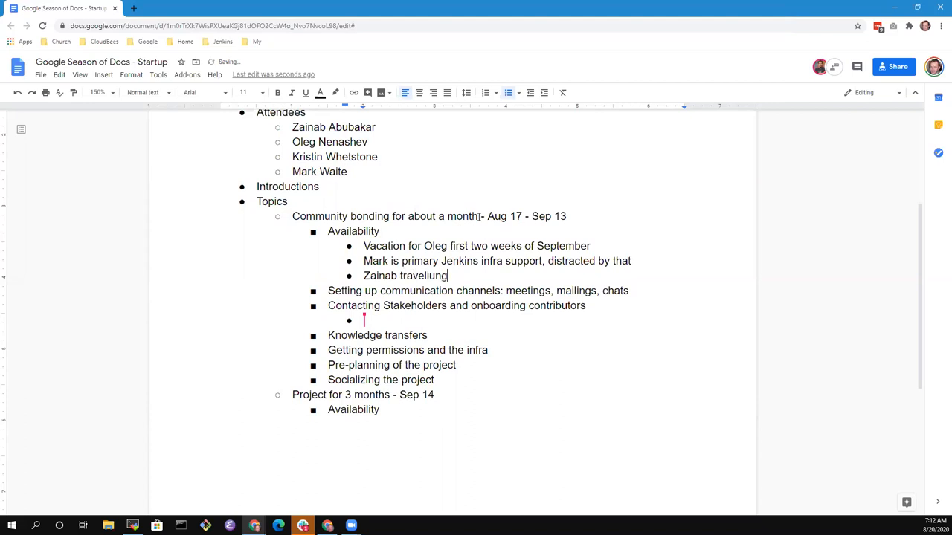
pyautogui.write('early')
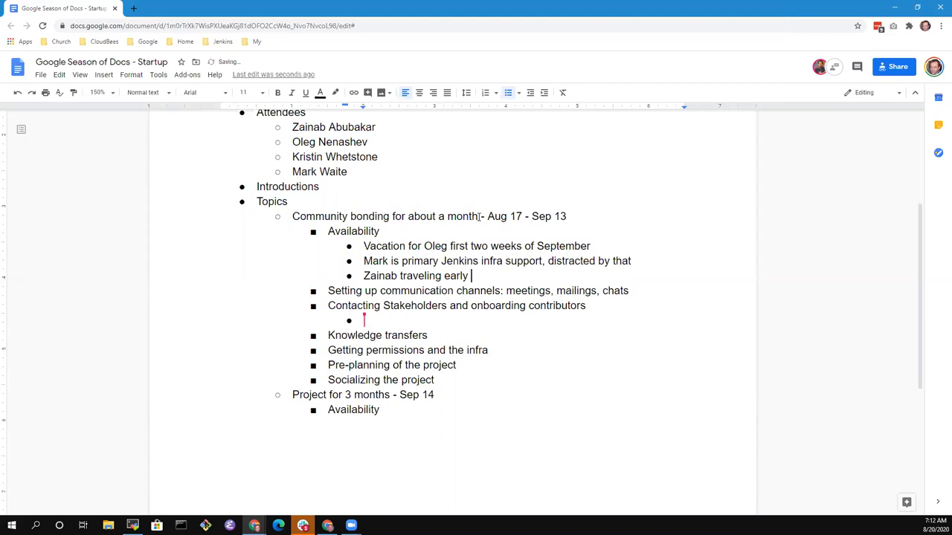
pyautogui.write('next week')
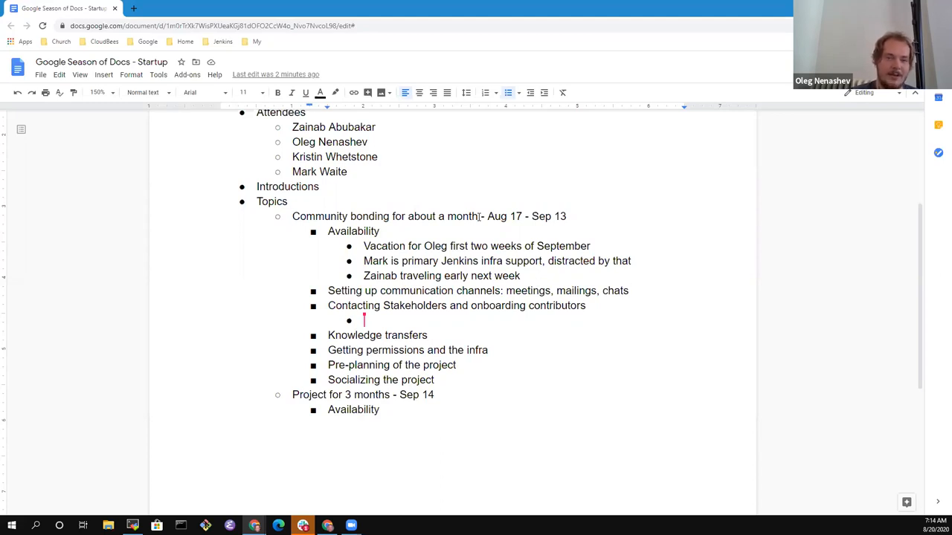
pyautogui.click(627, 290)
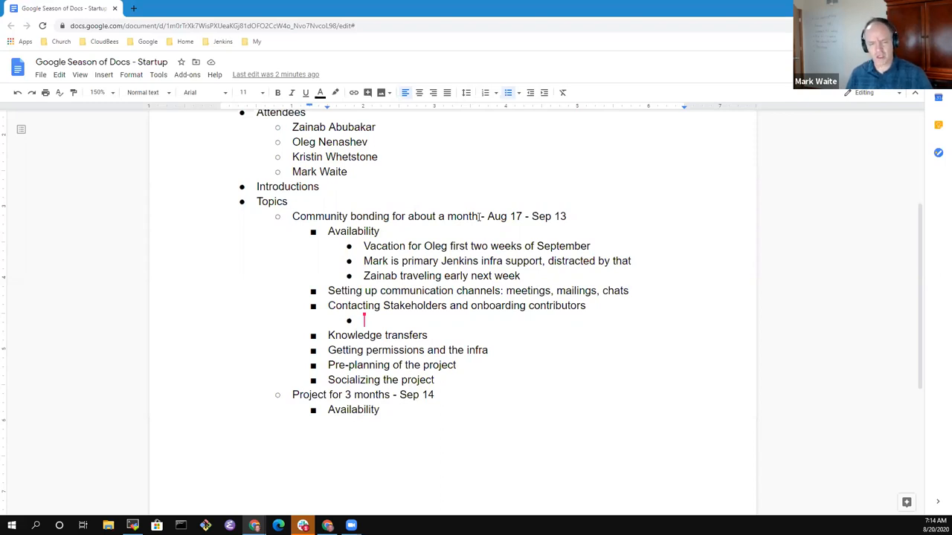
pyautogui.press('Enter')
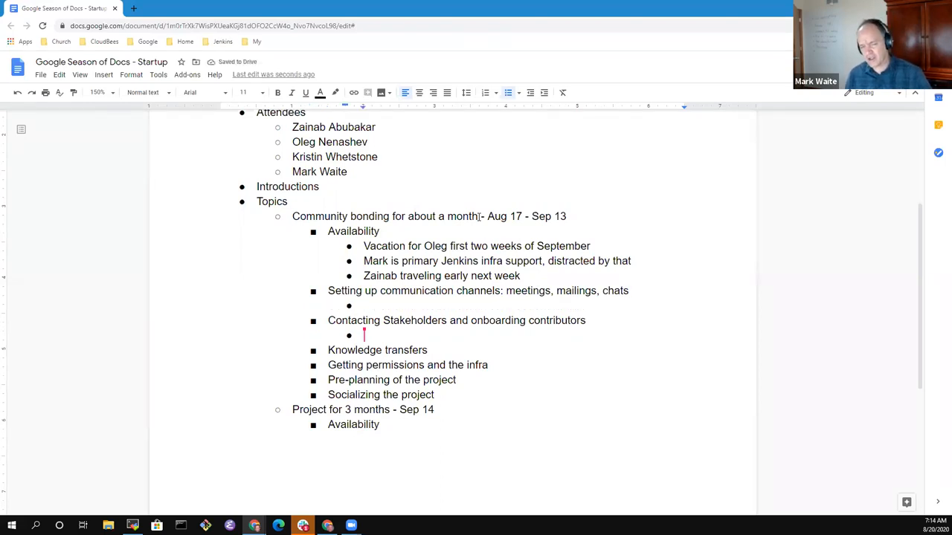
pyautogui.write('Gitter')
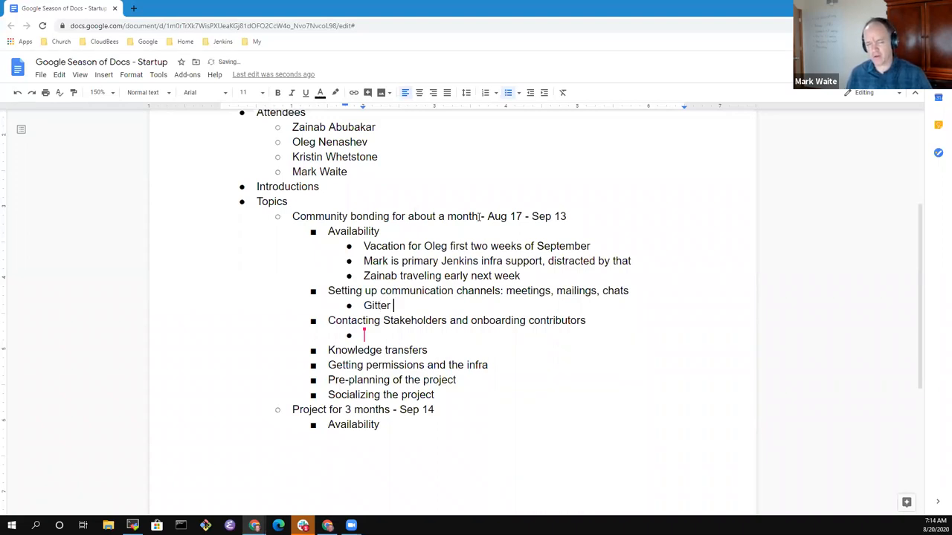
pyautogui.write('chat')
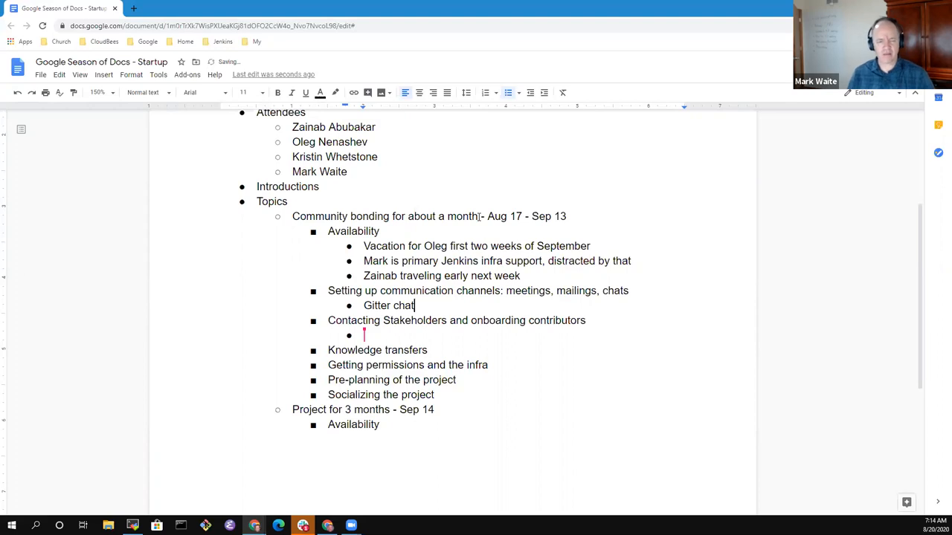
pyautogui.write('-')
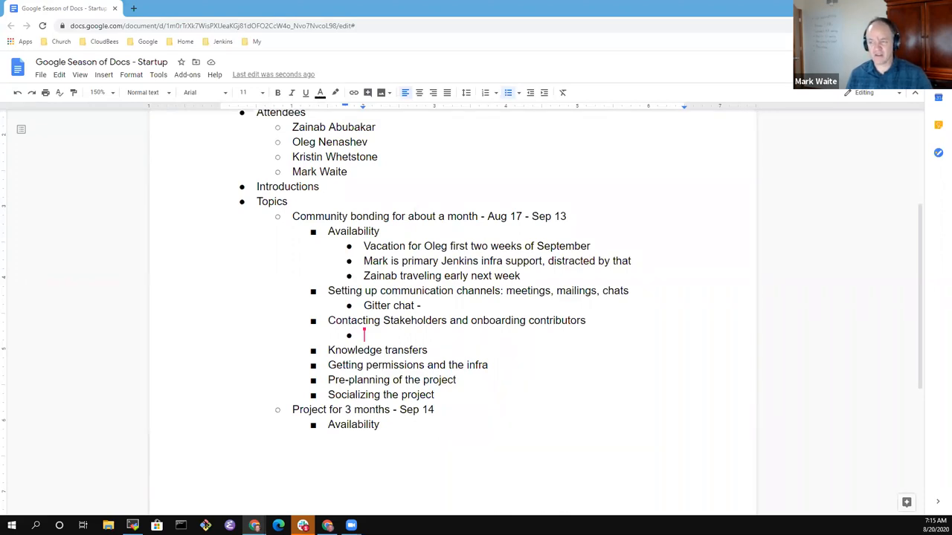
pyautogui.moveTo(387, 344)
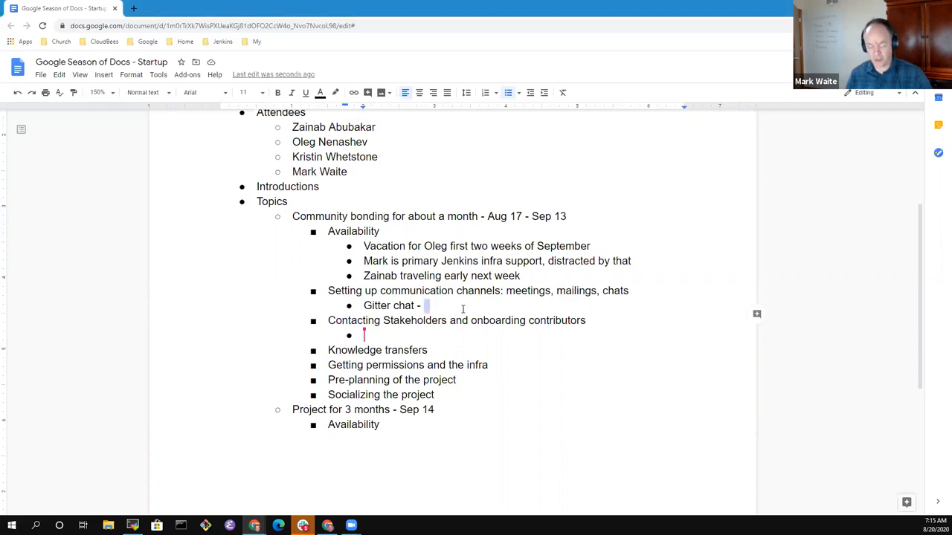
pyautogui.write('https://gitter.im/jenkinsci/docs')
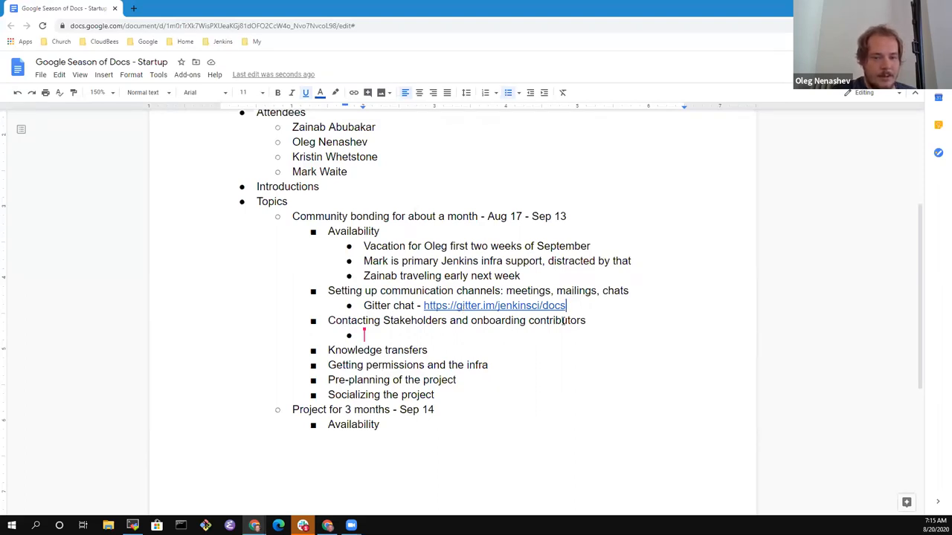
pyautogui.write('Docs mailing list')
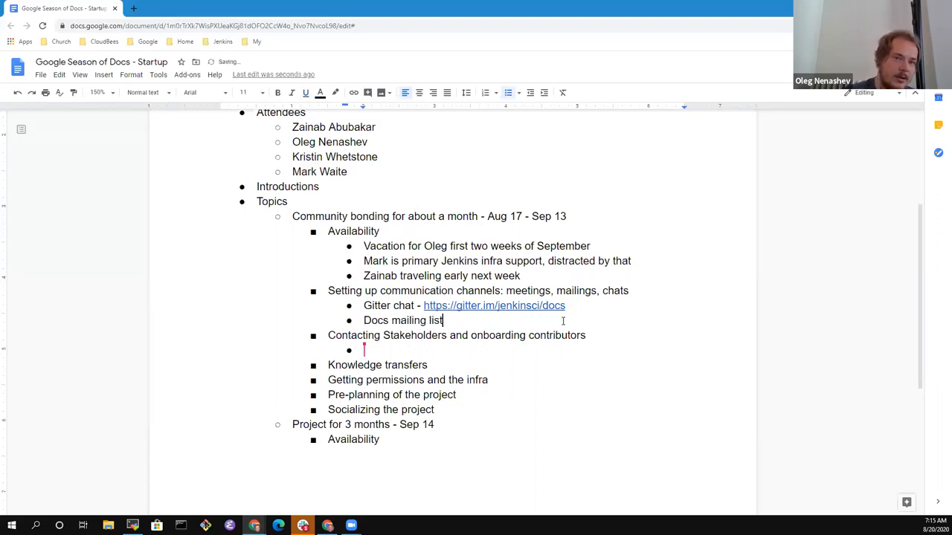
pyautogui.write('-')
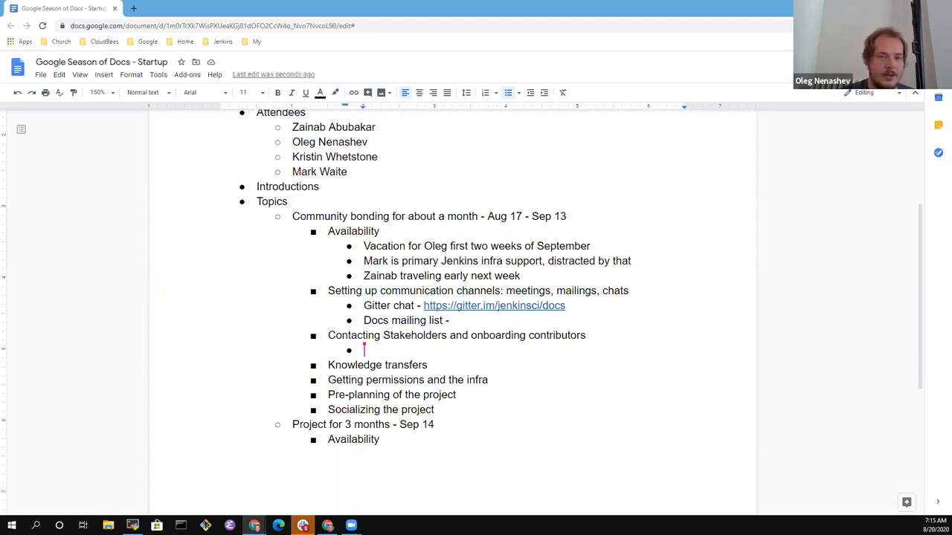
pyautogui.moveTo(425, 348)
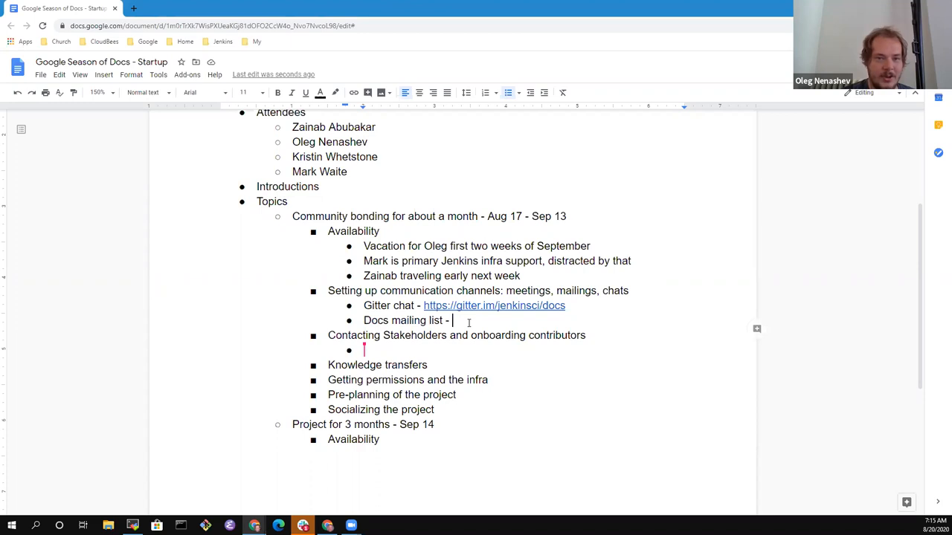
pyautogui.write('https://groups.google.com/g/jenkinsci-docs')
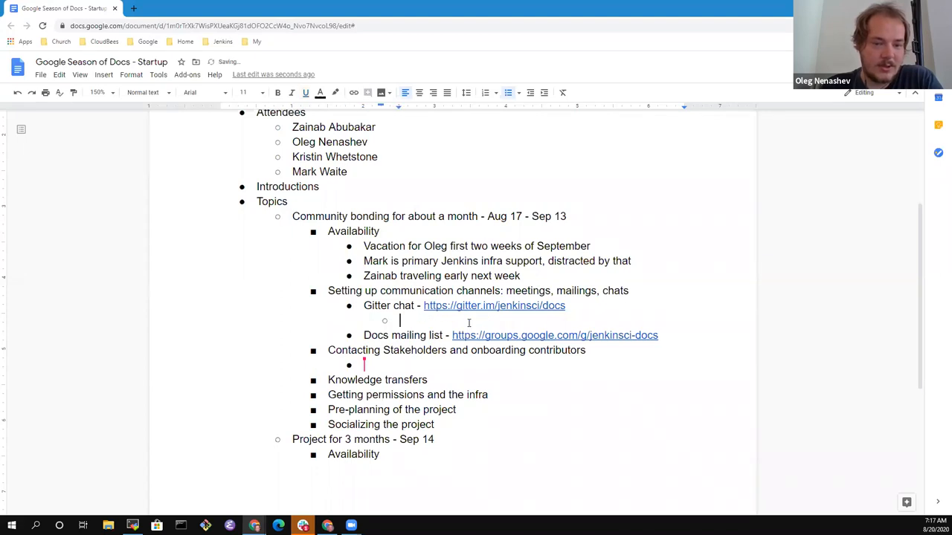
# Step: Note 'Alternate - Kubernetes slack channel for Jenkins' under Gitter chat
pyautogui.write('Alternate - Kuber')
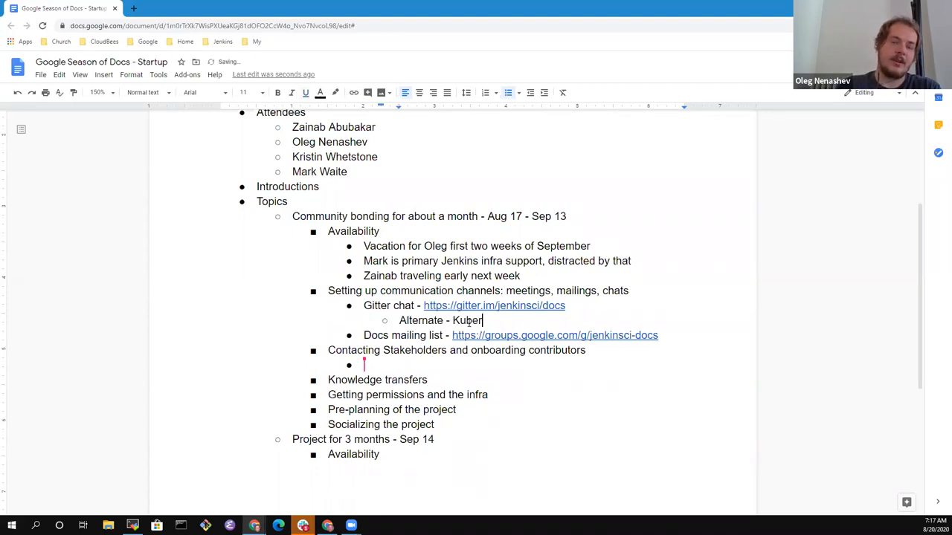
pyautogui.write('netes sl')
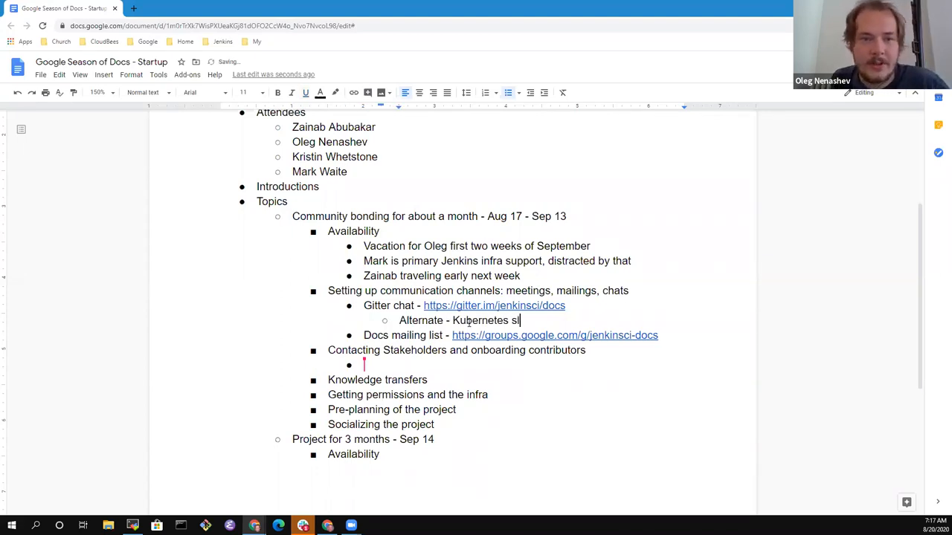
pyautogui.write('ack channel')
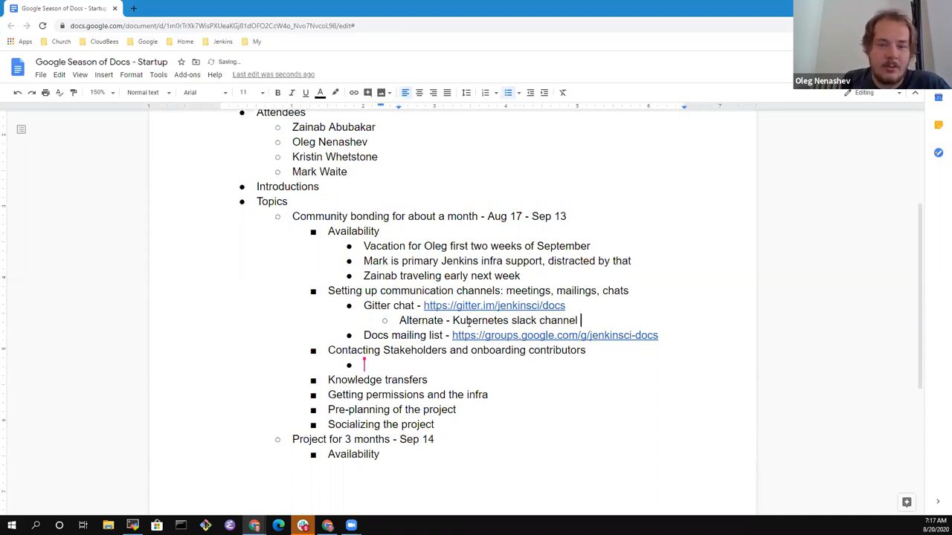
pyautogui.write('for Jenkins')
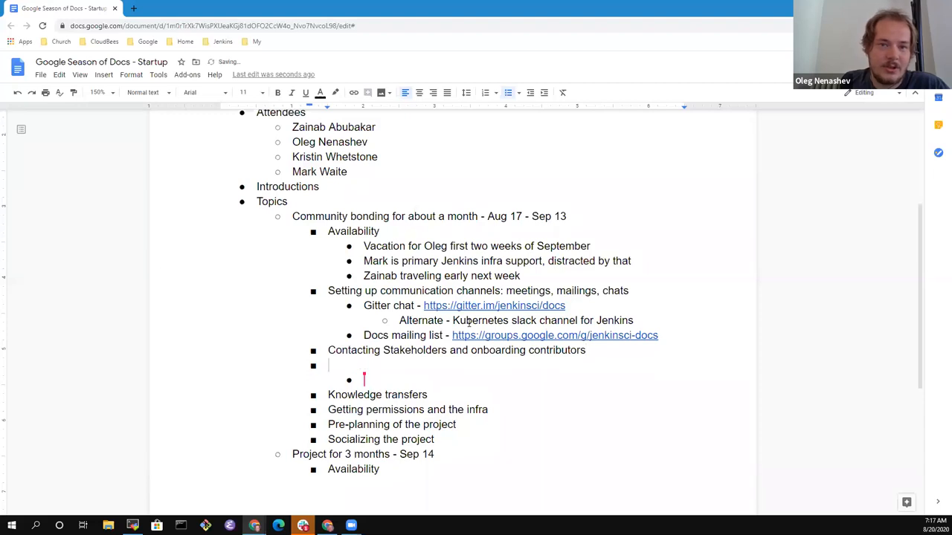
# Step: Add a stakeholder item: Consider a survey of the Kubernetes slack channel for Jenkins
pyautogui.write('Copnms')
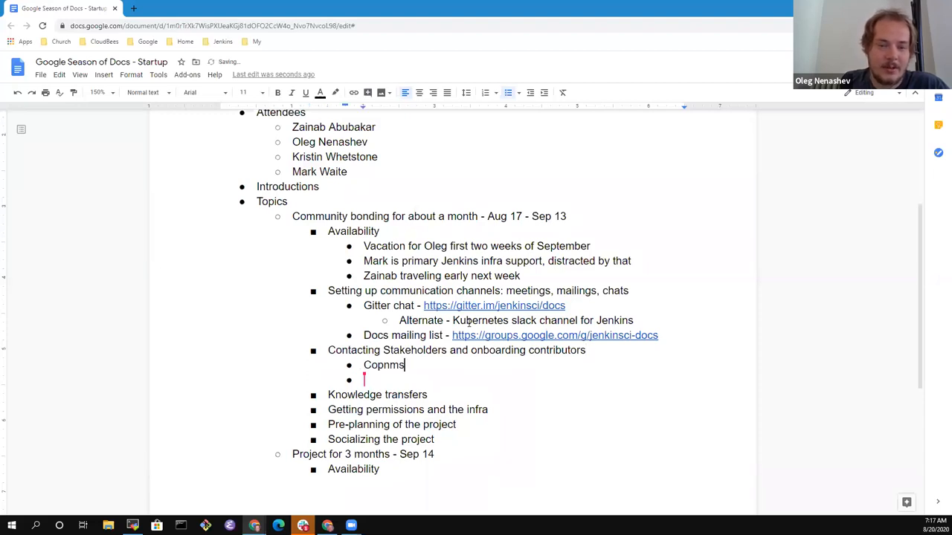
pyautogui.write('Consider')
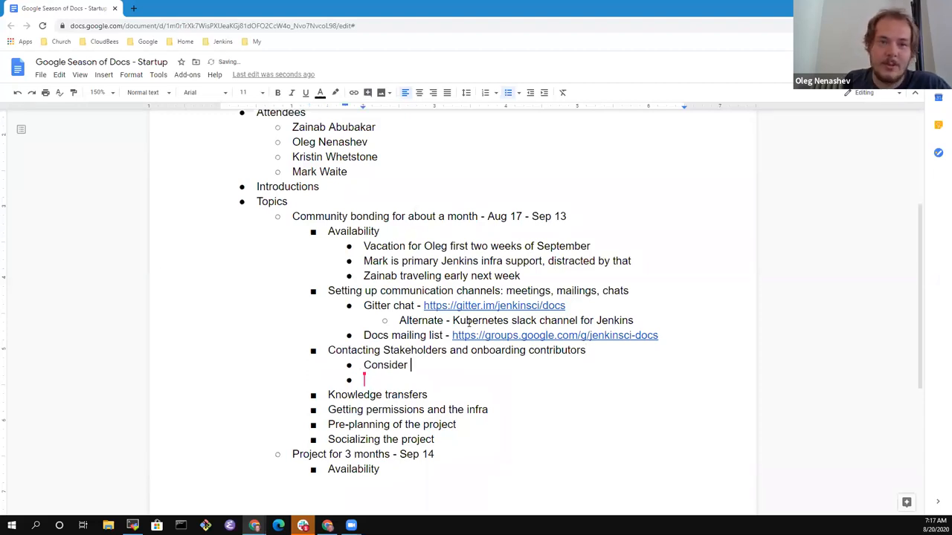
pyautogui.write('a survey of the Kubernete')
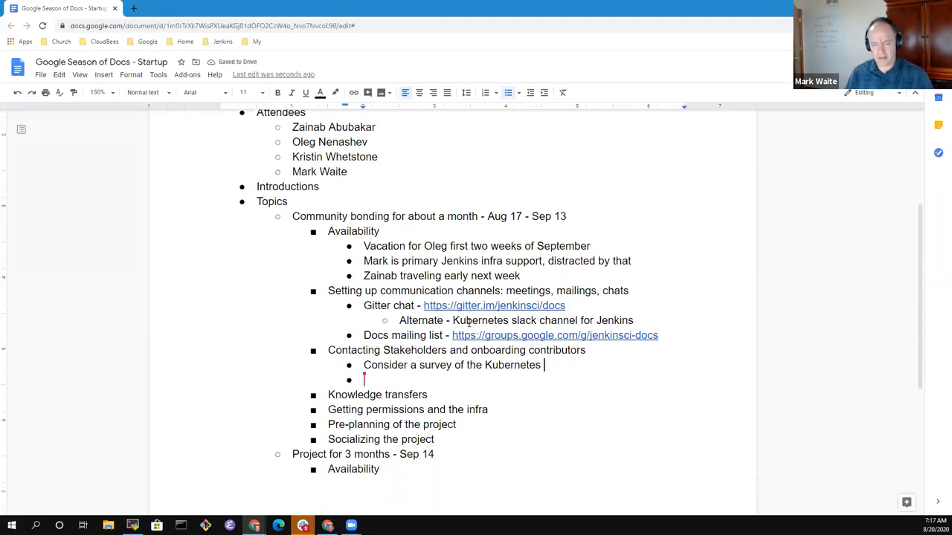
pyautogui.write('slack channel for')
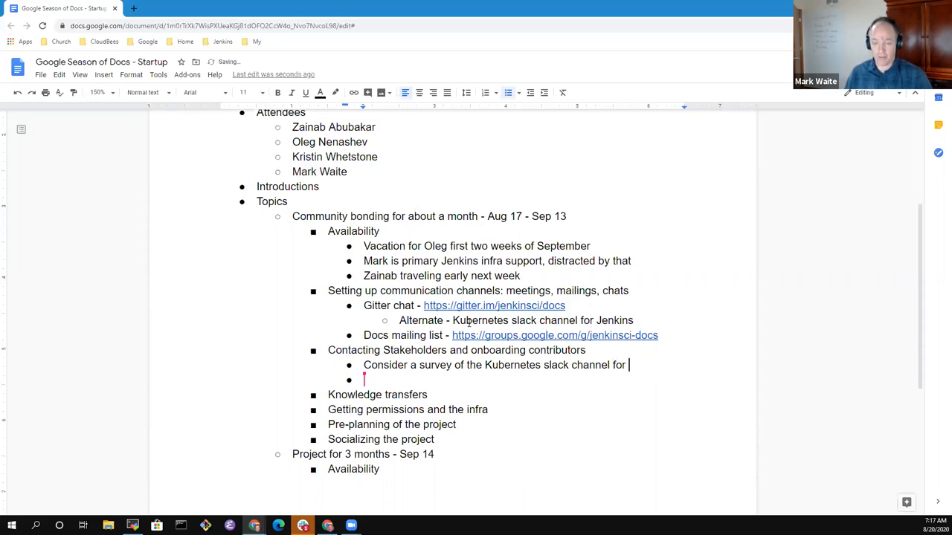
pyautogui.write('Jenkins')
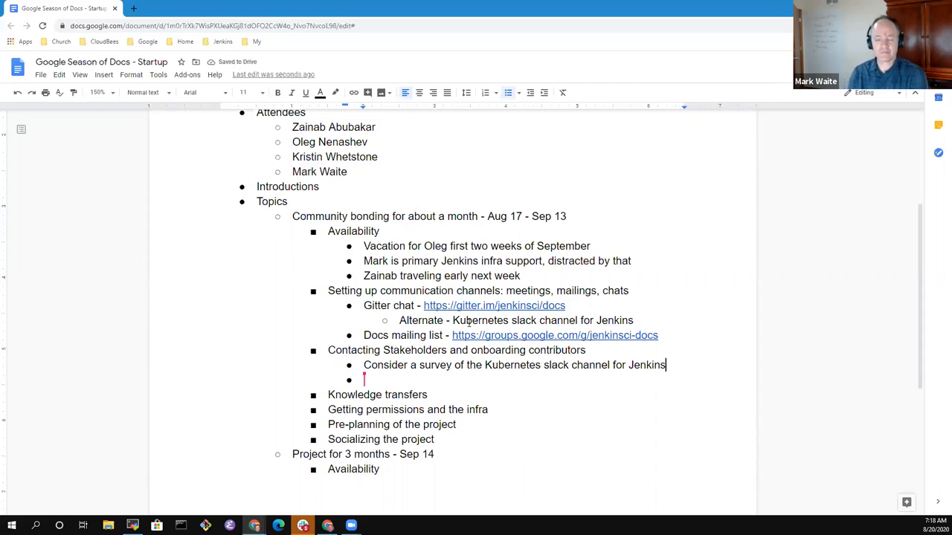
pyautogui.write('?')
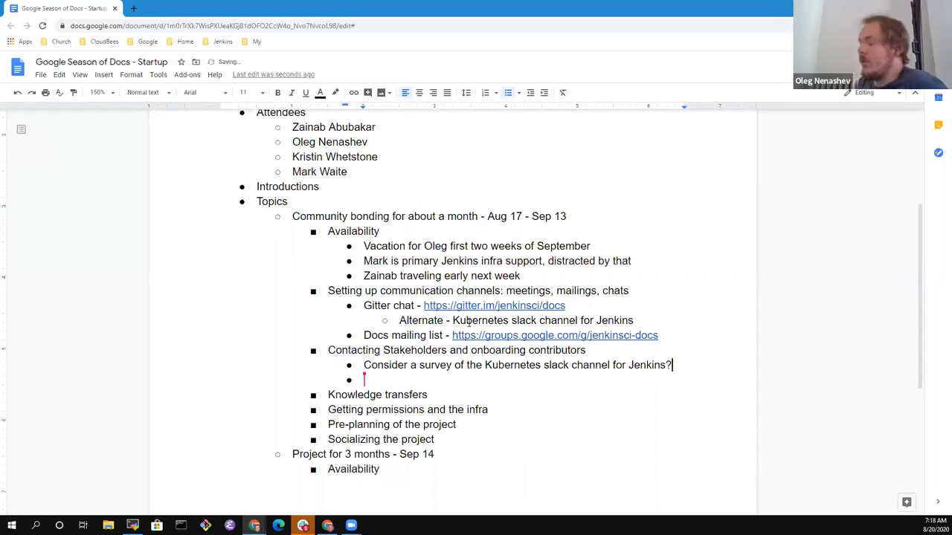
pyautogui.press('Backspace')
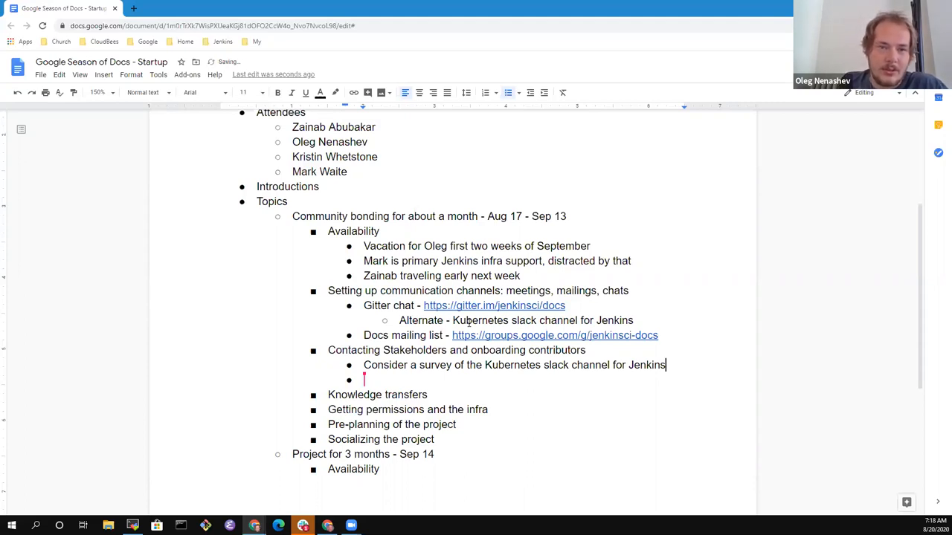
# Step: Add a 'Feedback, questions' sub-point under the survey item
pyautogui.write('Feerbo')
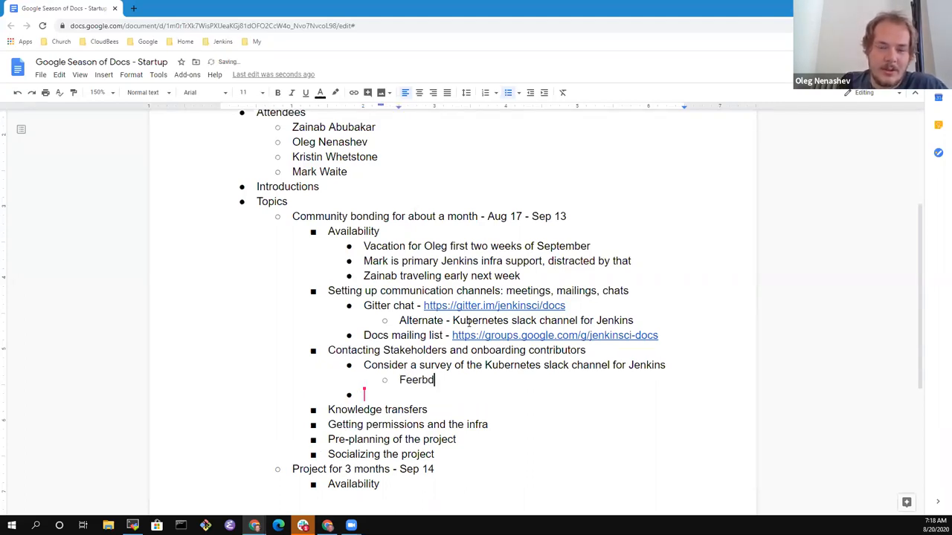
pyautogui.write('Feedback.')
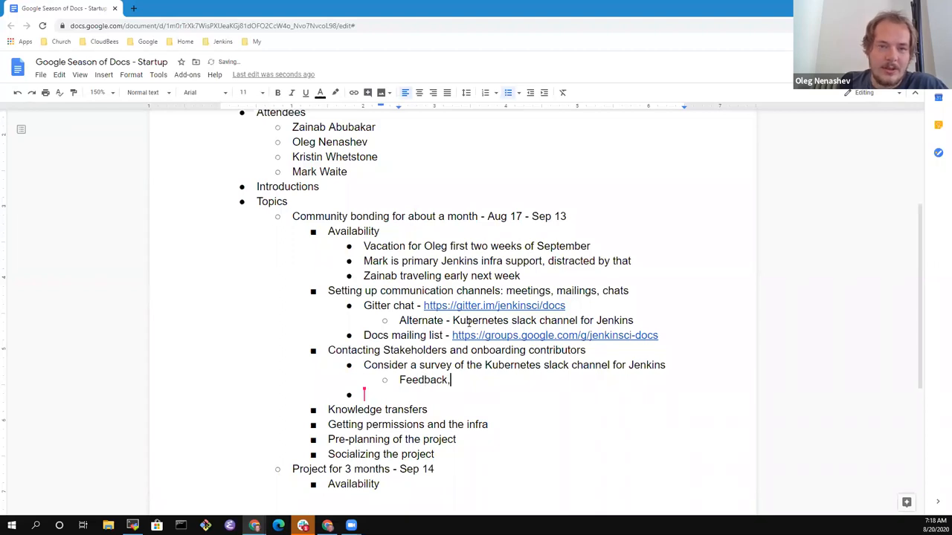
pyautogui.write('questions')
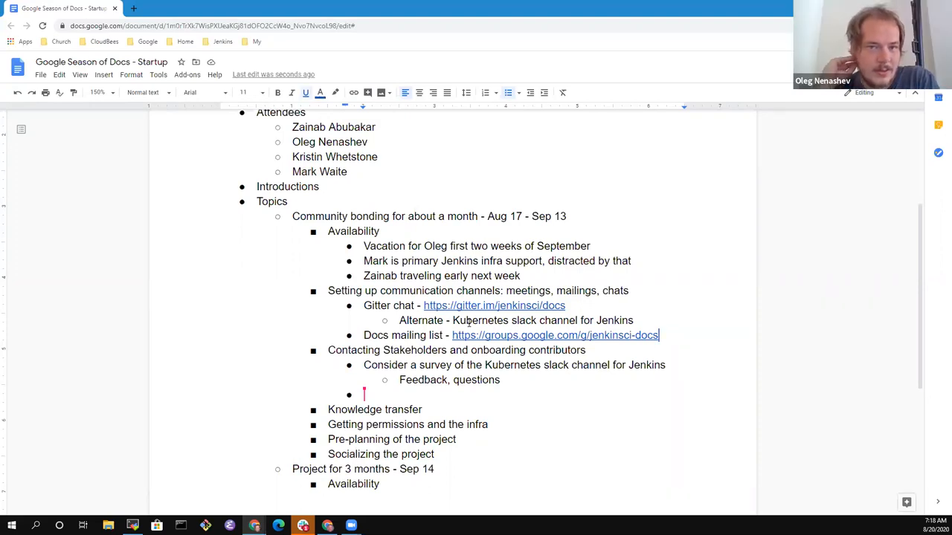
# Step: Add a Meetings item: two meetings per week during coding, setup during community bonding
pyautogui.write('Meetings')
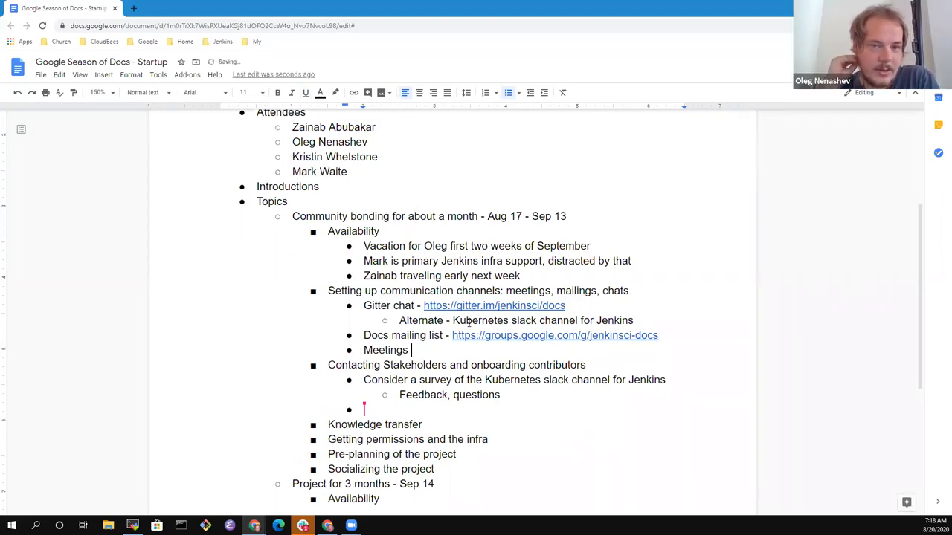
pyautogui.write('-')
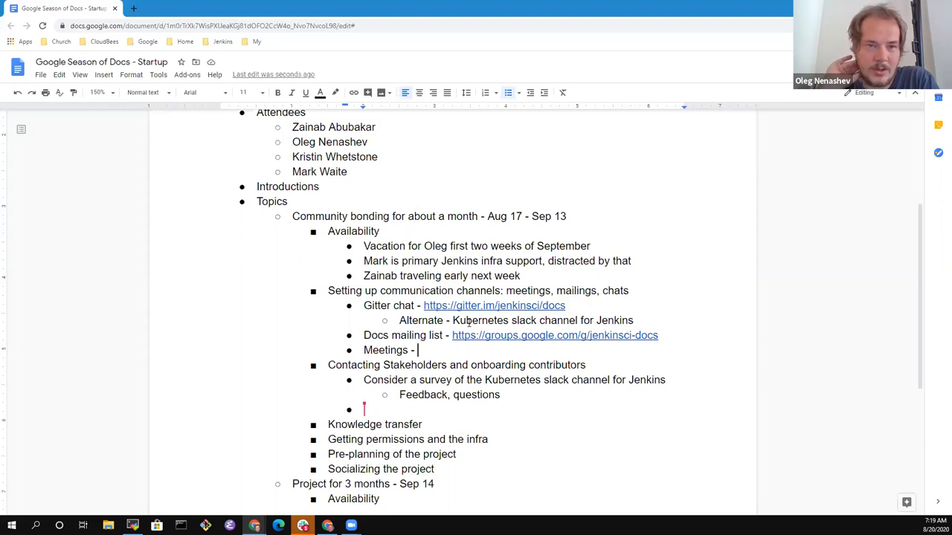
pyautogui.write('two')
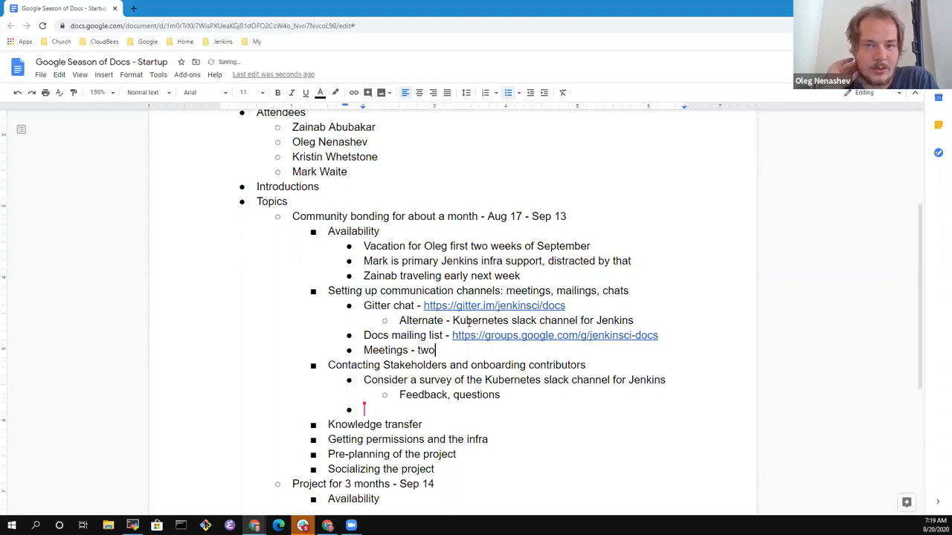
pyautogui.write('have used')
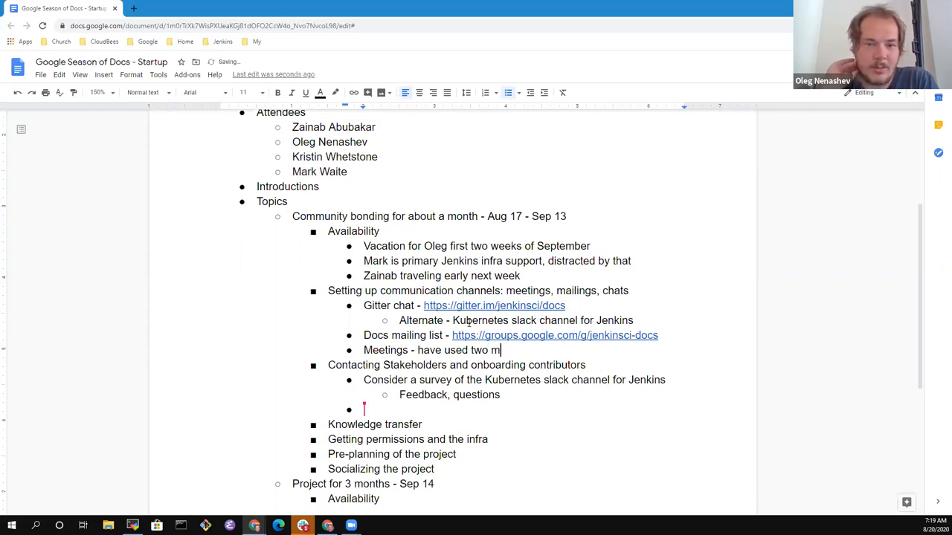
pyautogui.write('eetings per week')
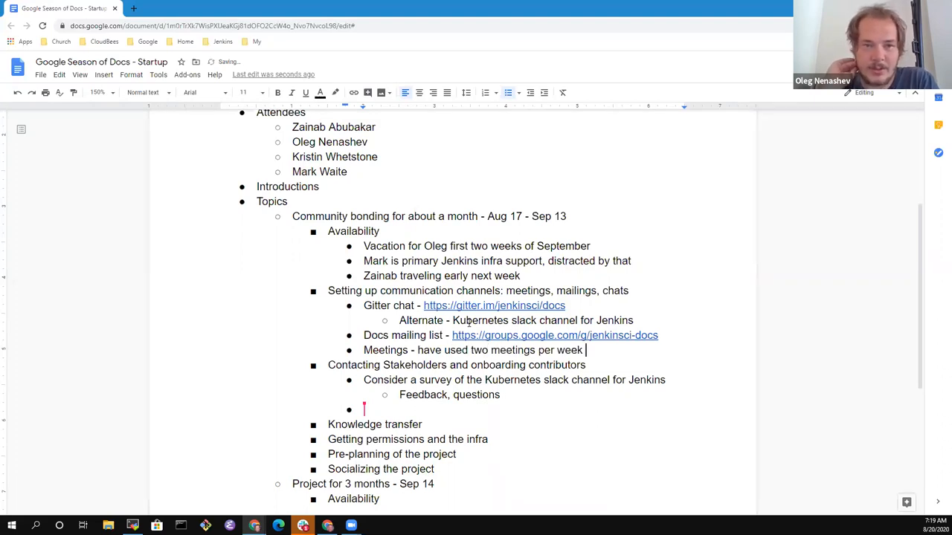
pyautogui.write('during coding')
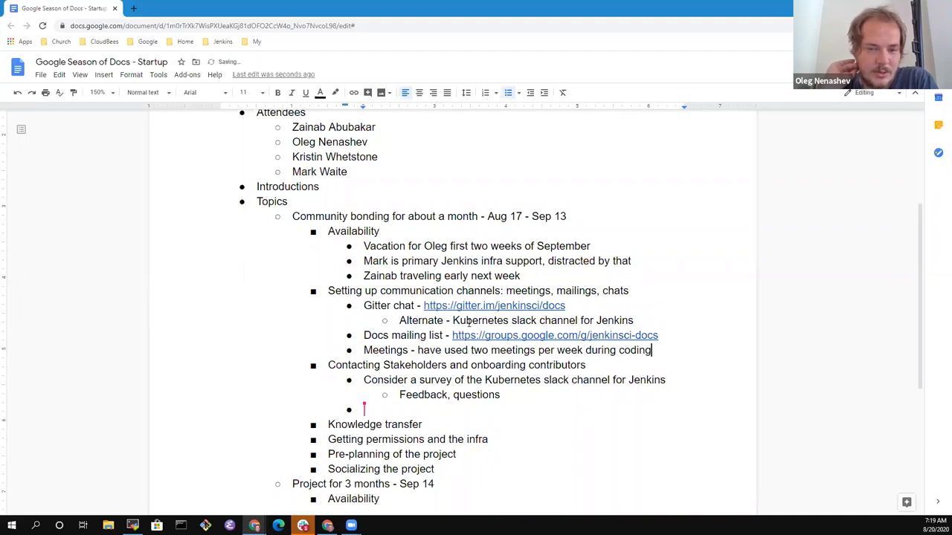
pyautogui.write(', setup during')
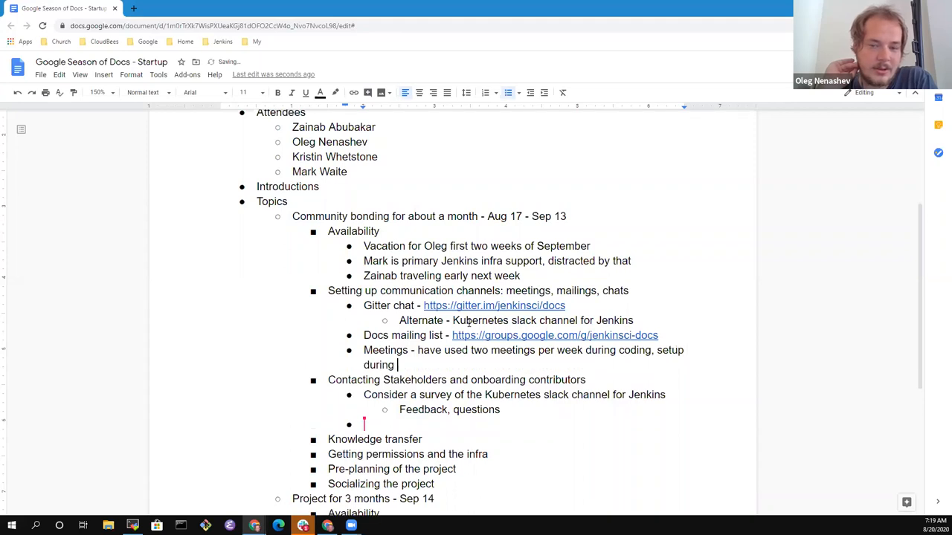
pyautogui.write('community bnding')
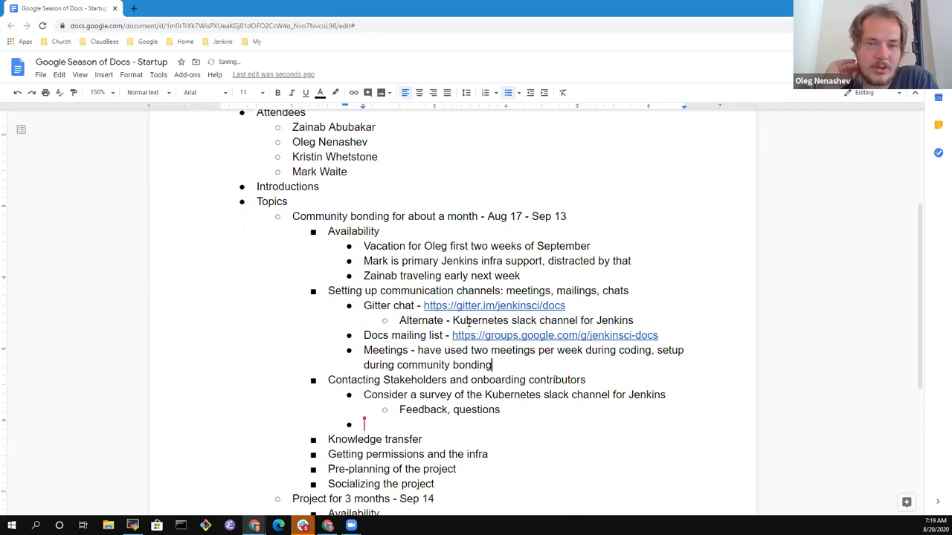
# Step: Add a sub-point 'Docs SIG meetings (office hours during working times)'
pyautogui.press('enter')
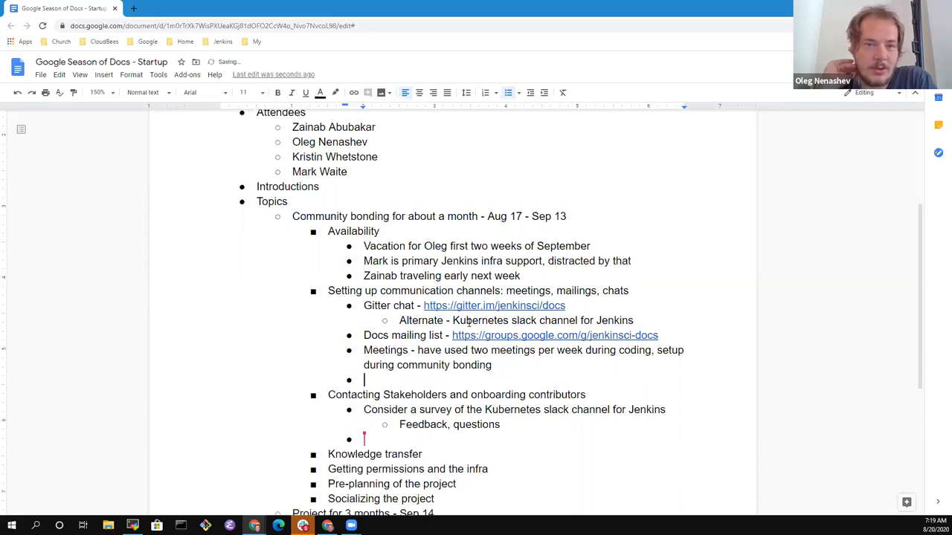
pyautogui.write('Docs SIG')
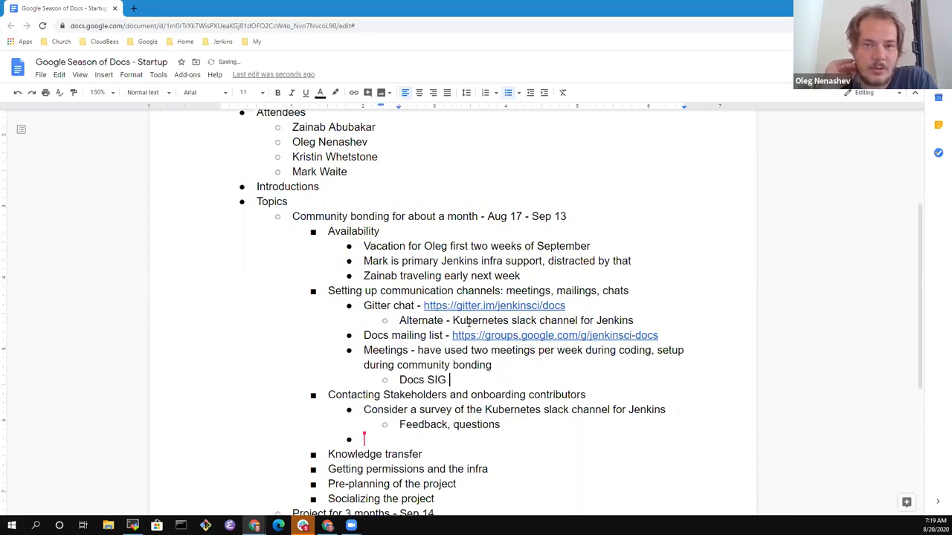
pyautogui.write('meetings')
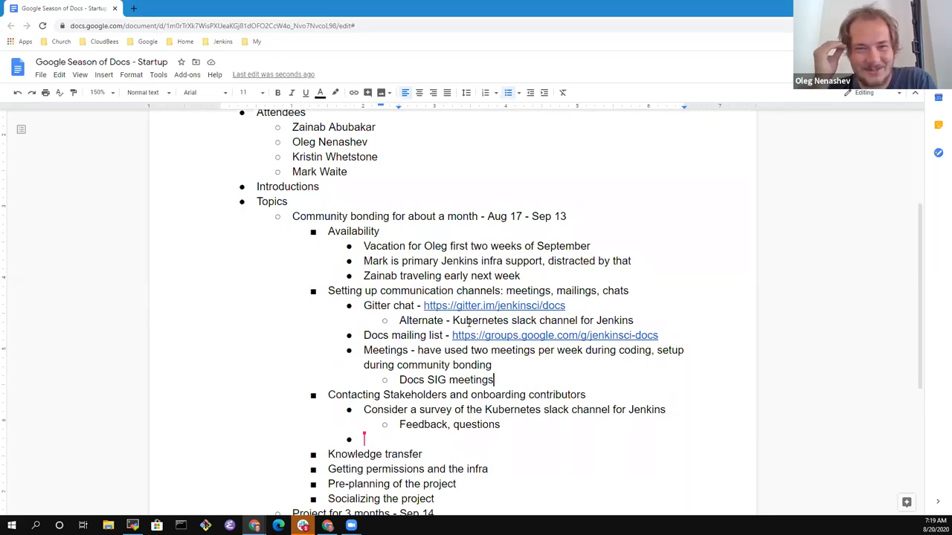
pyautogui.write('(office')
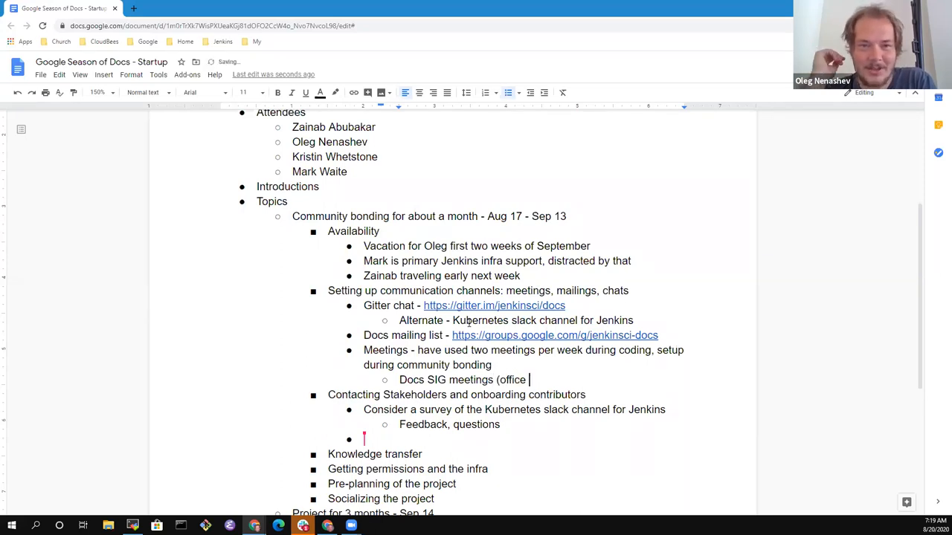
pyautogui.write('hours during worki')
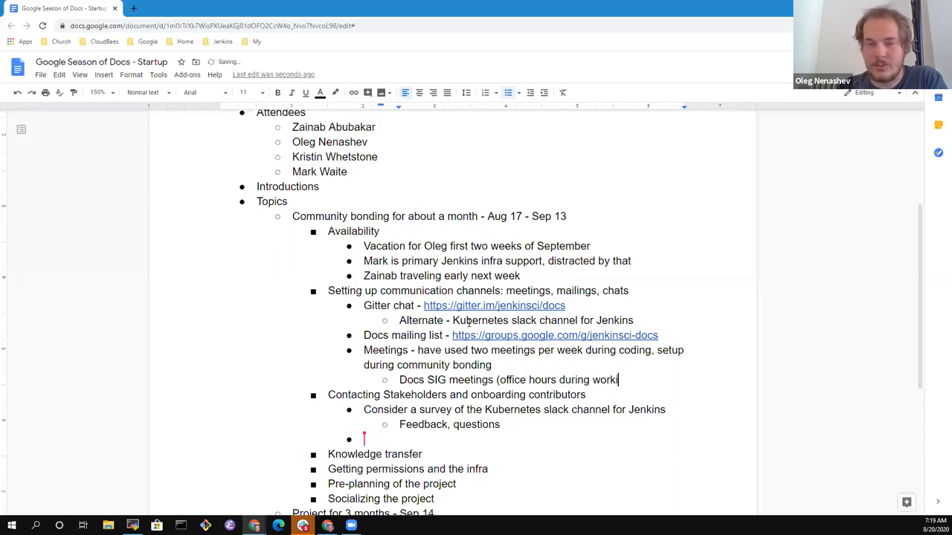
pyautogui.write('ng times)')
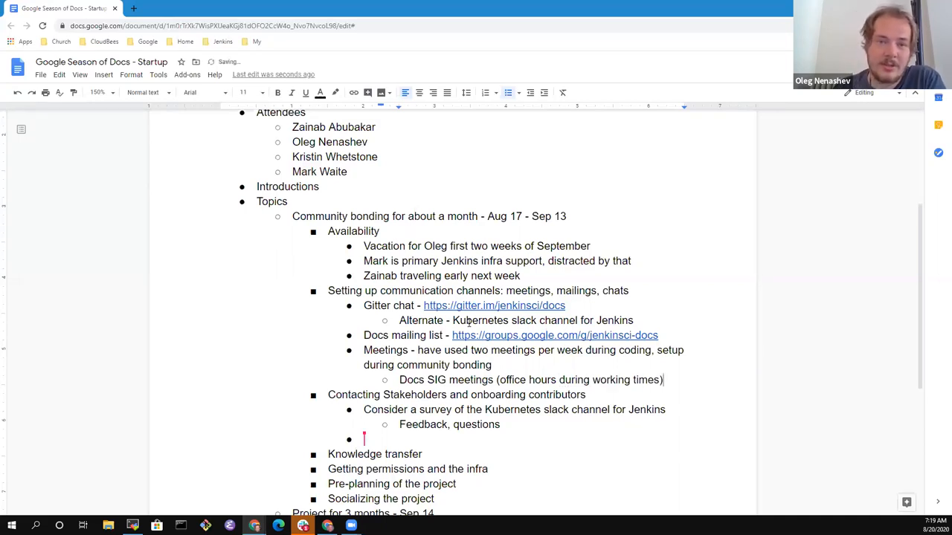
# Step: Add a Weekly meetings sub-point noting Mark sends a Doodle to find a slot
pyautogui.write('Weekly meetings')
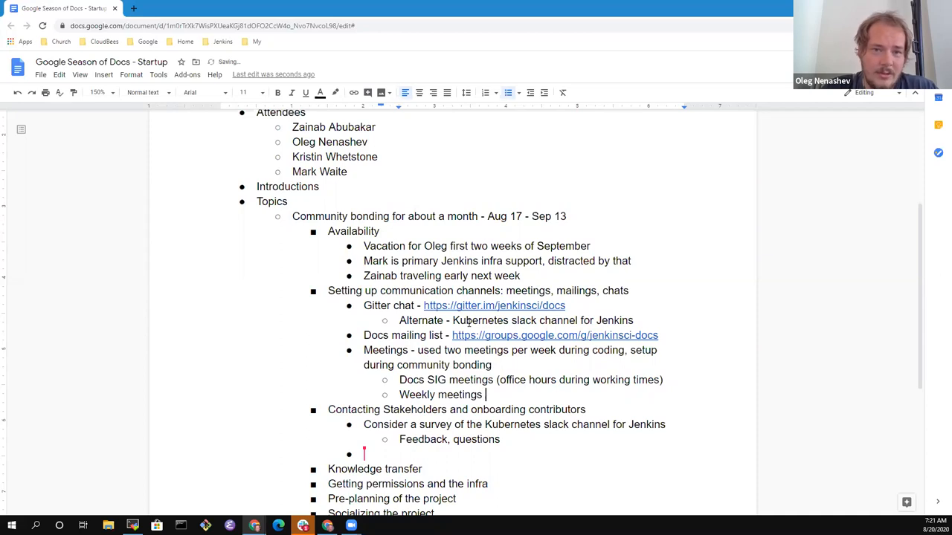
pyautogui.write('(Doodle to')
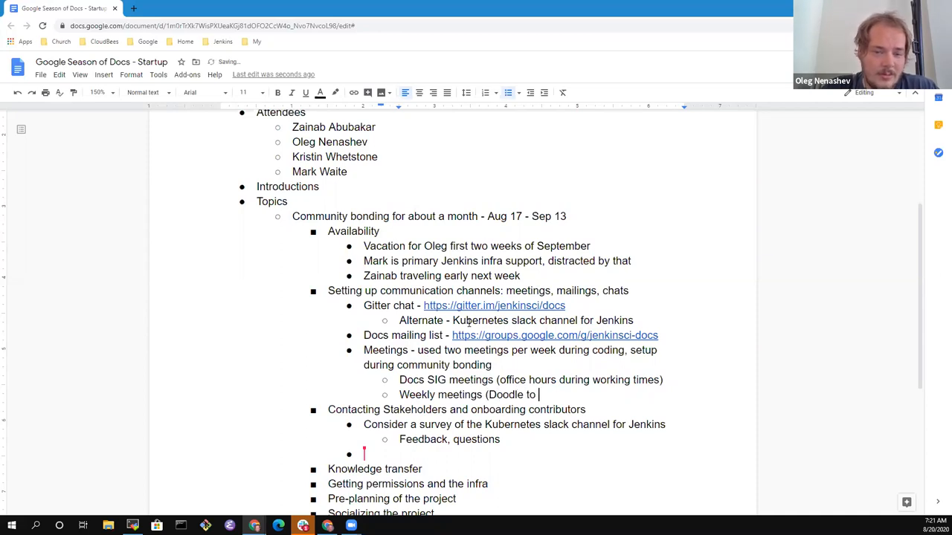
pyautogui.write('find a slot for us')
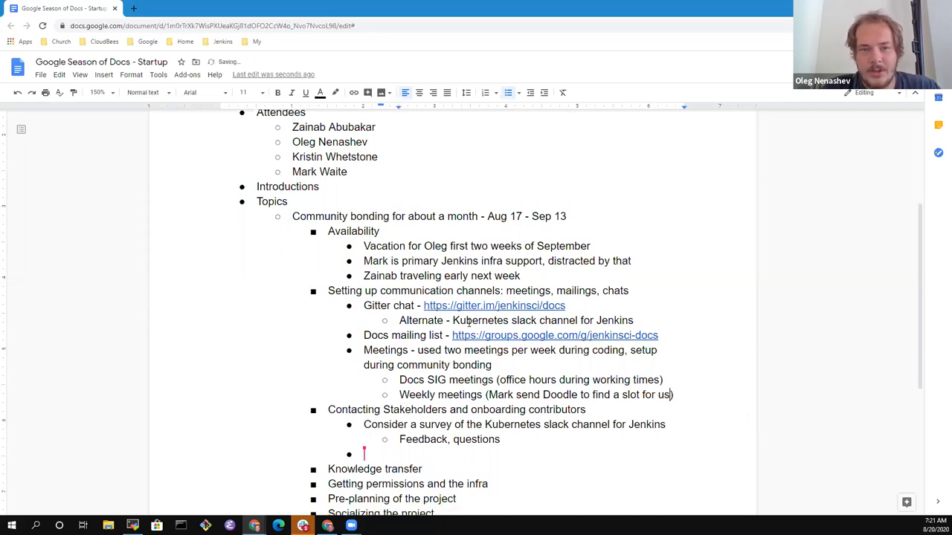
# Step: Replace the office-hours line with a 'Docs SIG meeting?' bullet
pyautogui.press('enter')
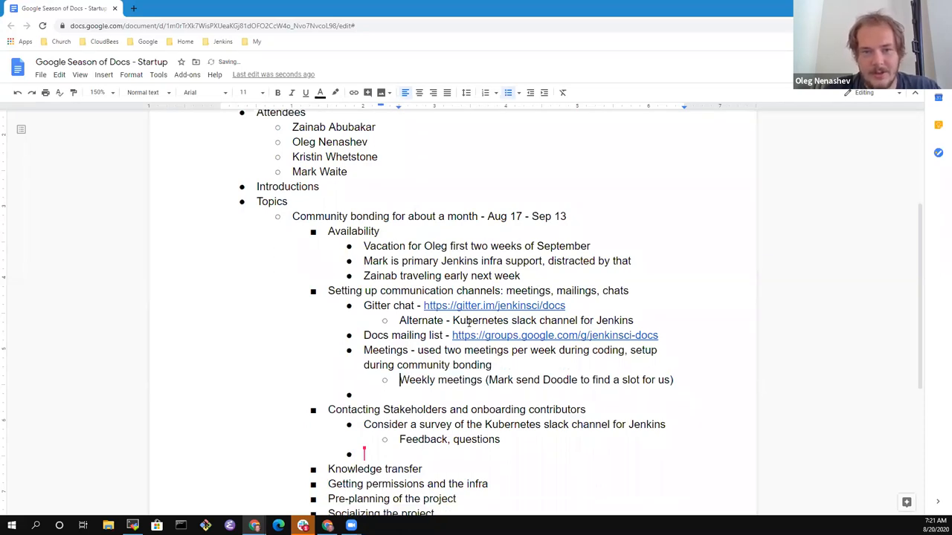
pyautogui.write('Docs SIG')
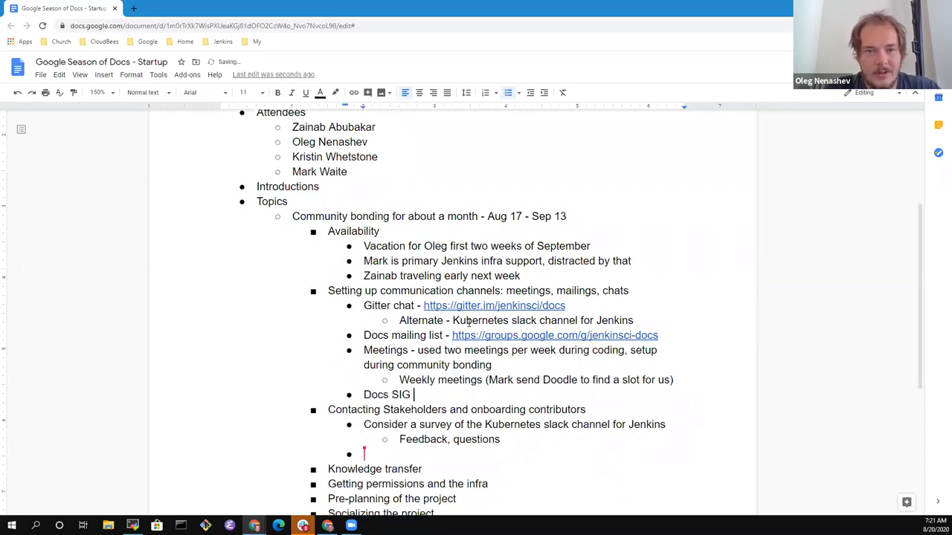
pyautogui.write('meeting?')
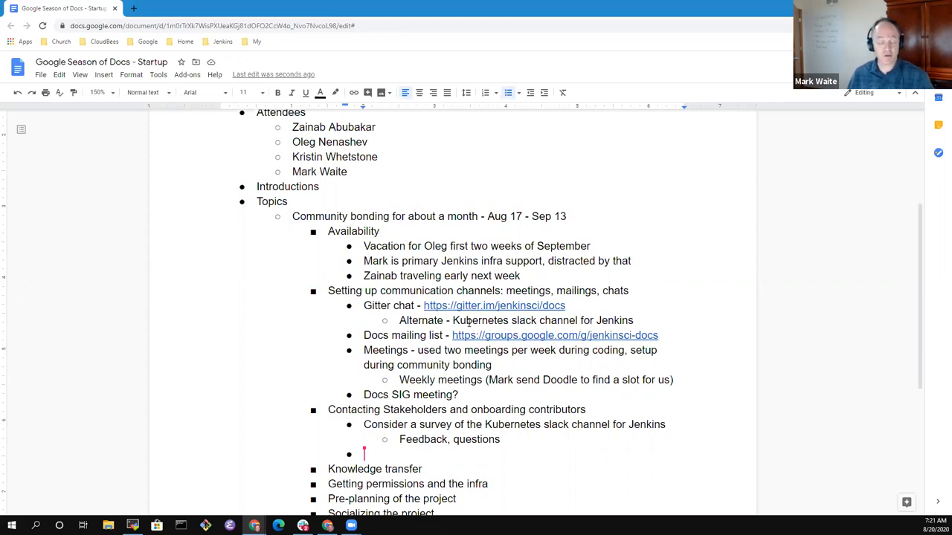
# Step: Add a sub-point 'Mark cancelling this week, can hold it if'
pyautogui.write('Mark')
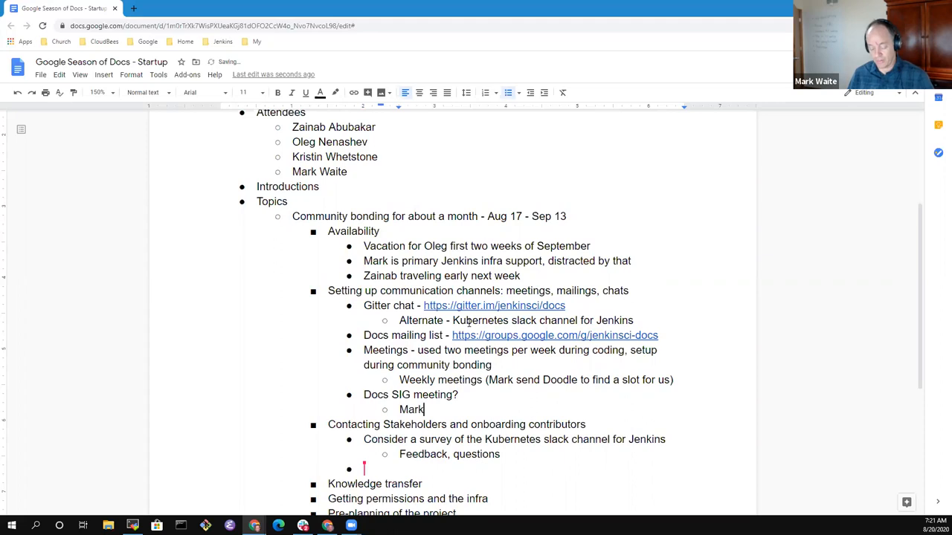
pyautogui.write('cancelling')
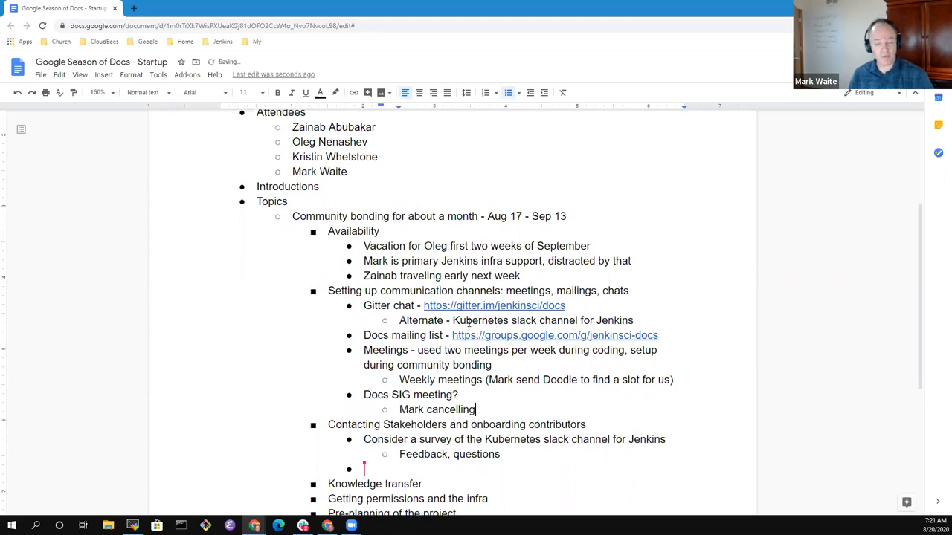
pyautogui.write('this w')
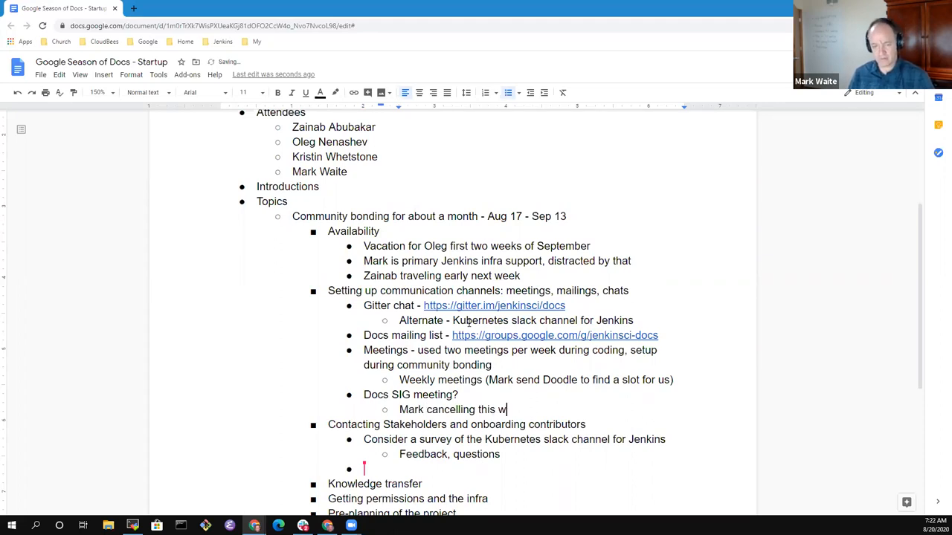
pyautogui.write('eek, a')
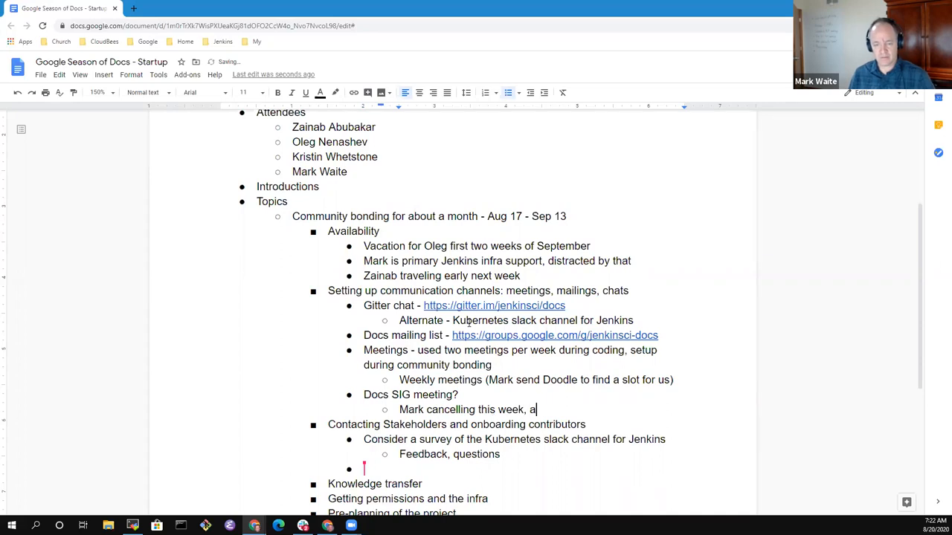
pyautogui.write('can hold it if')
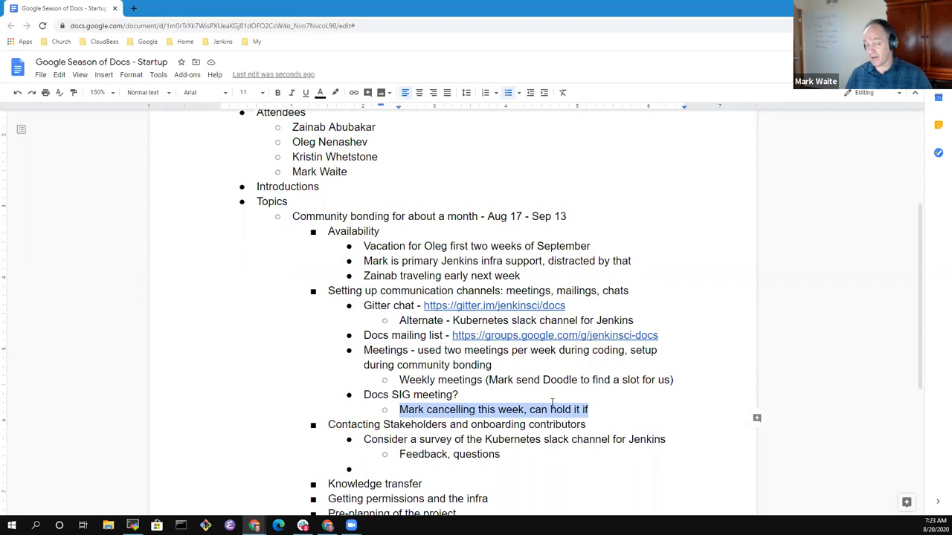
# Step: Replace the cancellation note with 'Use the Docs SIG this Friday to meet'
pyautogui.press('Delete')
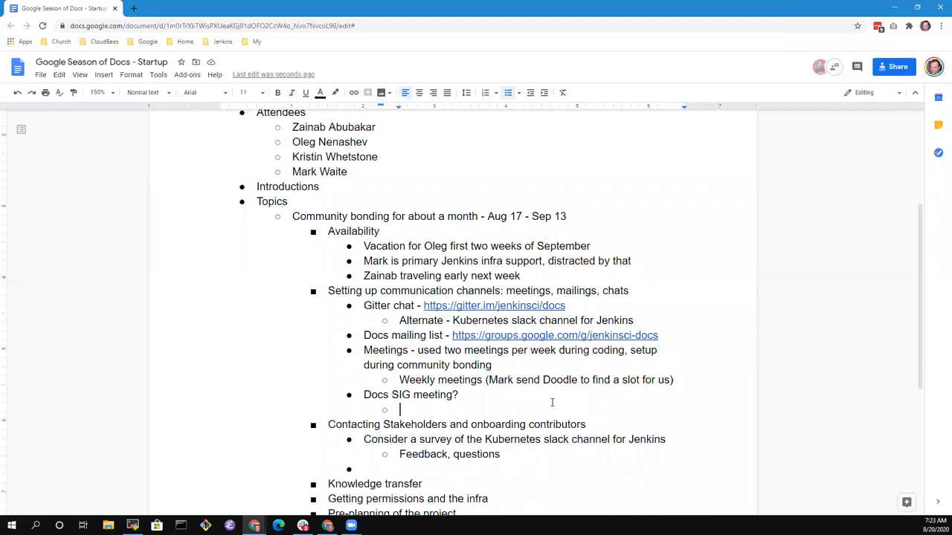
pyautogui.write('Use trh')
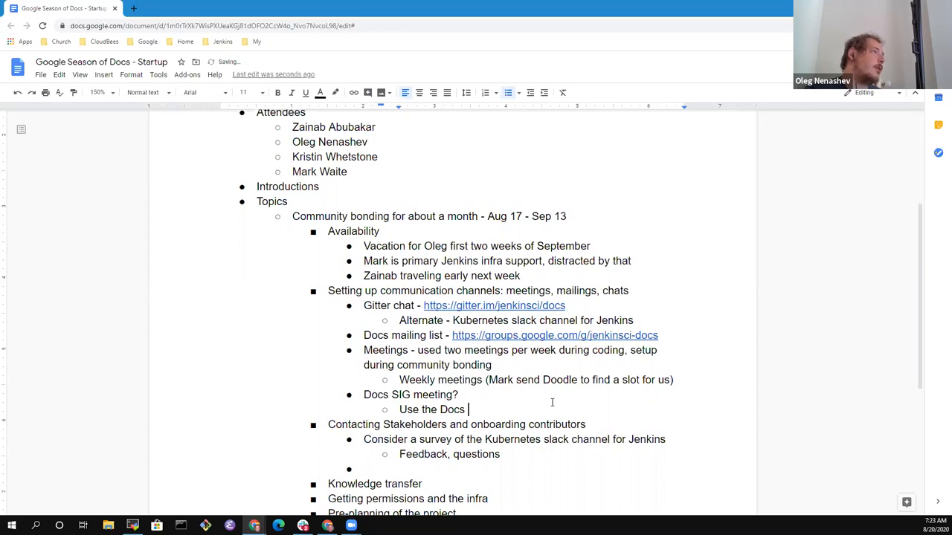
pyautogui.write('SIG this Friday to')
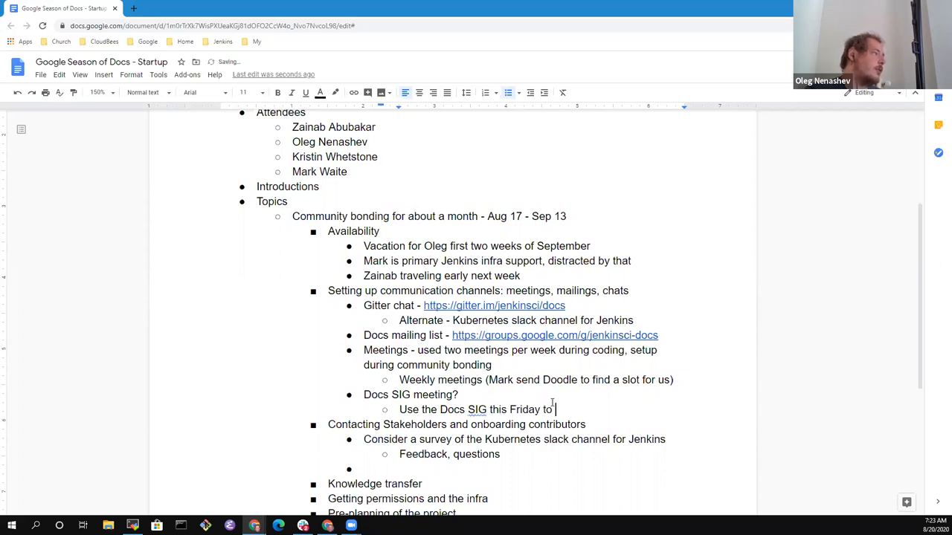
pyautogui.write('meet')
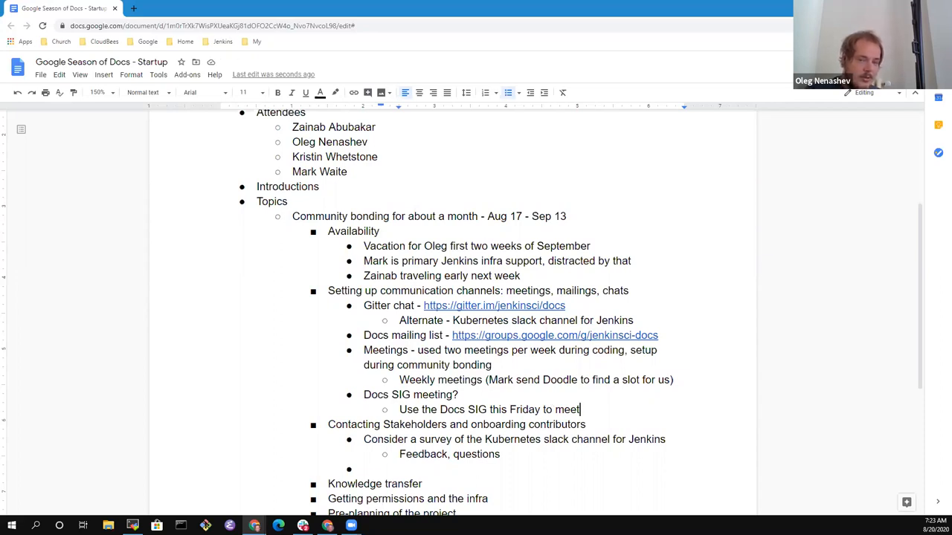
pyautogui.moveTo(669, 330)
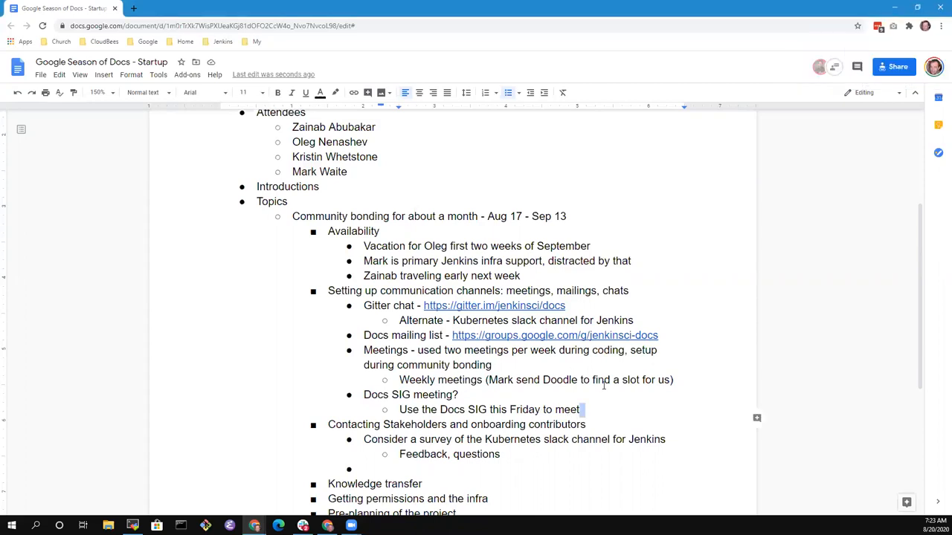
# Step: Reword it to 'next Friday 28 Aug 2020 at this time'
pyautogui.doubleClick(499, 410)
pyautogui.write('nex')
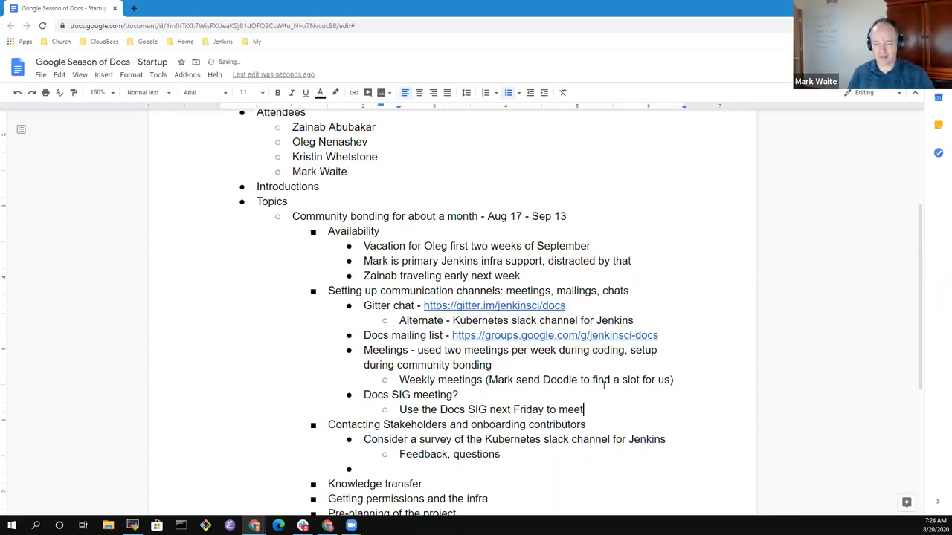
pyautogui.moveTo(549, 411); pyautogui.dragTo(583, 411)
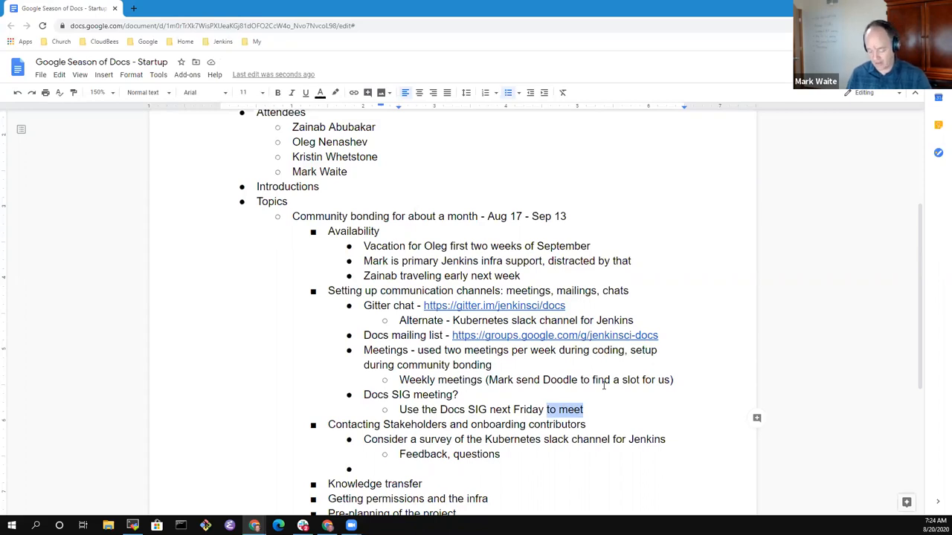
pyautogui.write('28 Aug 2020')
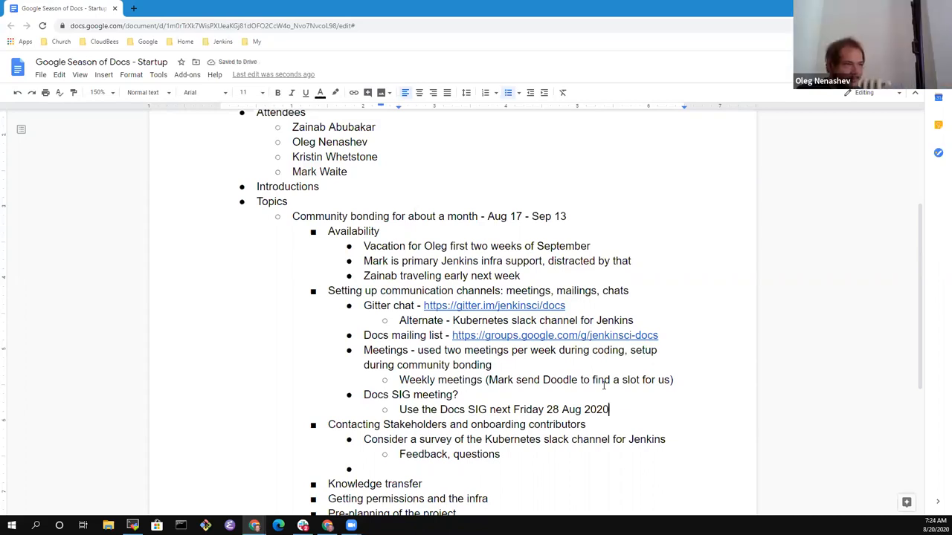
pyautogui.write('at this time')
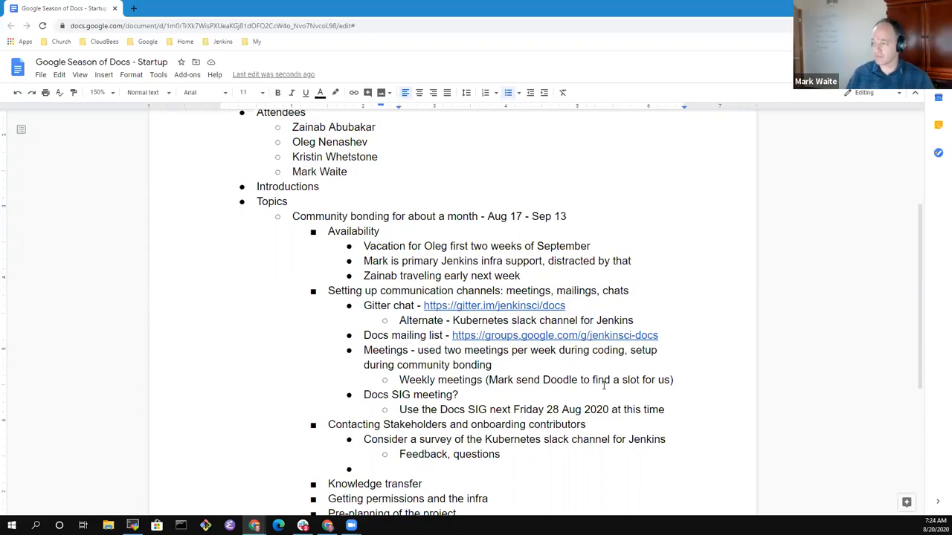
# Step: Remove the question mark from the 'Docs SIG meeting' line
pyautogui.click(663, 410)
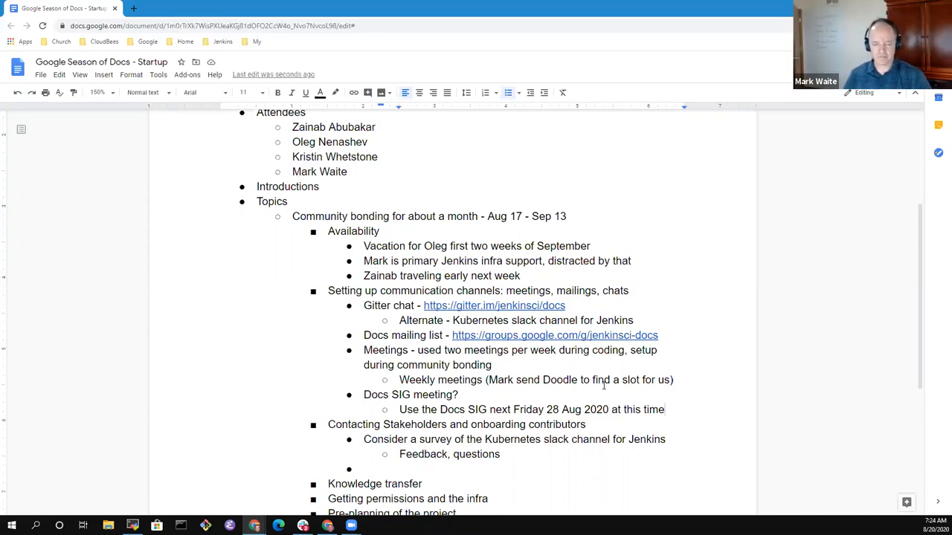
pyautogui.press('Backspace')
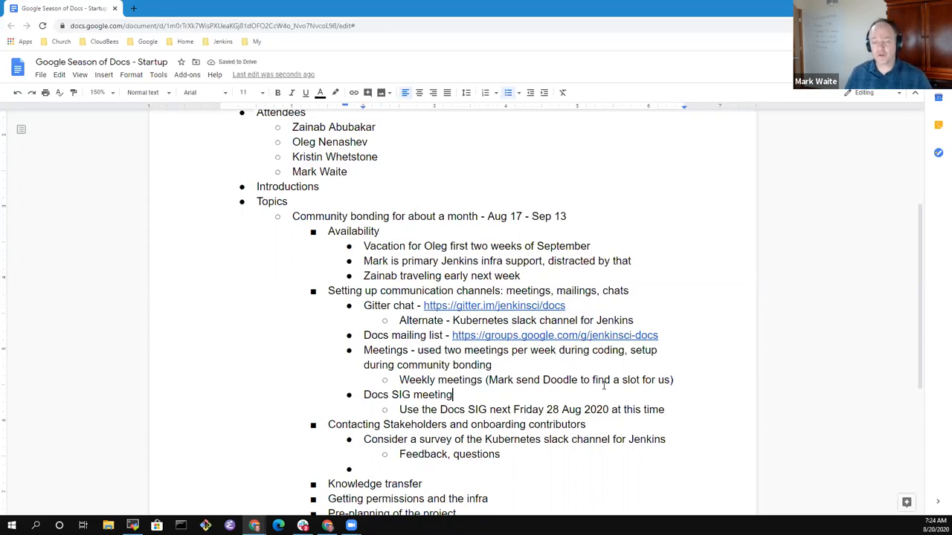
pyautogui.doubleClick(663, 381)
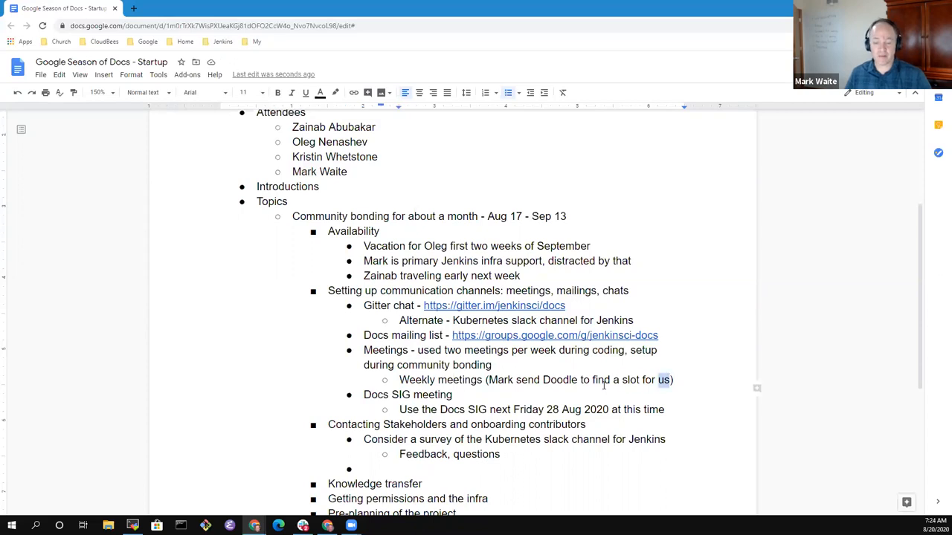
pyautogui.moveTo(488, 380); pyautogui.dragTo(670, 380)
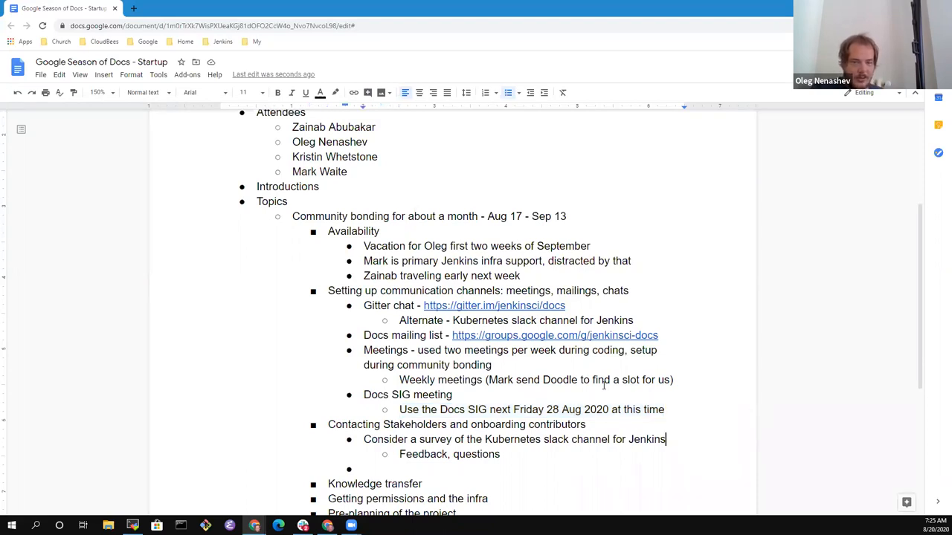
# Step: Under Contacting Stakeholders, add 'Announce the project in Jenkins social media'
pyautogui.write('A')
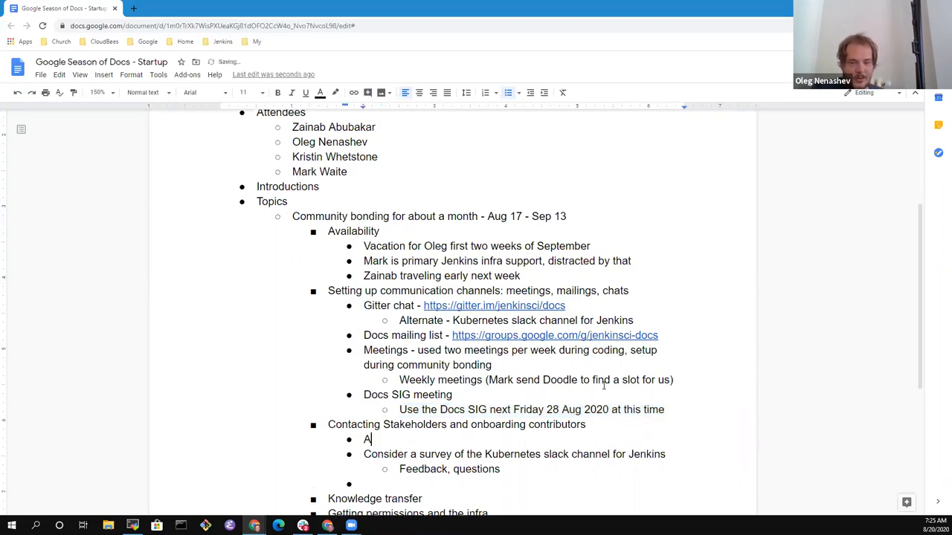
pyautogui.write('nnounce the projke')
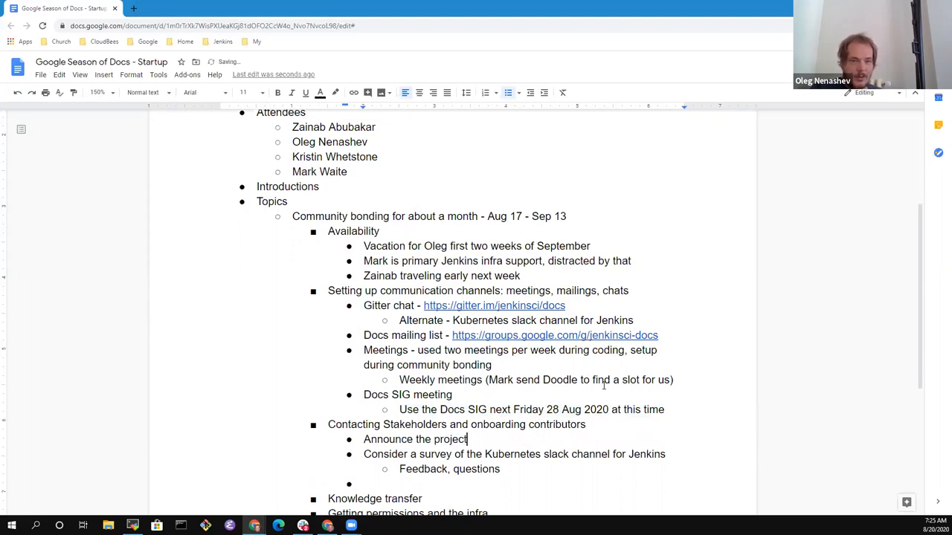
pyautogui.write('in Jenkins')
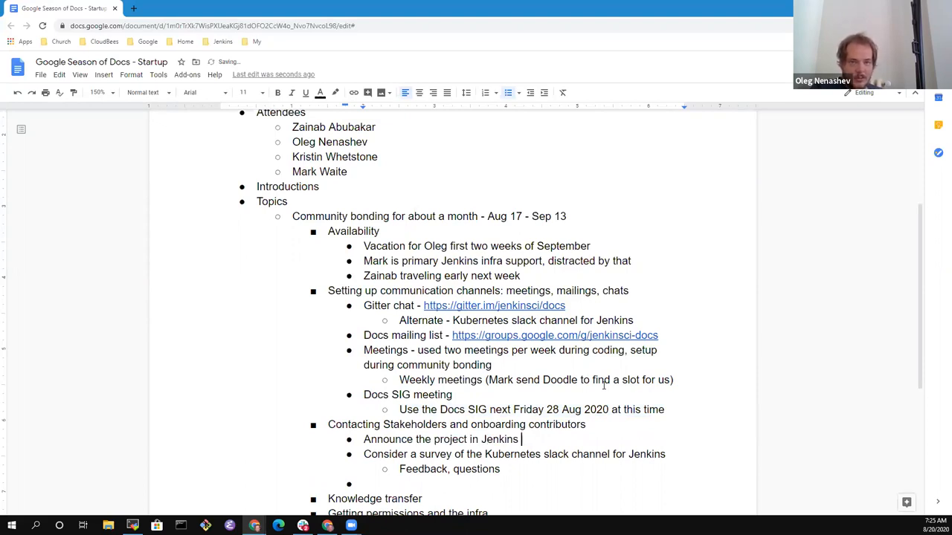
pyautogui.write('social media,')
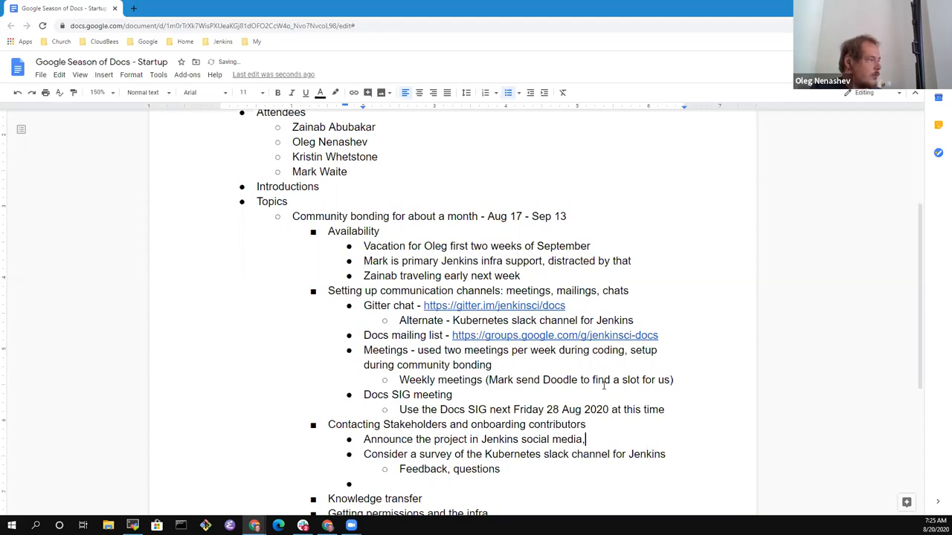
# Step: Add an announce-the-project item with Docs SIG and Cloud Native SIG sub-points
pyautogui.write('Announce the project in the')
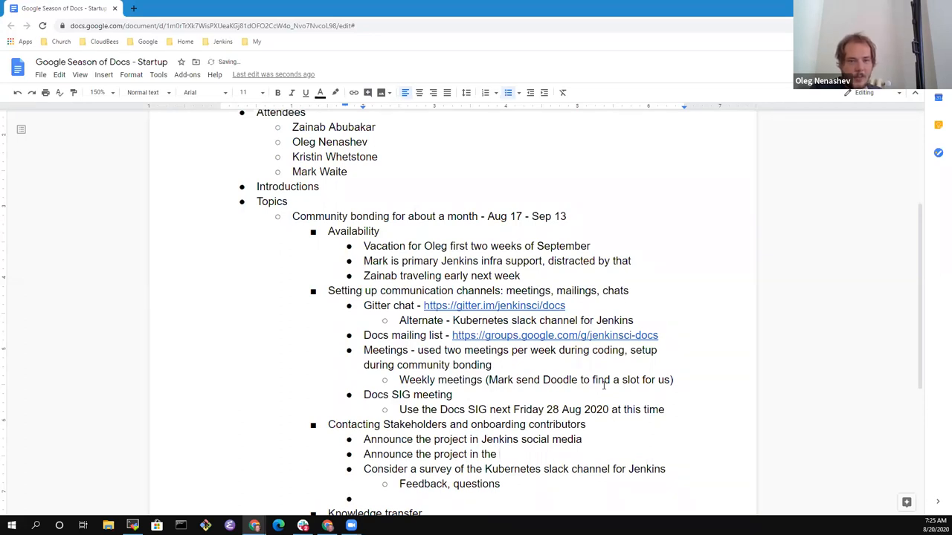
pyautogui.write('Docs SIG')
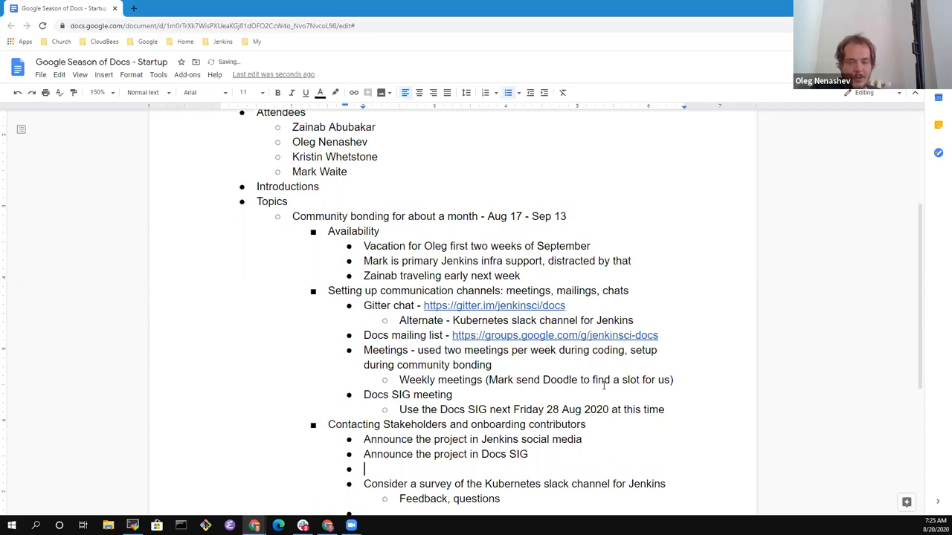
pyautogui.write('Cloud')
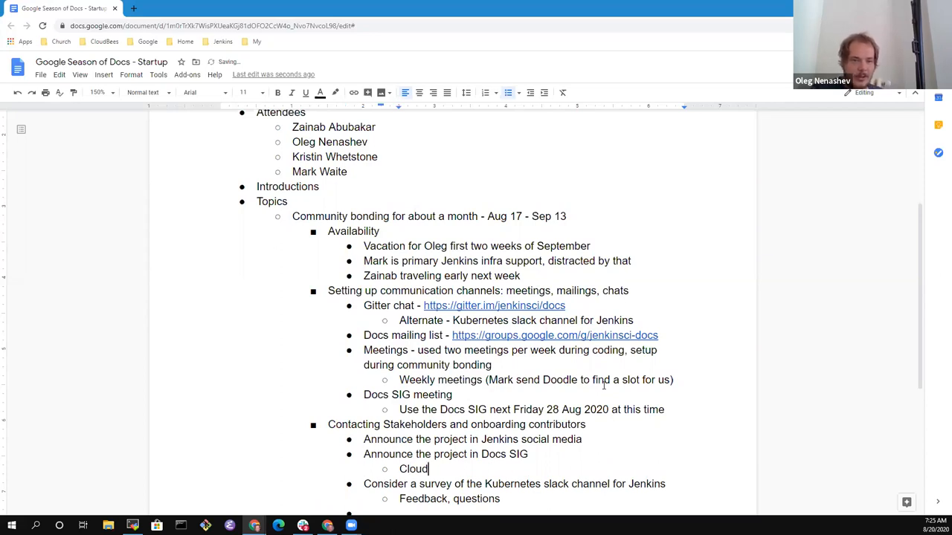
pyautogui.write('Native SIG')
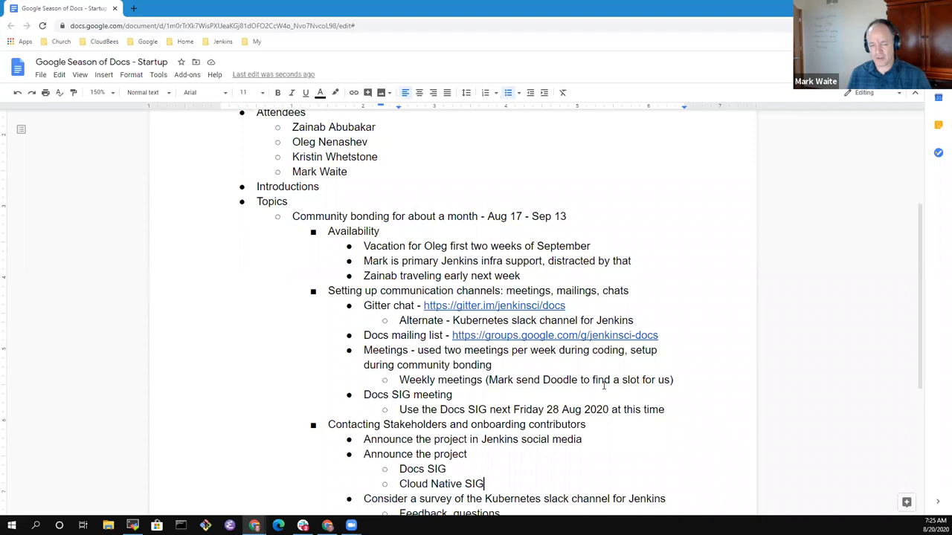
pyautogui.press('enter')
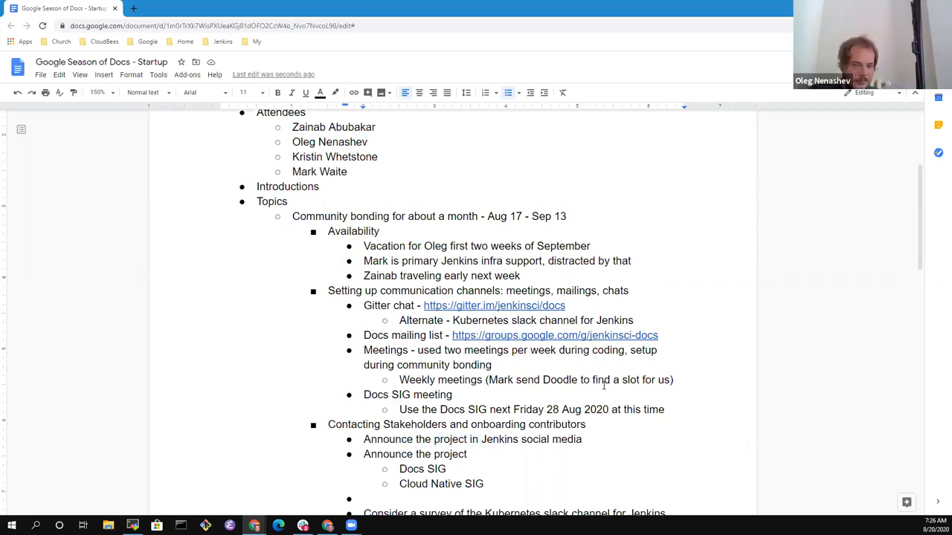
# Step: List Twitter and LinkedIn as sub-points under the social media announcement
pyautogui.press('enter')
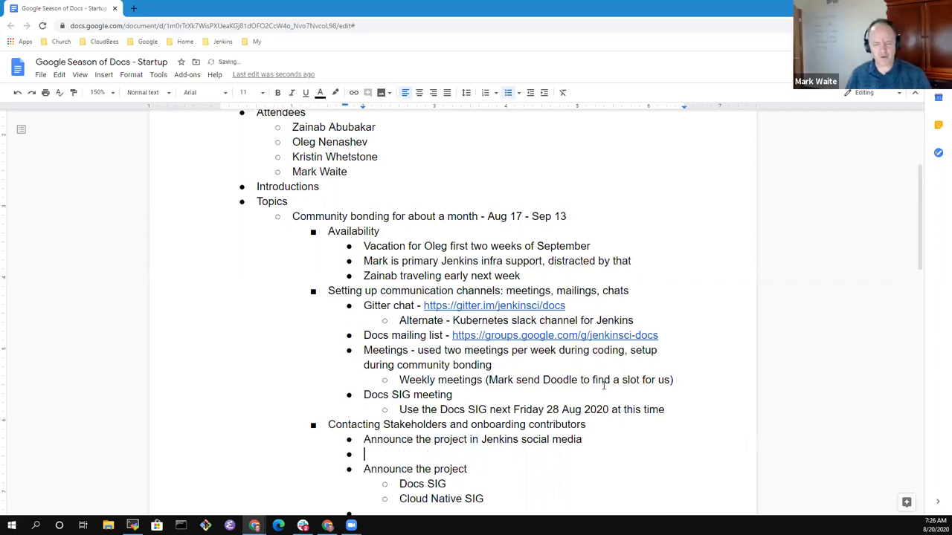
pyautogui.press('Tab')
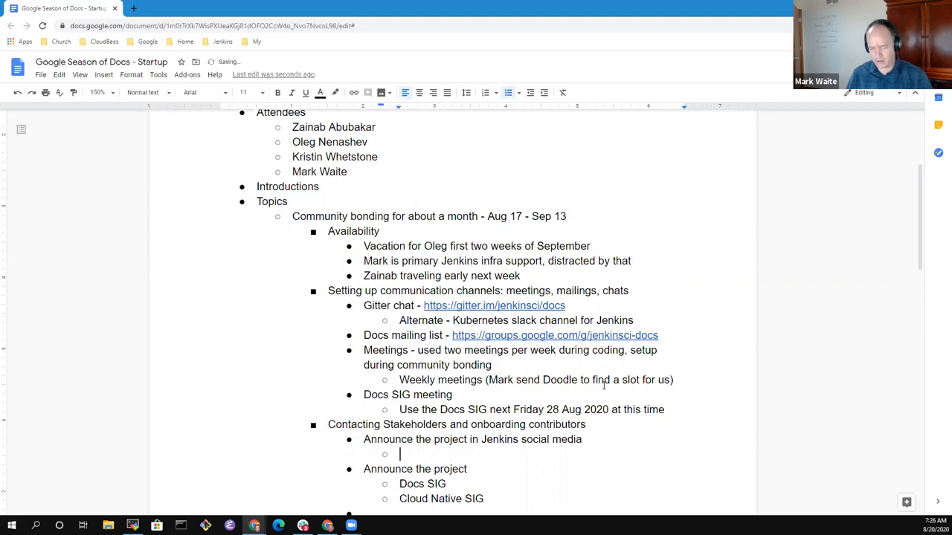
pyautogui.write('Twitter')
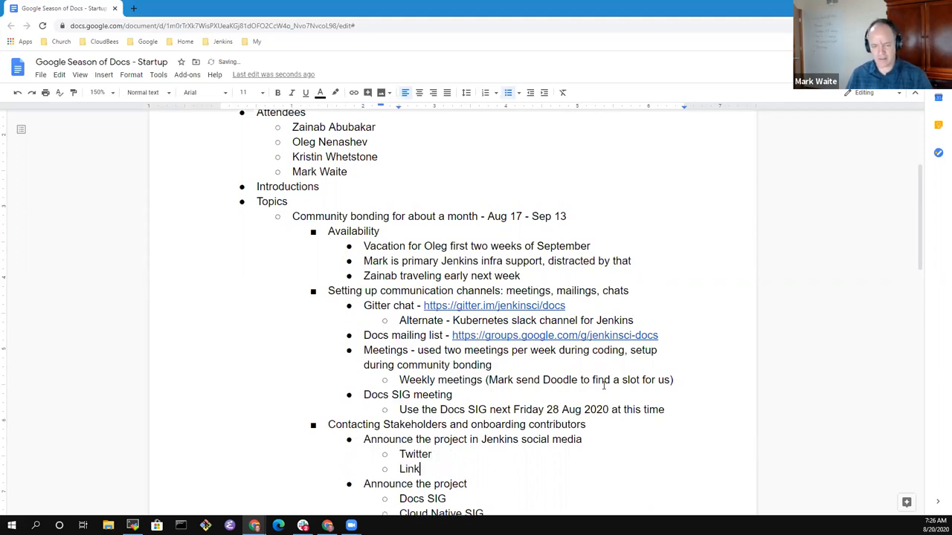
pyautogui.write('edIn')
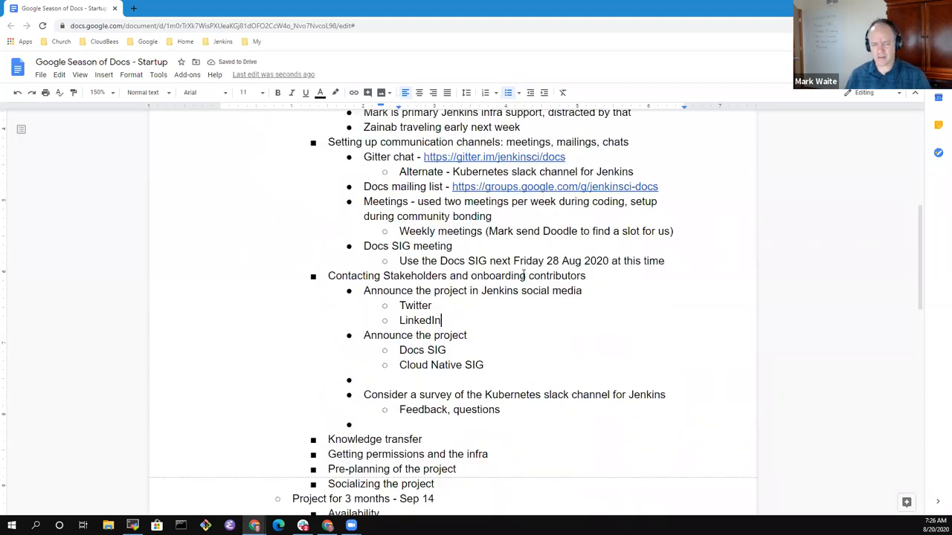
# Step: Assign both announcement items to Mark by appending '- Mark'
pyautogui.press('enter')
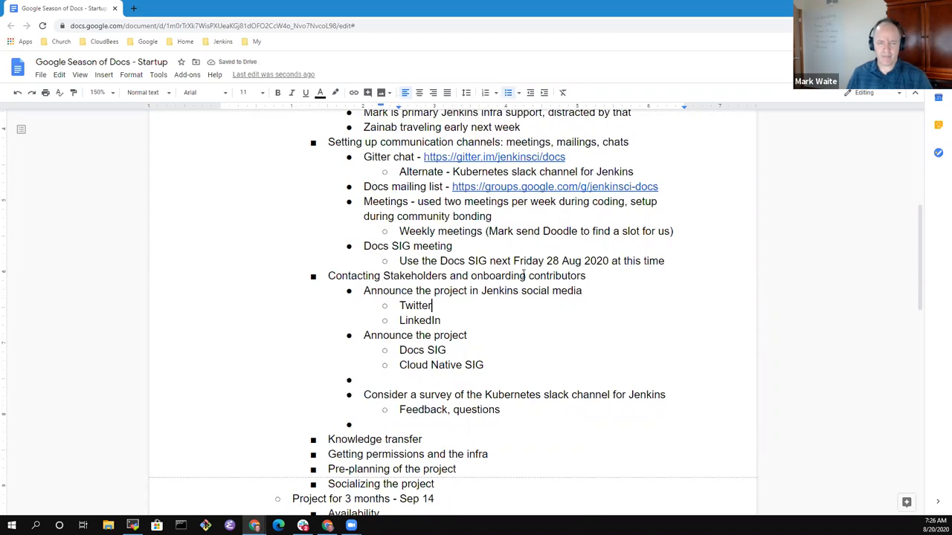
pyautogui.write('- Mmar')
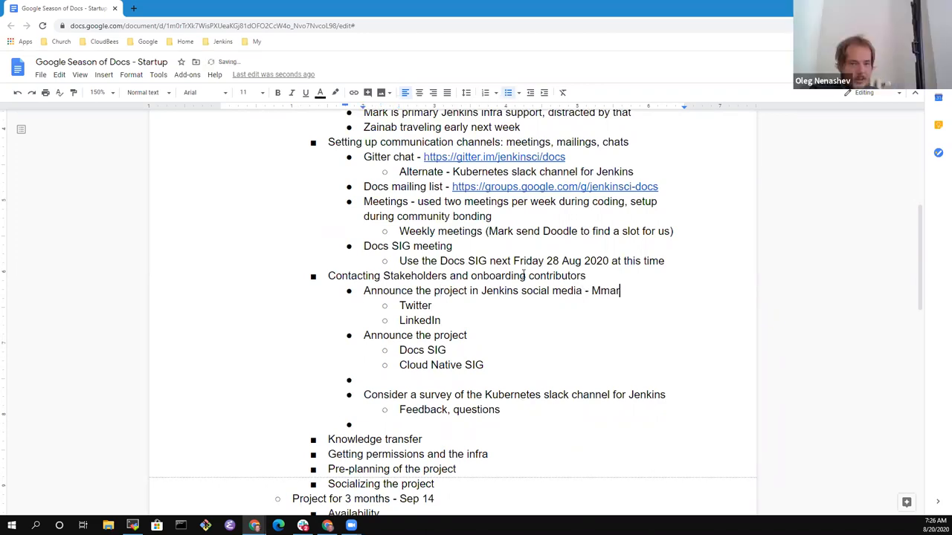
pyautogui.press('backspace')
pyautogui.write('k')
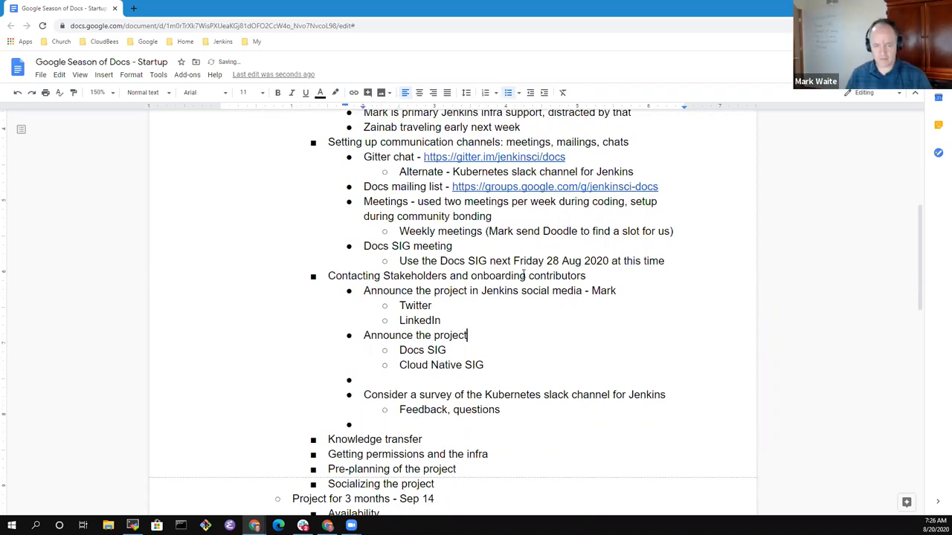
pyautogui.write('- mark')
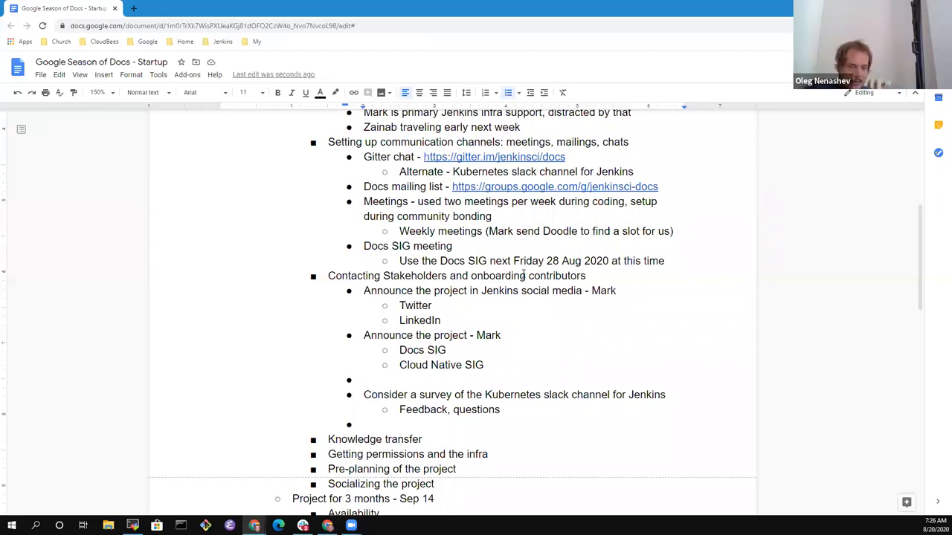
# Step: Start a blog post bullet about inviting people to join and introducing Zainab
pyautogui.click(362, 381)
pyautogui.write('Blog post to invite')
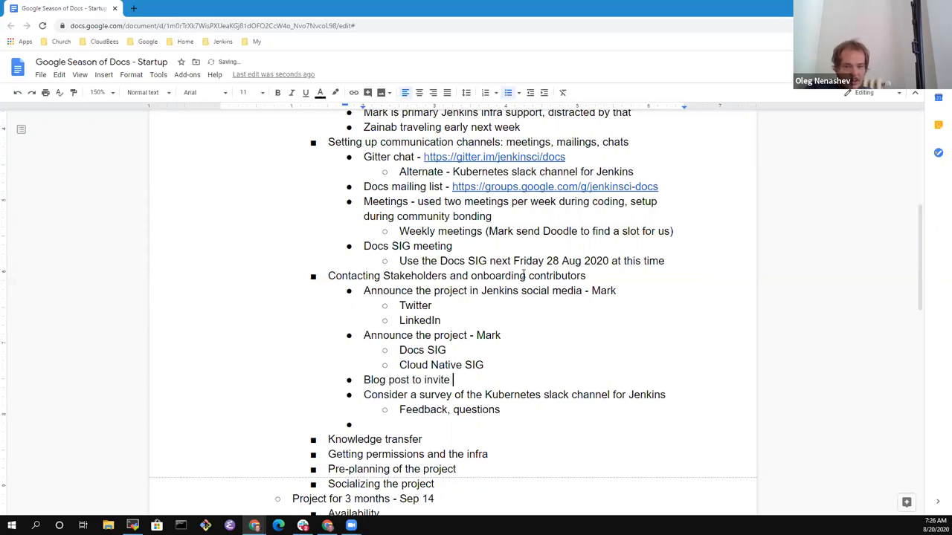
pyautogui.write('people to')
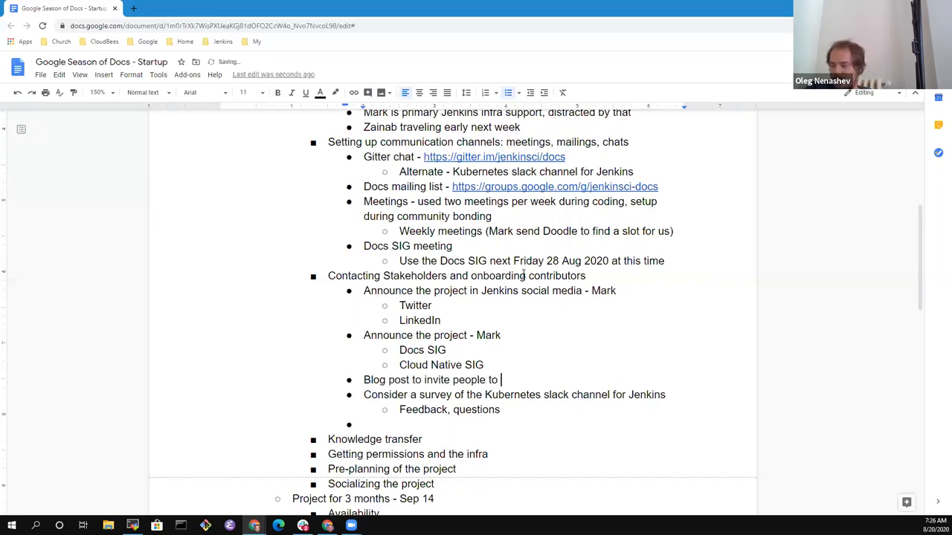
pyautogui.write('join us,')
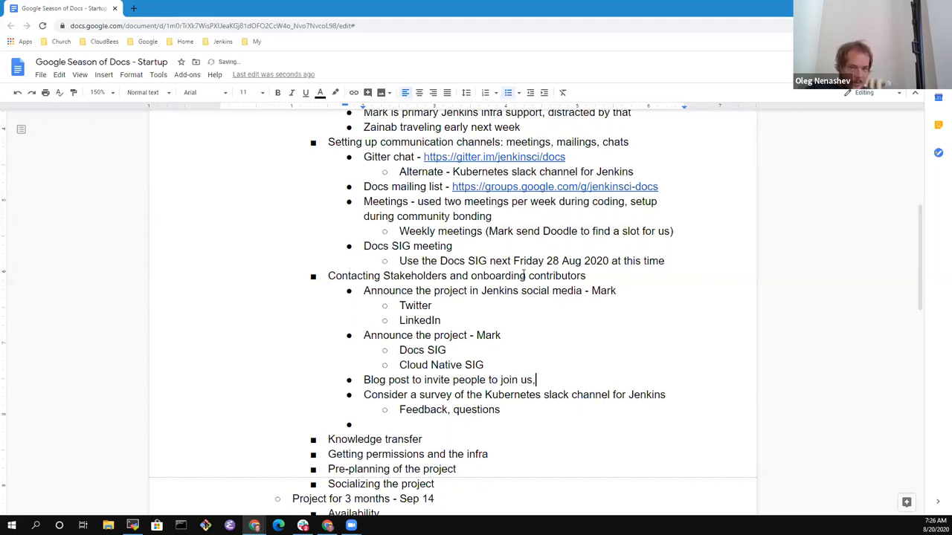
pyautogui.write('introduce')
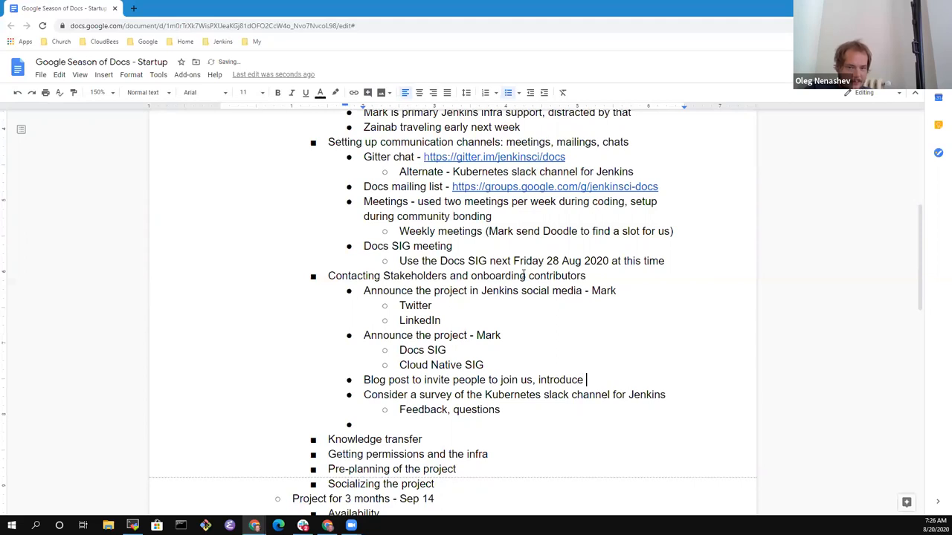
pyautogui.write('Zainaab')
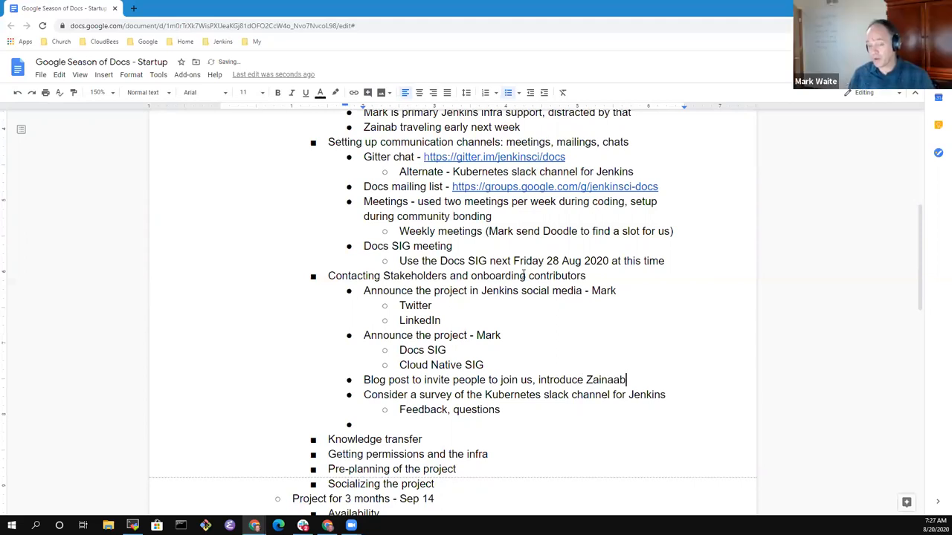
pyautogui.press('backspace')
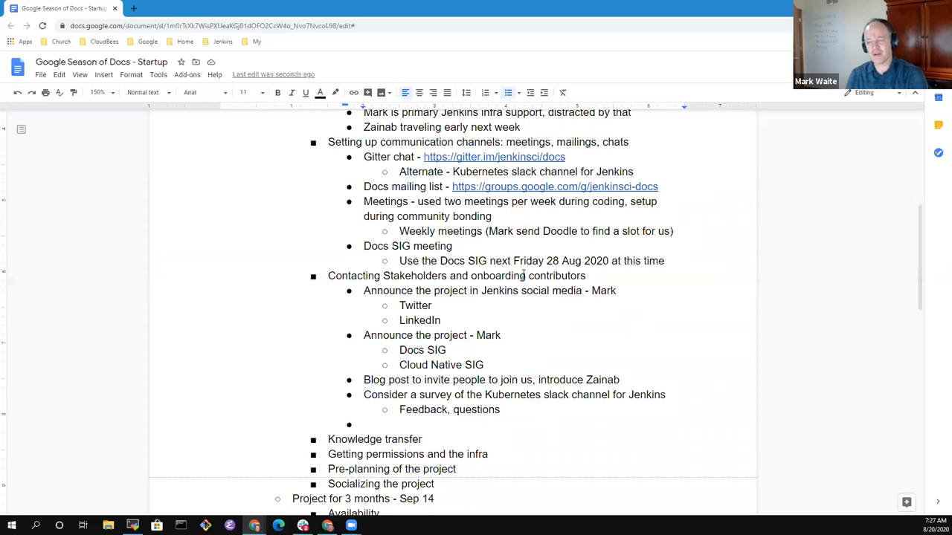
# Step: Finish it as 'introduce Zainab and SheCodeAfrica - Zainab', trimming the extra invite words
pyautogui.click(619, 381)
pyautogui.write(' and SheCodeAfri')
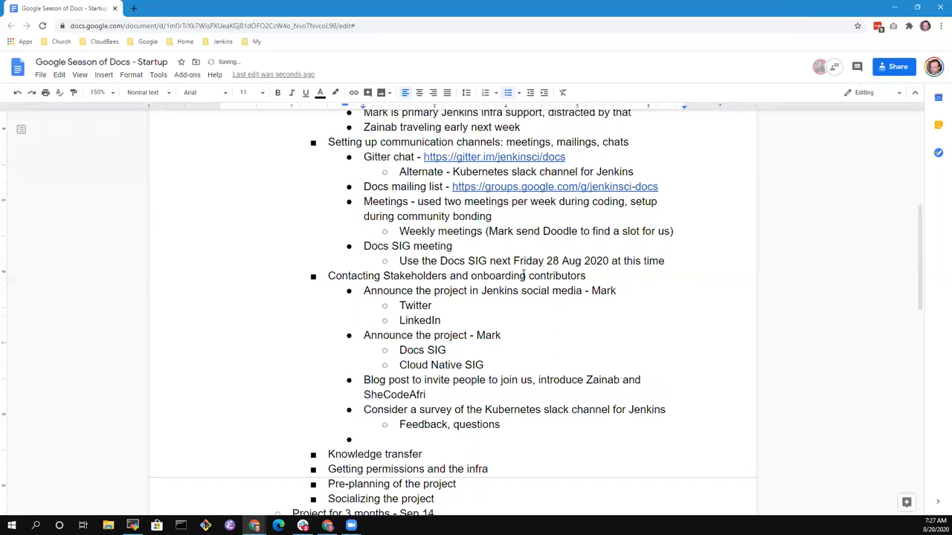
pyautogui.write('ca')
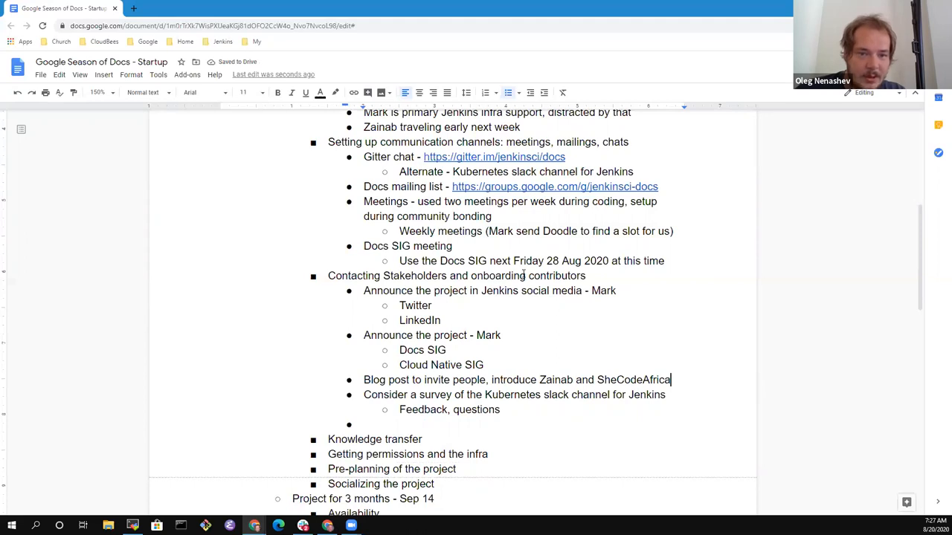
pyautogui.write('-')
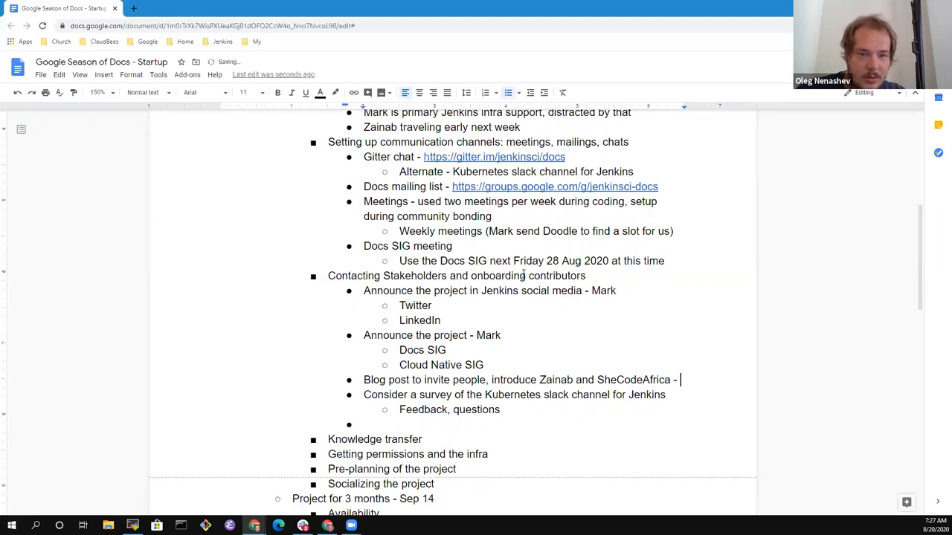
pyautogui.write('Zainab')
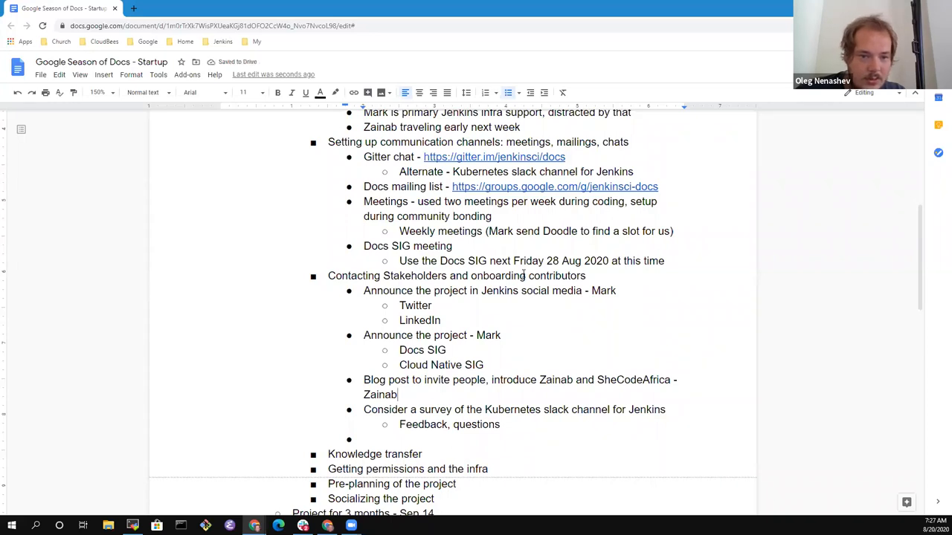
pyautogui.doubleClick(469, 381)
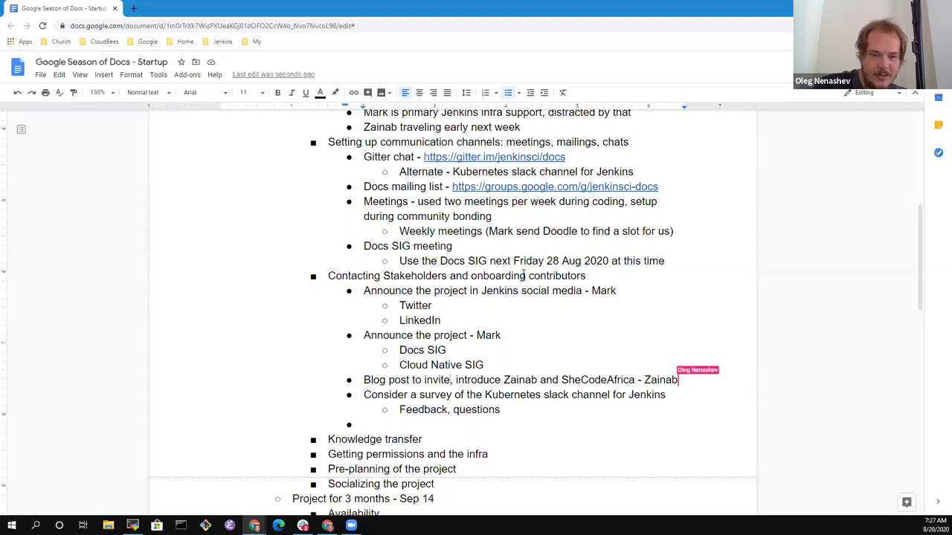
# Step: Add an 'FTR - CDF Blog' sub-point with the cd.foundation contributing-to-Jenkins URL
pyautogui.write('FTR')
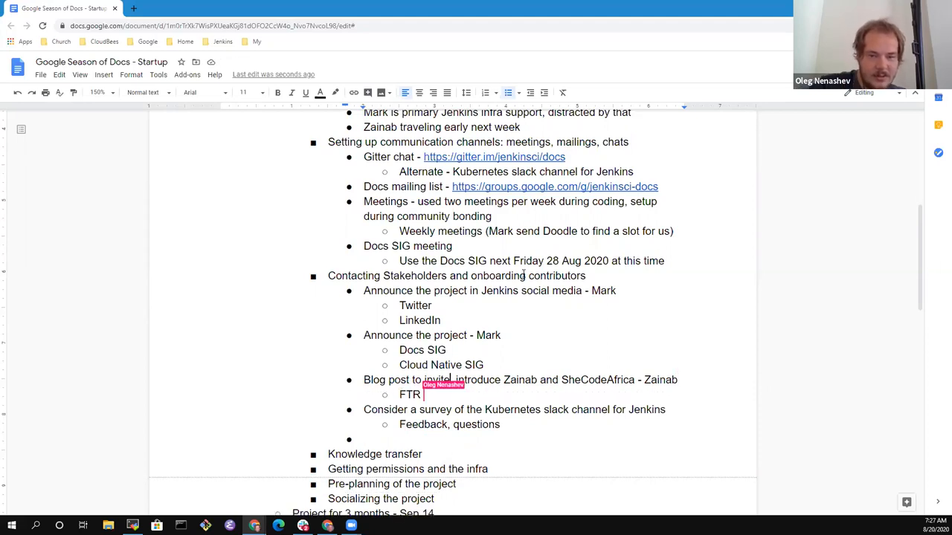
pyautogui.write('https://cd.foundation/blog/2020/08/04/contributing-to-jenkins-my-experience/')
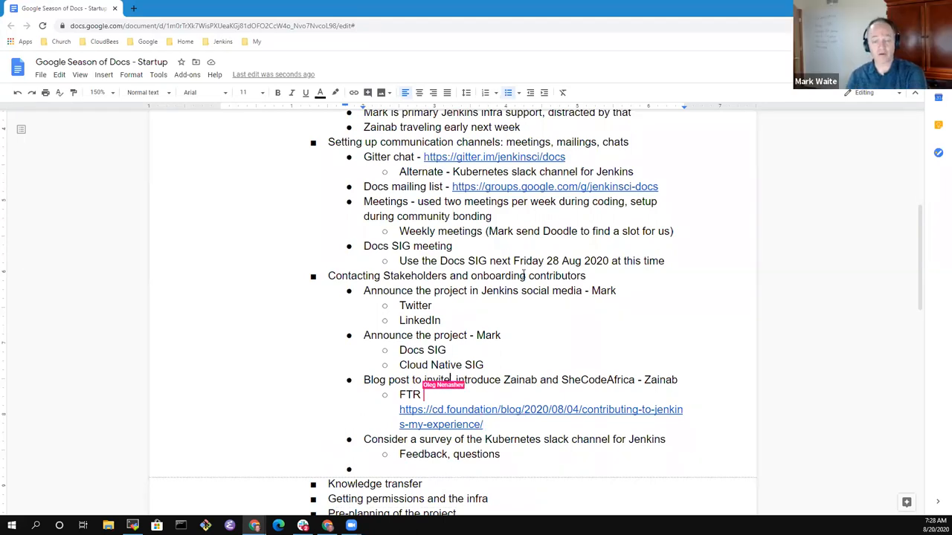
pyautogui.write('-')
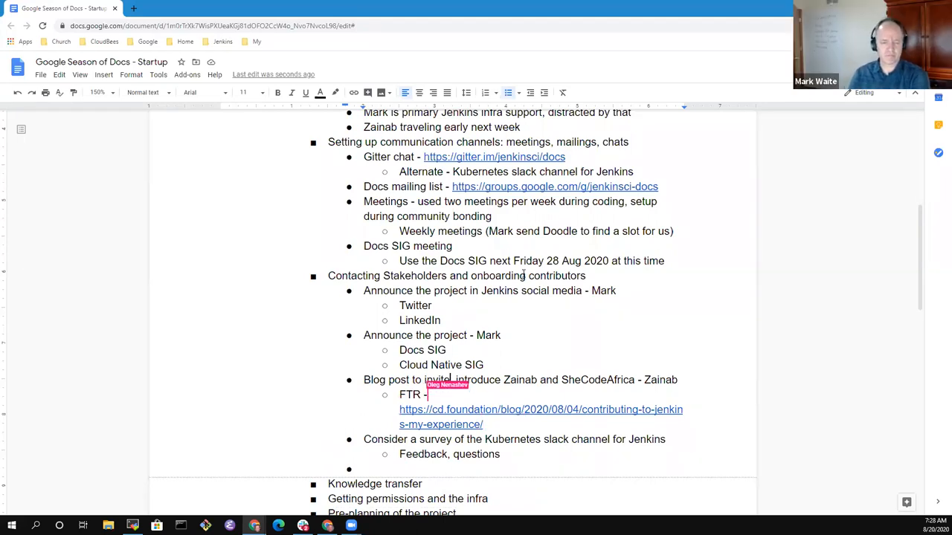
pyautogui.write('CDF BI')
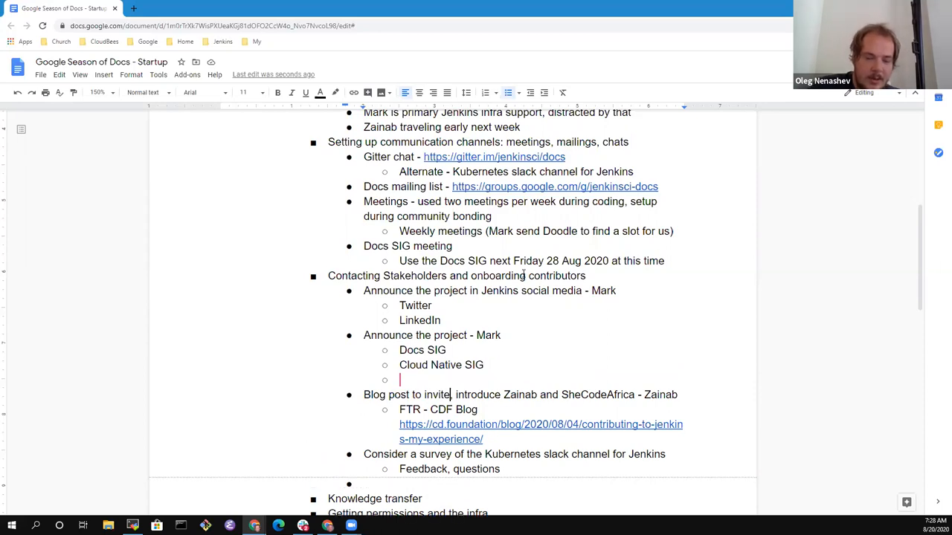
# Step: Add Developer ML as a third announcement sub-point after Cloud Native SIG
pyautogui.write('Developer')
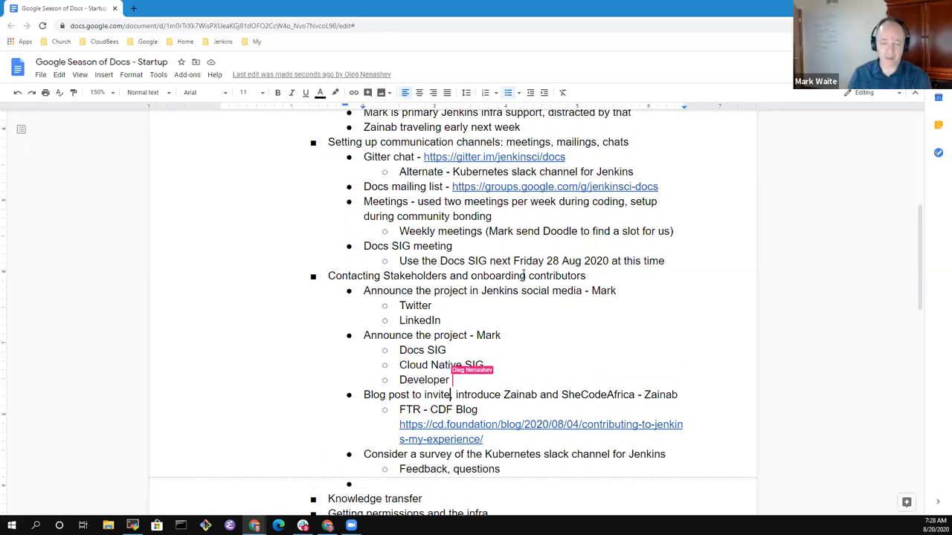
pyautogui.write('M')
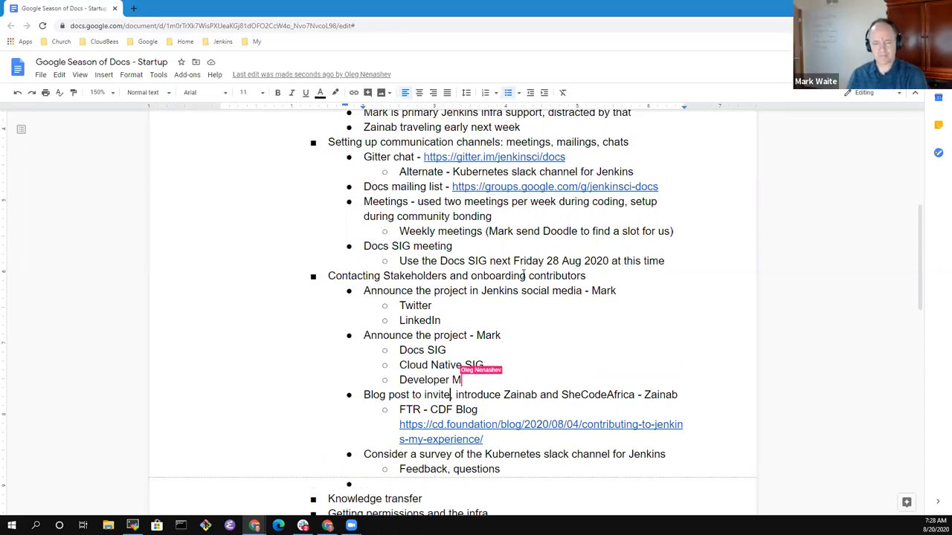
pyautogui.write('L')
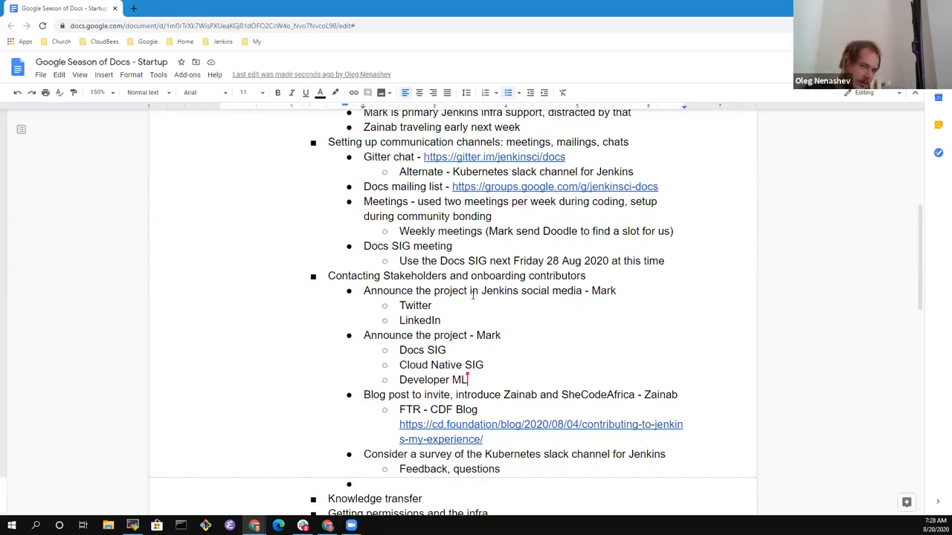
pyautogui.scroll(-3)
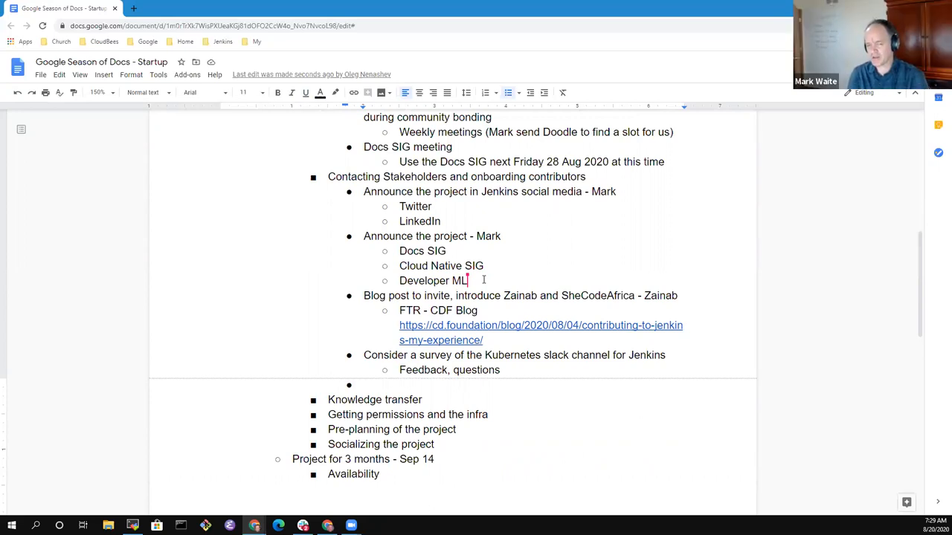
pyautogui.click(364, 384)
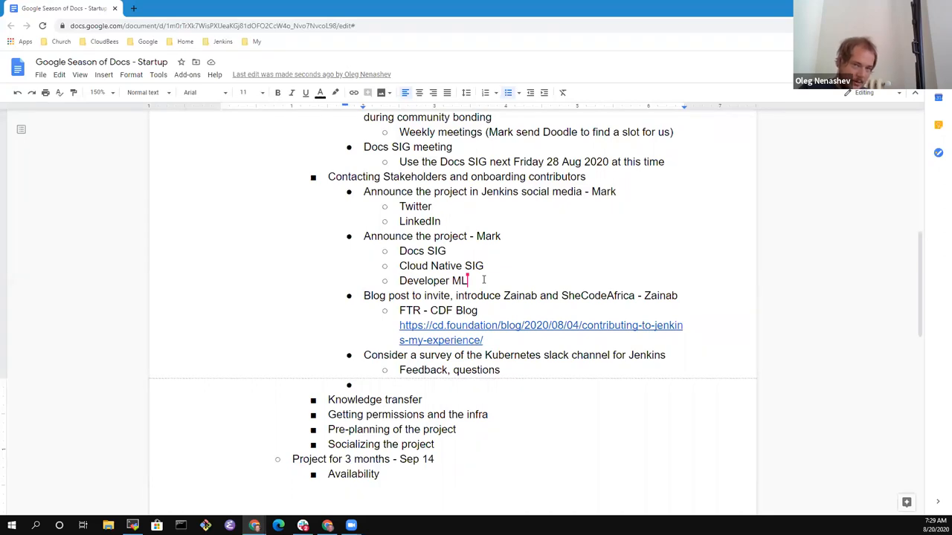
pyautogui.click(364, 383)
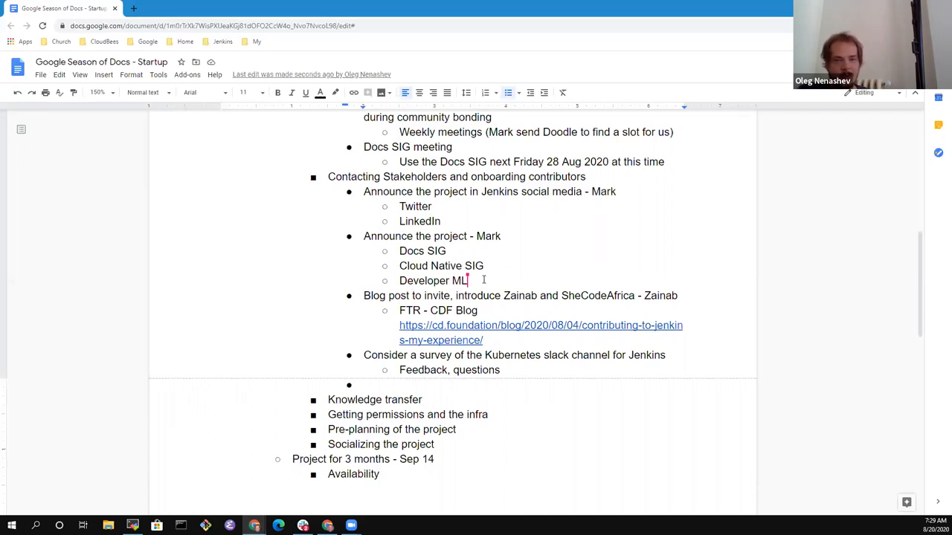
# Step: Insert a 'Direct invitations to key contributors' bullet before the blog post item
pyautogui.click(364, 384)
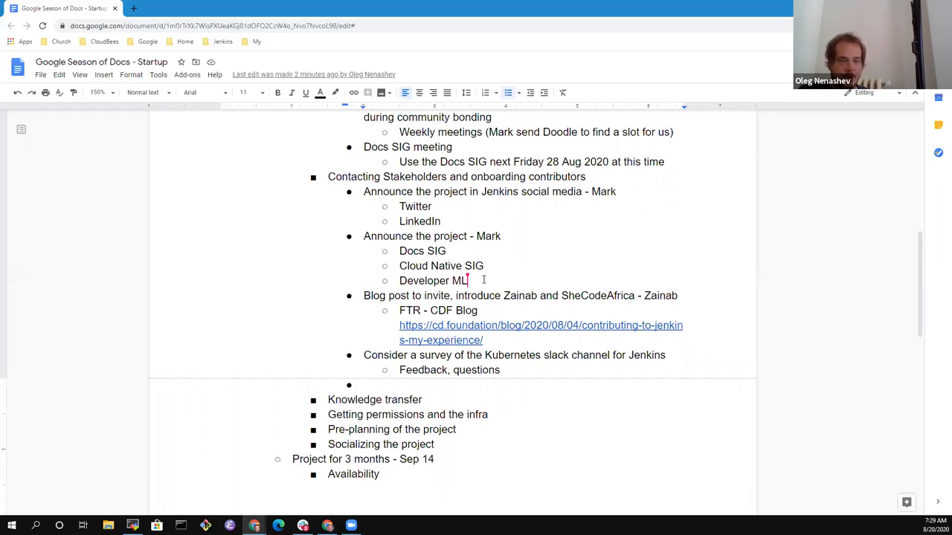
pyautogui.click(400, 369)
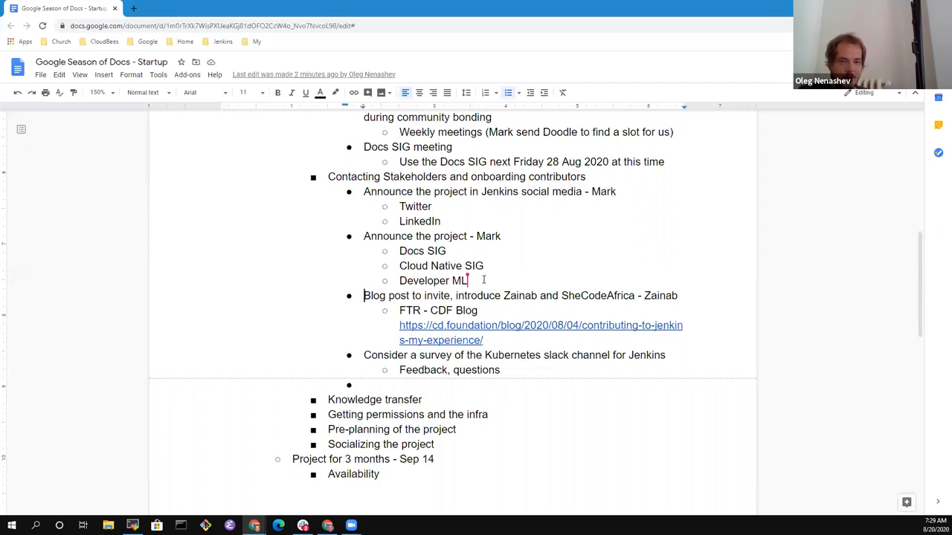
pyautogui.press('enter')
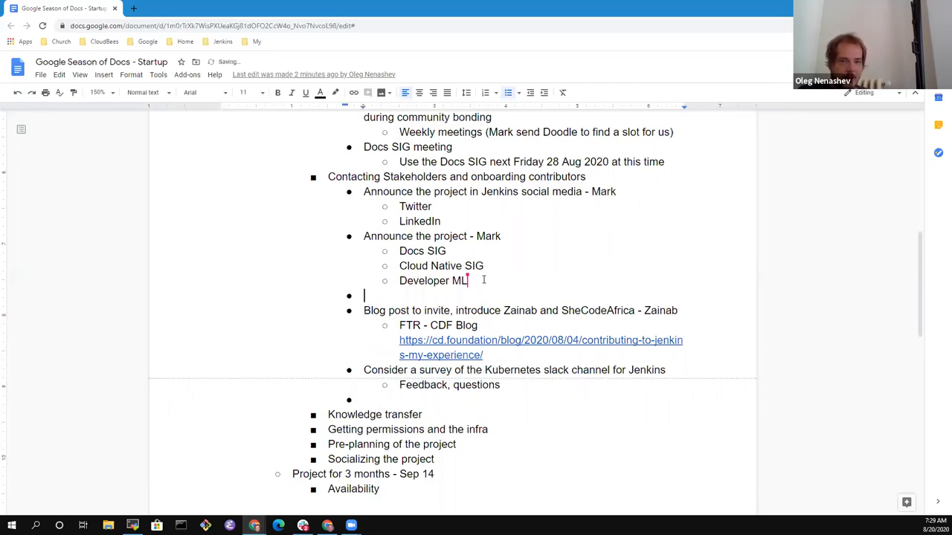
pyautogui.write('Direct')
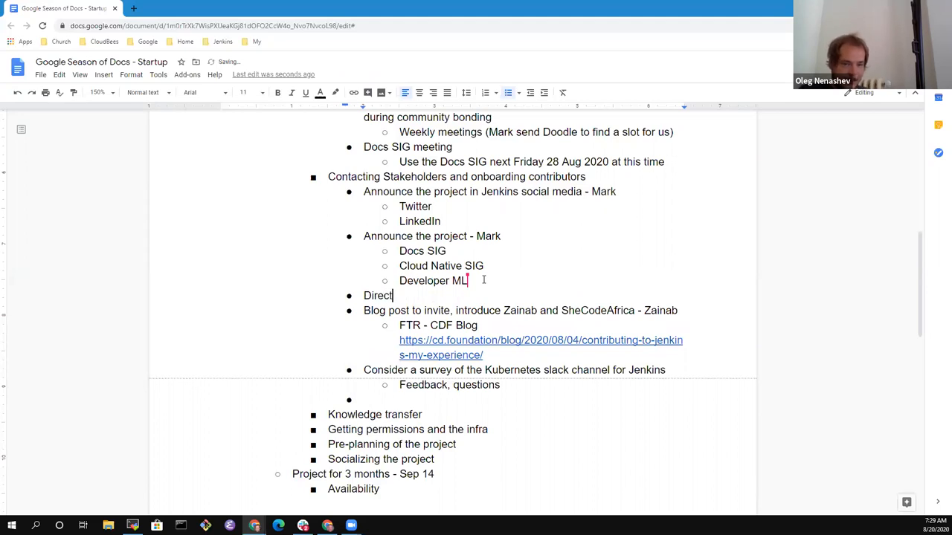
pyautogui.write('coi')
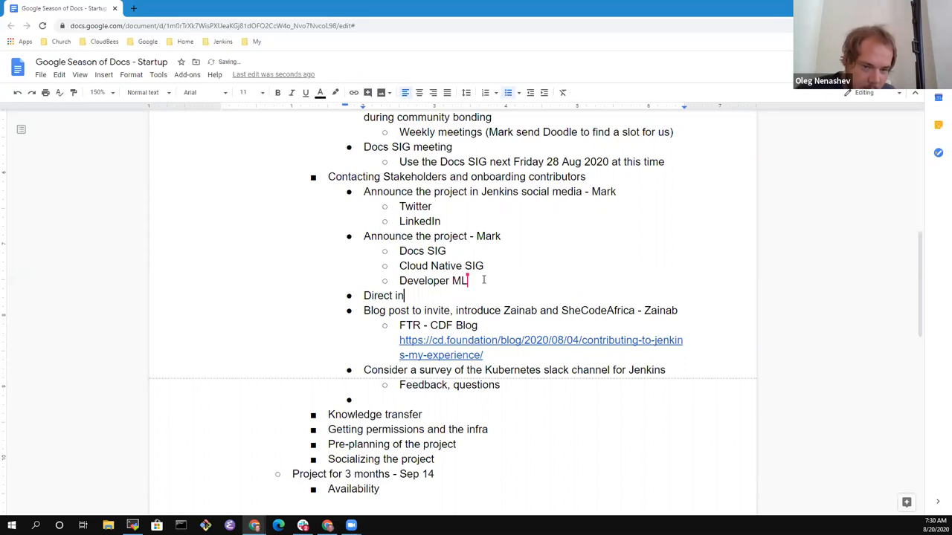
pyautogui.write('vitations to key con')
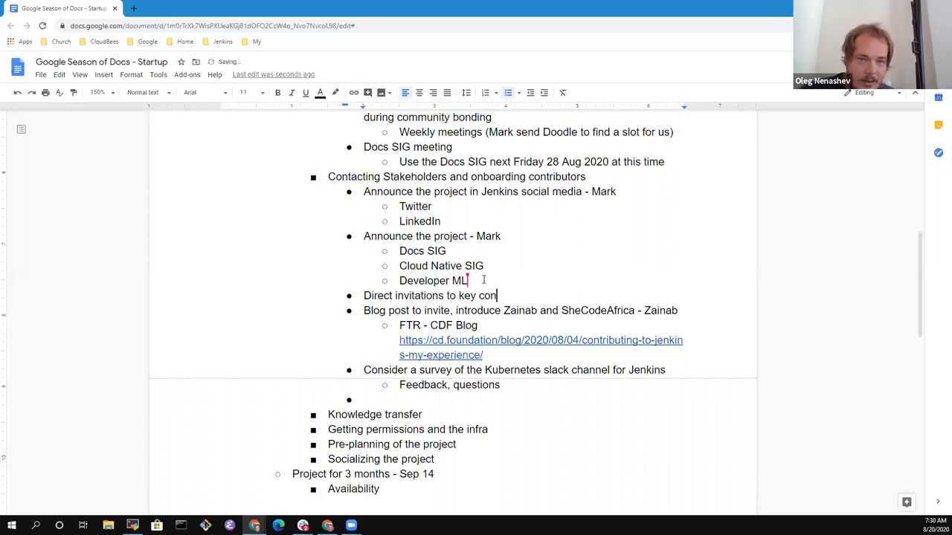
pyautogui.write('tributors')
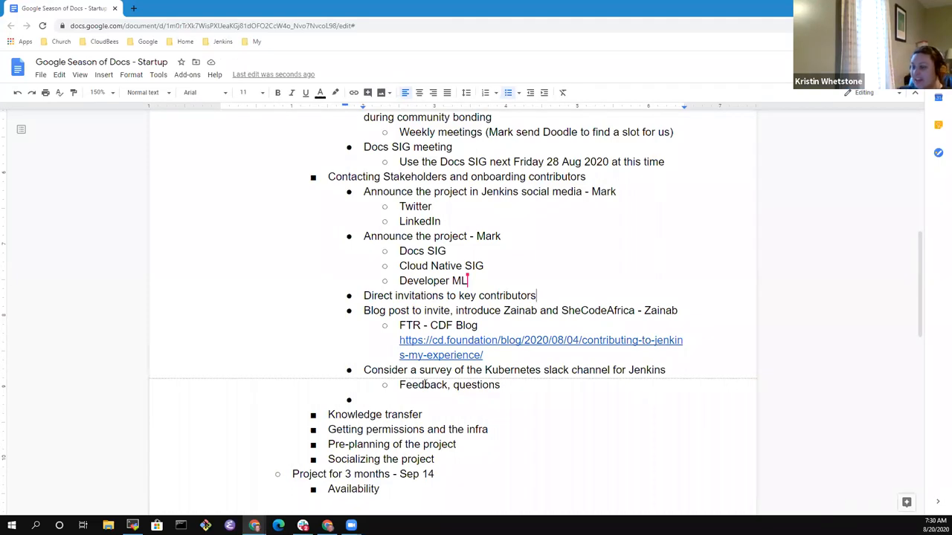
pyautogui.moveTo(502, 292)
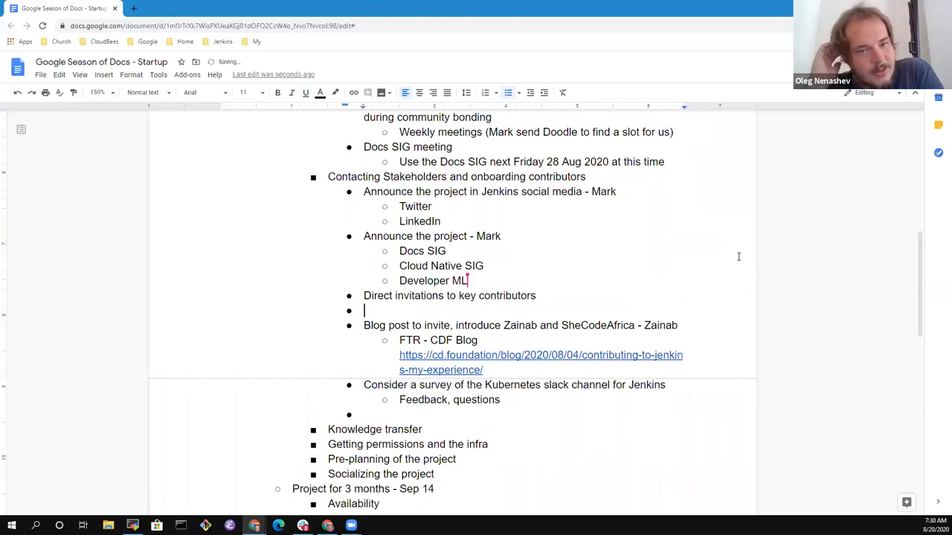
# Step: Add 'Torsten Walter - Helm chart maintainer' to the direct invitations list
pyautogui.write('Torsten Walter')
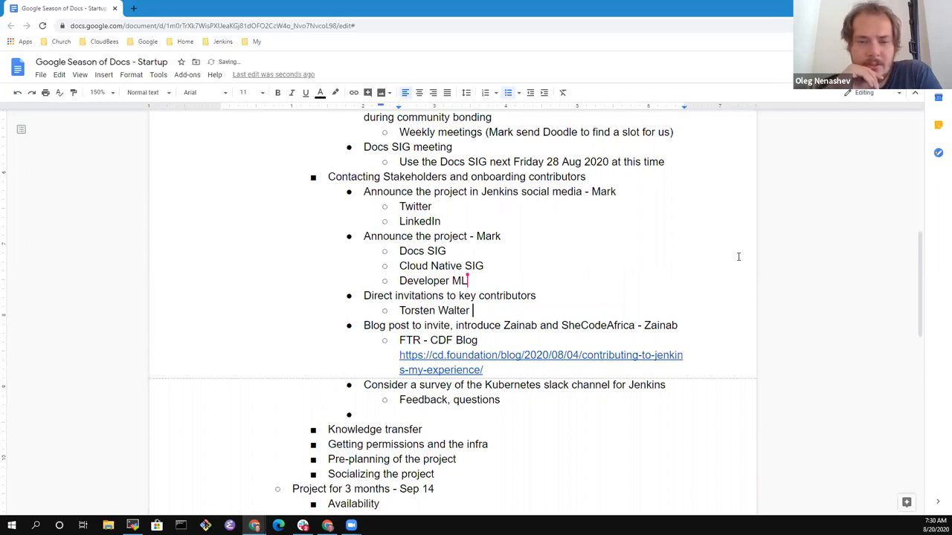
pyautogui.write('-')
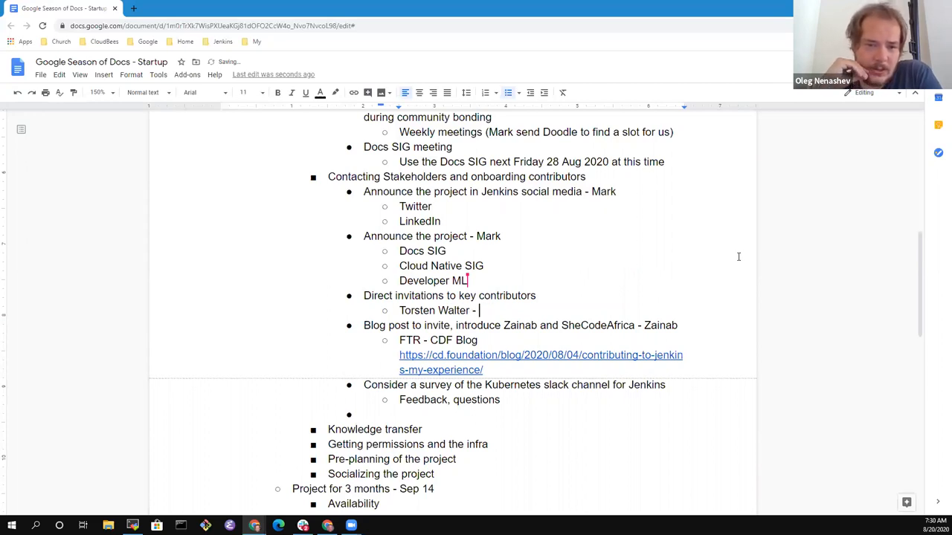
pyautogui.write('Helm chart')
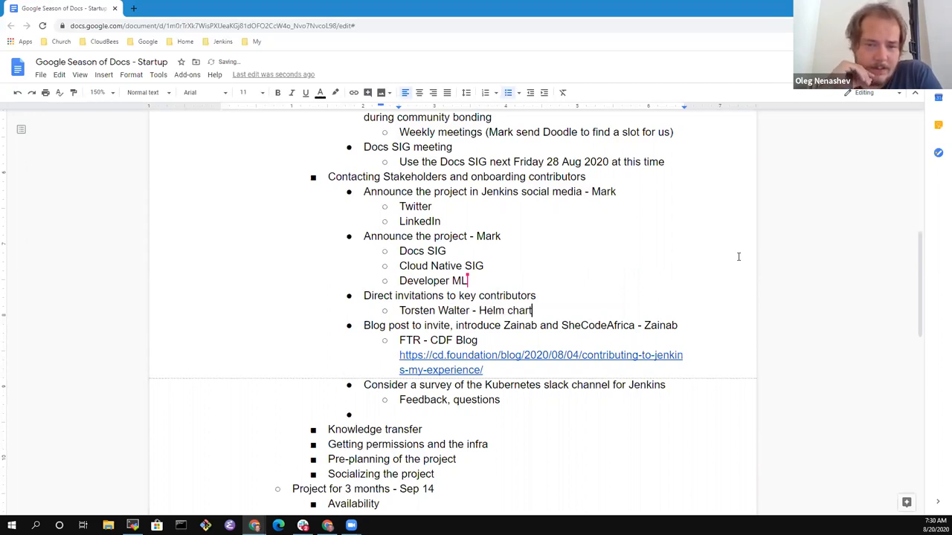
pyautogui.write('maintainer')
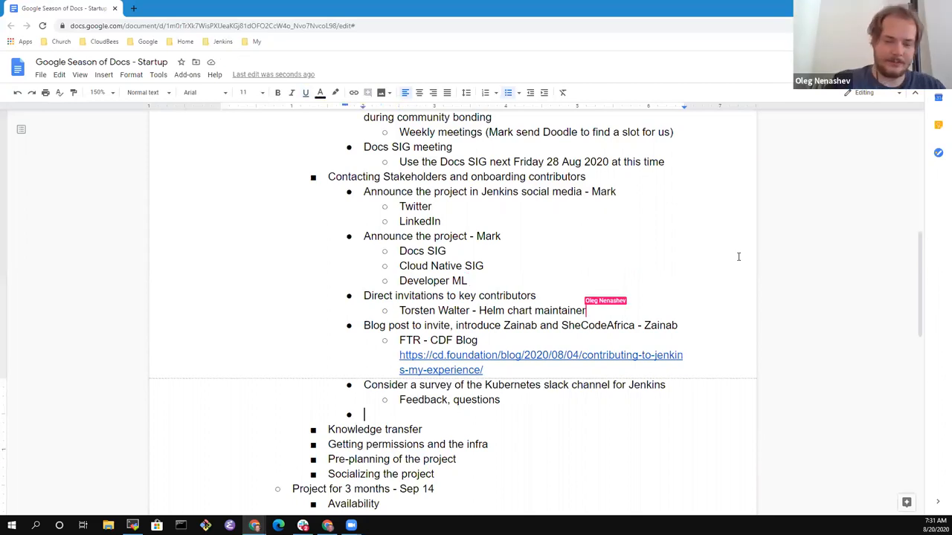
# Step: Add 'TODO: Build a full list' beneath it as an assigned action item
pyautogui.write('TODO: Build')
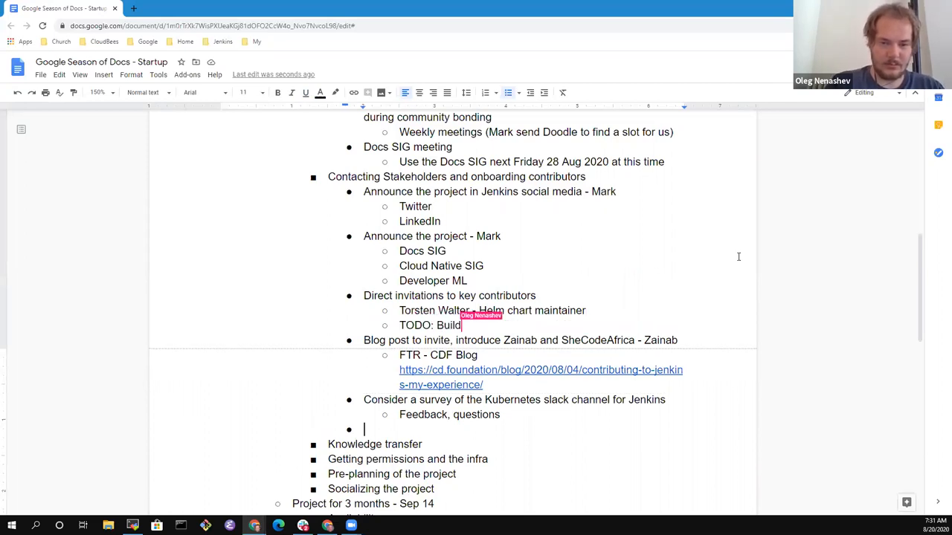
pyautogui.write('a fu')
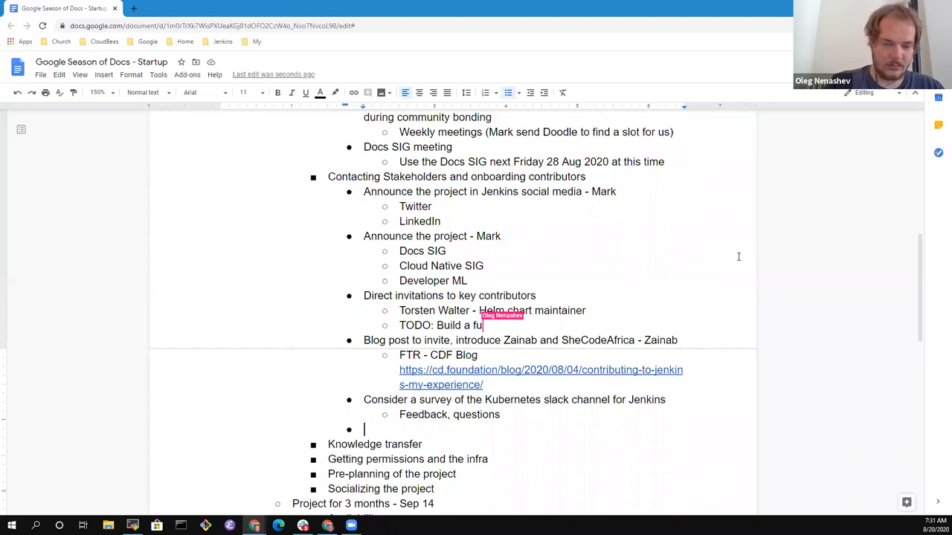
pyautogui.write('ll list')
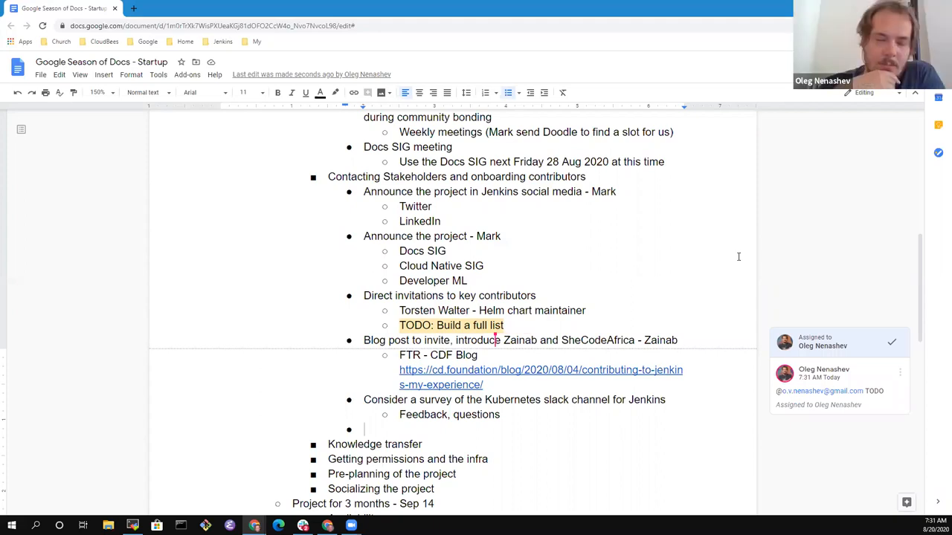
pyautogui.scroll(-3)
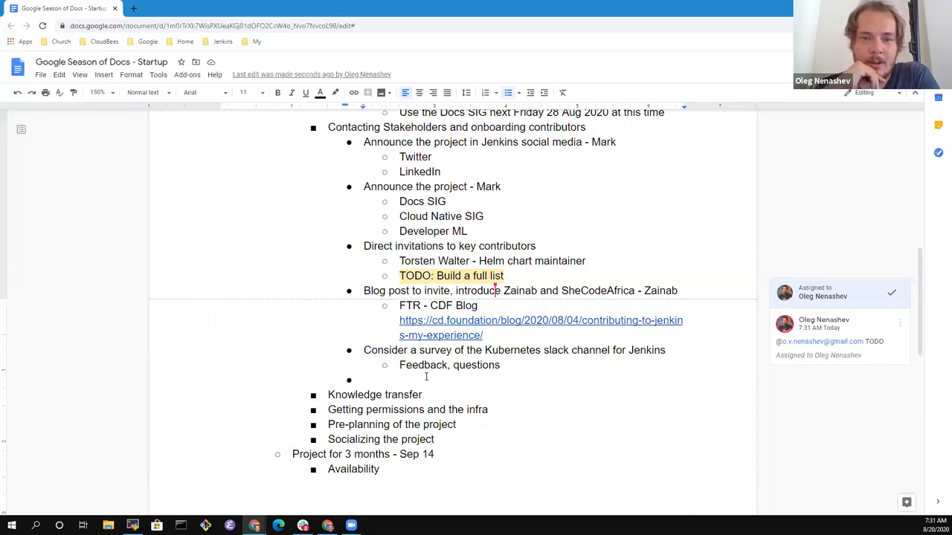
# Step: Add the sub-point 'Skeleton of the document socialized with key contributors?' under Knowledge transfer
pyautogui.click(422, 396)
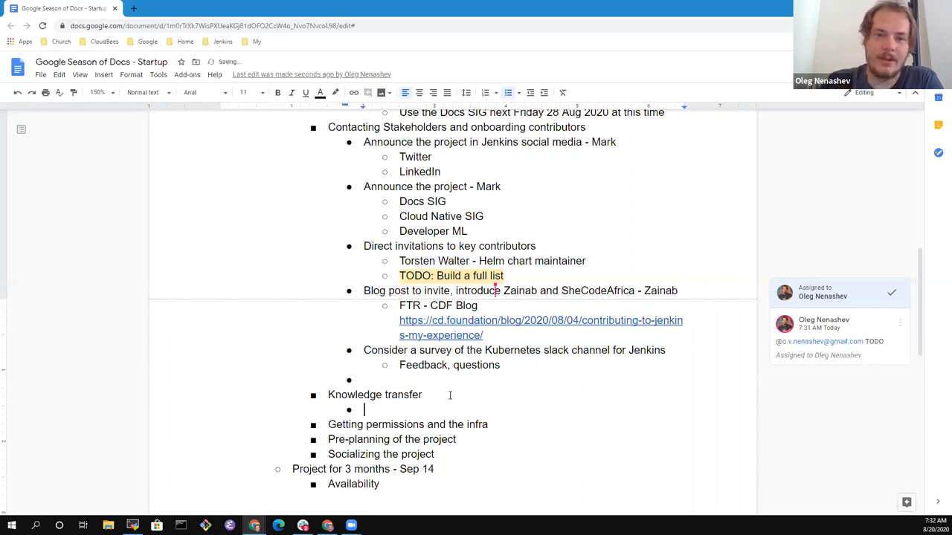
pyautogui.write('Skeleton of the')
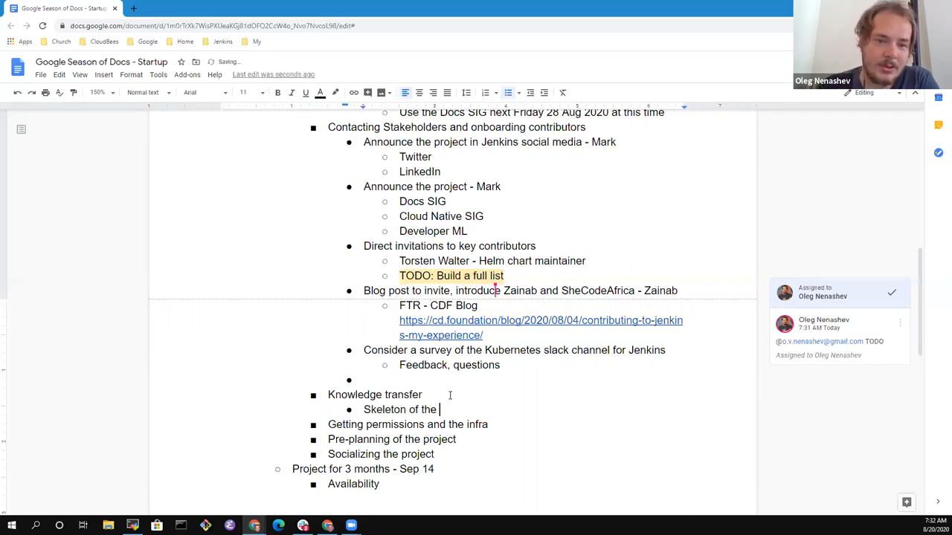
pyautogui.write('docu')
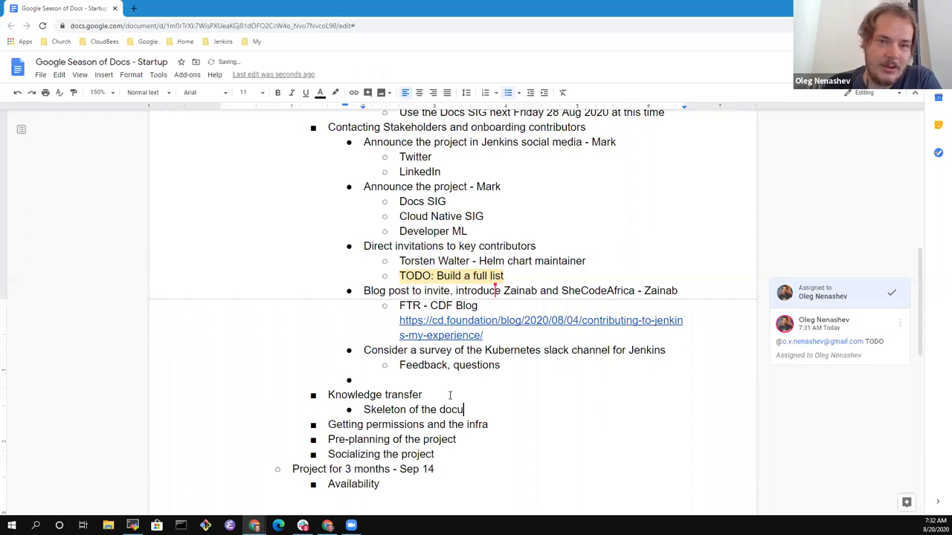
pyautogui.write('ment')
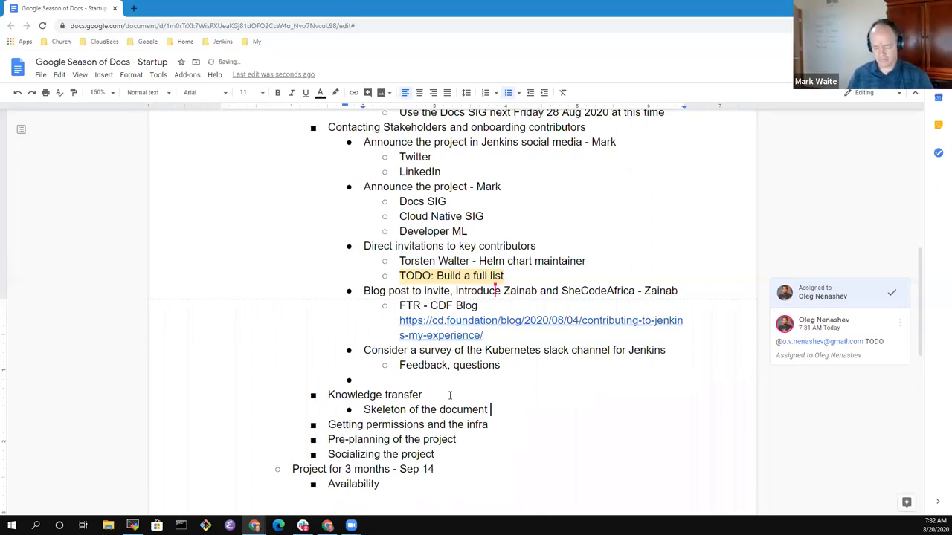
pyautogui.write('socialized with key')
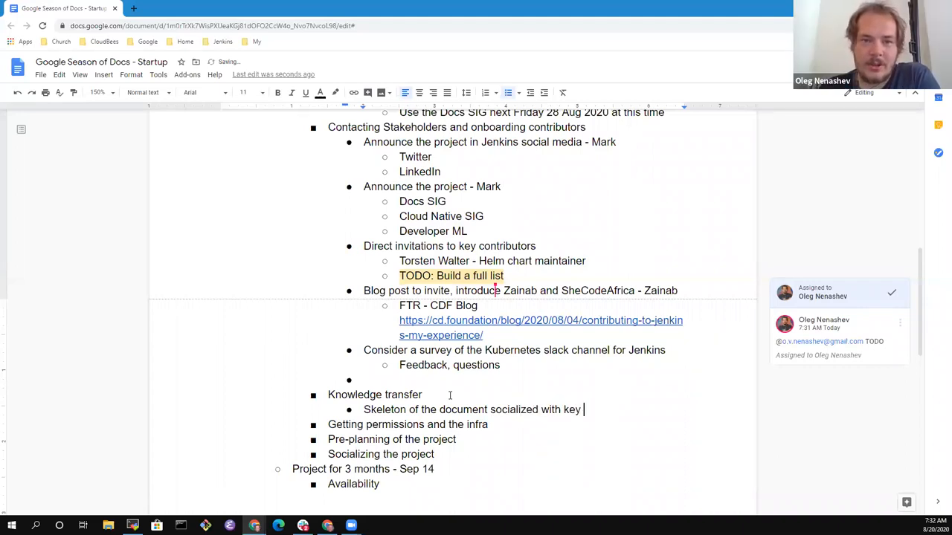
pyautogui.write('contribu')
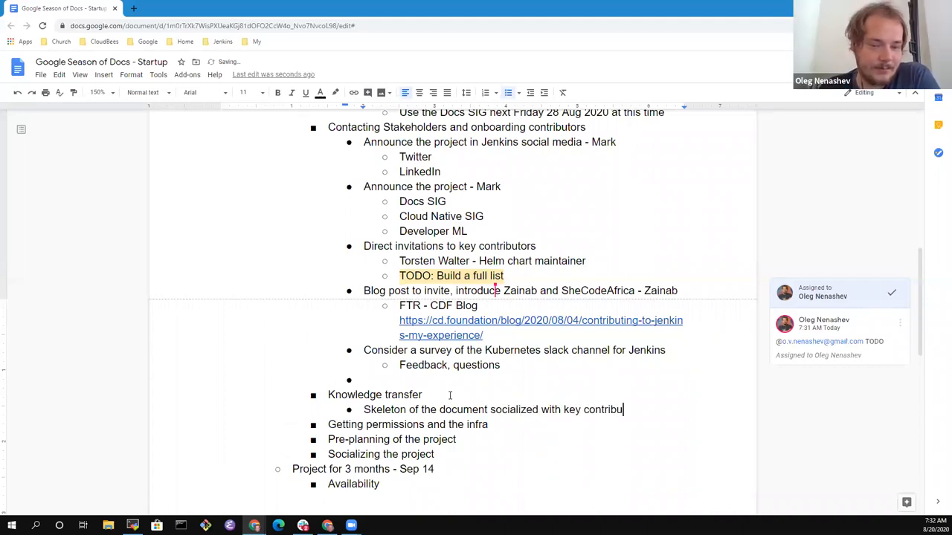
pyautogui.write('tors')
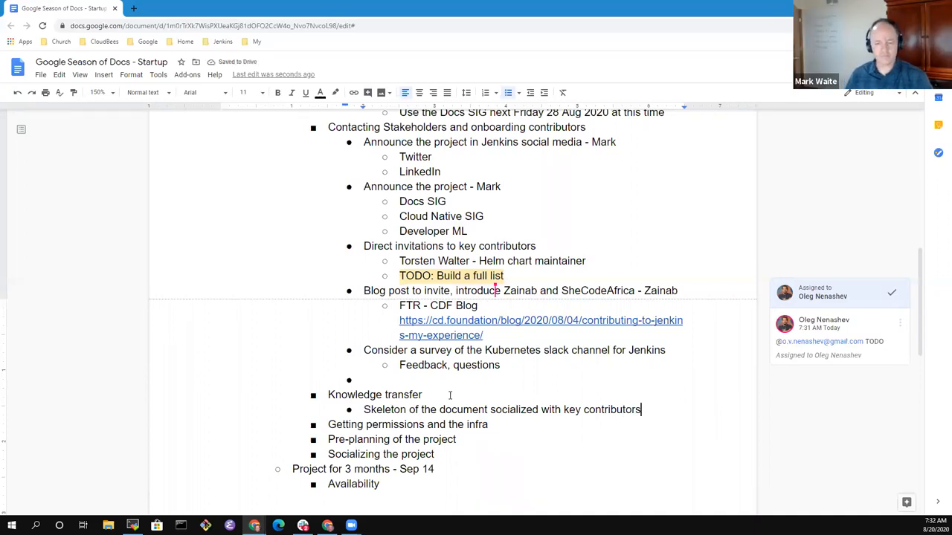
pyautogui.write('?')
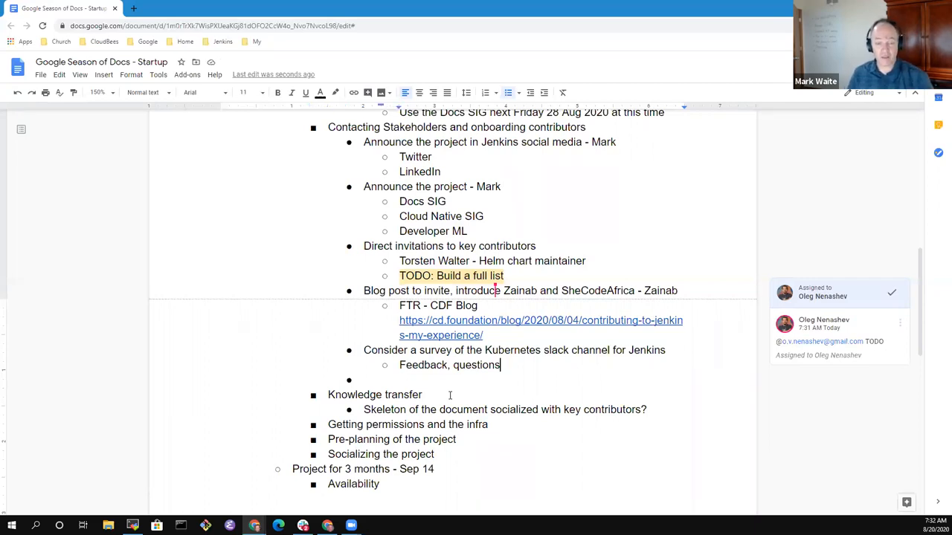
# Step: Return to the empty point after the survey item and begin the jenkins.io project page bullet
pyautogui.click(586, 128)
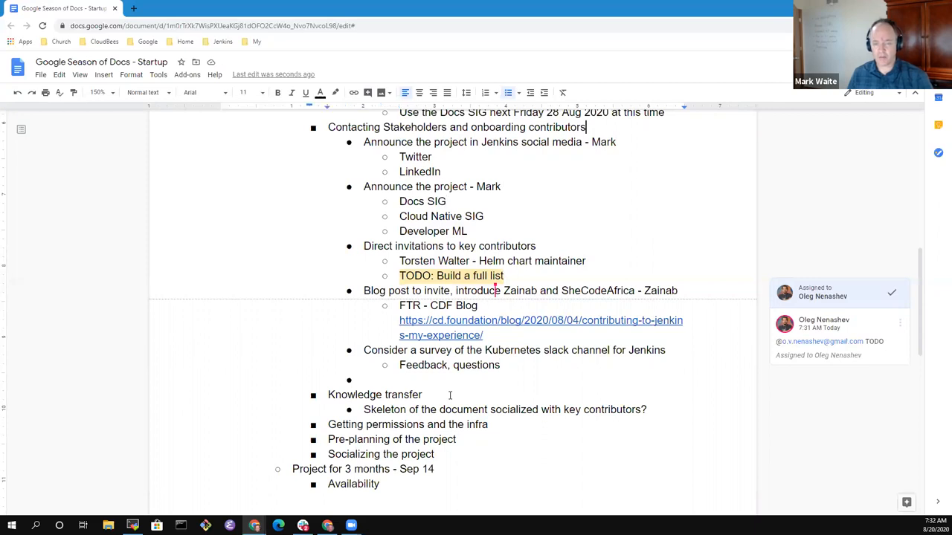
pyautogui.doubleClick(386, 128)
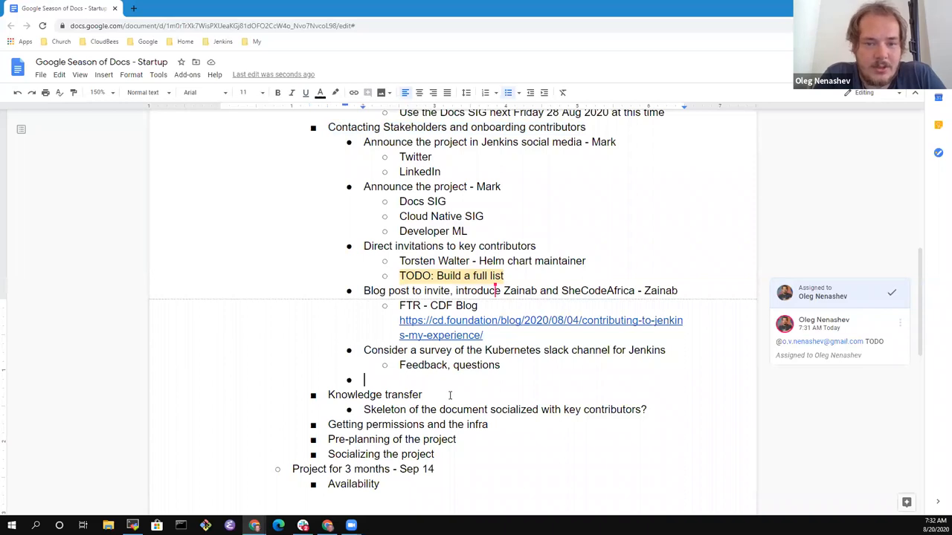
pyautogui.write('Pro')
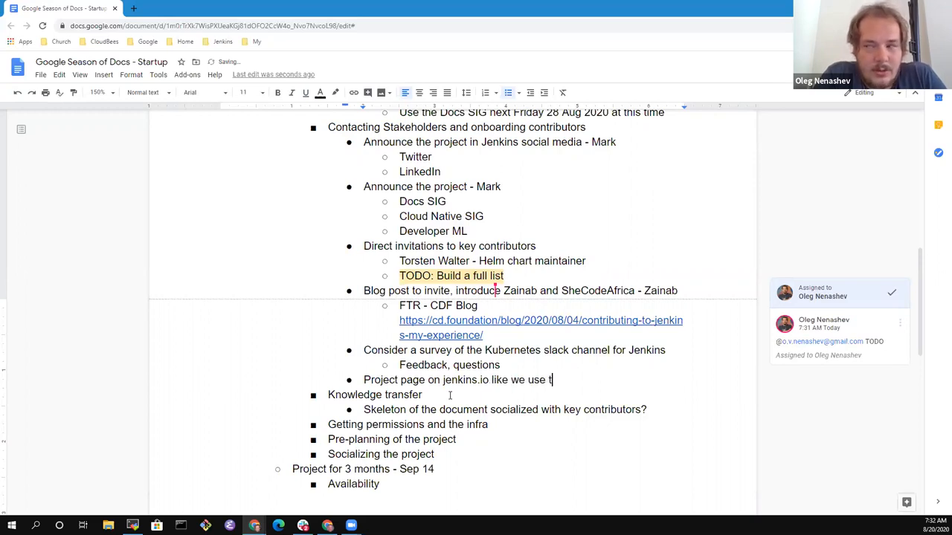
# Step: Write project-page sub-points about GSoC and 'Two pages - final report, project page'
pyautogui.write('with G')
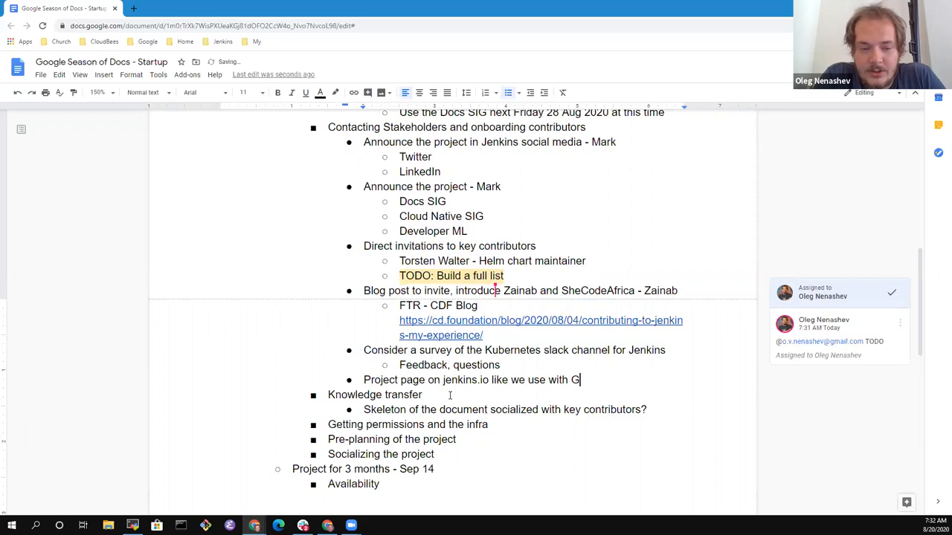
pyautogui.write('SoC')
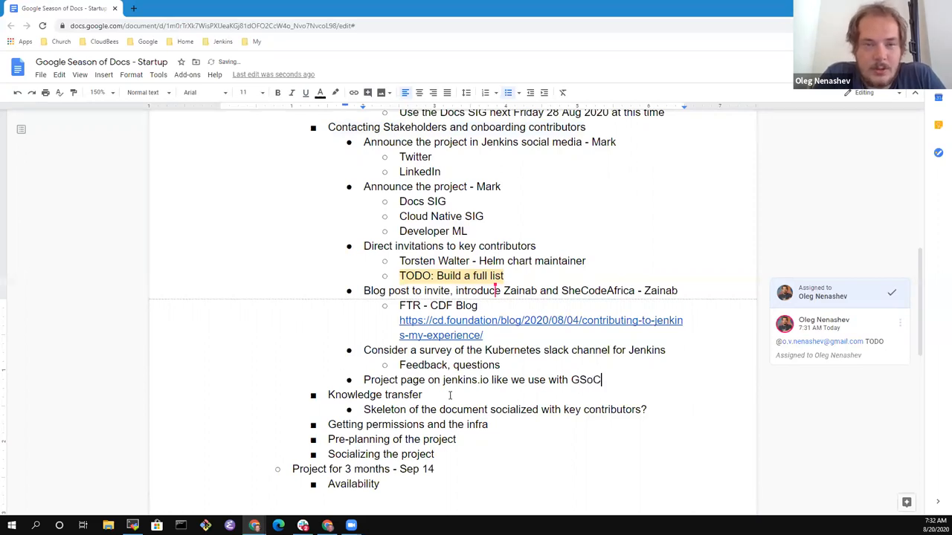
pyautogui.write('Two pages -')
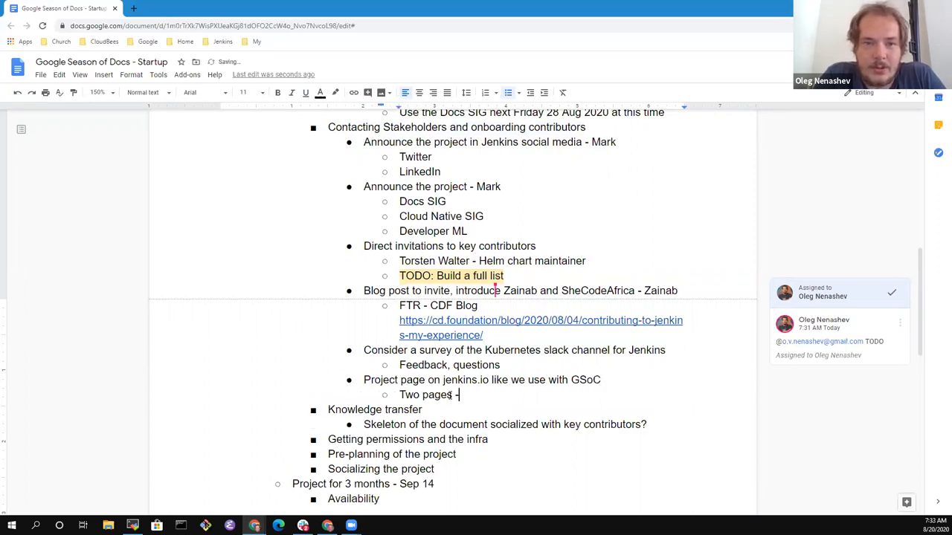
pyautogui.write('f')
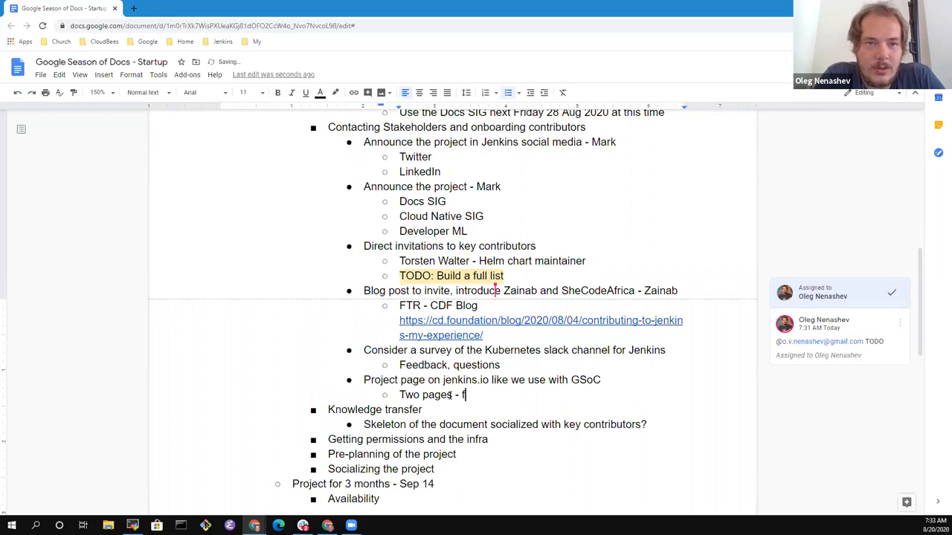
pyautogui.write('inal report')
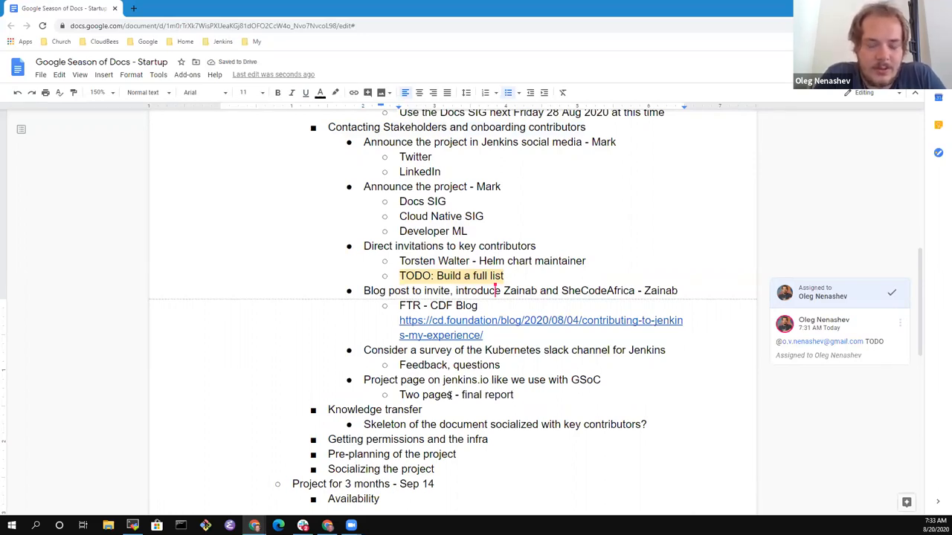
pyautogui.write('project')
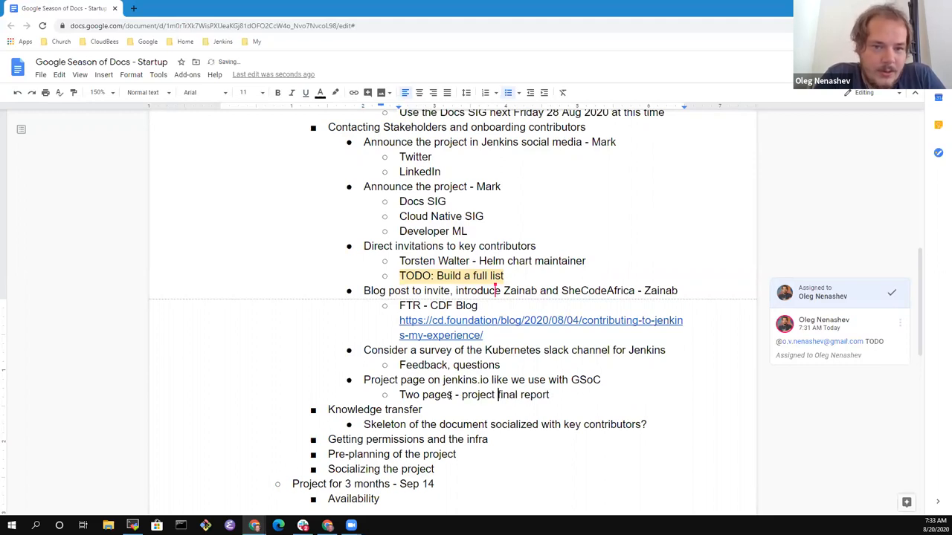
pyautogui.write('page &')
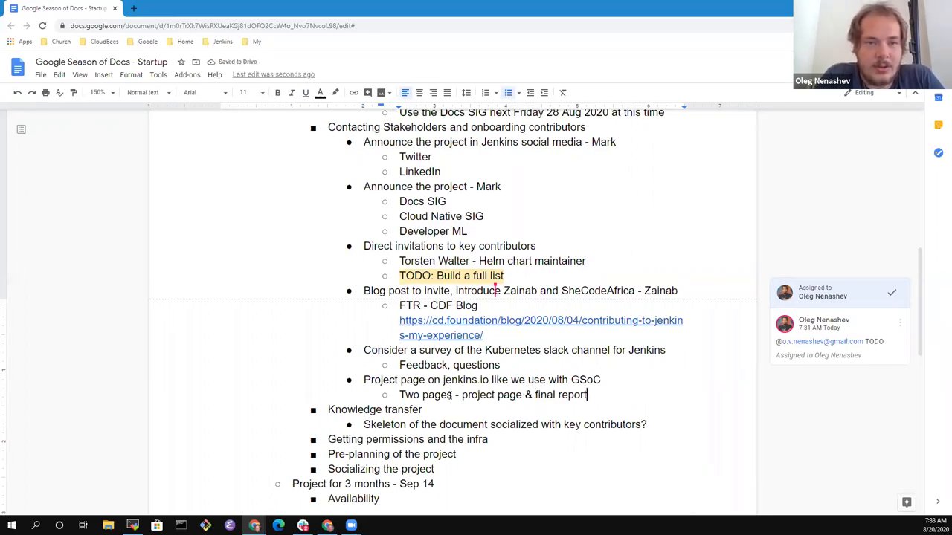
# Step: Add sub-bullets 'Refer from Docs page' and 'Link to Jenkins roadmap'
pyautogui.write('Reference the project page')
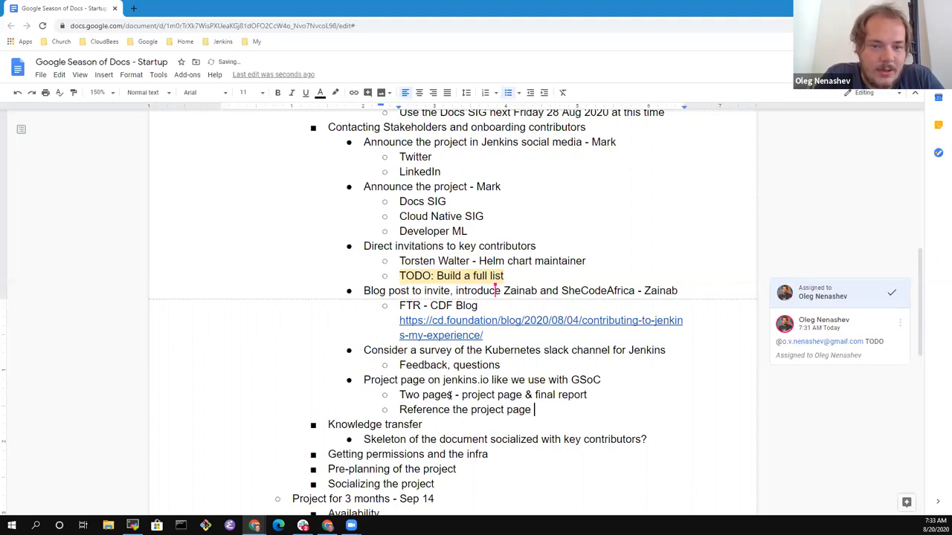
pyautogui.write('from Docs')
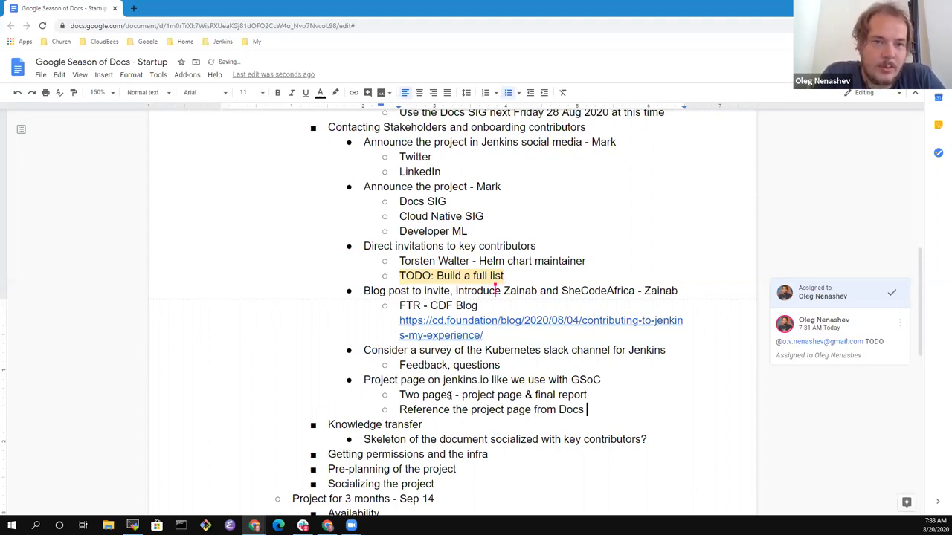
pyautogui.write('page')
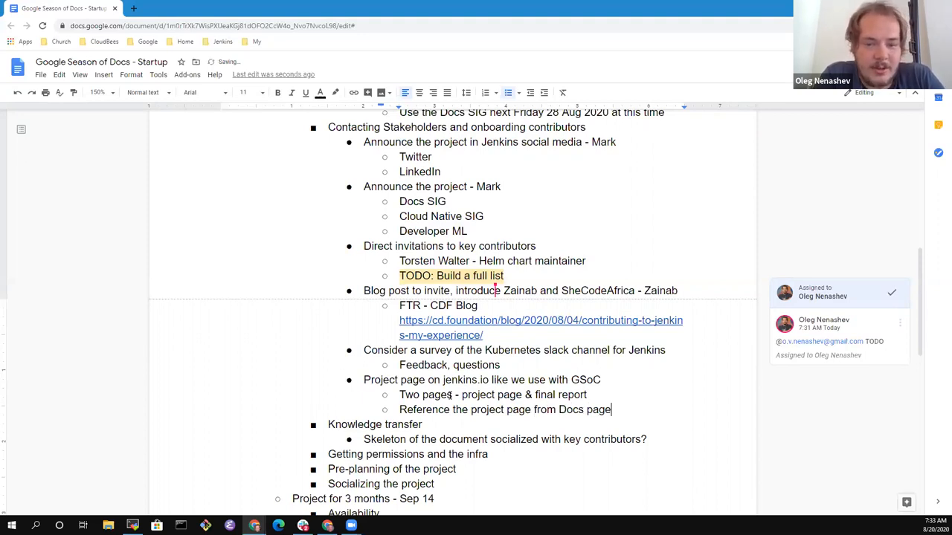
pyautogui.press('enter')
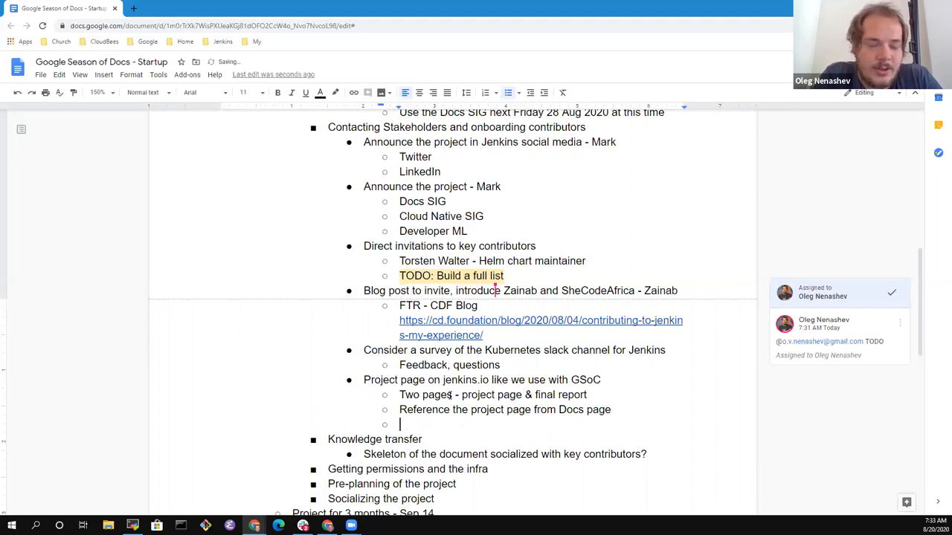
pyautogui.write('Link to Jenkins')
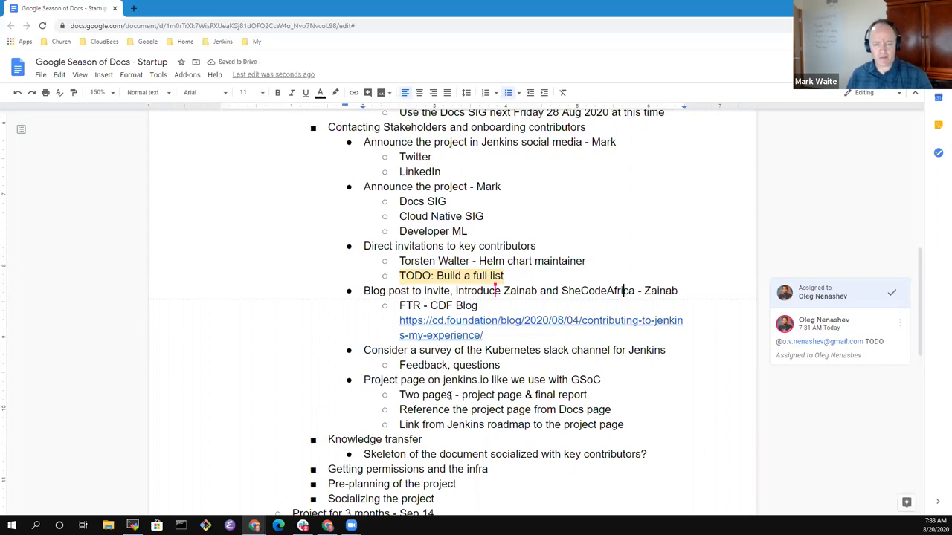
# Step: Append '- Zainab' to the project page bullet to assign it to her
pyautogui.tripleClick(520, 290)
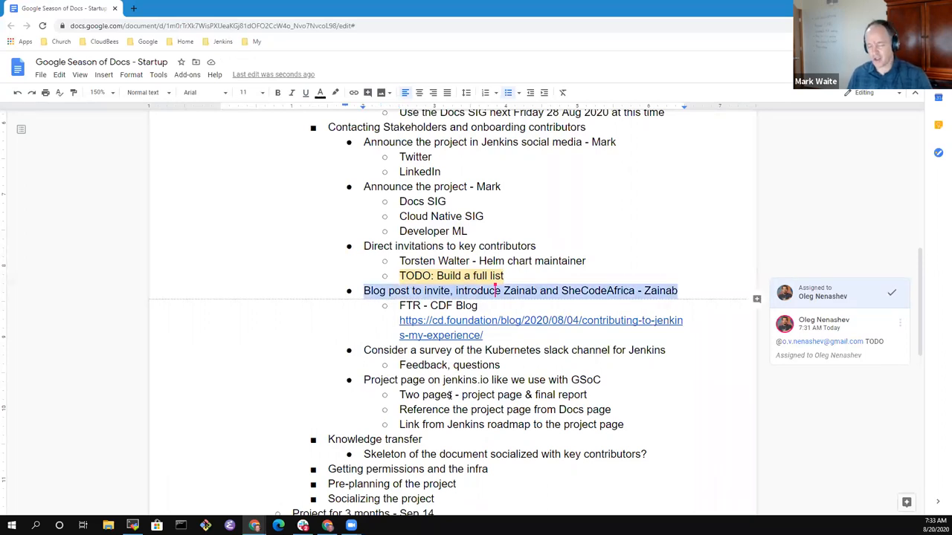
pyautogui.click(600, 381)
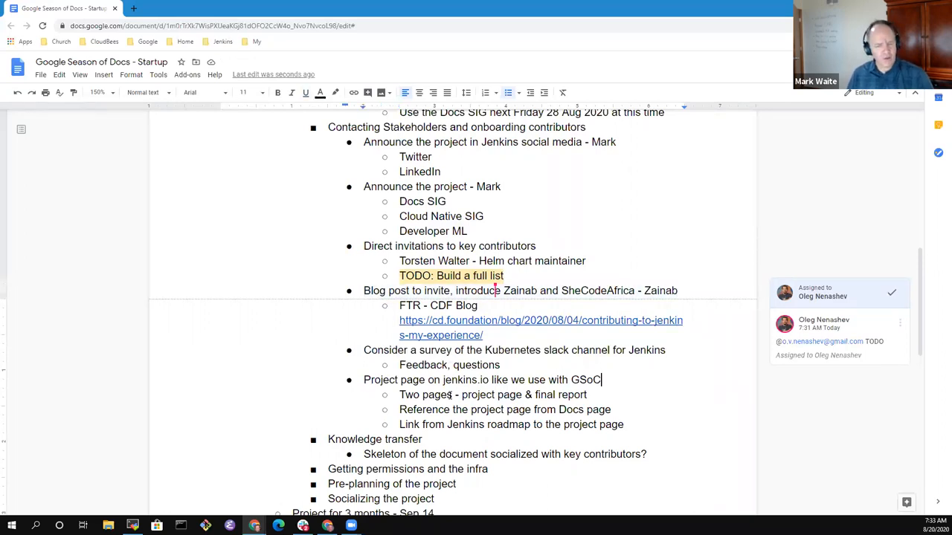
pyautogui.tripleClick(482, 381)
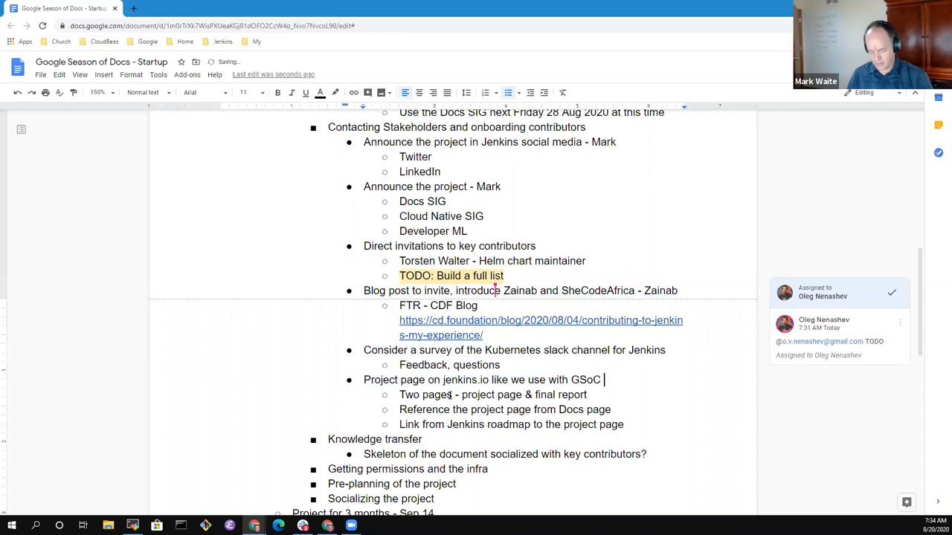
pyautogui.write('- Zain')
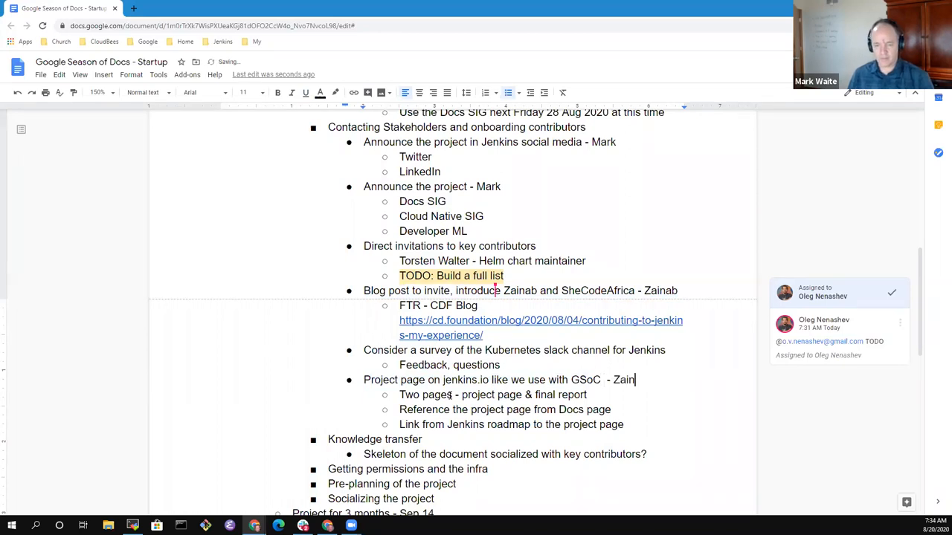
pyautogui.write('ab')
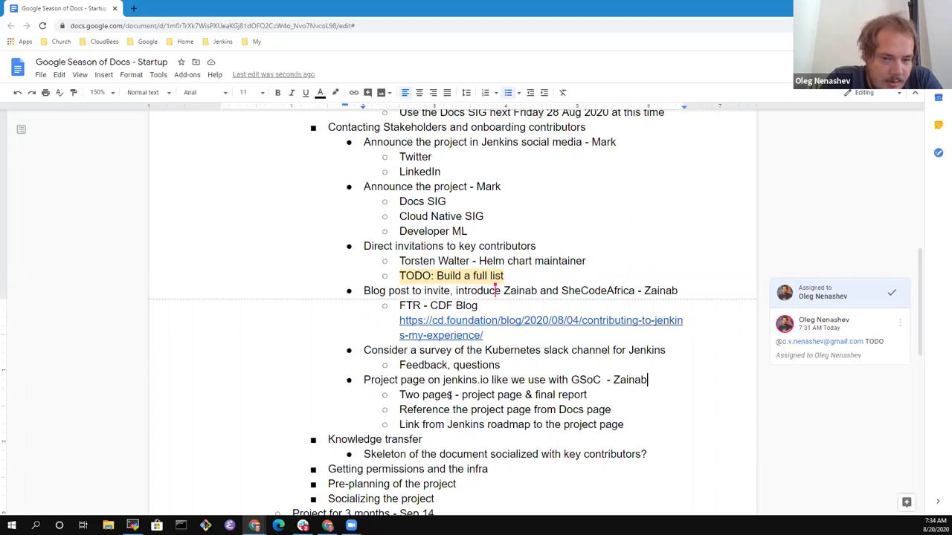
# Step: Add a note that a root page for GSoD already exists
pyautogui.write('Root')
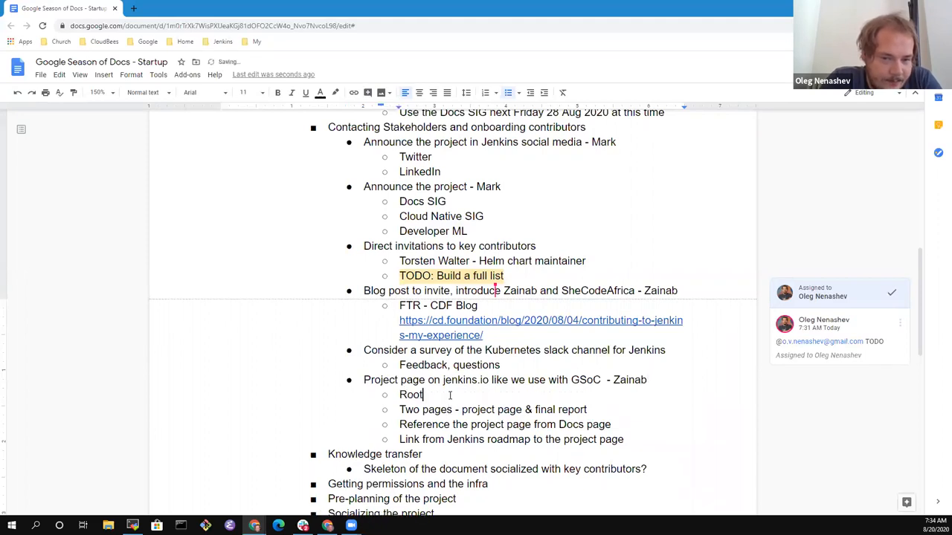
pyautogui.write('page for G')
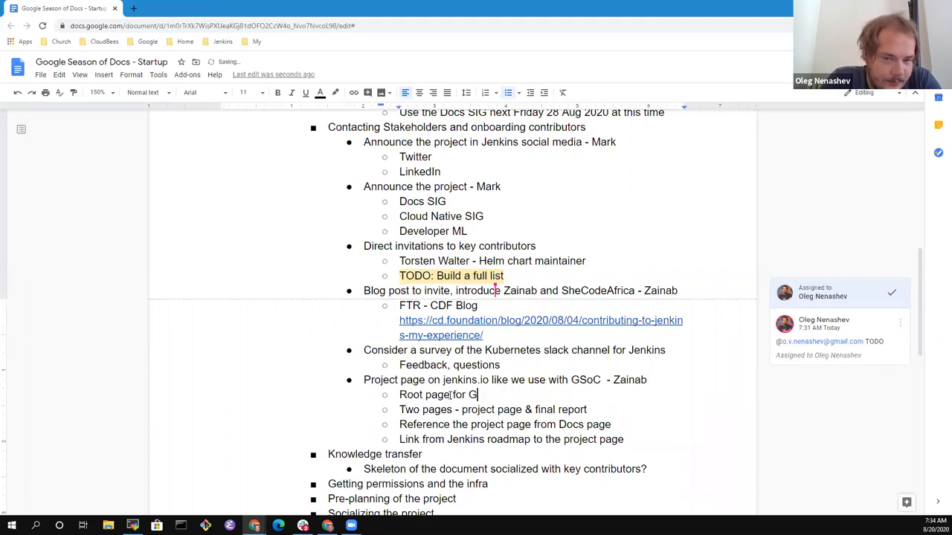
pyautogui.write('SoD alread')
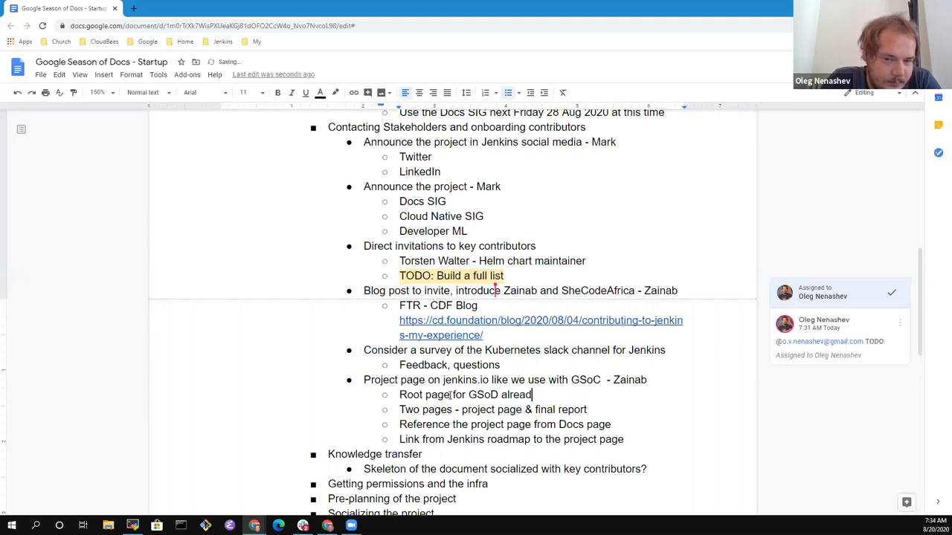
pyautogui.write('y')
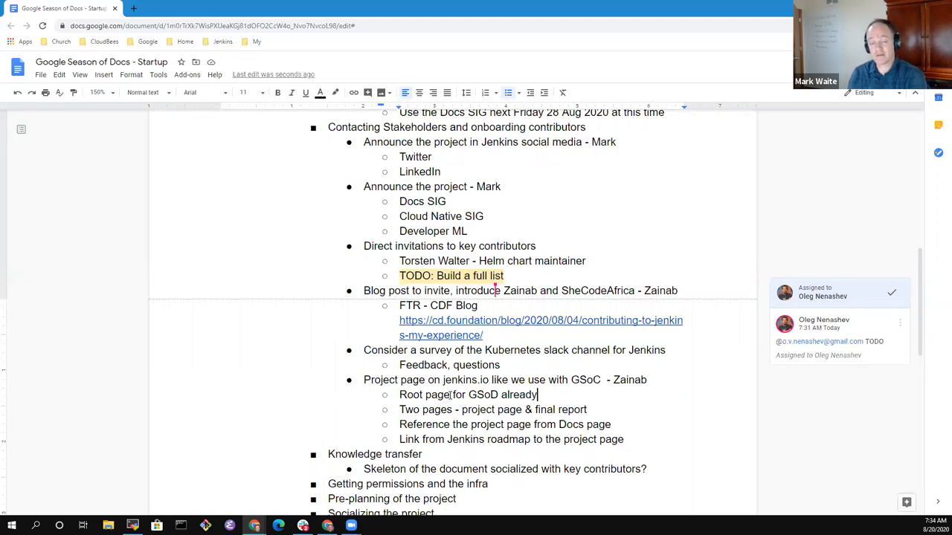
pyautogui.click(536, 440)
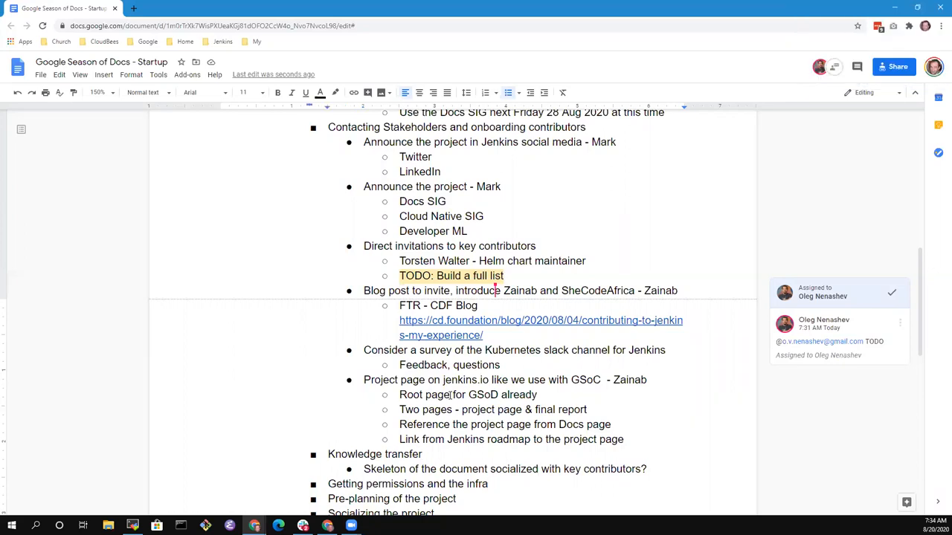
pyautogui.click(538, 143)
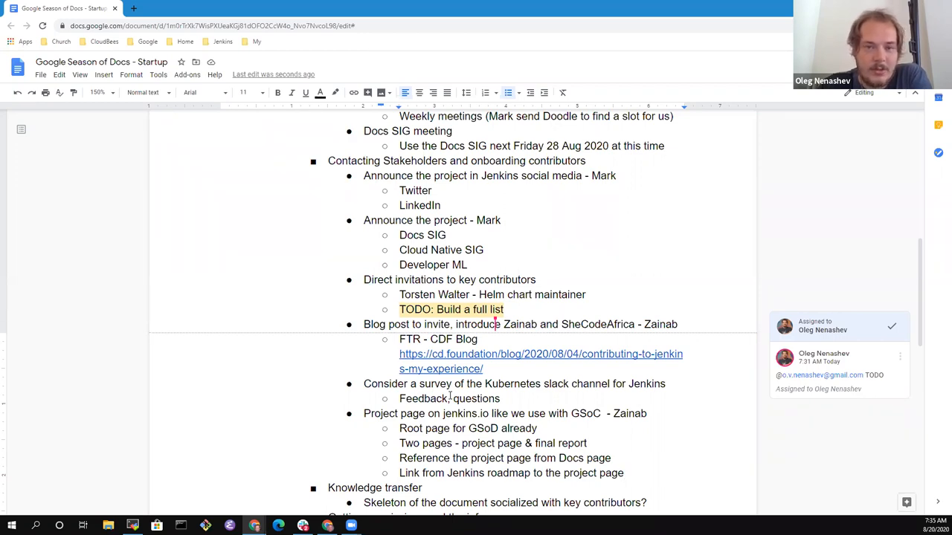
pyautogui.click(624, 473)
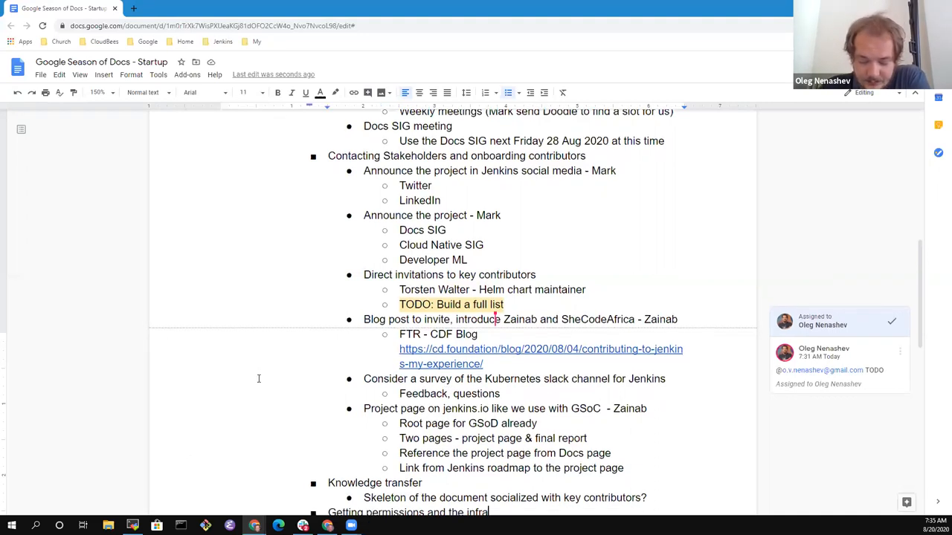
pyautogui.scroll(-3)
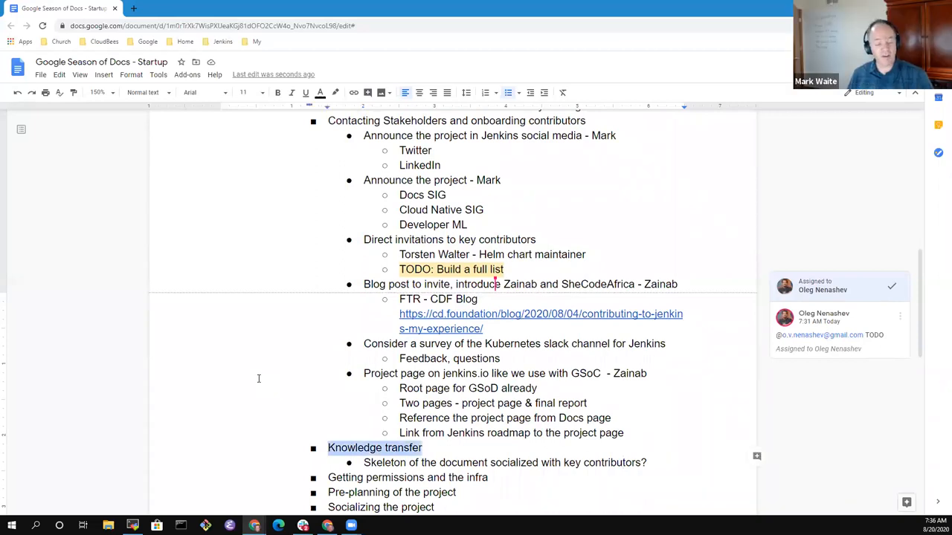
# Step: Add 'Zainab has experience with Kubernetes' as a bullet under Knowledge transfer
pyautogui.scroll(-3)
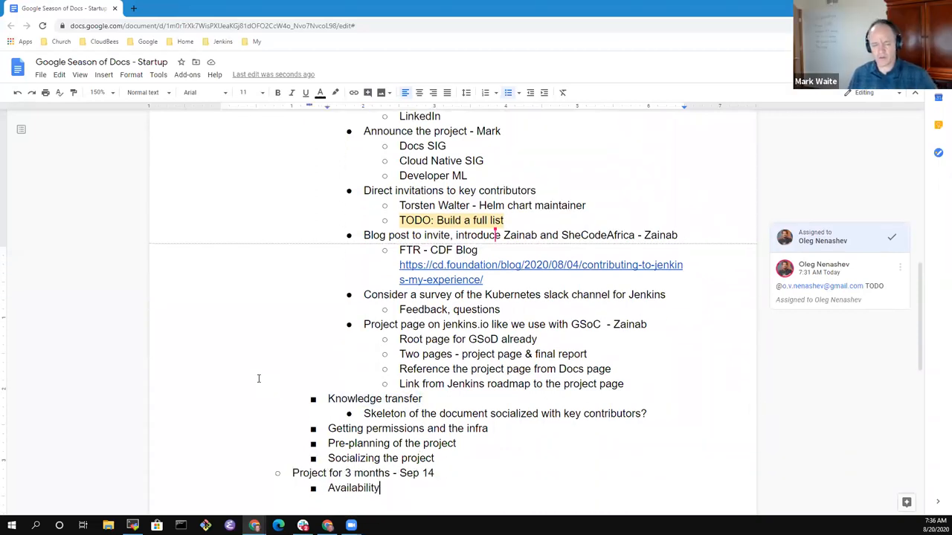
pyautogui.scroll(-3)
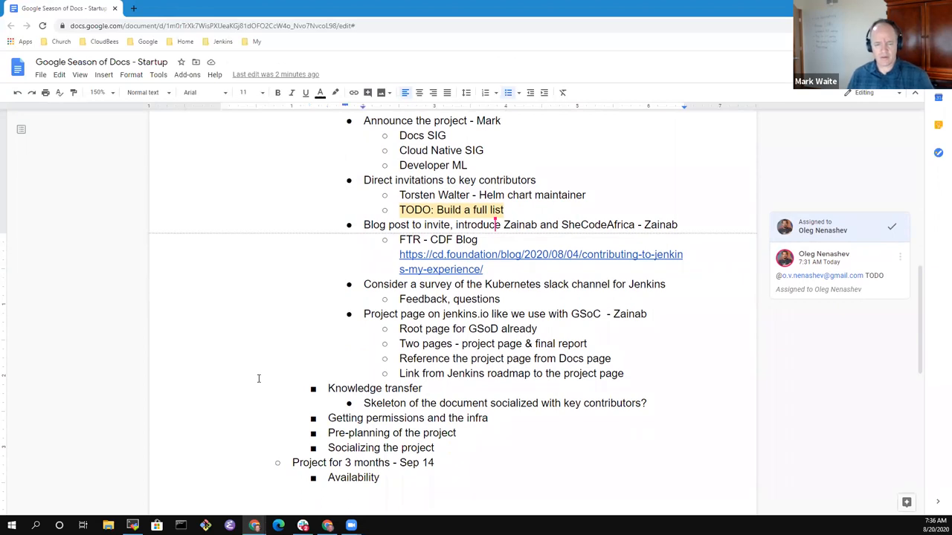
pyautogui.tripleClick(506, 403)
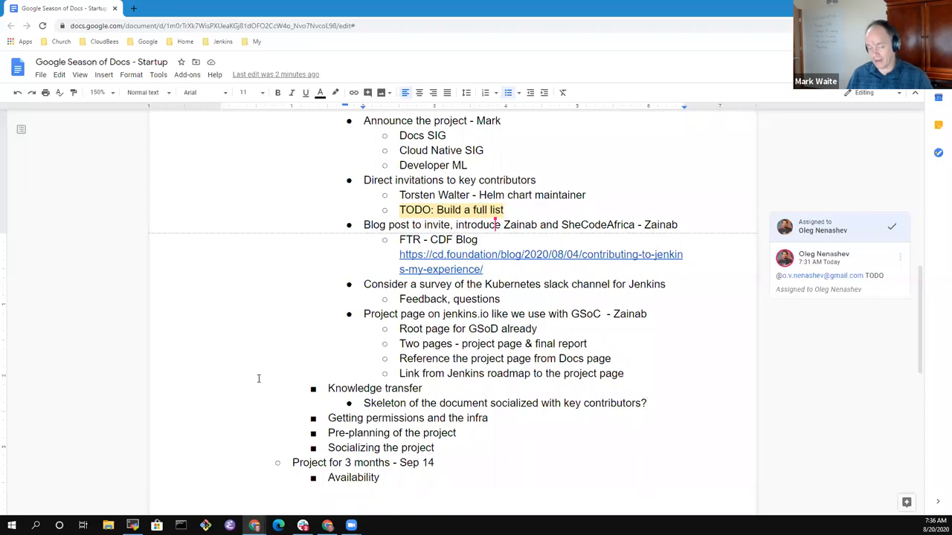
pyautogui.press('enter')
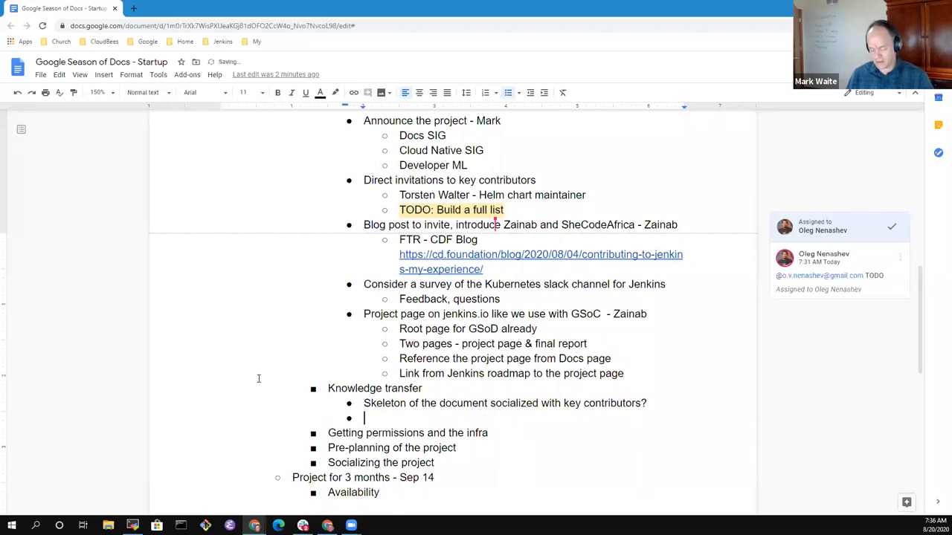
pyautogui.write('Za')
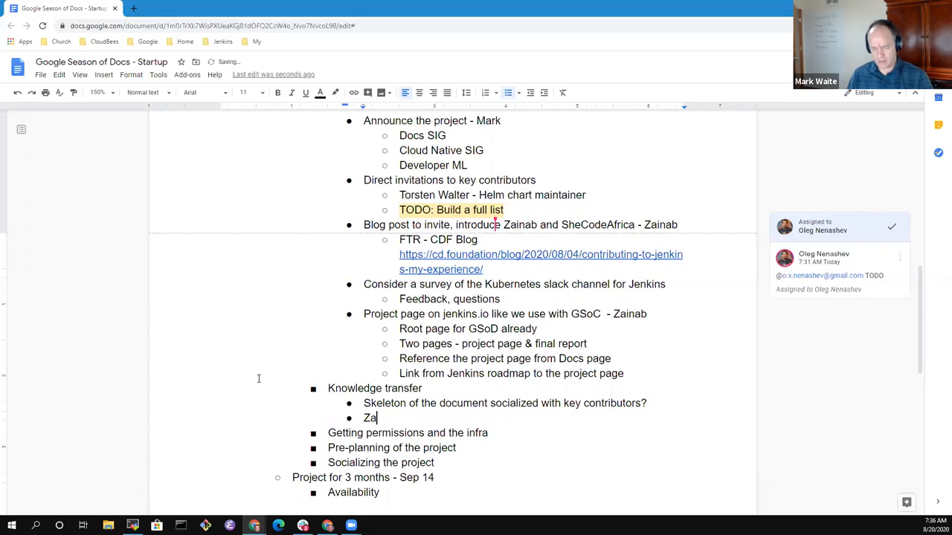
pyautogui.write('inab')
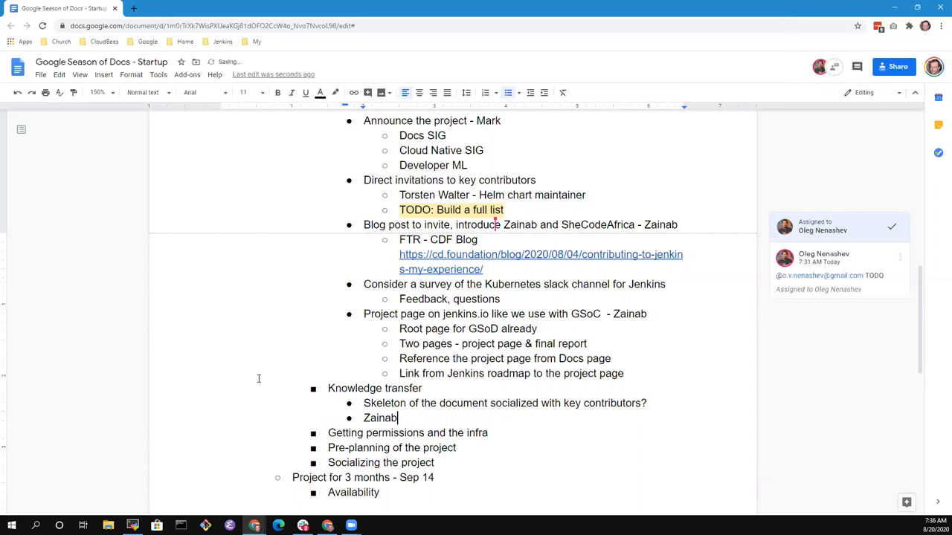
pyautogui.write('" "')
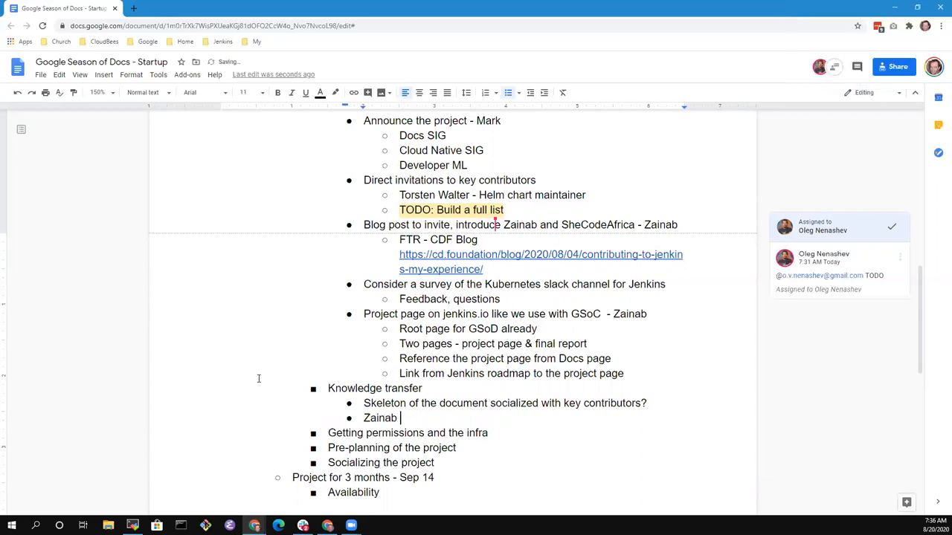
pyautogui.write('has experience with')
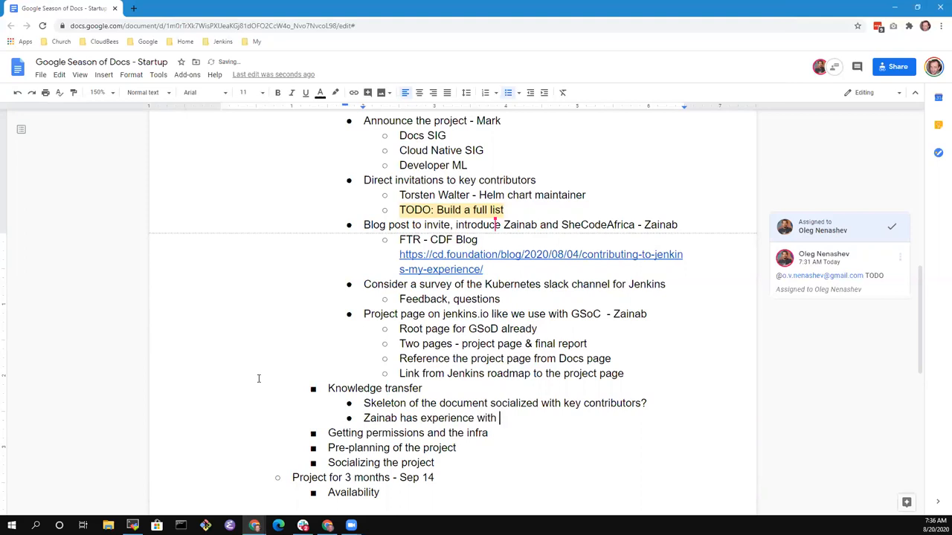
pyautogui.write('Kubernetes')
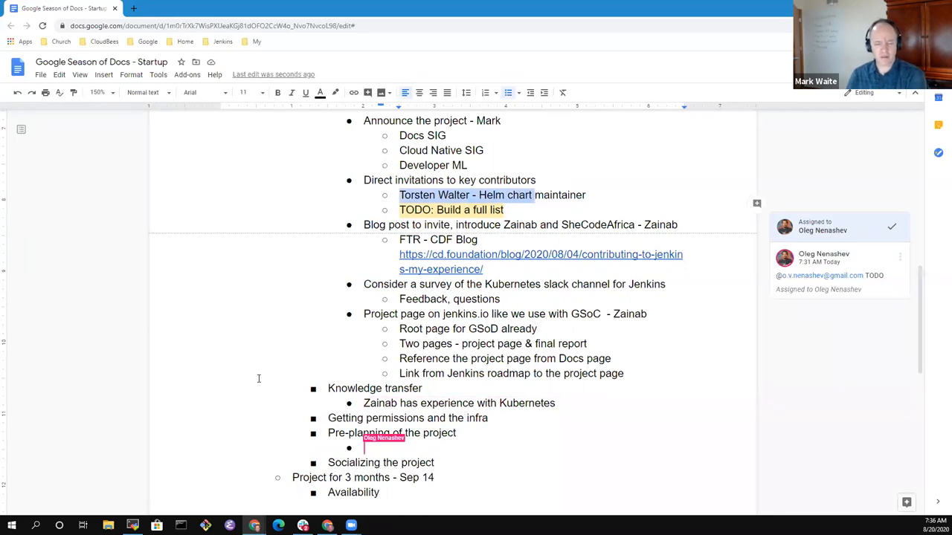
# Step: Retype 'Skeleton of the document socialized with key contributors?' under Pre-planning of the project
pyautogui.write('Skeleton of the document socialized with key contributors?')
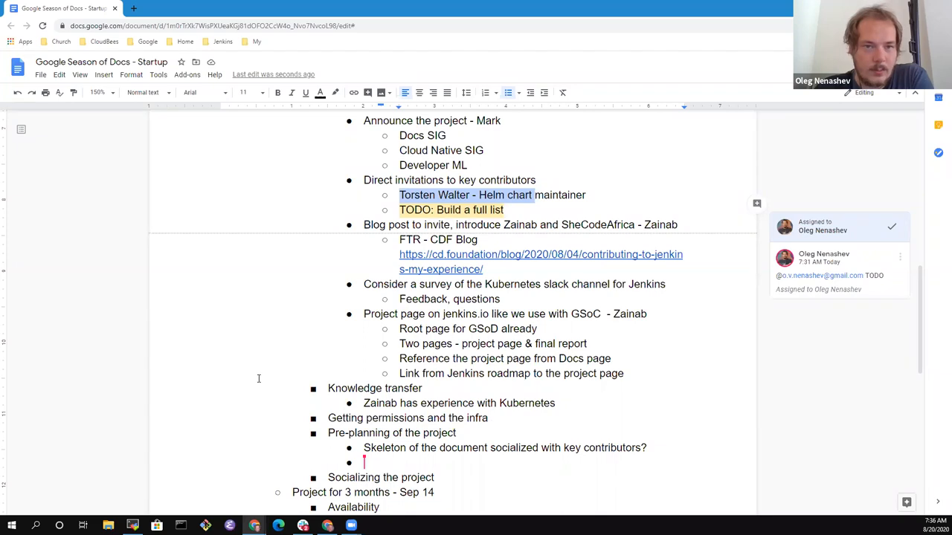
pyautogui.click(534, 344)
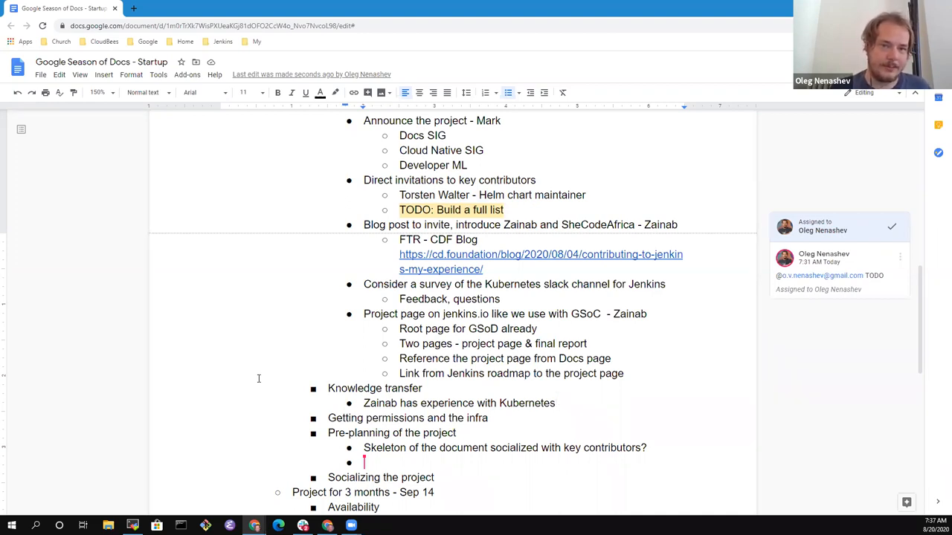
pyautogui.click(553, 403)
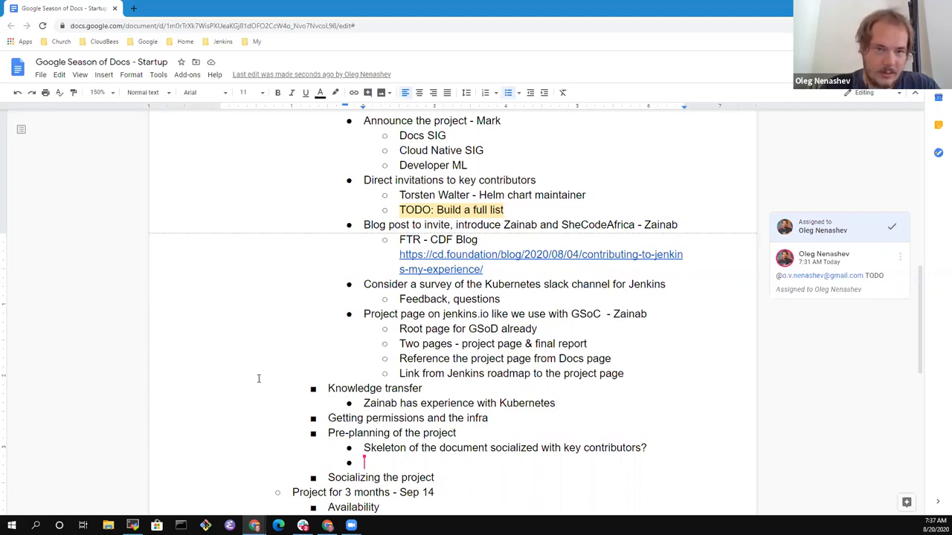
# Step: Write 'Optionally can have sharing sessions with various experts', replacing the first 'knowledge trans' wording
pyautogui.write('Optionon')
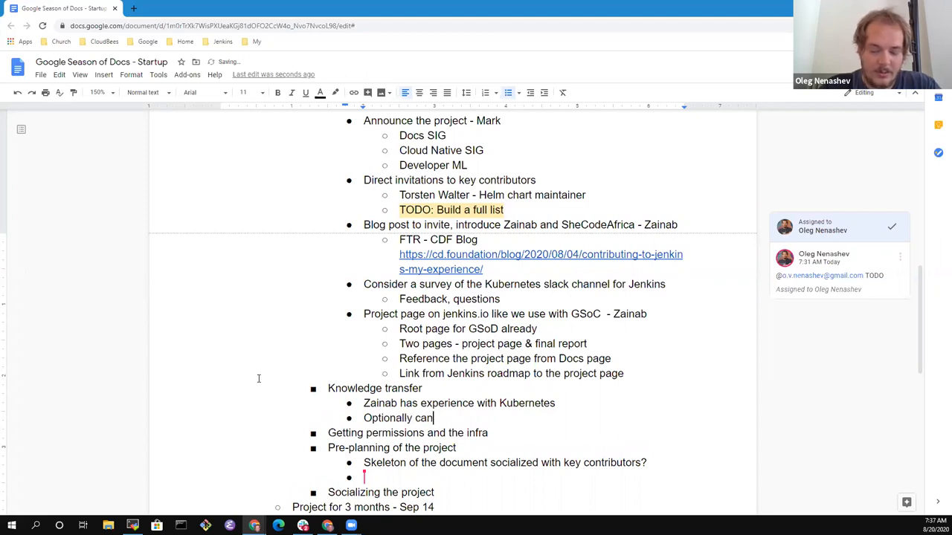
pyautogui.write('have')
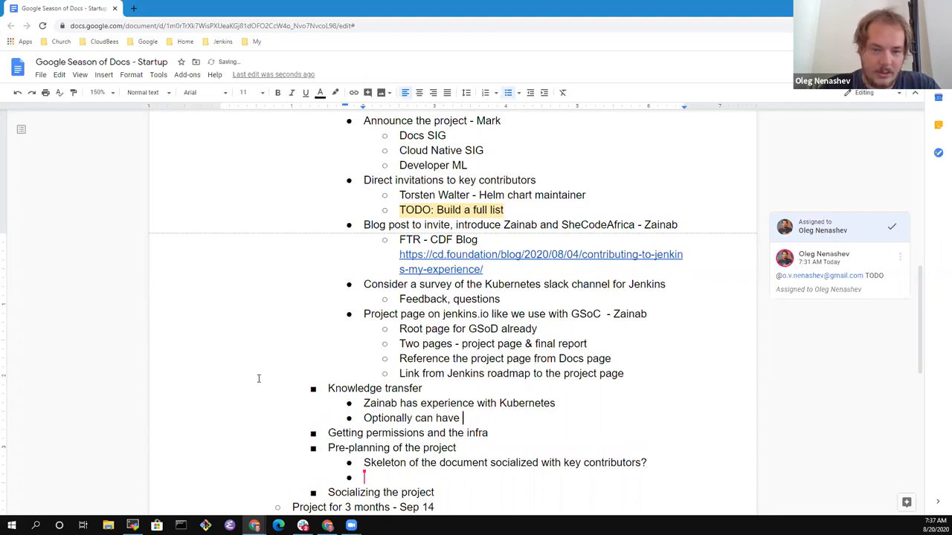
pyautogui.write('knowledge trans')
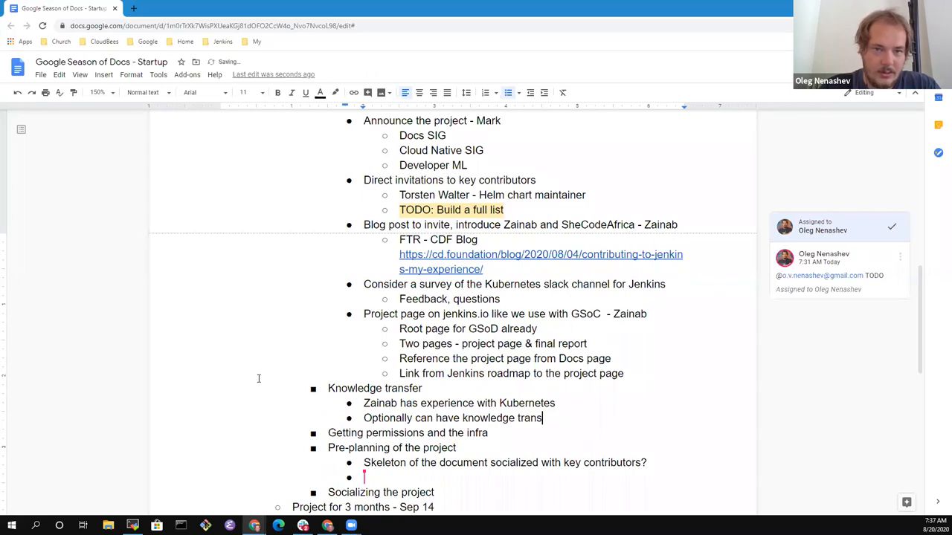
pyautogui.press('Backspace')
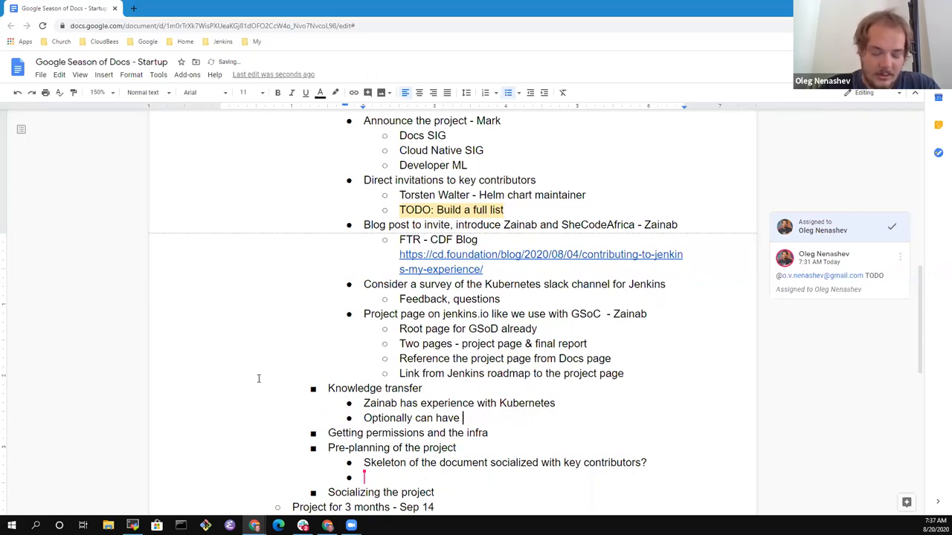
pyautogui.write('sharing sessions with various e')
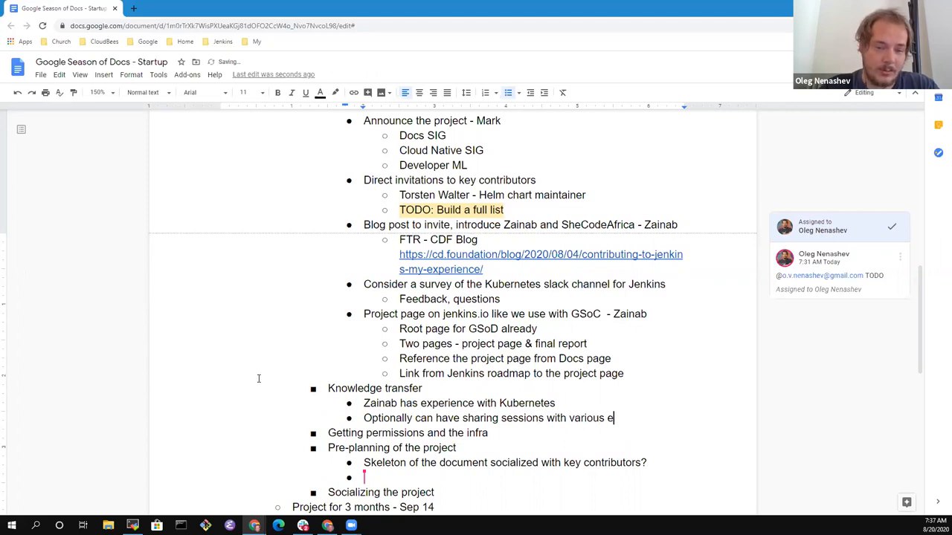
pyautogui.write('xperts')
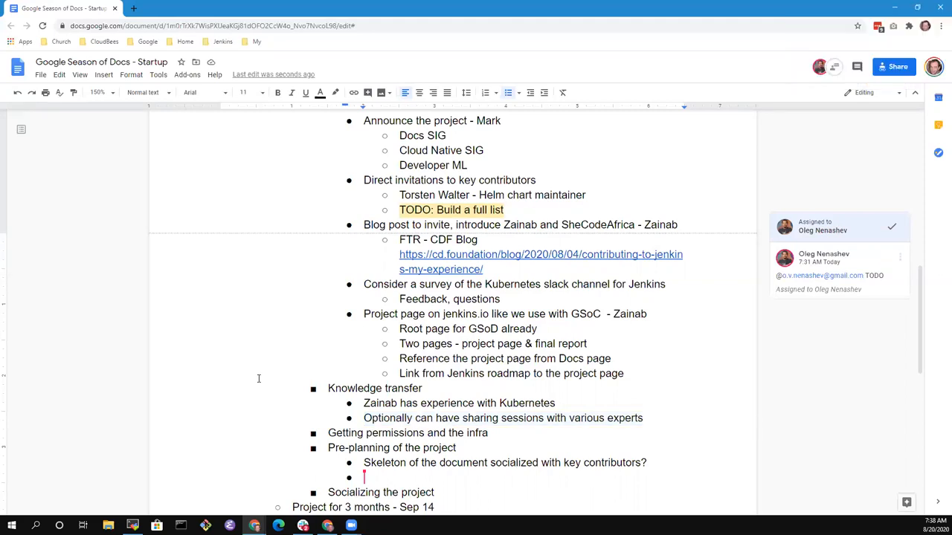
# Step: Add the sub-point 'Community bonding preferred when feasible' under sharing sessions
pyautogui.write('Commun')
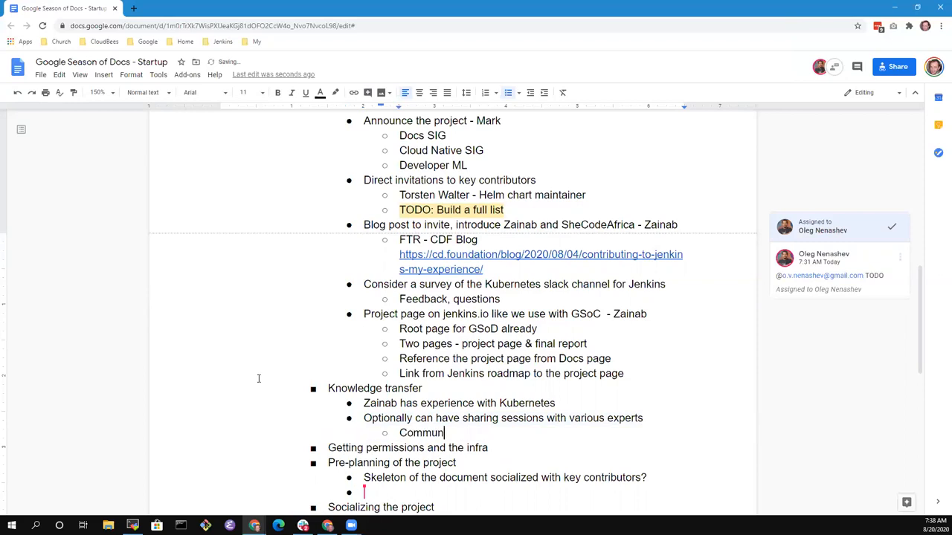
pyautogui.write('ity bonding')
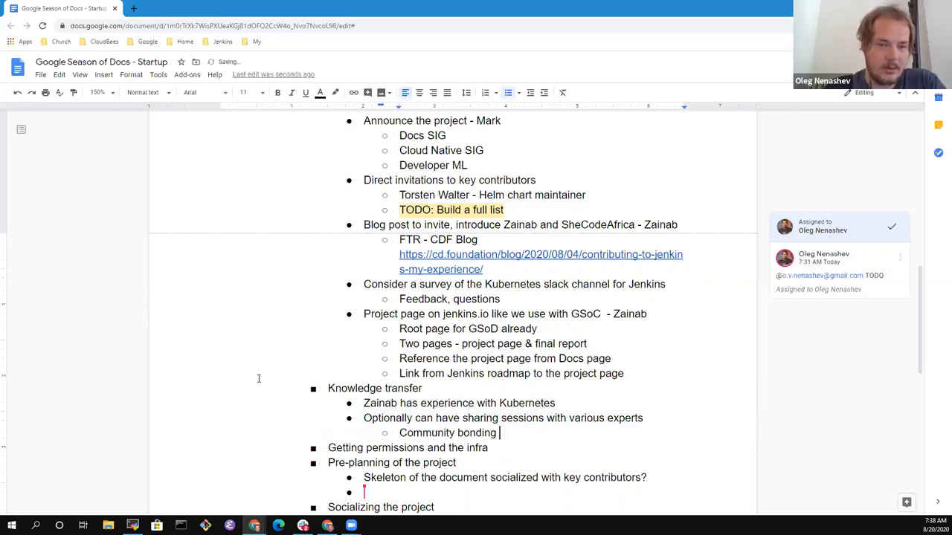
pyautogui.write('preferred')
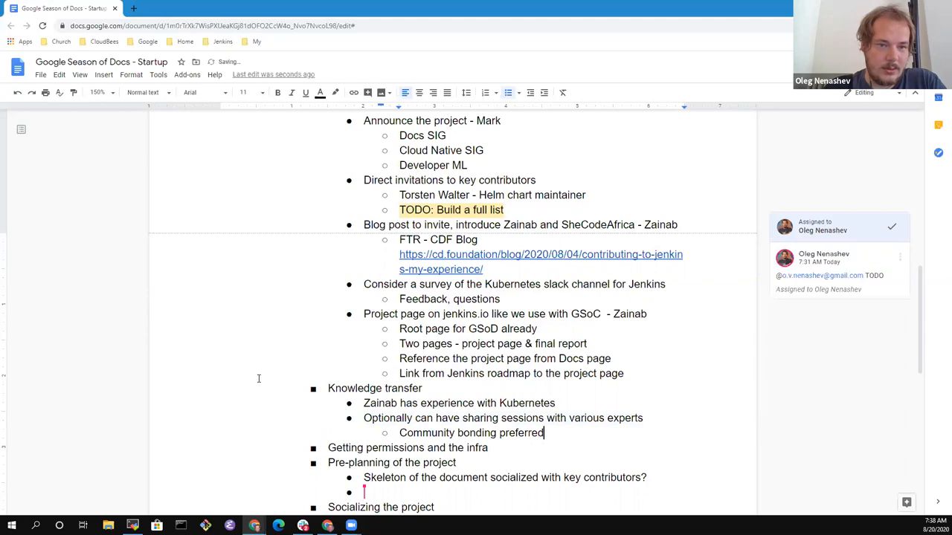
pyautogui.write('when')
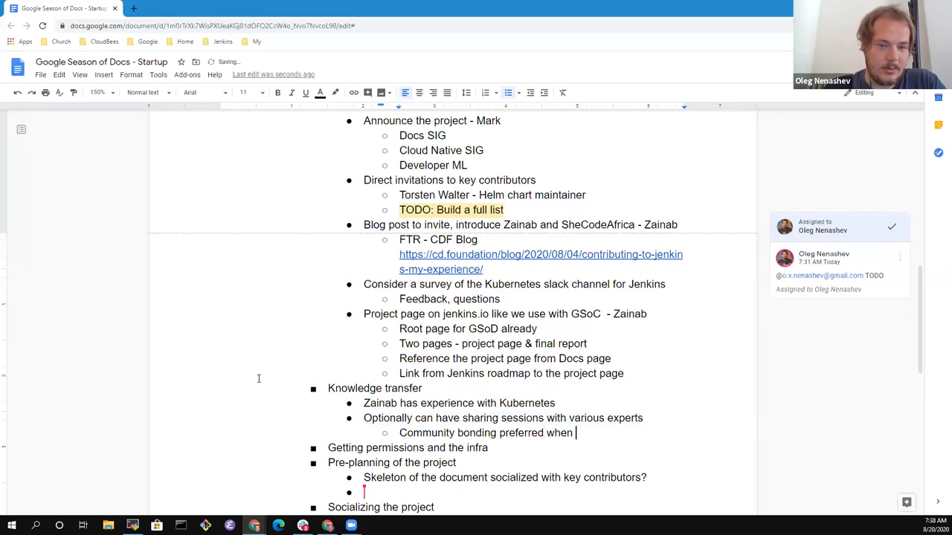
pyautogui.write('feasible')
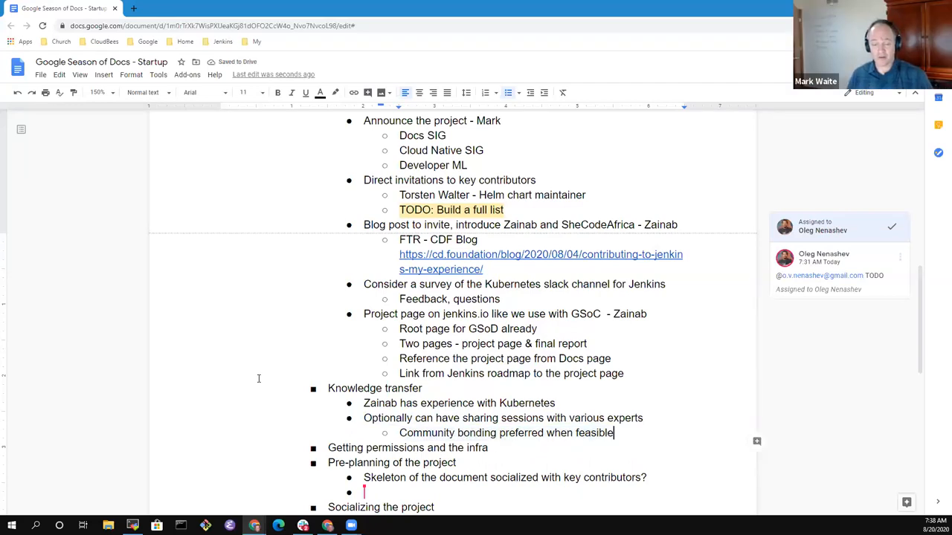
pyautogui.moveTo(458, 432); pyautogui.dragTo(613, 433)
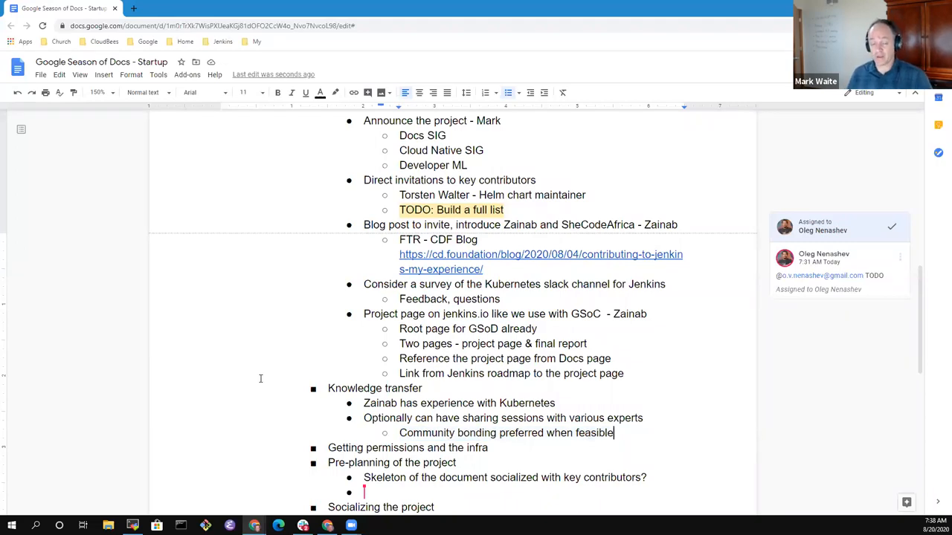
pyautogui.moveTo(456, 433); pyautogui.dragTo(612, 433)
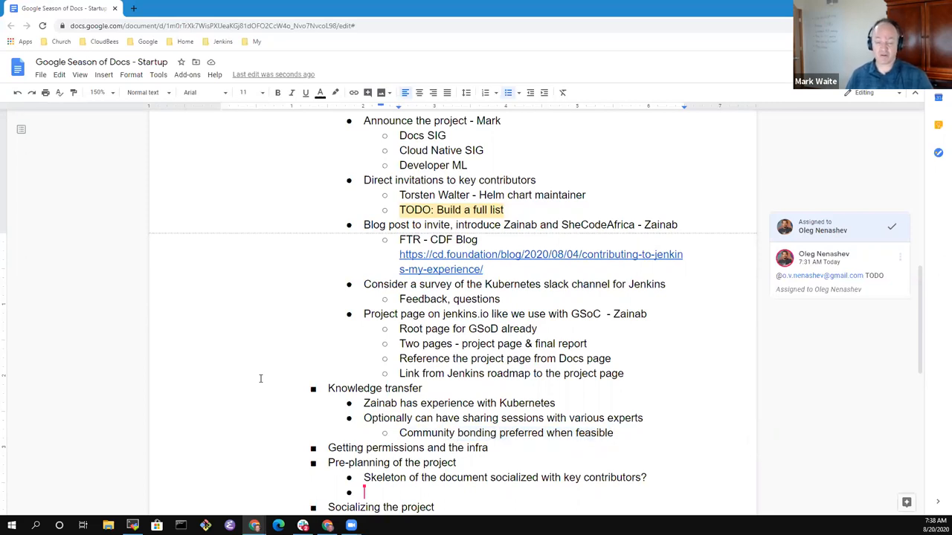
pyautogui.scroll(-3)
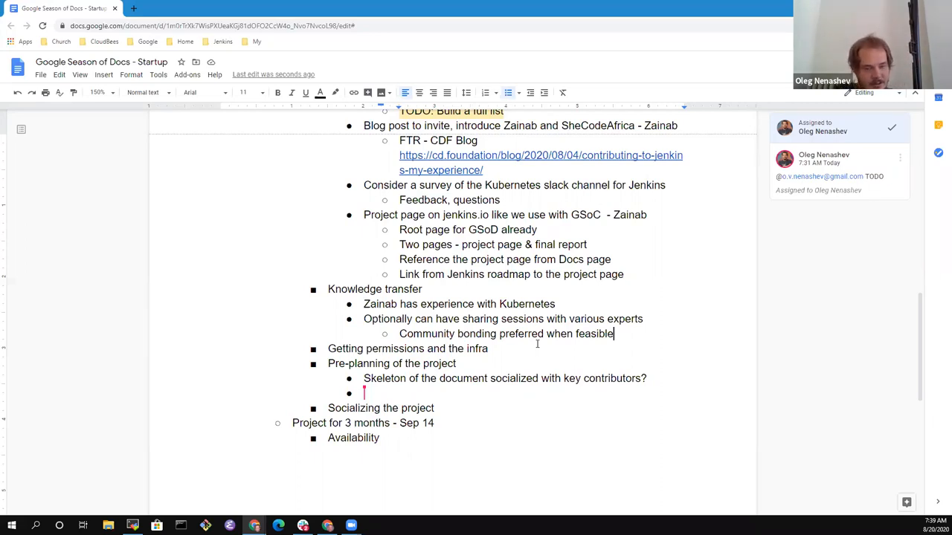
# Step: Write 'Oleg start discussions with Torsten for session, Mark host' and select its first part for a comment
pyautogui.write('Oleg start discussions with T')
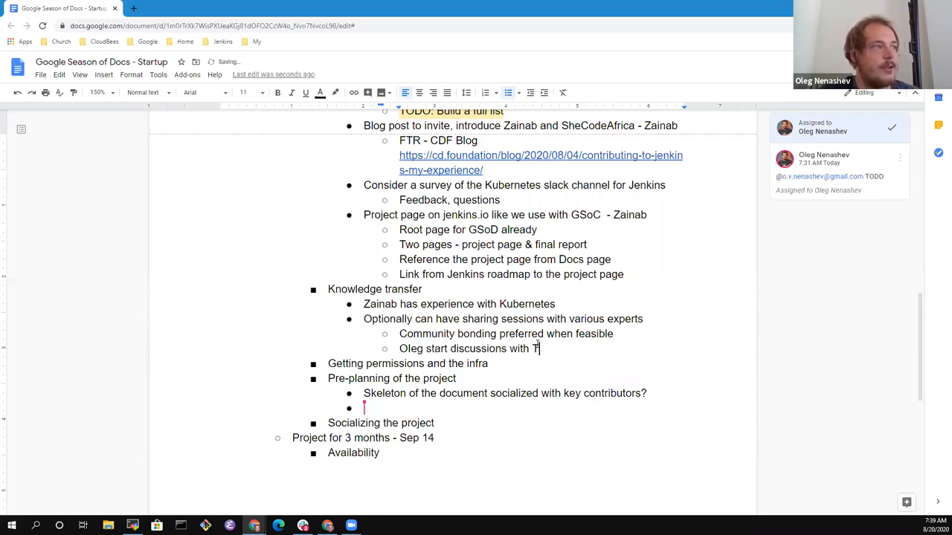
pyautogui.write('orsten for')
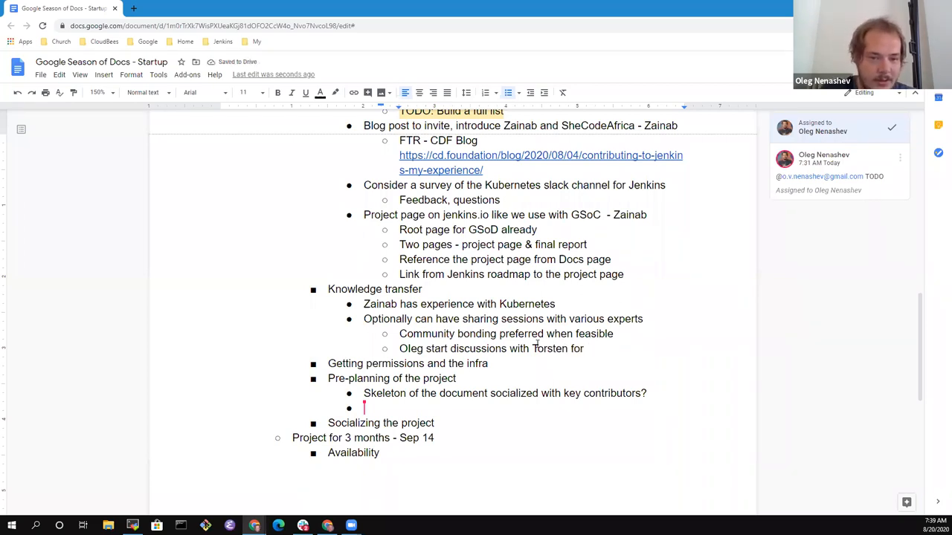
pyautogui.write('session,')
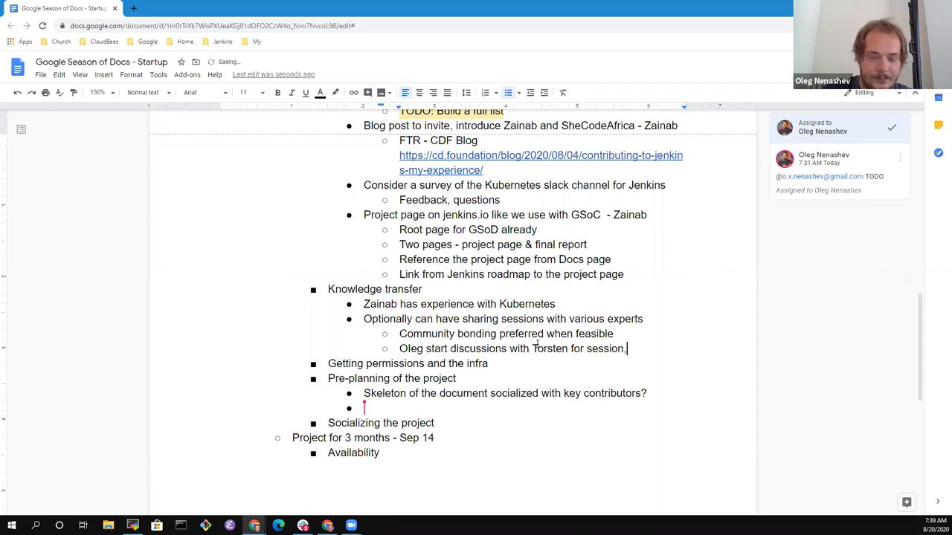
pyautogui.write('Mark host')
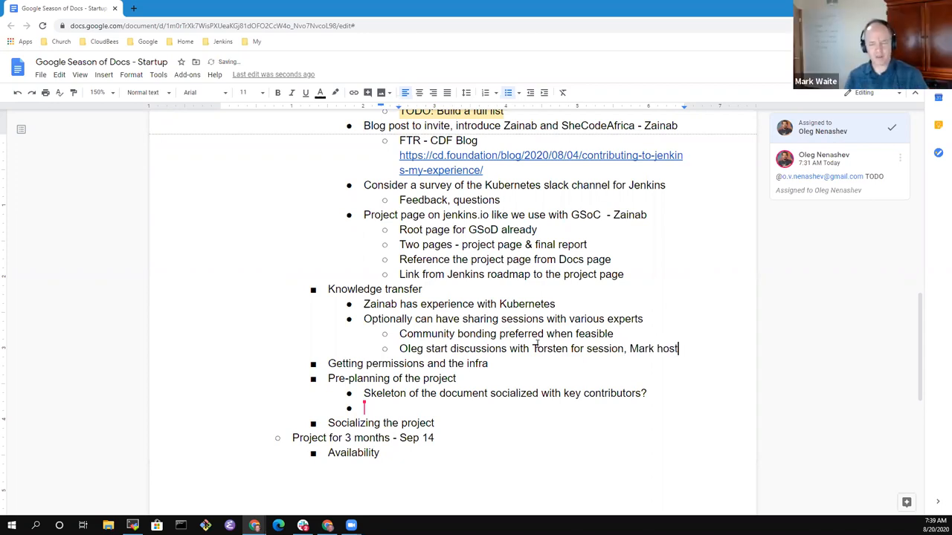
pyautogui.moveTo(399, 348); pyautogui.dragTo(624, 348)
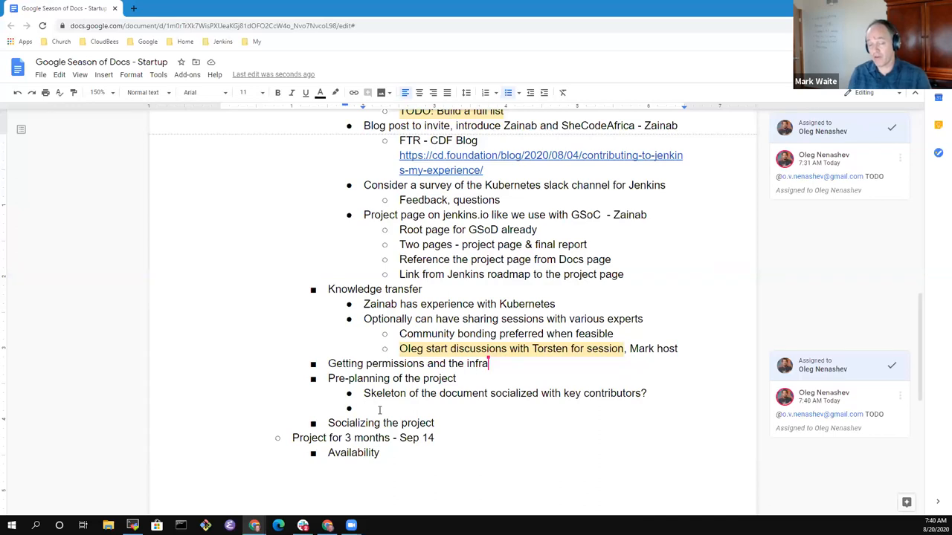
# Step: Add 'Other components?' with sub-bullets K8s Plugin and Deploying Jenkins to K8s
pyautogui.write('Other components?')
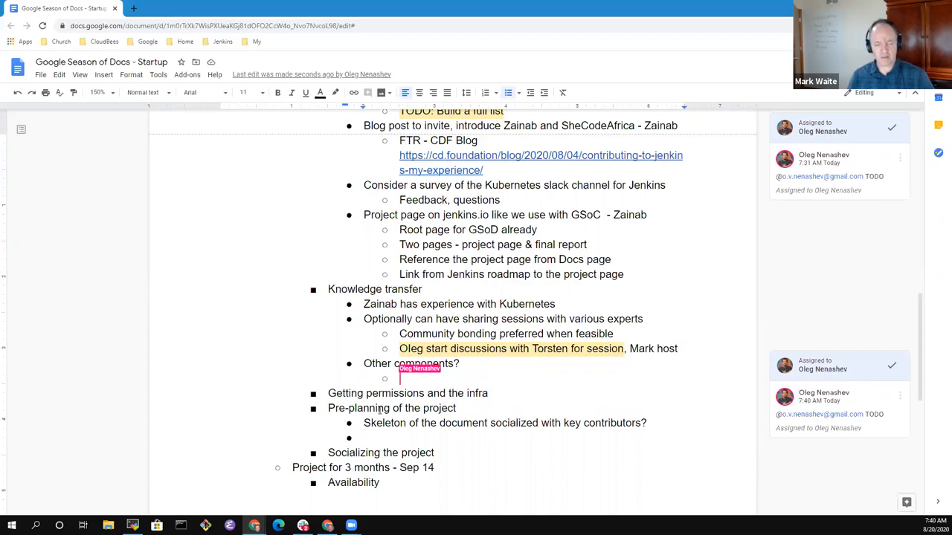
pyautogui.write('K8s Plugin')
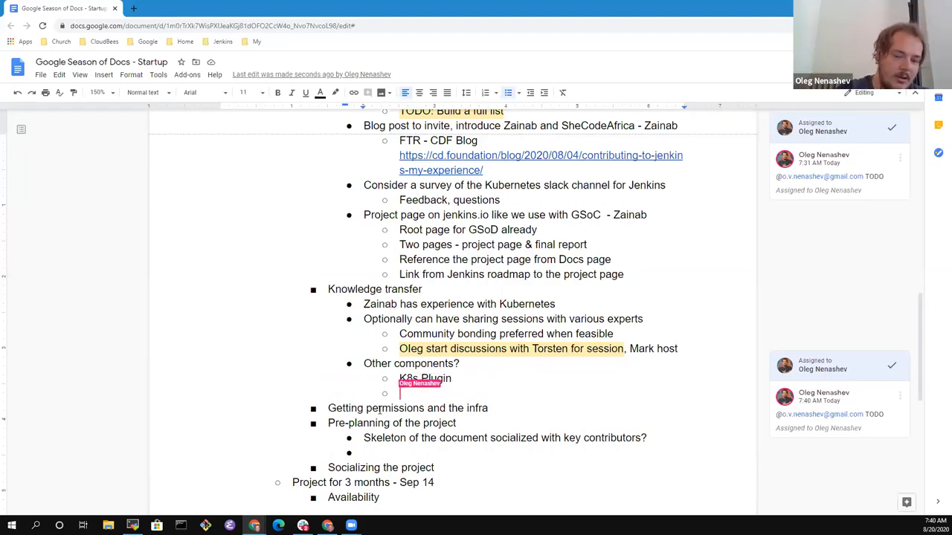
pyautogui.write('Deploying Jenkins to K8s')
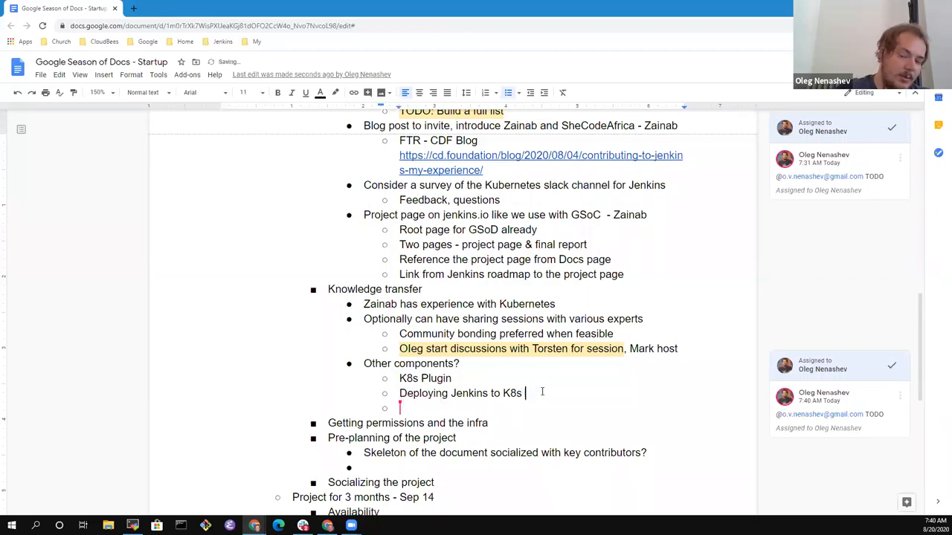
# Step: Note '- Marky's online meetup recording' and list Kubernetes CD, Helm charts and Jenkins K8s Operator
pyautogui.write("- Marky's")
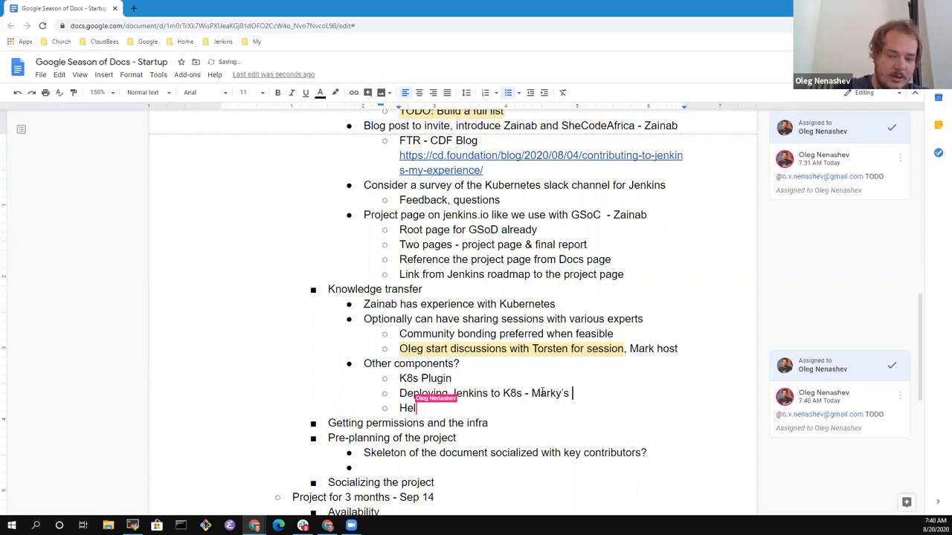
pyautogui.write('online meet')
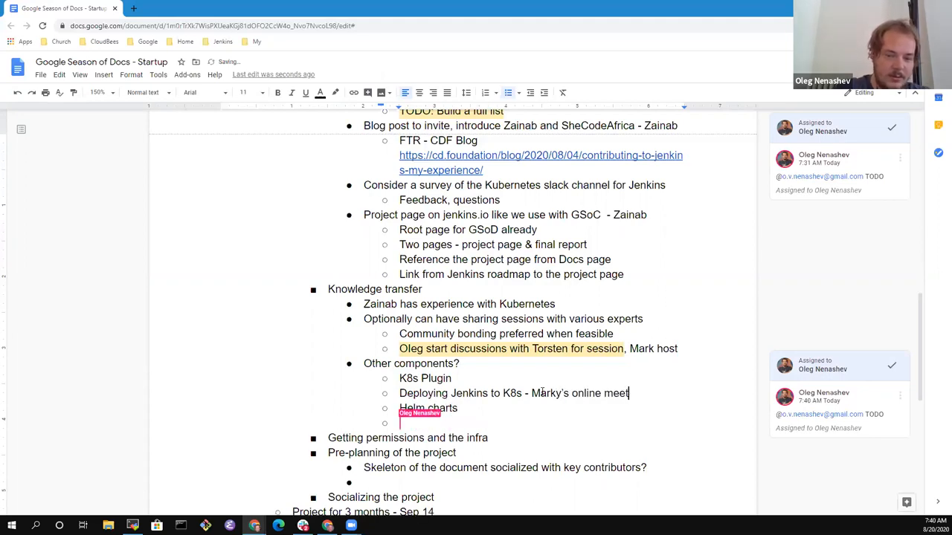
pyautogui.write('up')
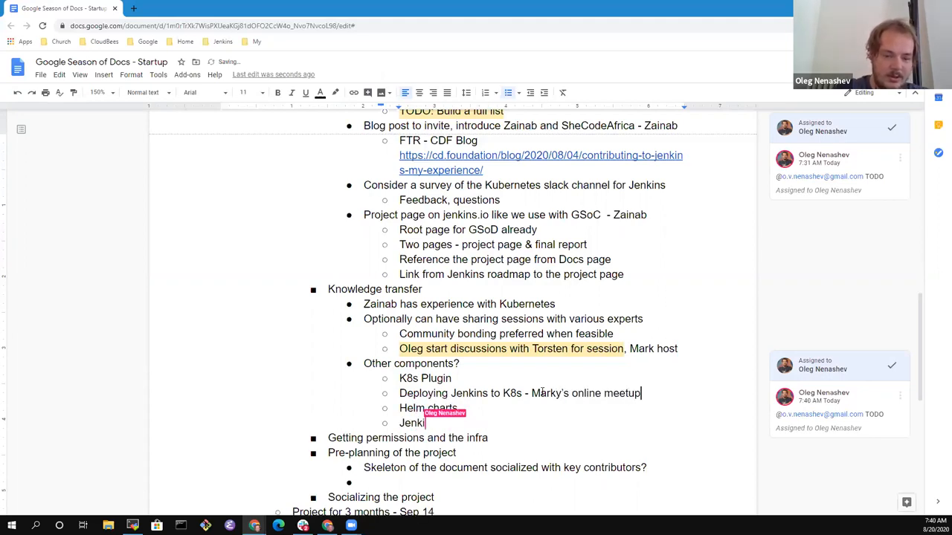
pyautogui.write('recording')
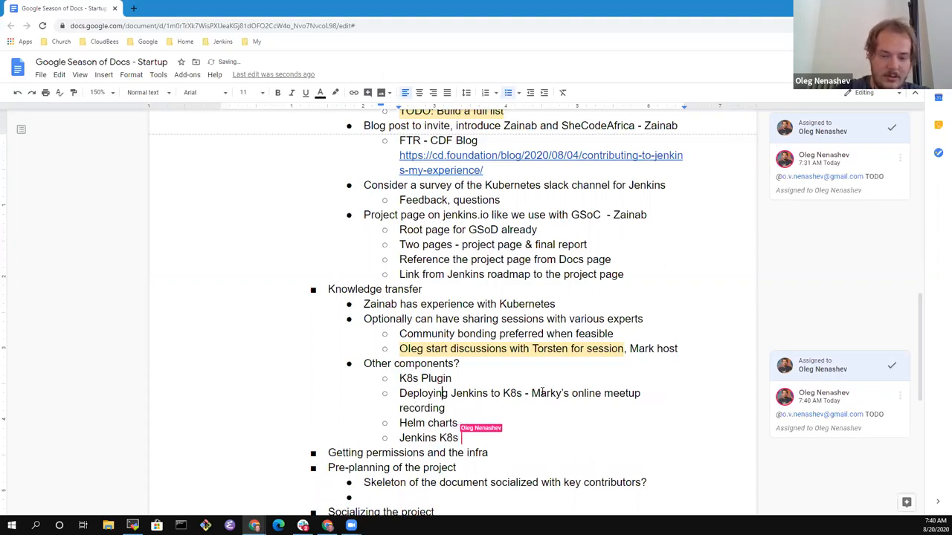
pyautogui.write('Operator')
pyautogui.write('Kubernetes CD')
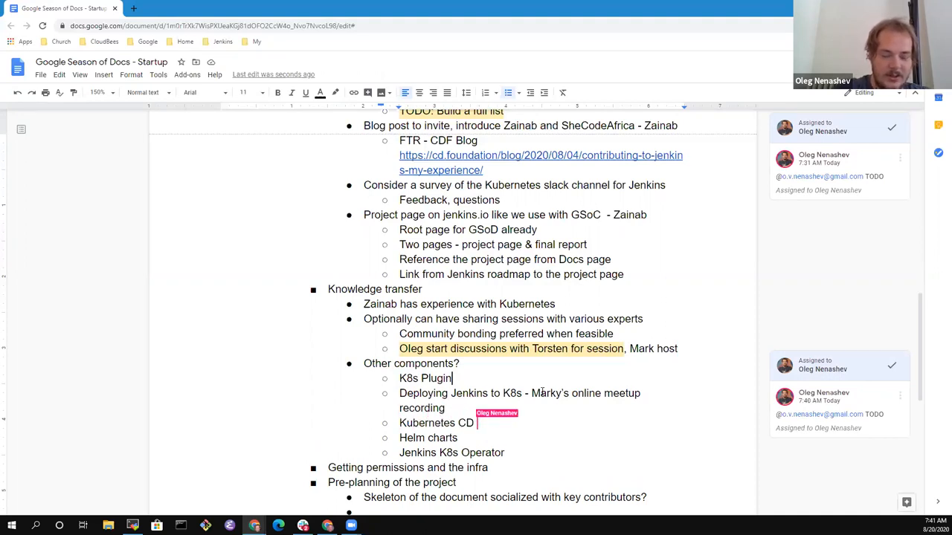
# Step: Extend the Kubernetes CD item to read 'Kubernetes CD Plugin'
pyautogui.write('Plugin')
pyautogui.write('...')
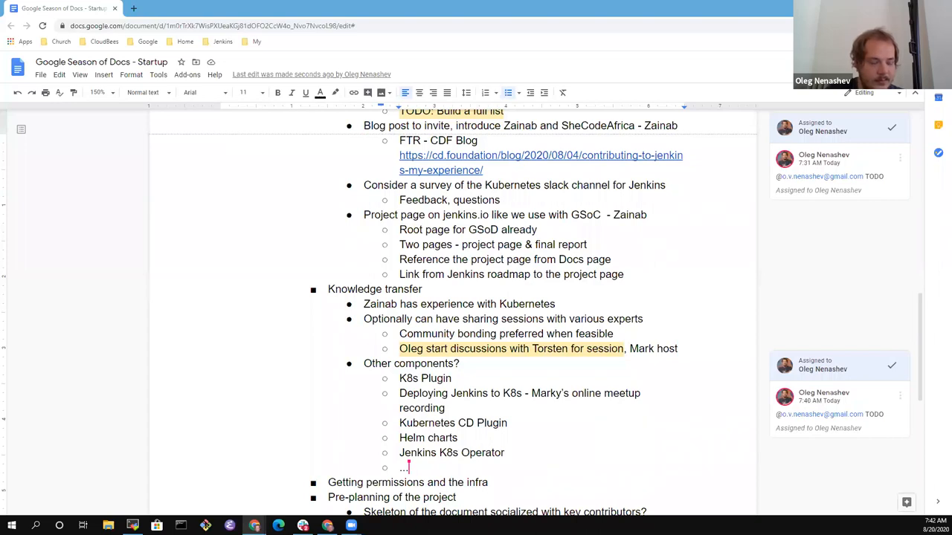
pyautogui.moveTo(742, 365)
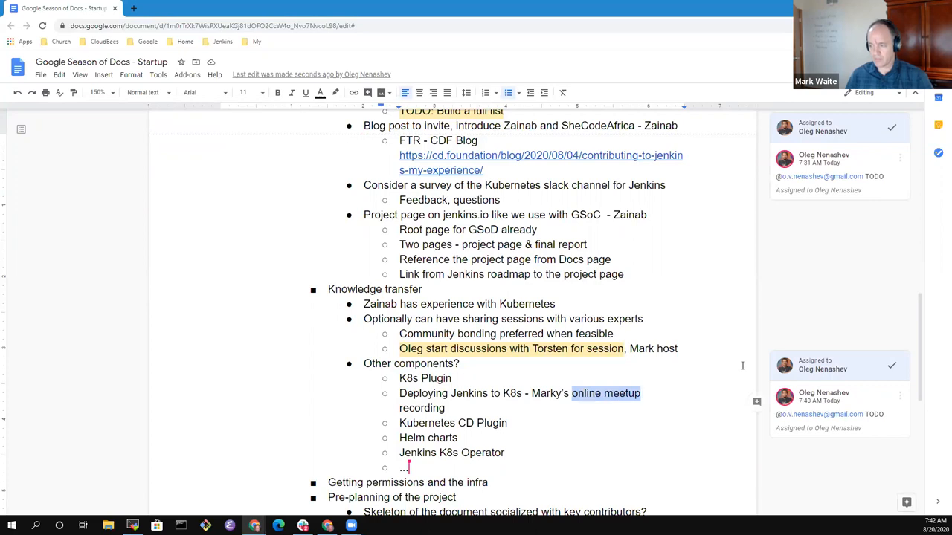
# Step: Link 'online meetup' to the YouTube recording of the meetup
pyautogui.click(605, 392)
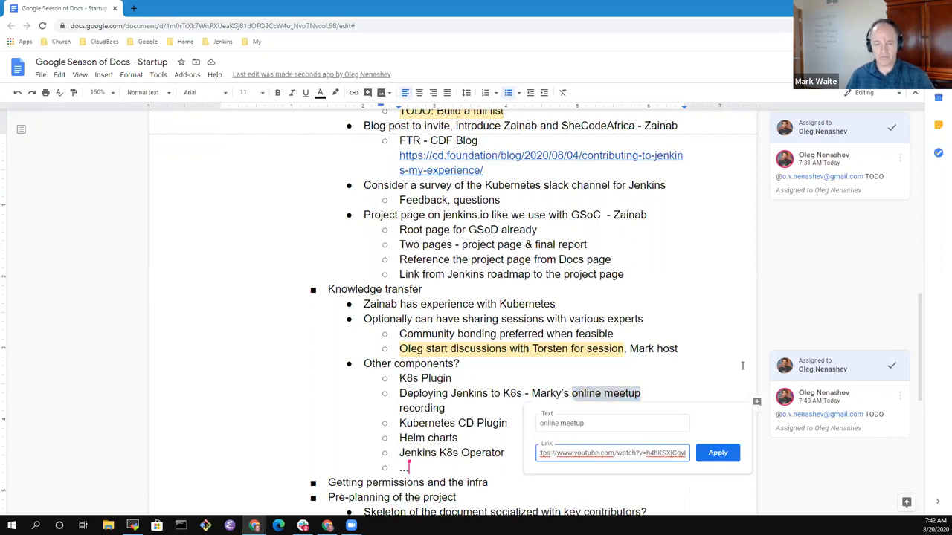
pyautogui.click(717, 452)
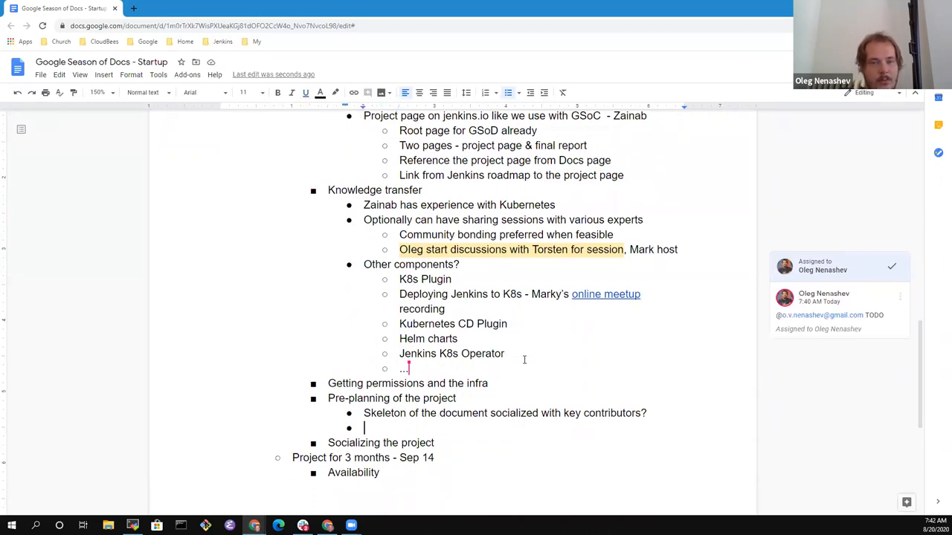
# Step: Write the bullet text 'Use the plan from the application as our base ... next w'
pyautogui.write('Use the')
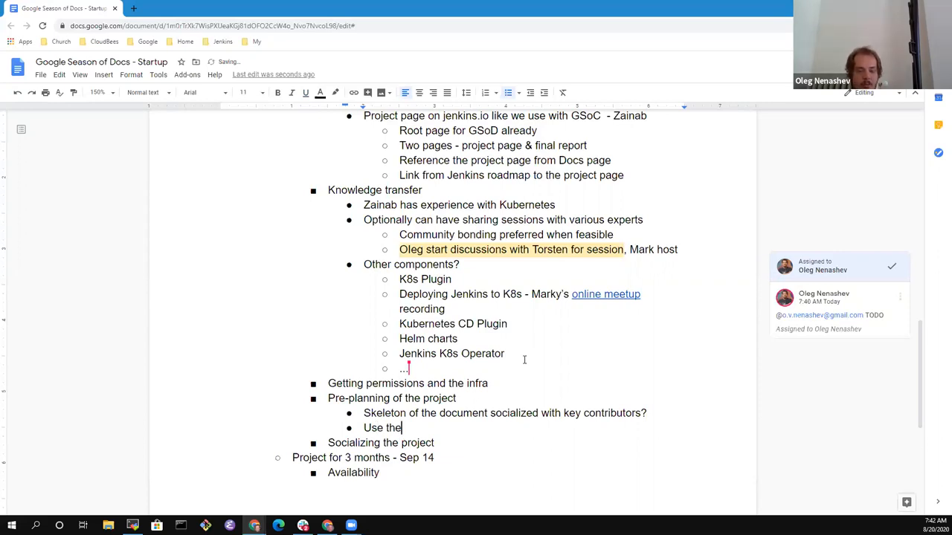
pyautogui.write('plan')
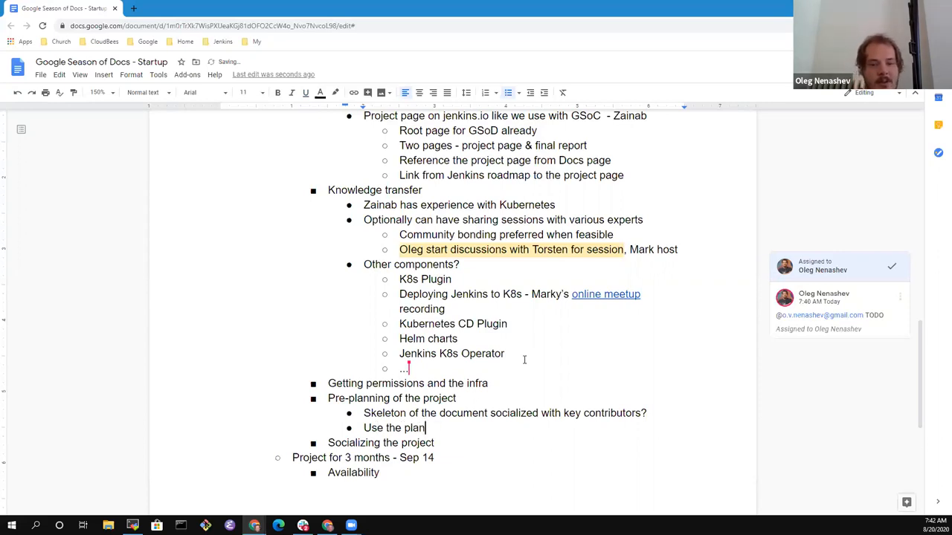
pyautogui.write('from the application')
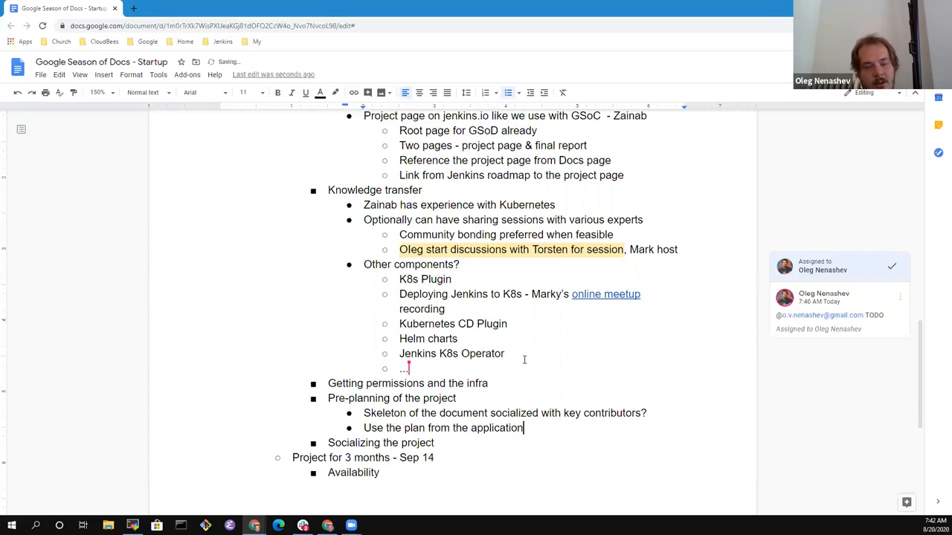
pyautogui.write('as our')
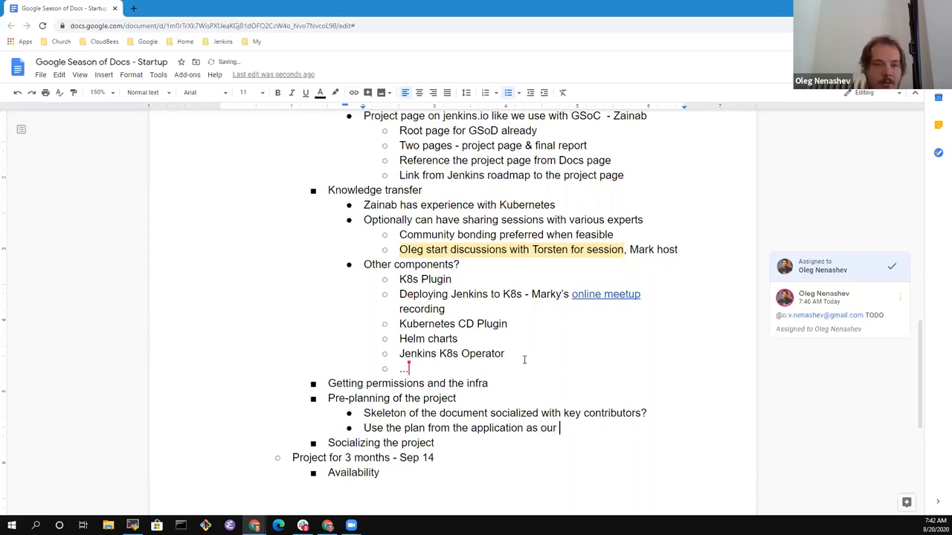
pyautogui.write('base is a')
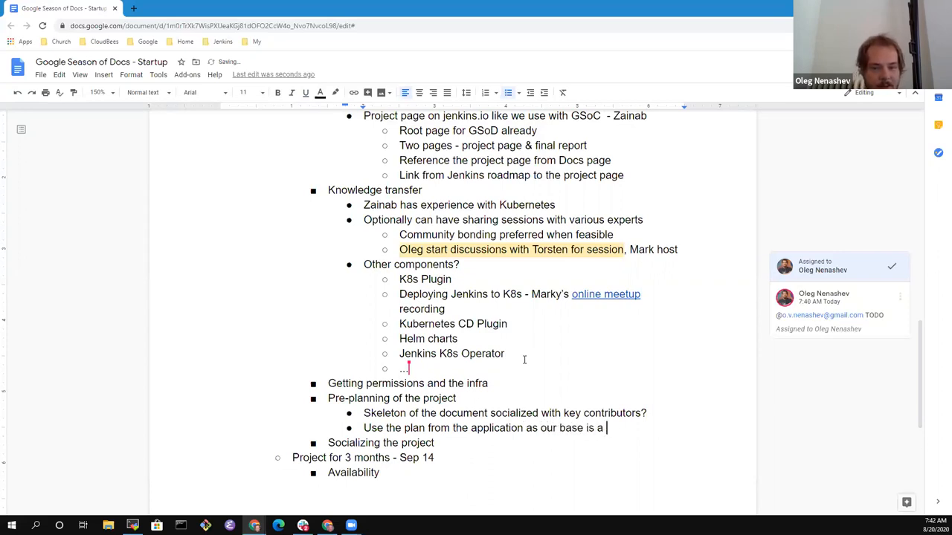
pyautogui.write('session next week')
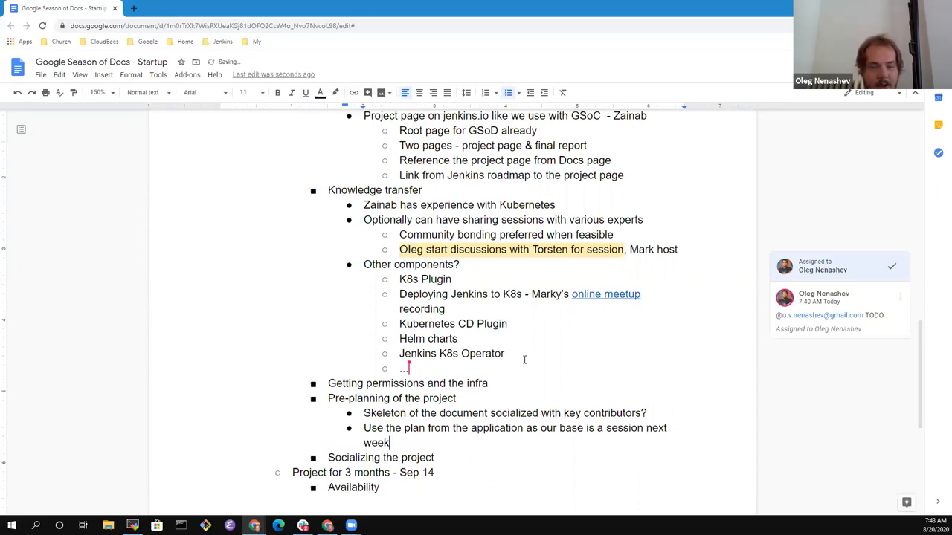
# Step: Remove the stray words 'is a session' so the bullet ends 'as our base next week'
pyautogui.doubleClick(591, 428)
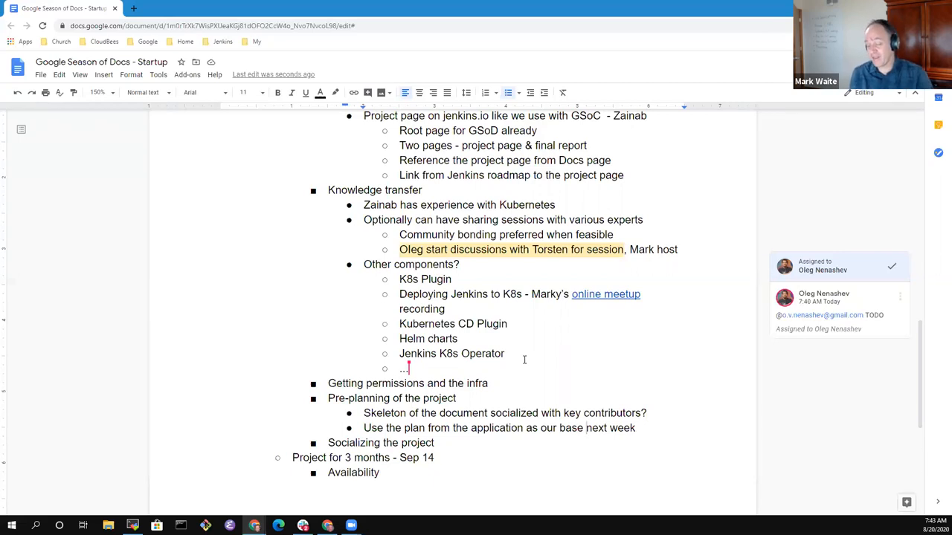
pyautogui.click(586, 429)
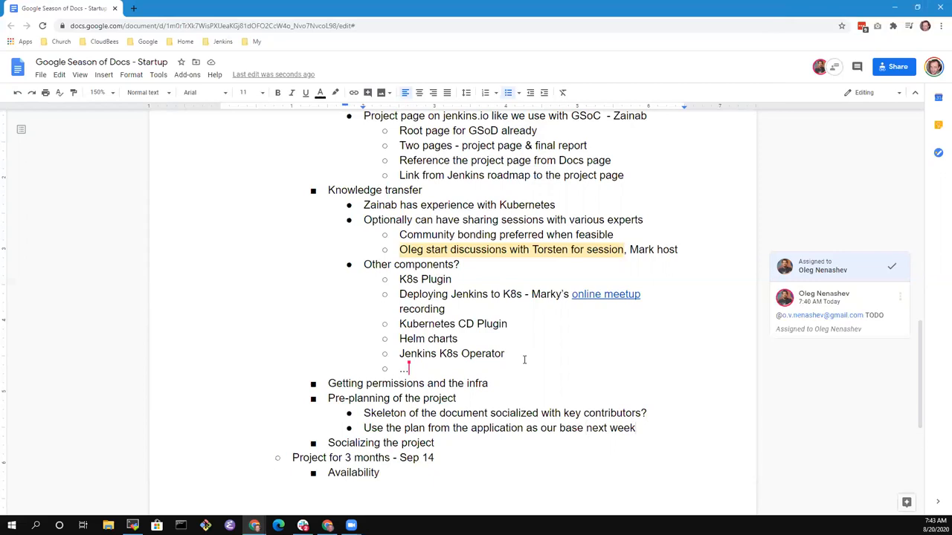
# Step: Add the nested sub-point 'Docs SIG meeting focused on reviewing and refining', fixing the 'refining' typo
pyautogui.write('Dos')
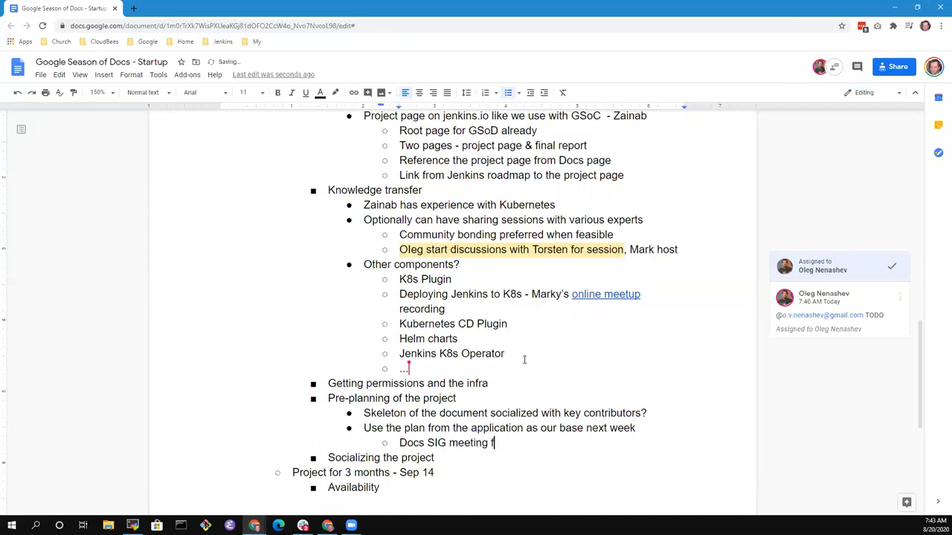
pyautogui.write('ocused on')
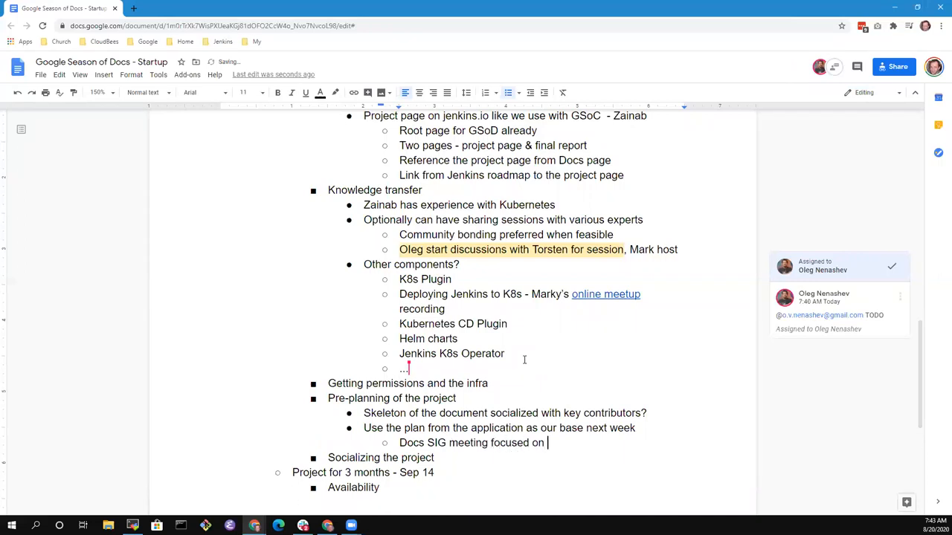
pyautogui.write('reviewe')
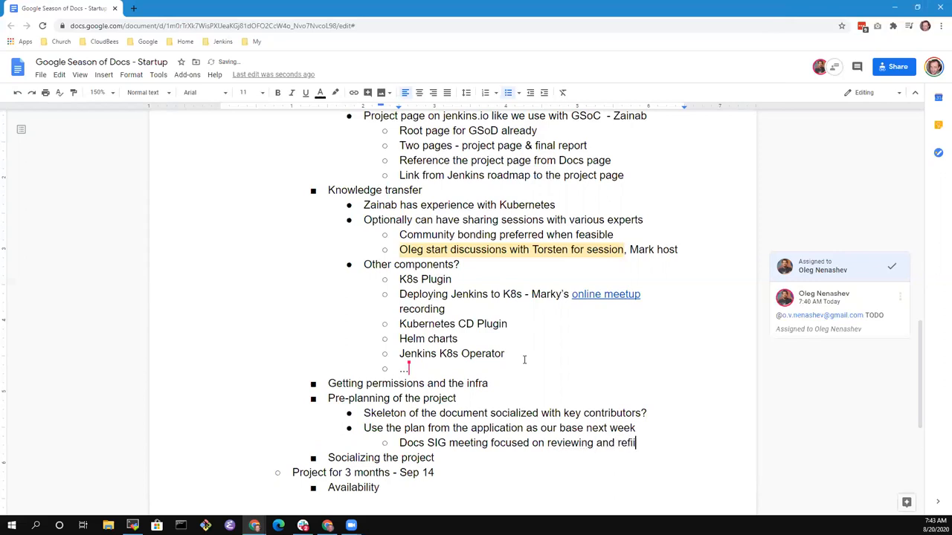
pyautogui.write('ing')
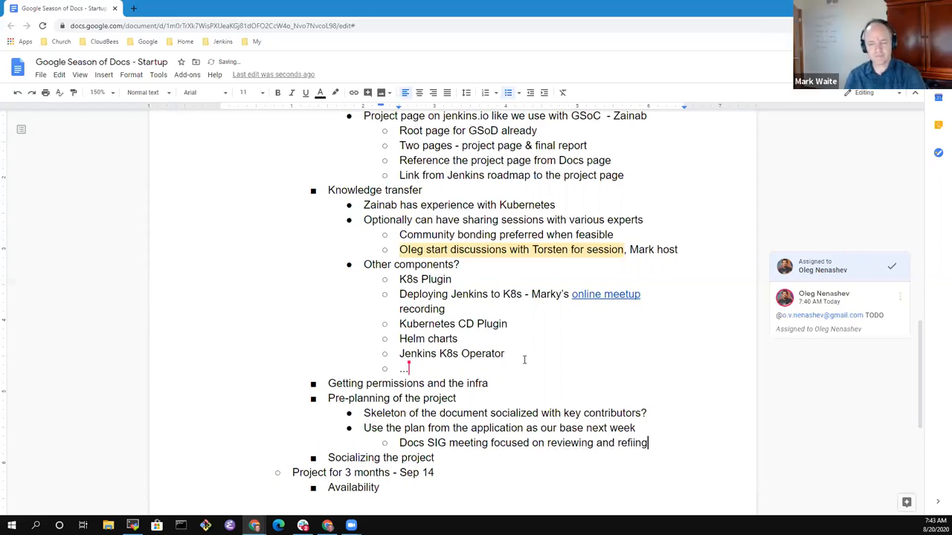
pyautogui.press('Backspace')
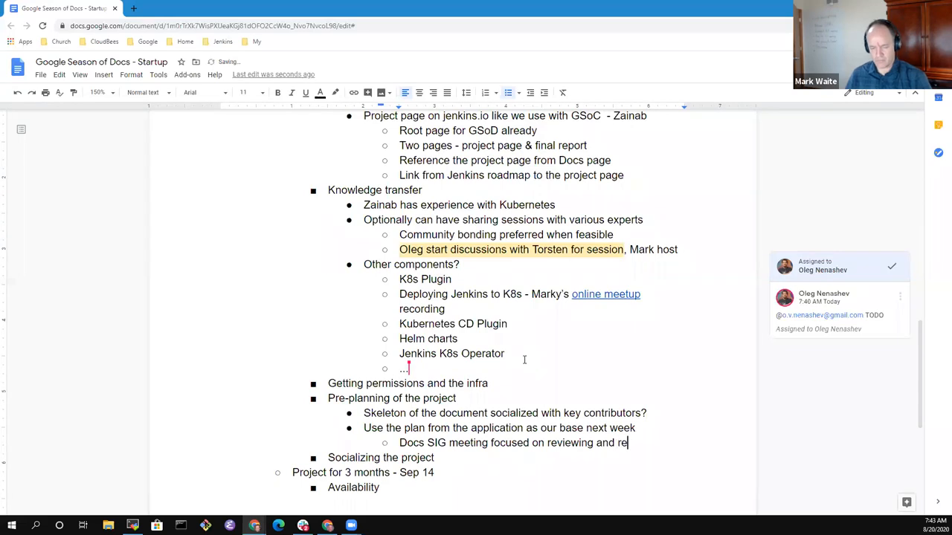
pyautogui.write('fining')
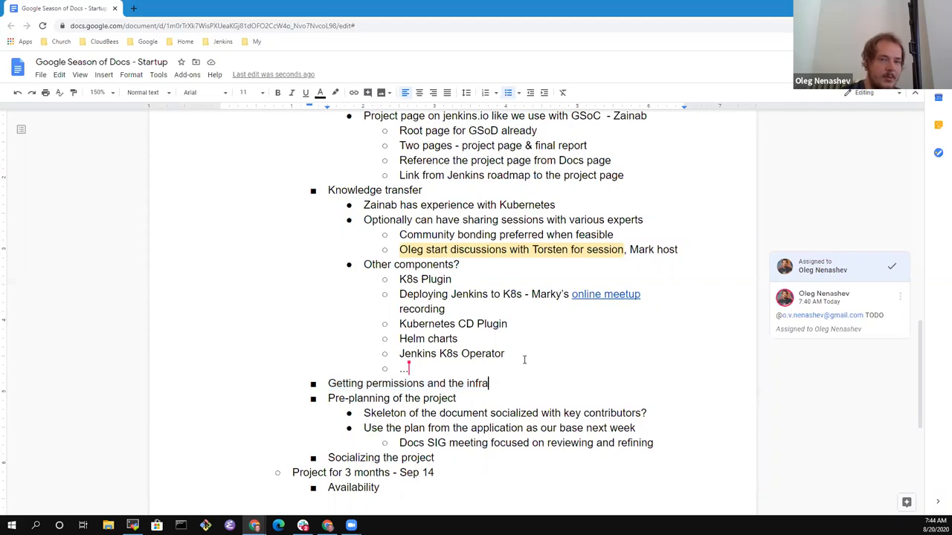
# Step: Add the bullet 'Special permissions not needed - PR's to jenkins.io'
pyautogui.write('Special')
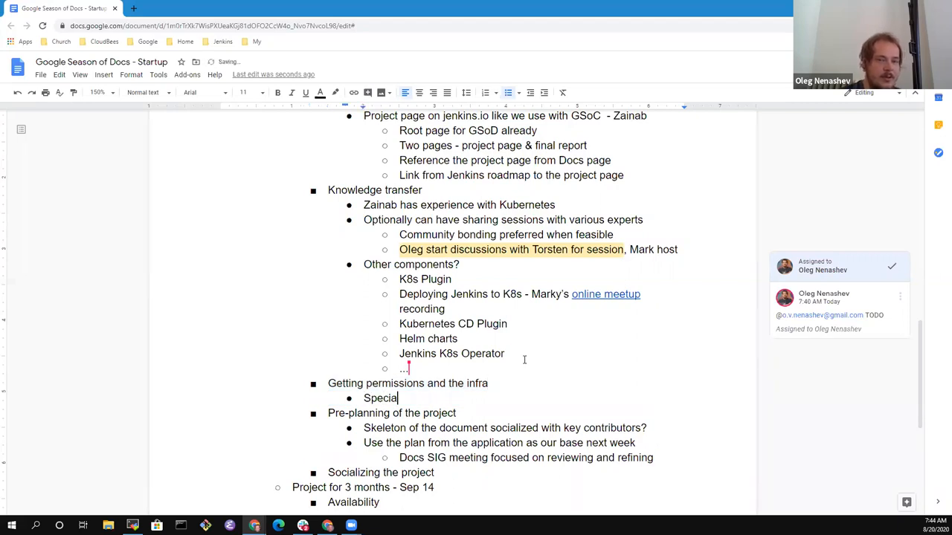
pyautogui.write('permi')
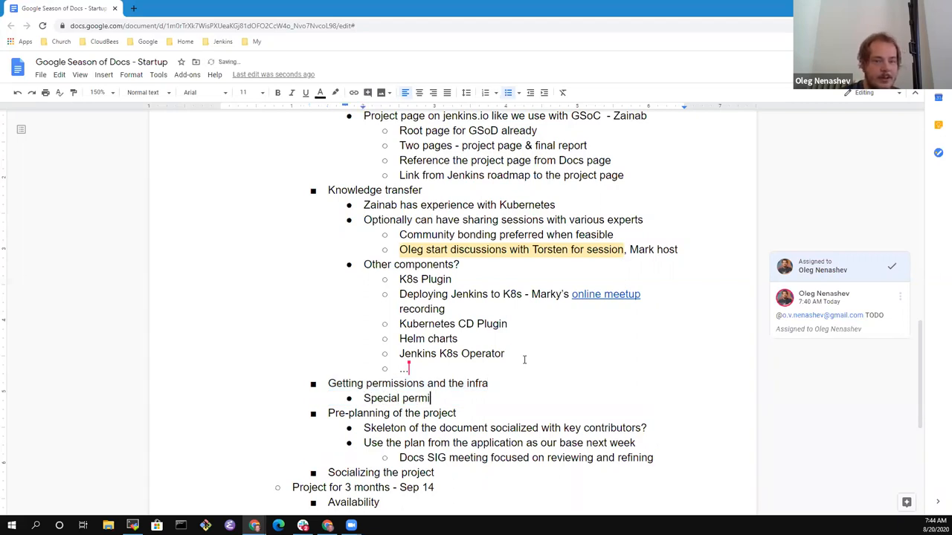
pyautogui.write("ssions not needed - PR's")
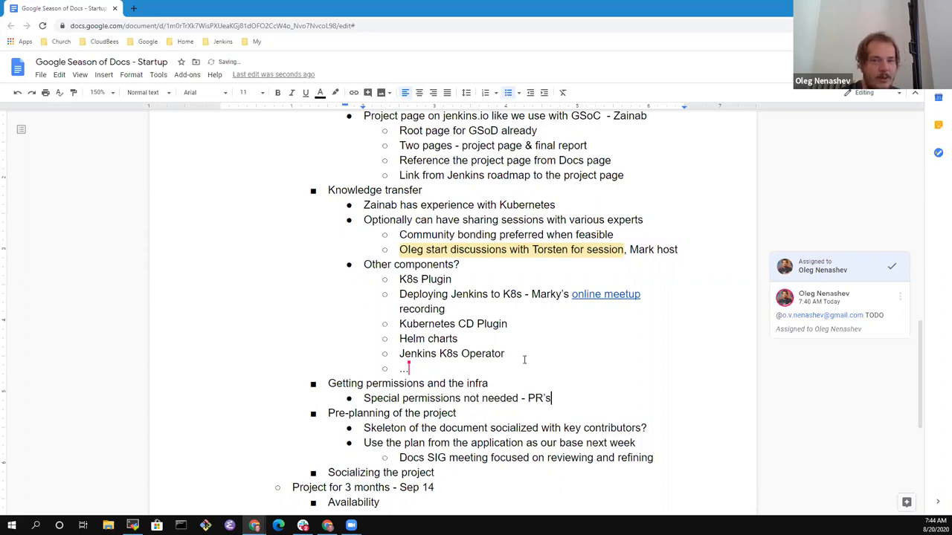
pyautogui.write('to Jenkins')
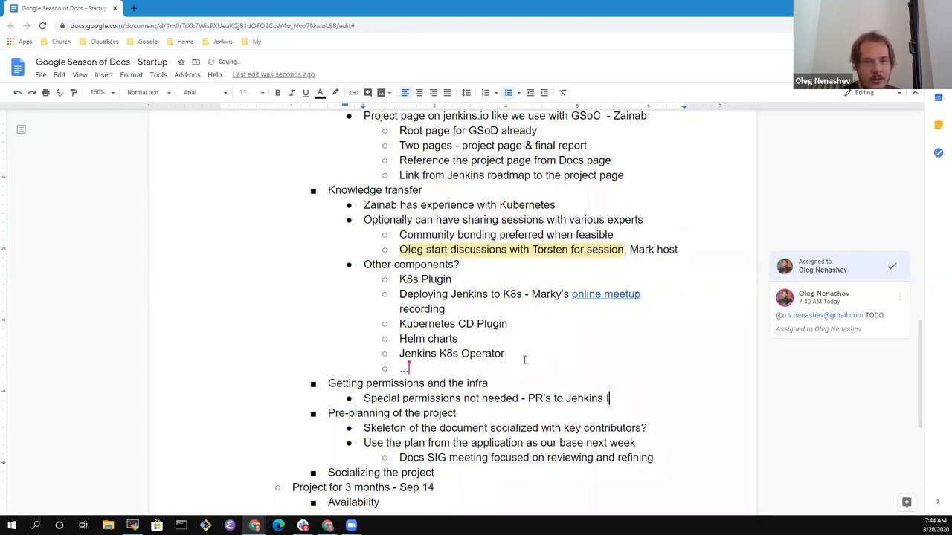
pyautogui.write('io')
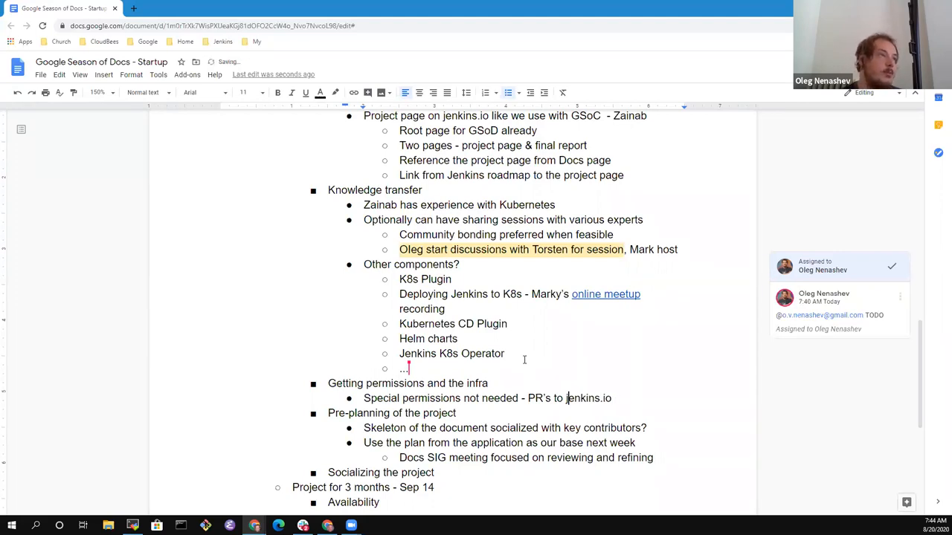
# Step: Add an Infrastructure bullet with sub-points 'Run locally with minikube for some development' and 'Cluster access'
pyautogui.write('Infra')
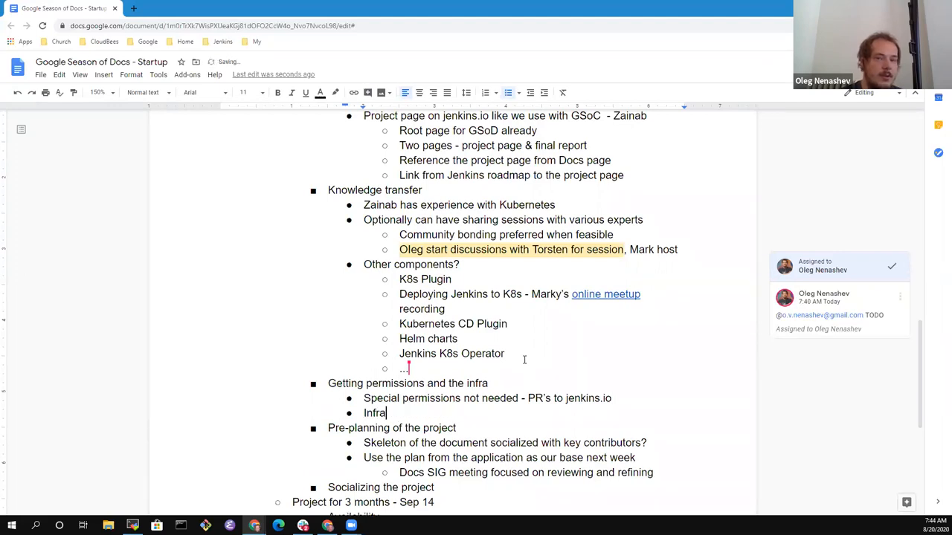
pyautogui.write('structure -')
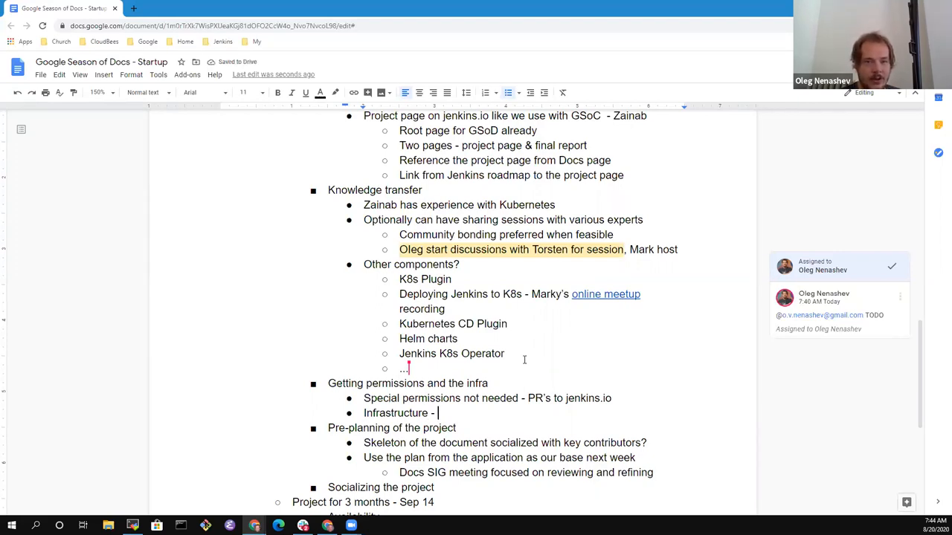
pyautogui.write('run')
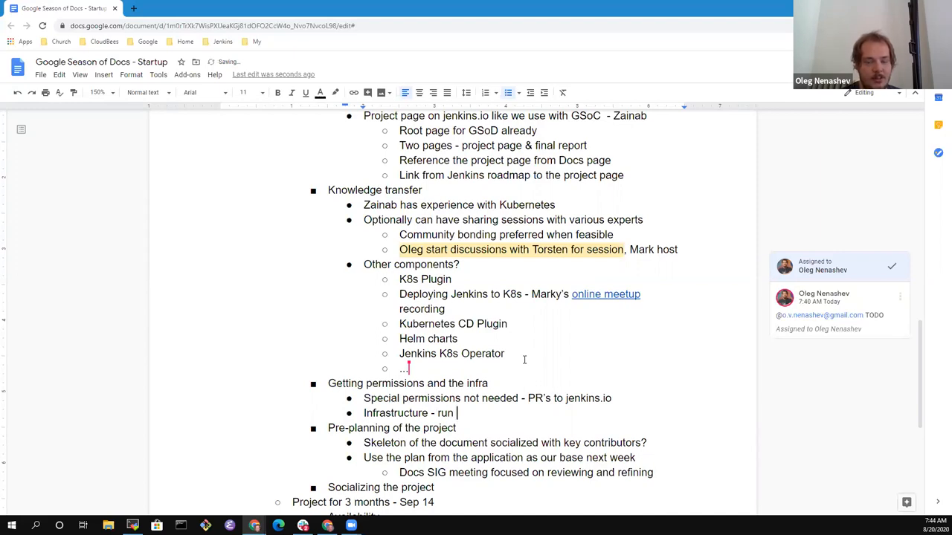
pyautogui.write('locally with mini')
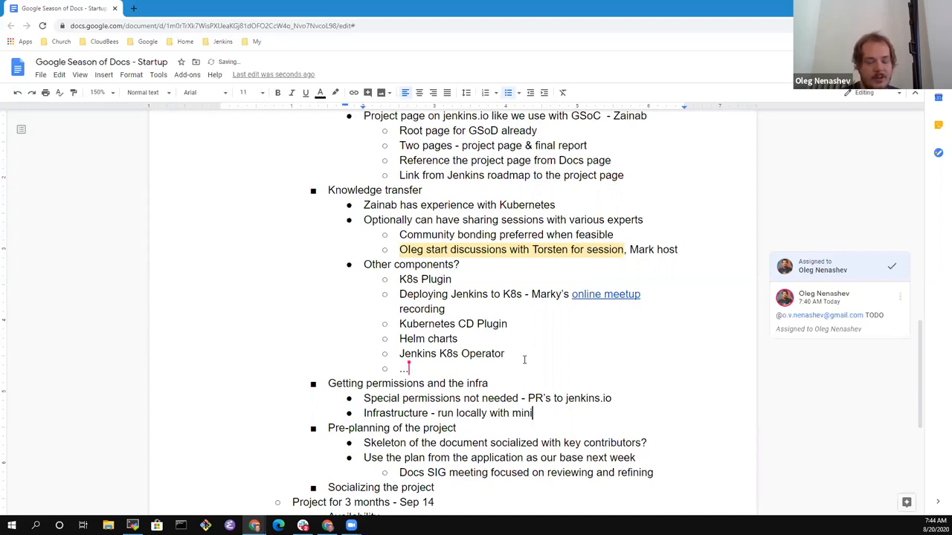
pyautogui.write('kube for some de')
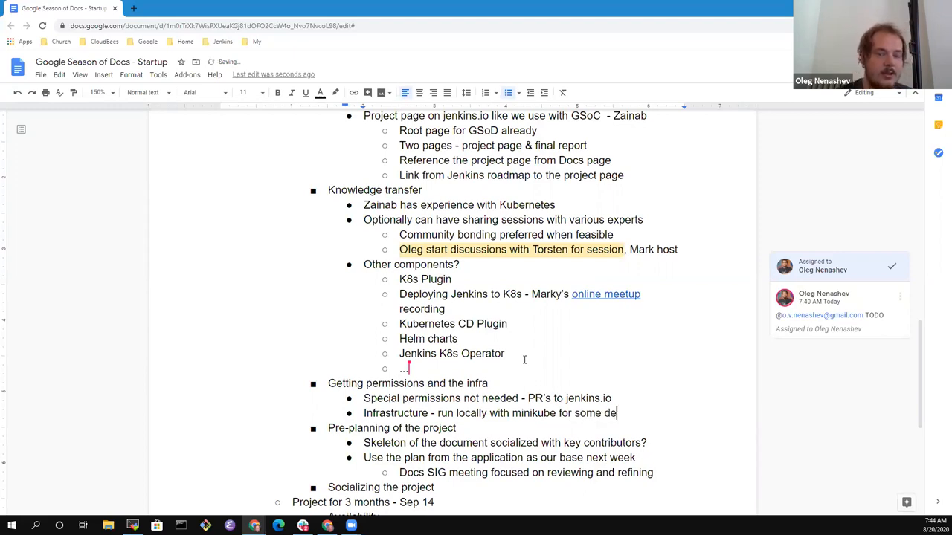
pyautogui.write('velopment')
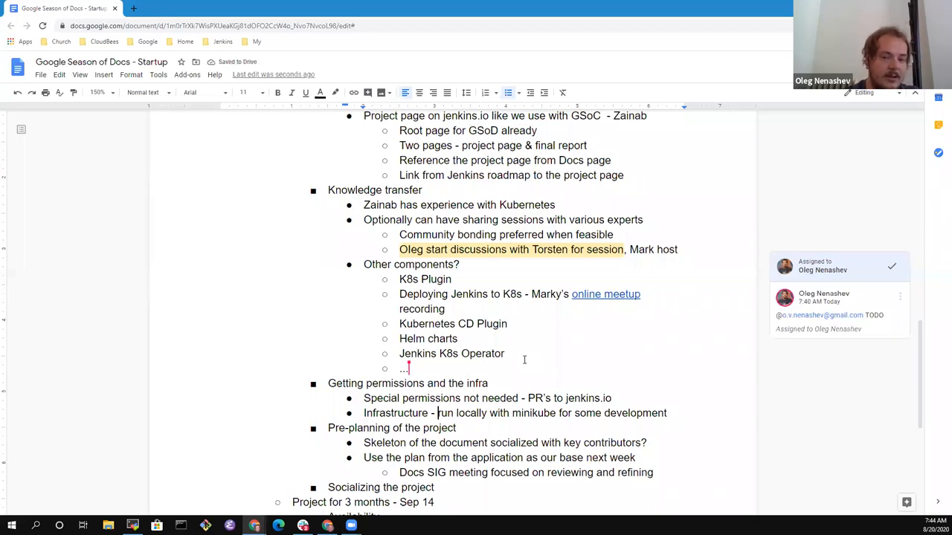
pyautogui.press('Enter')
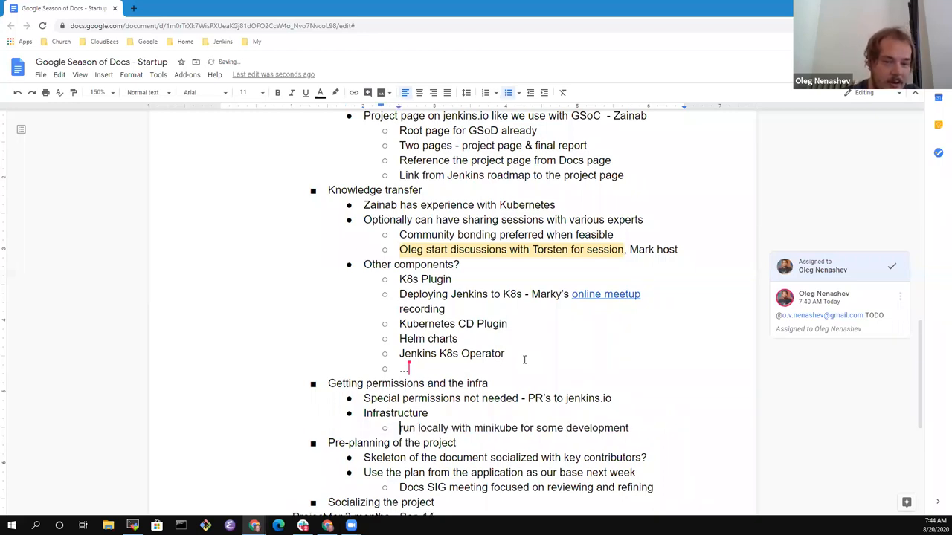
pyautogui.write('Cluster access')
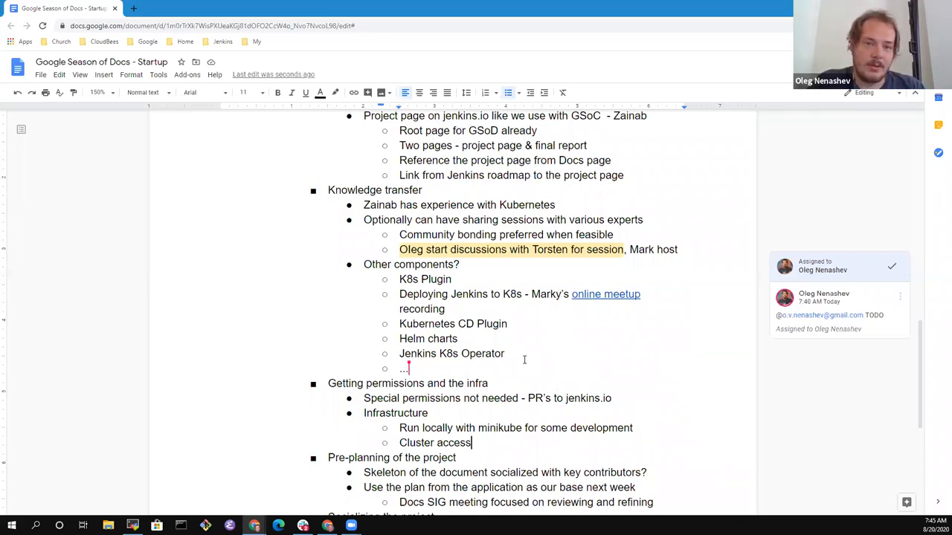
# Step: Note cluster access depends on the plan: EKS/AKS/GKE must be planned, answered during community bonding phase
pyautogui.write('(dep')
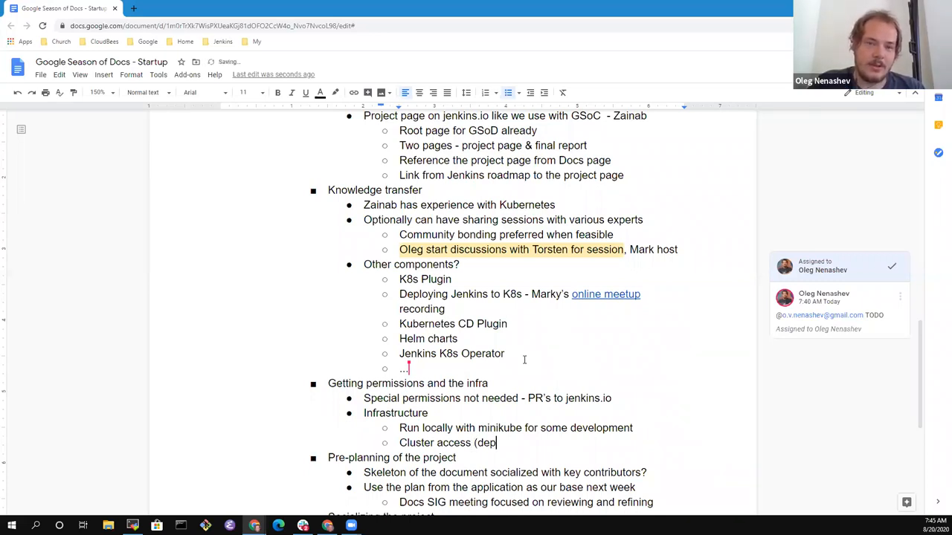
pyautogui.write('ends on the plan)')
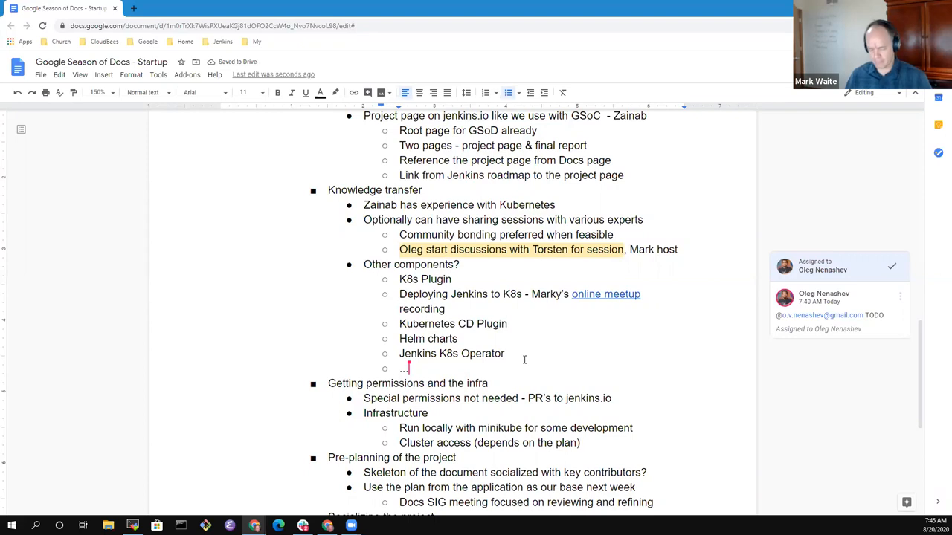
pyautogui.write('If')
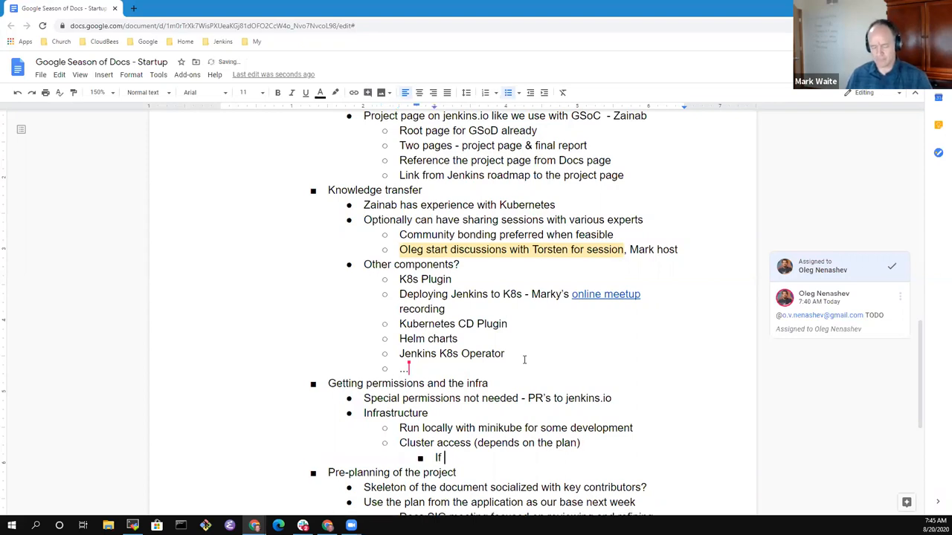
pyautogui.write('plan')
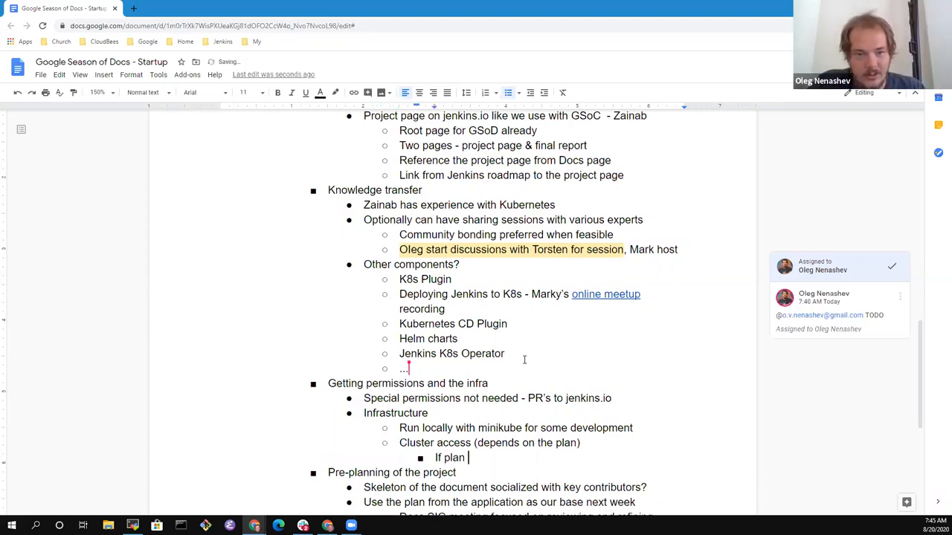
pyautogui.write('includes')
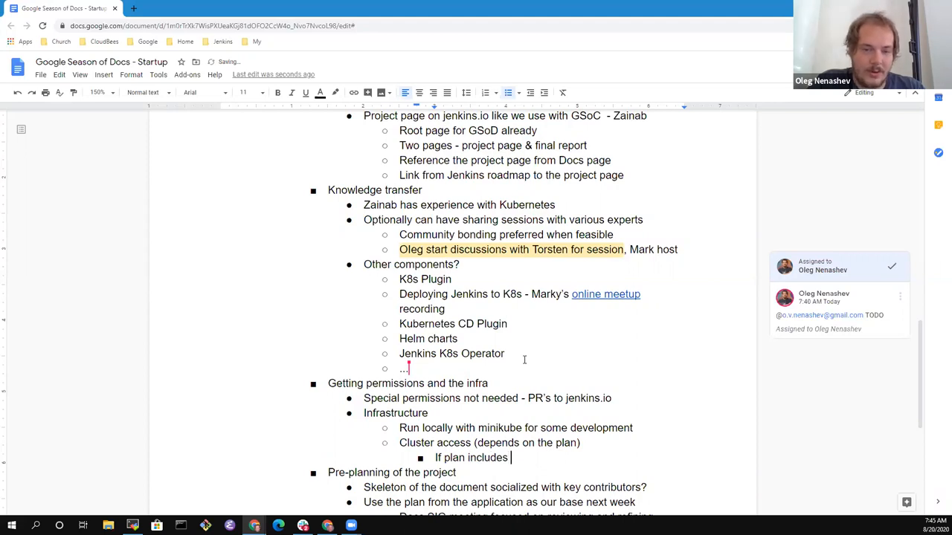
pyautogui.write('running on')
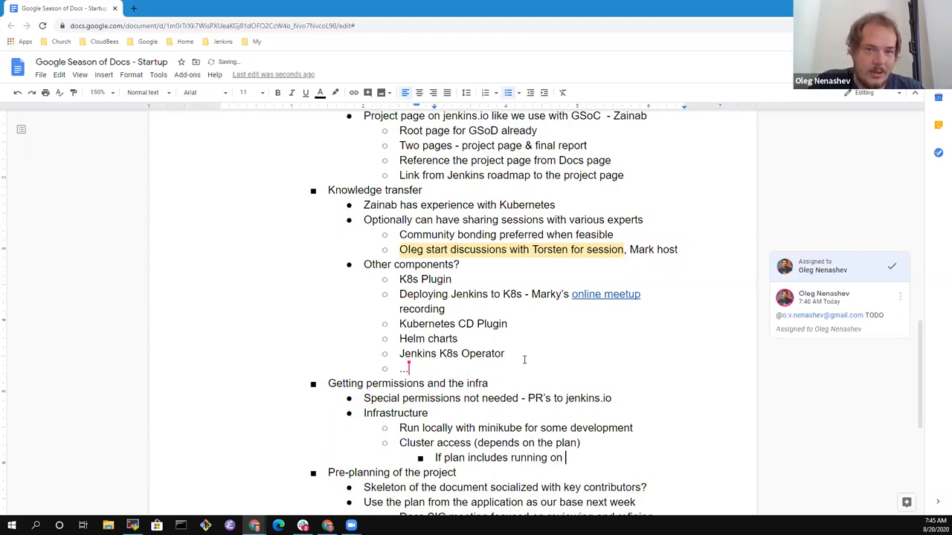
pyautogui.write('EKS, AKS,')
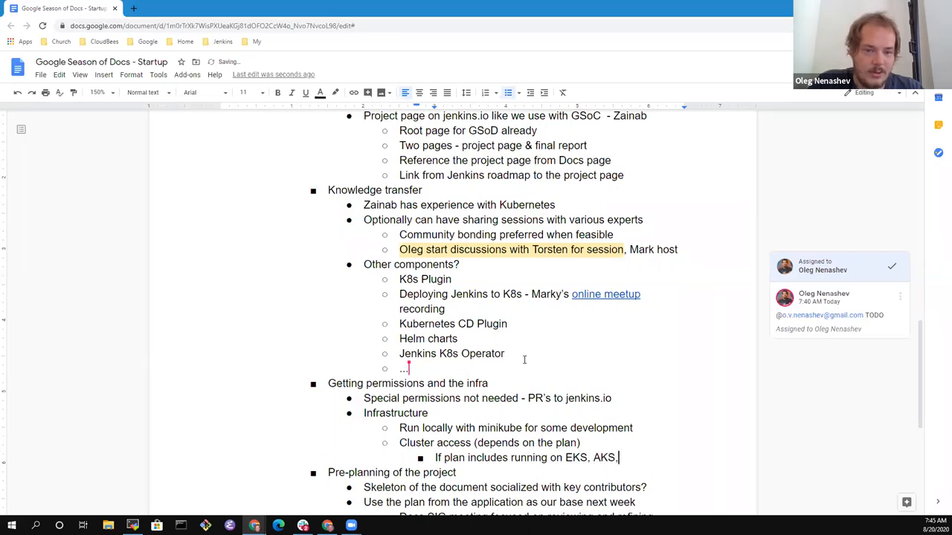
pyautogui.write('GKE, then cluster')
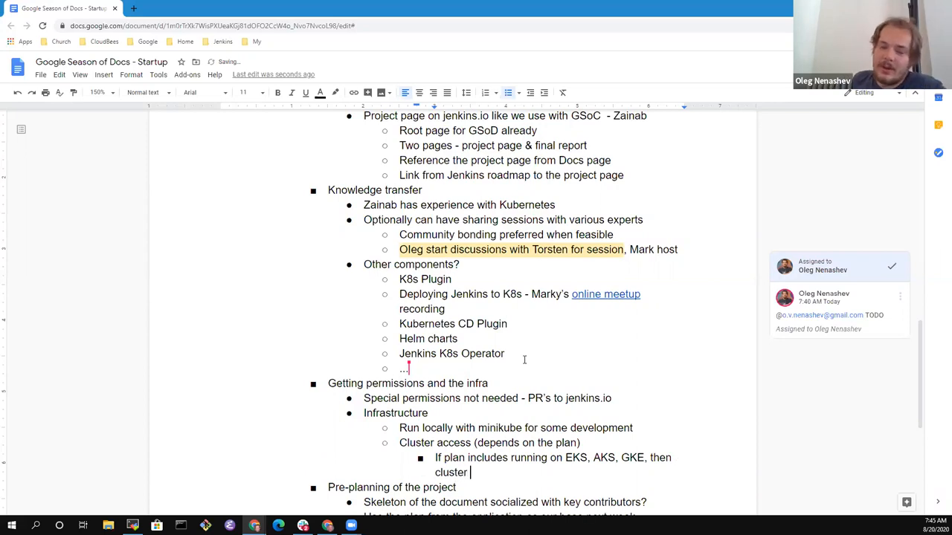
pyautogui.write('must be part of the')
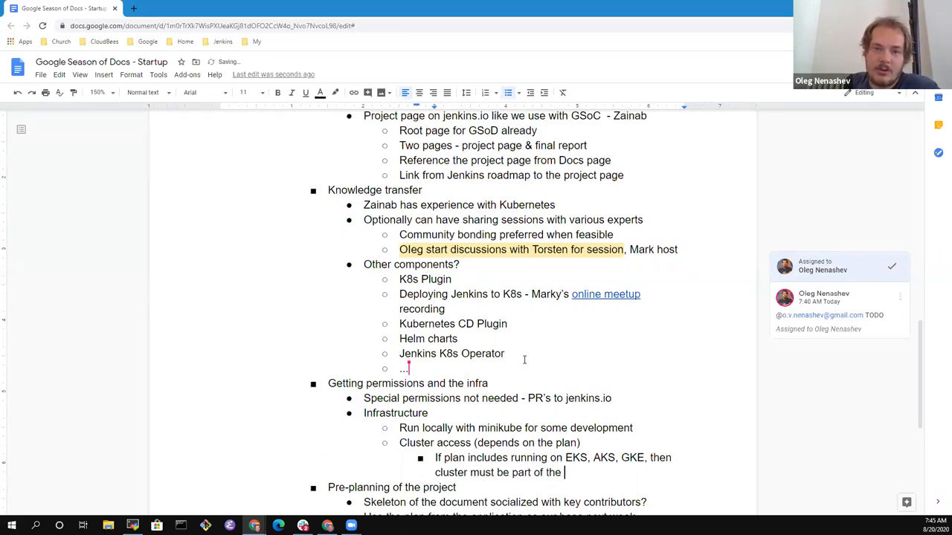
pyautogui.write('plan')
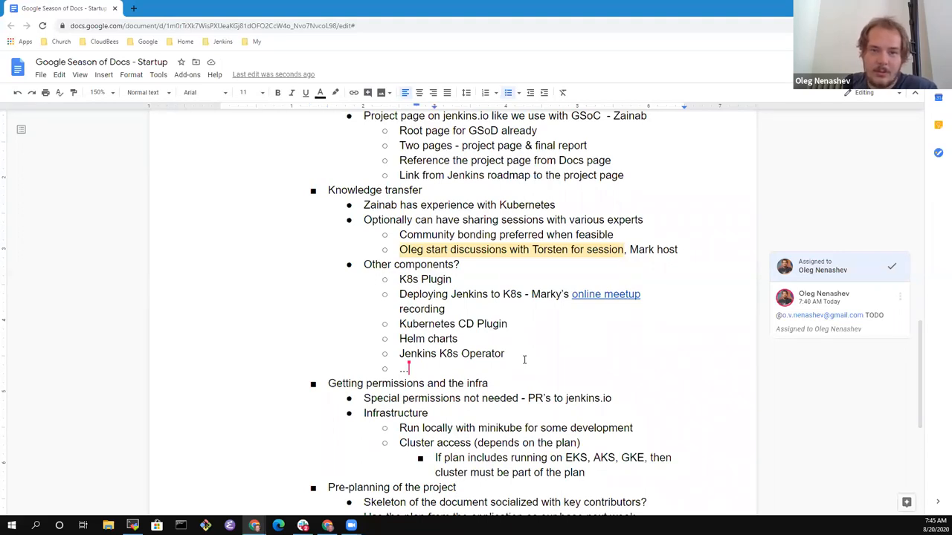
pyautogui.write('- answer')
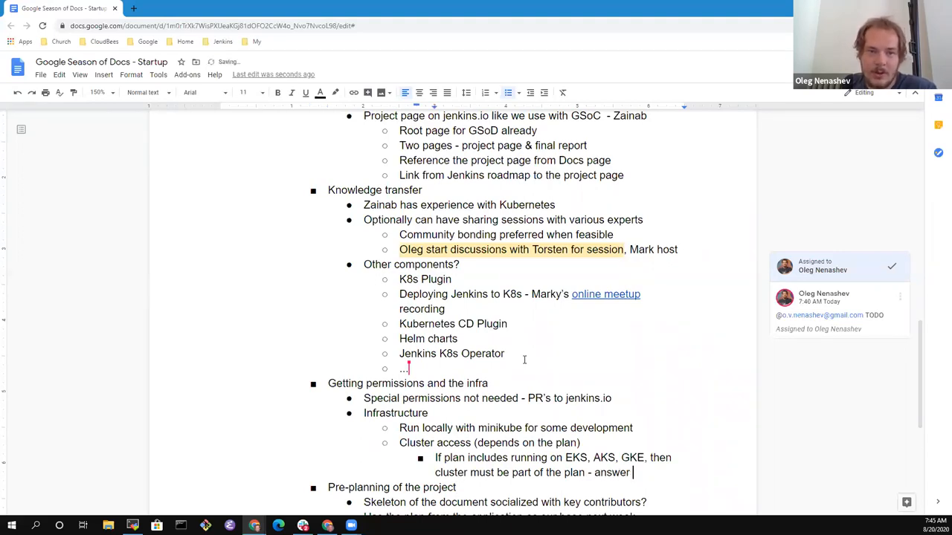
pyautogui.write('during community bonding')
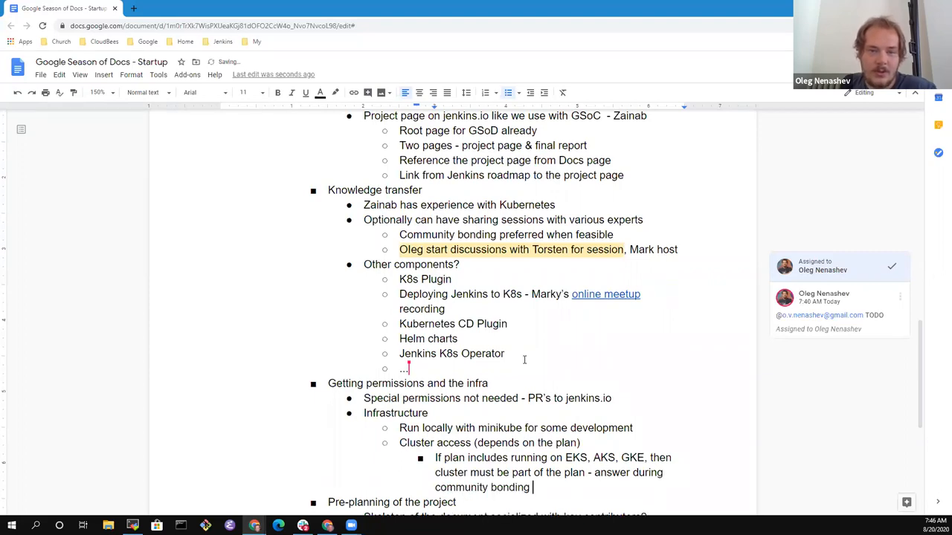
pyautogui.scroll(-3)
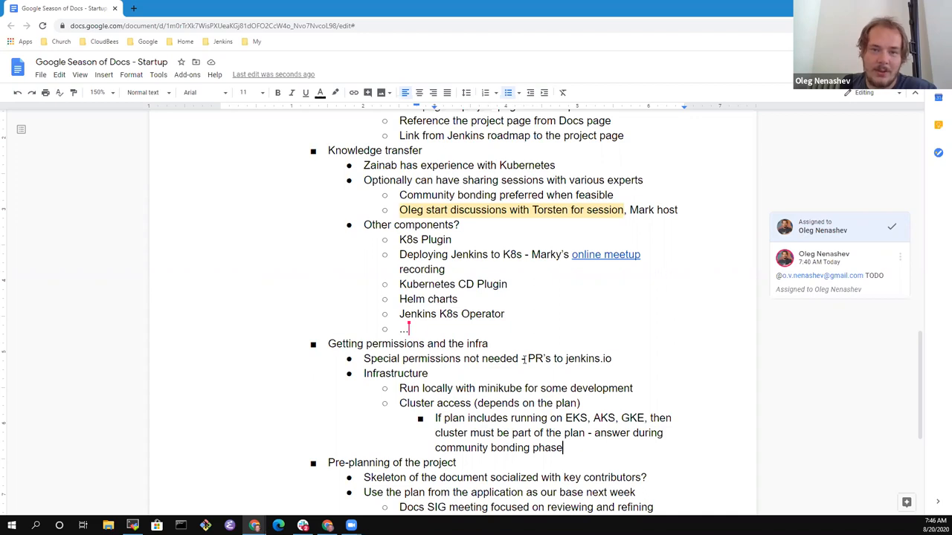
# Step: Add the sub-bullet 'Discuss and review ... don't delay' under cluster access
pyautogui.write('Discuss and')
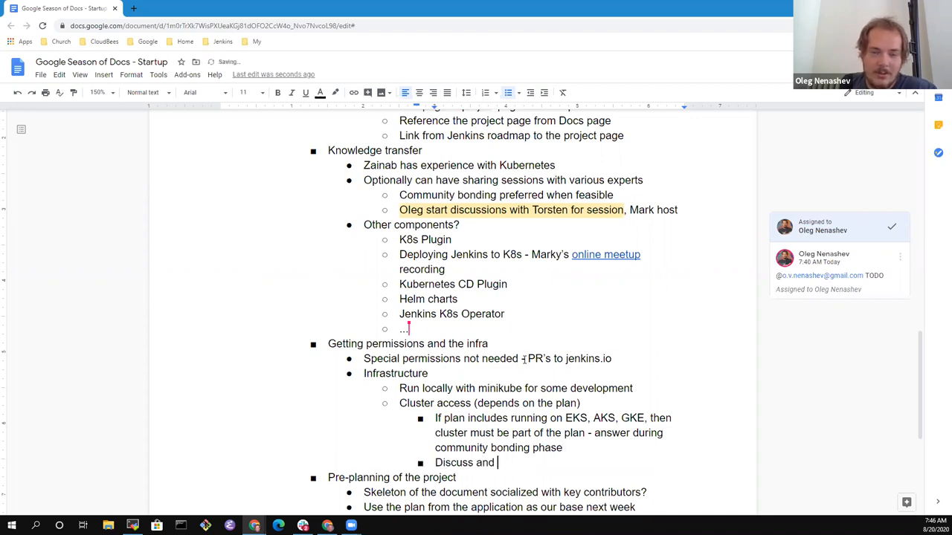
pyautogui.write('review during community bonding so that we')
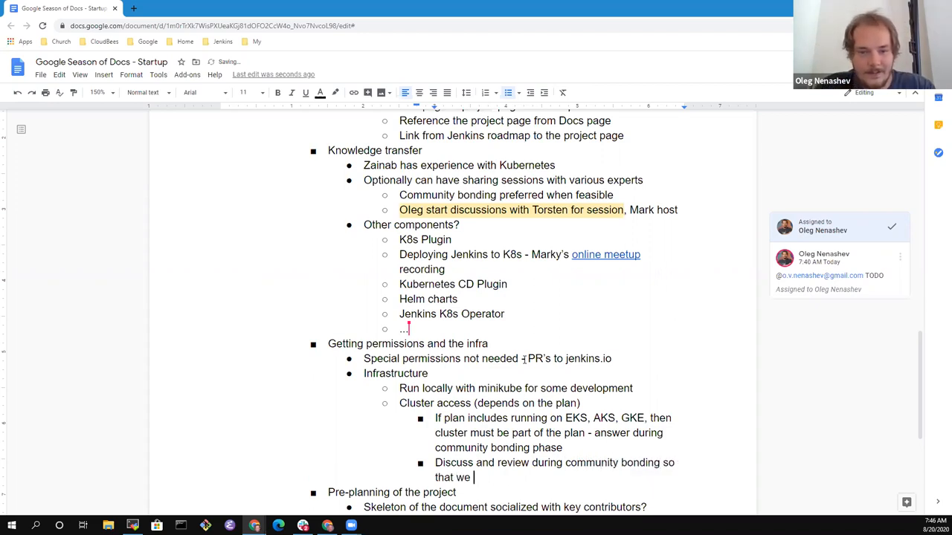
pyautogui.write("don't delay during development")
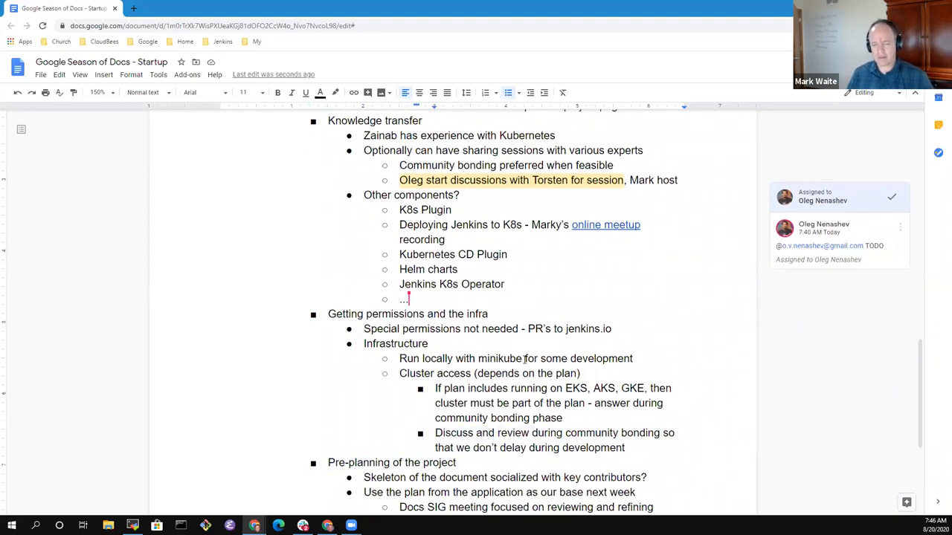
# Step: Relocate 'Skeleton of the document socialized with key contributors?' below the Docs SIG meeting bullet, before Availability
pyautogui.moveTo(434, 433); pyautogui.dragTo(625, 448)
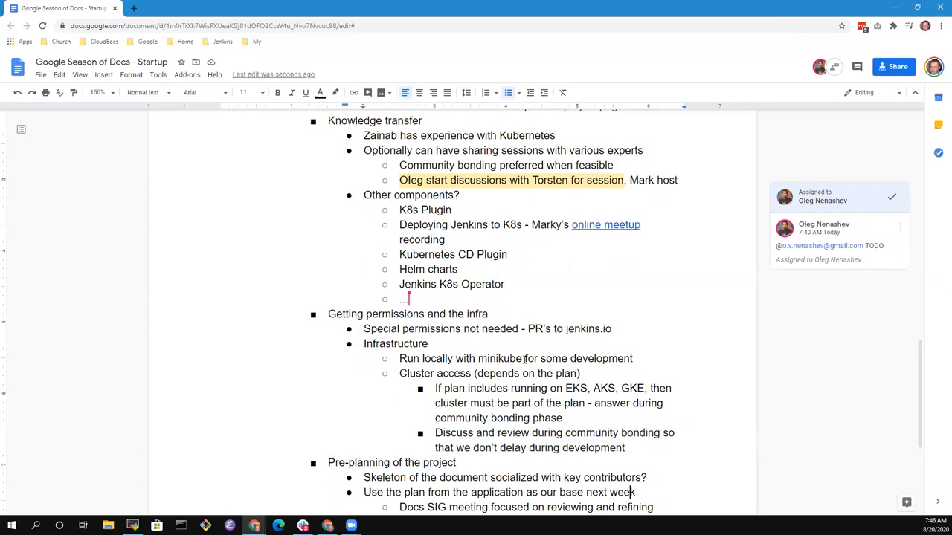
pyautogui.scroll(-3)
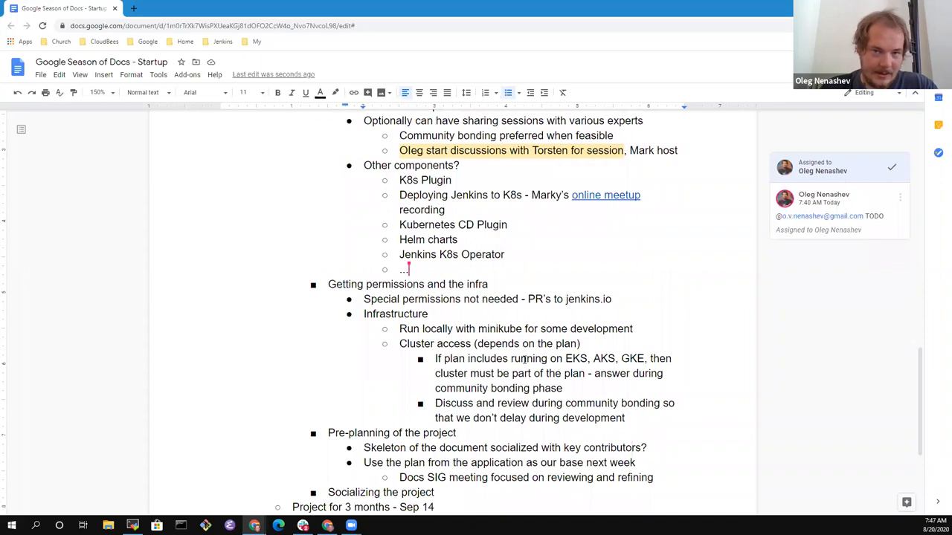
pyautogui.tripleClick(506, 447)
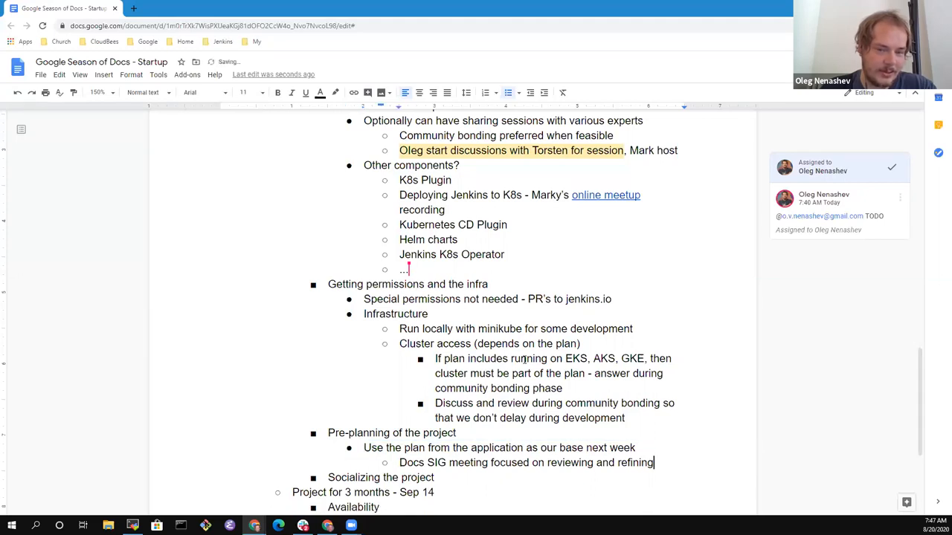
pyautogui.write('Skeleton of the document socialized with key contributors?')
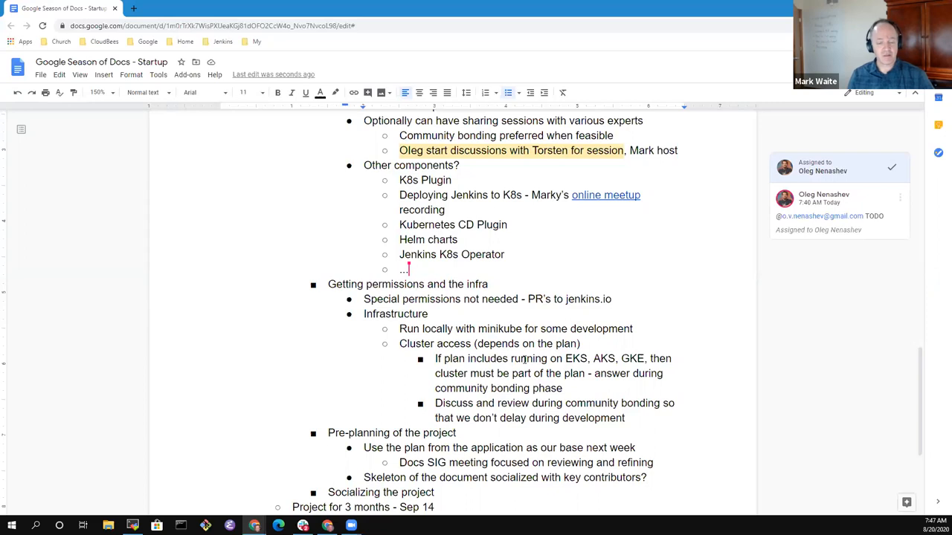
pyautogui.write('Availability')
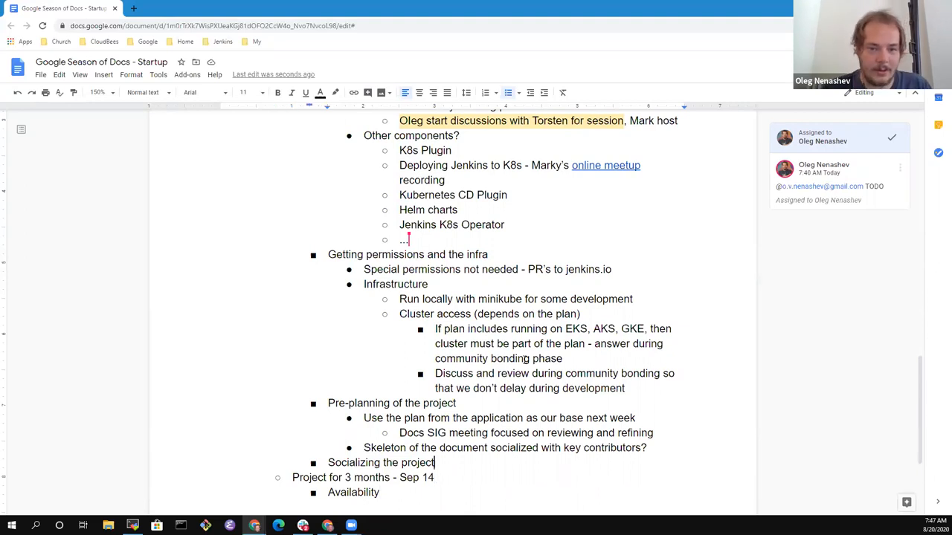
# Step: Add the line 'Discussions through chat and mailing list as we work in community bonding' after Socializing the project
pyautogui.press('enter')
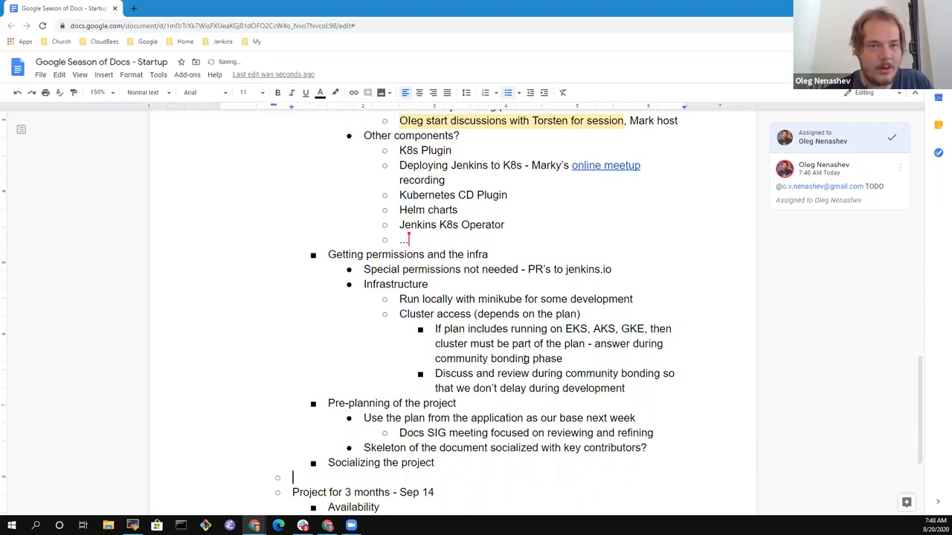
pyautogui.write('Discussion')
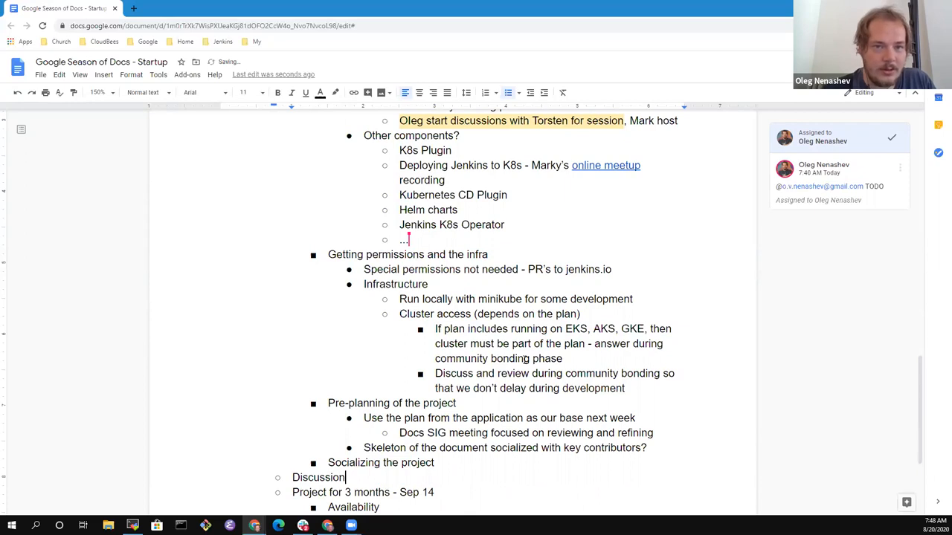
pyautogui.write('s')
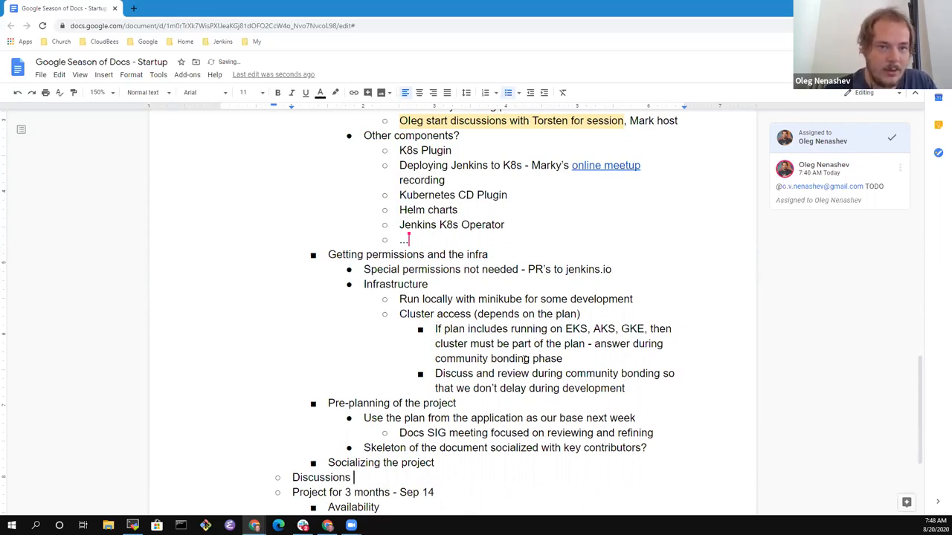
pyautogui.write('through chat and')
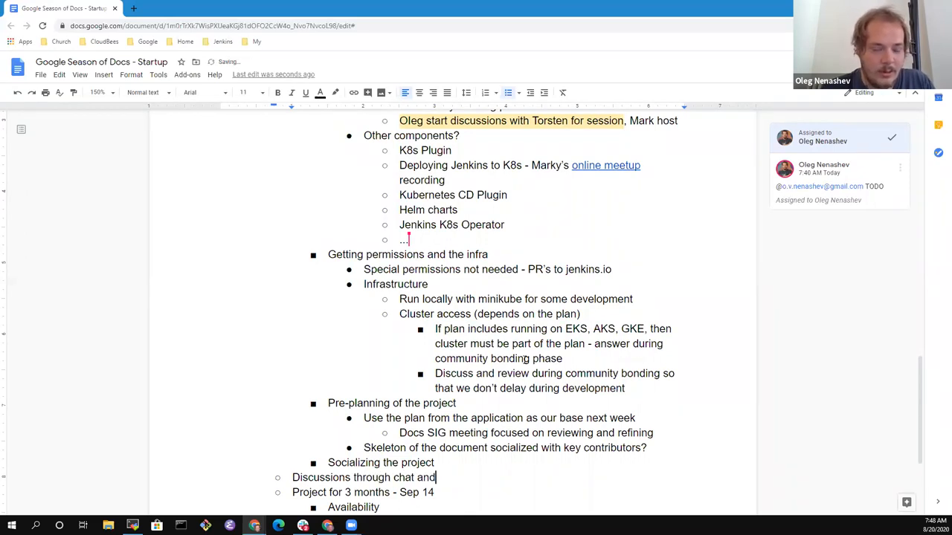
pyautogui.write('mailing list')
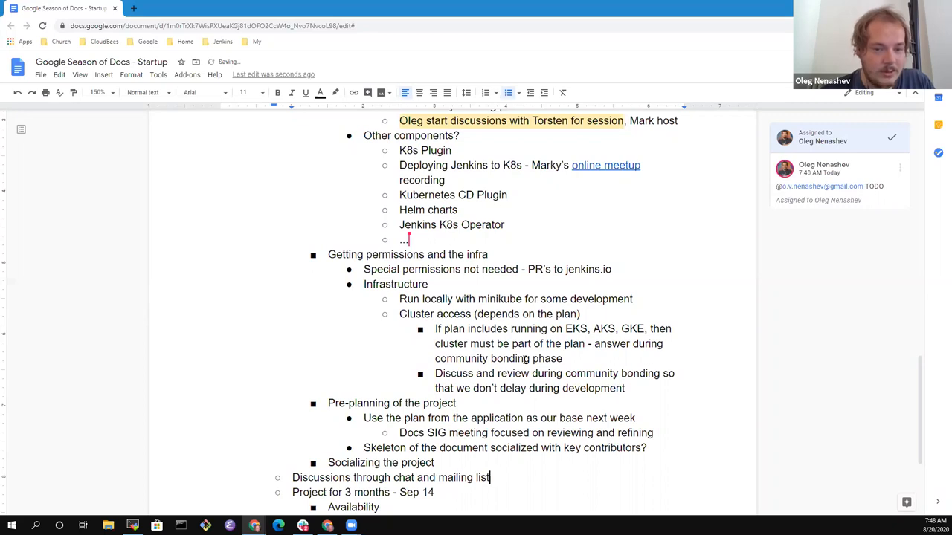
pyautogui.write('as we')
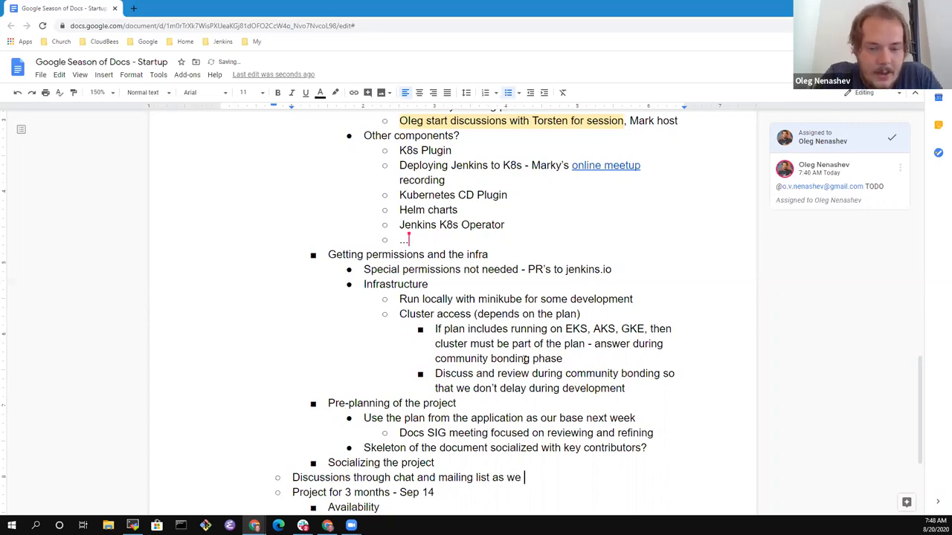
pyautogui.write('work')
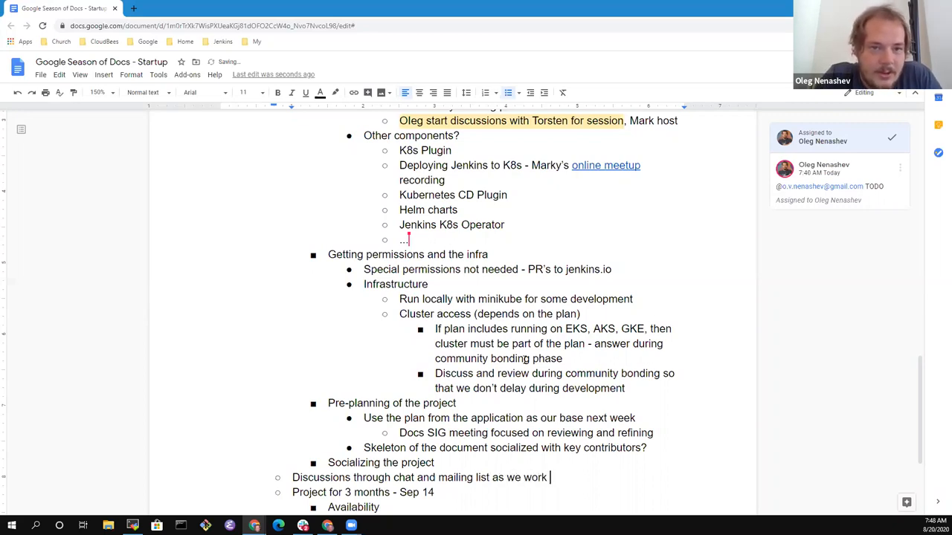
pyautogui.write('together')
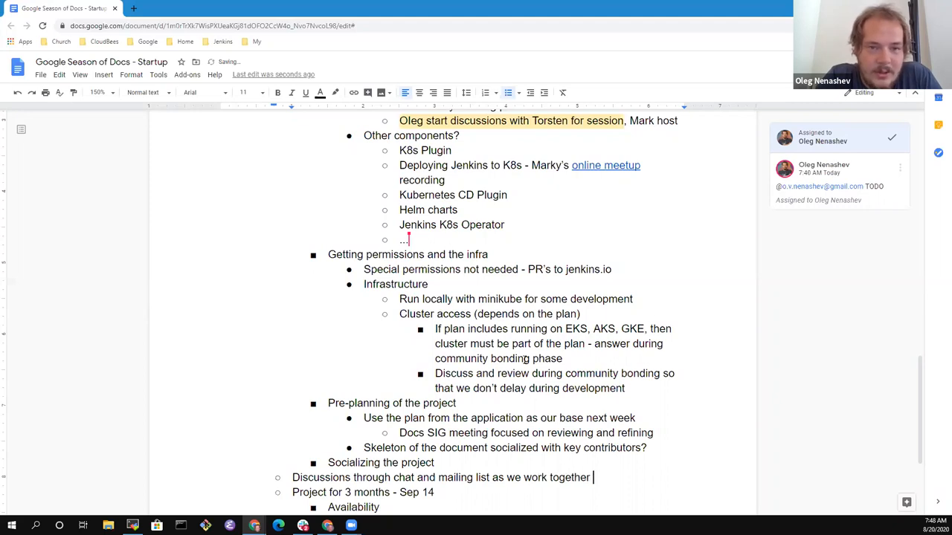
pyautogui.write('during')
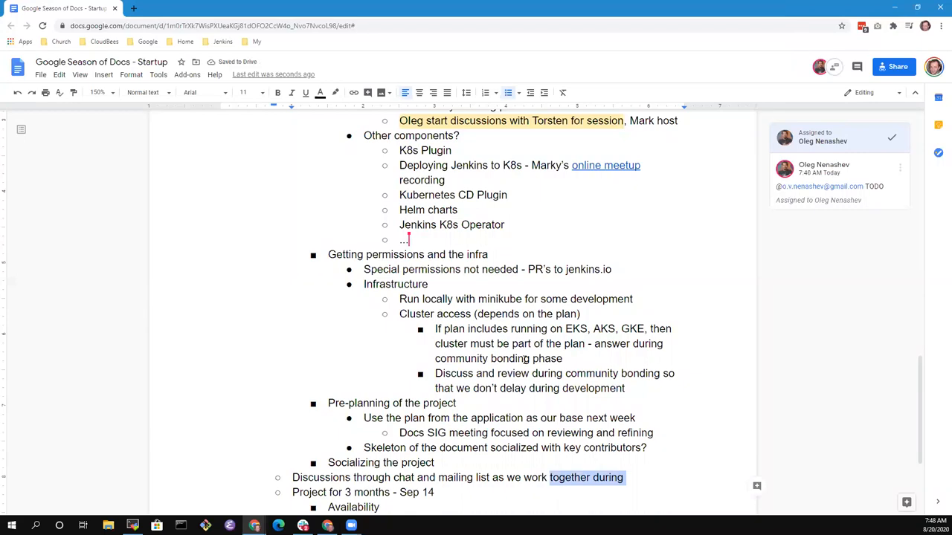
pyautogui.write('in communi')
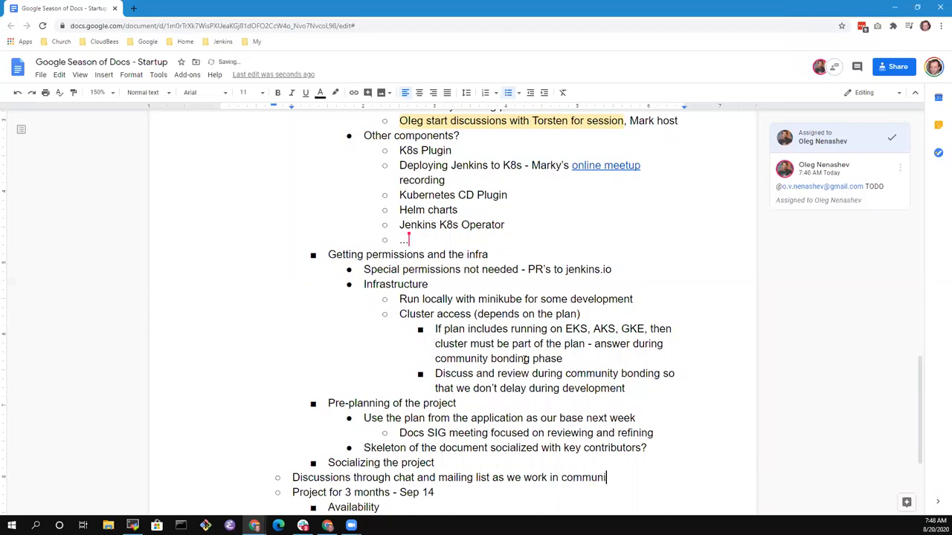
pyautogui.write('bonding')
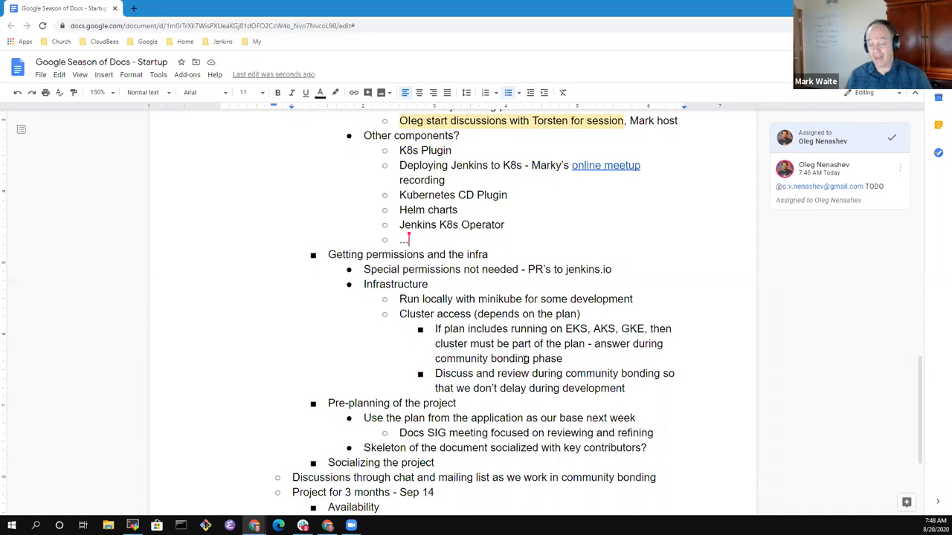
pyautogui.moveTo(556, 408)
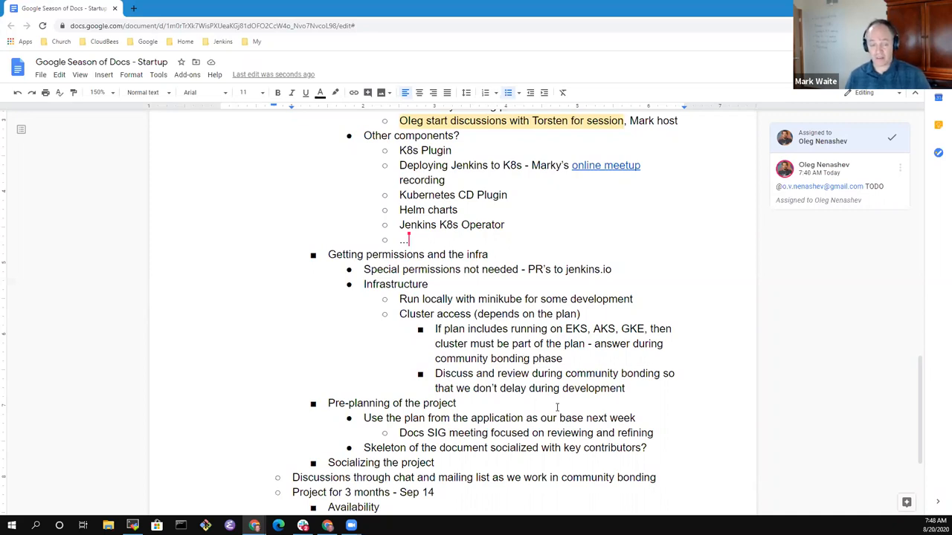